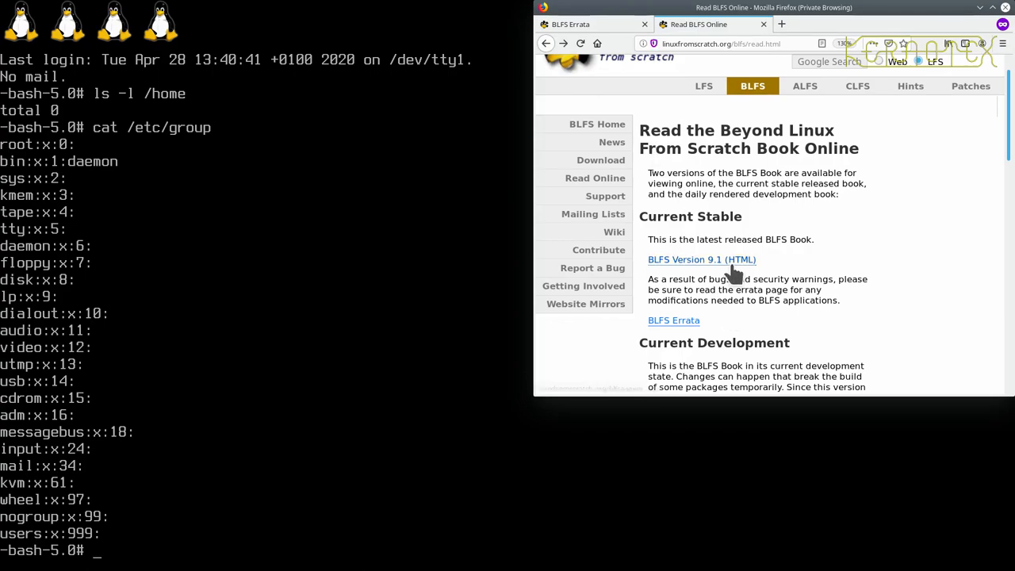
Open the BLFS 9.1 HTML book and scroll its contents down to chapter 13 Programming.
click(701, 260)
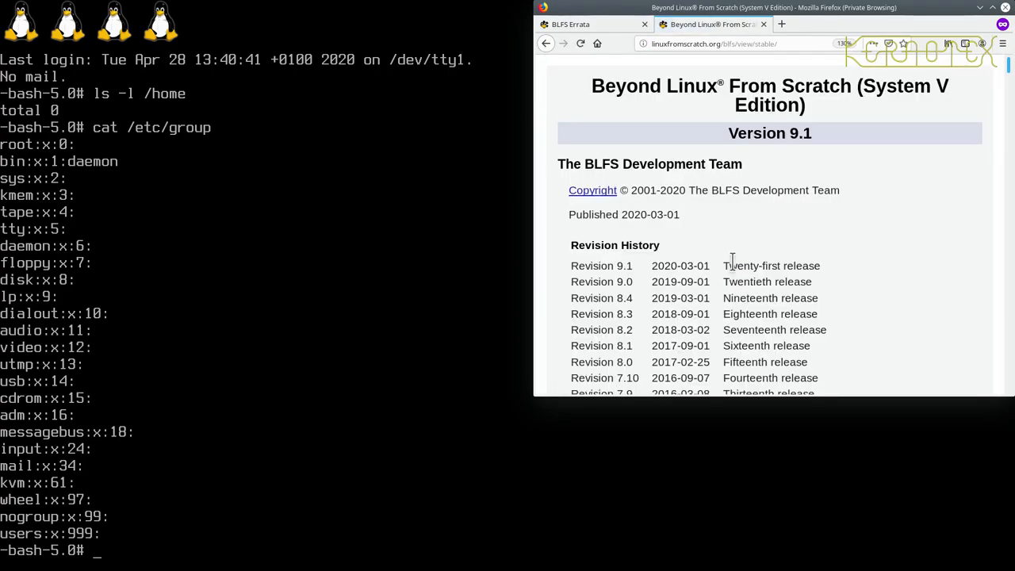
scroll(down, 3)
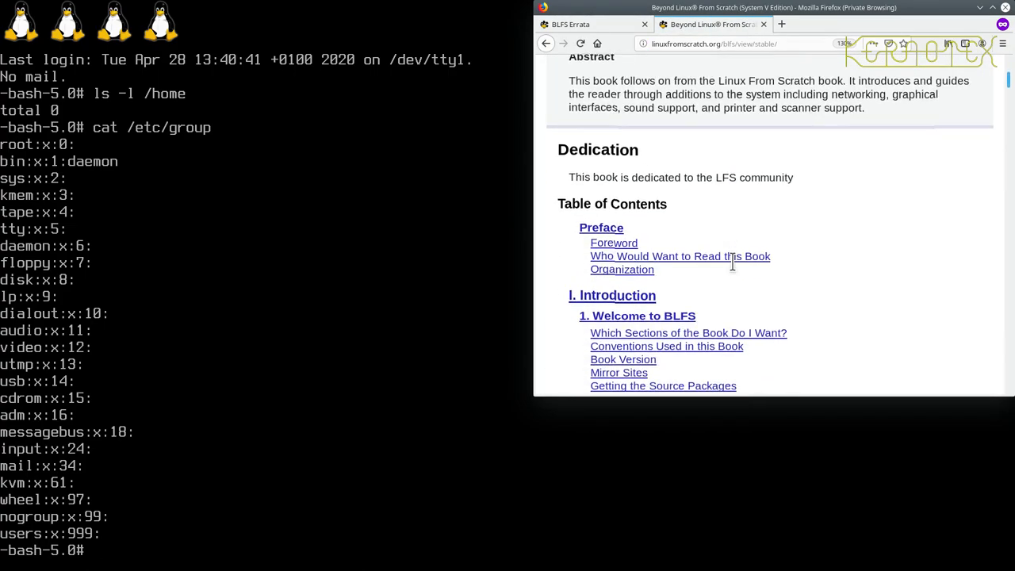
scroll(down, 3)
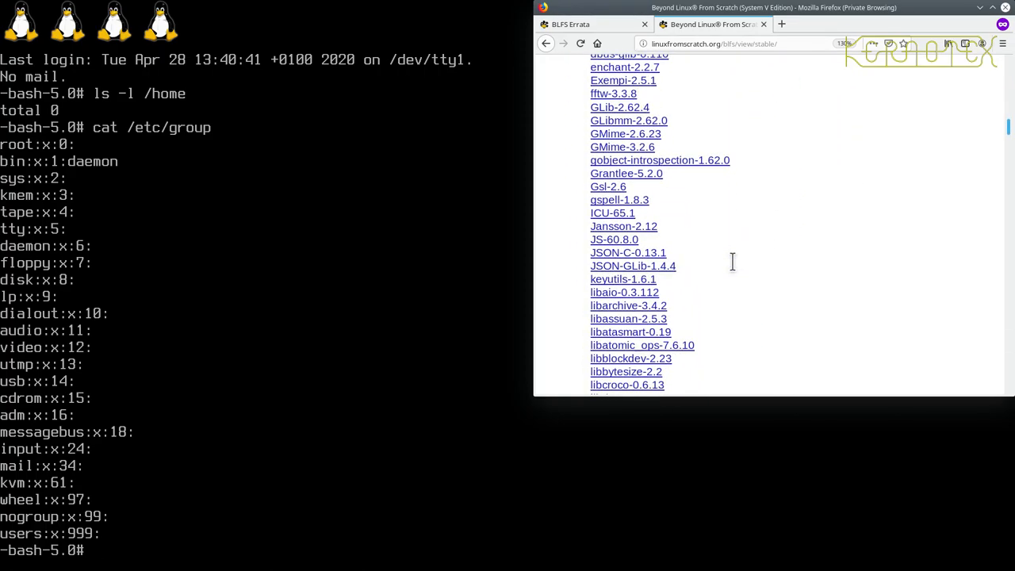
scroll(down, 3)
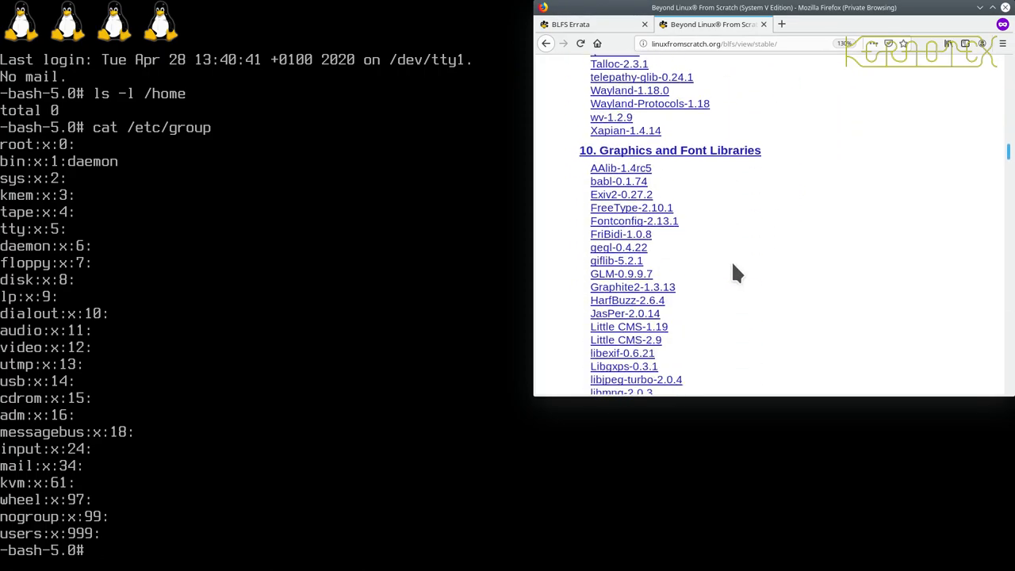
scroll(down, 3)
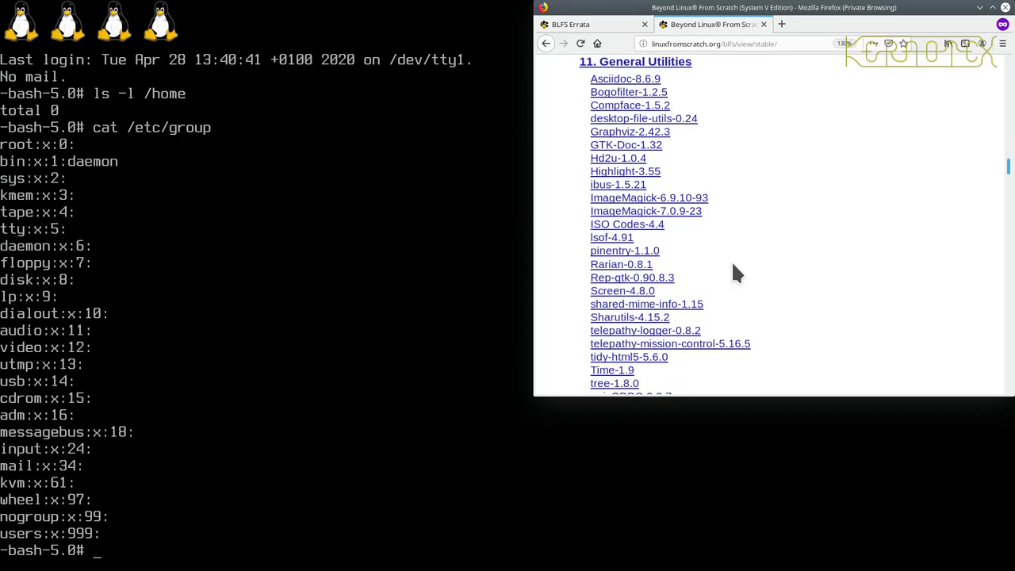
scroll(down, 3)
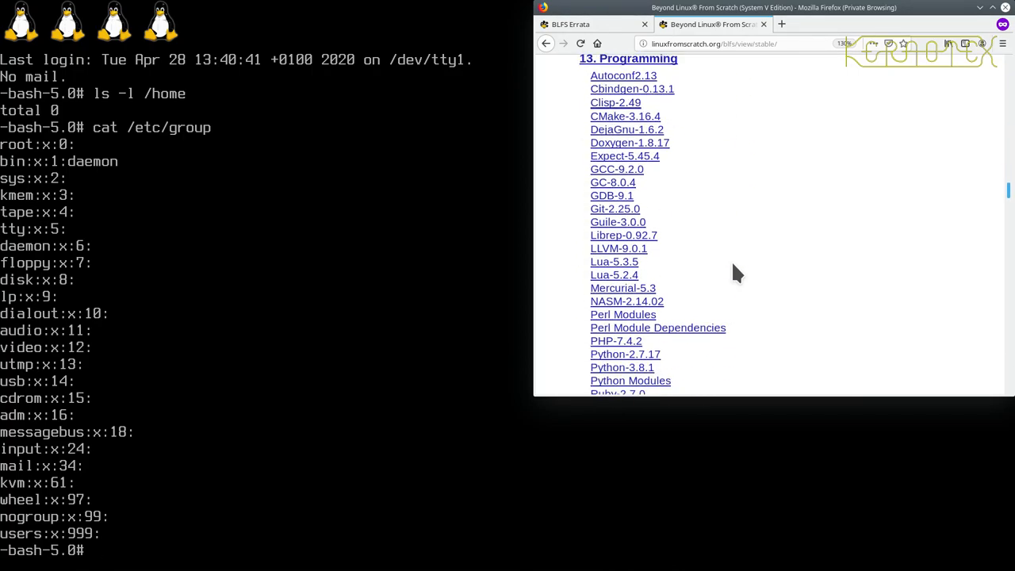
Search the page for 'GPM' and open the GPM-1.20.7 package page.
key(ctrl+f)
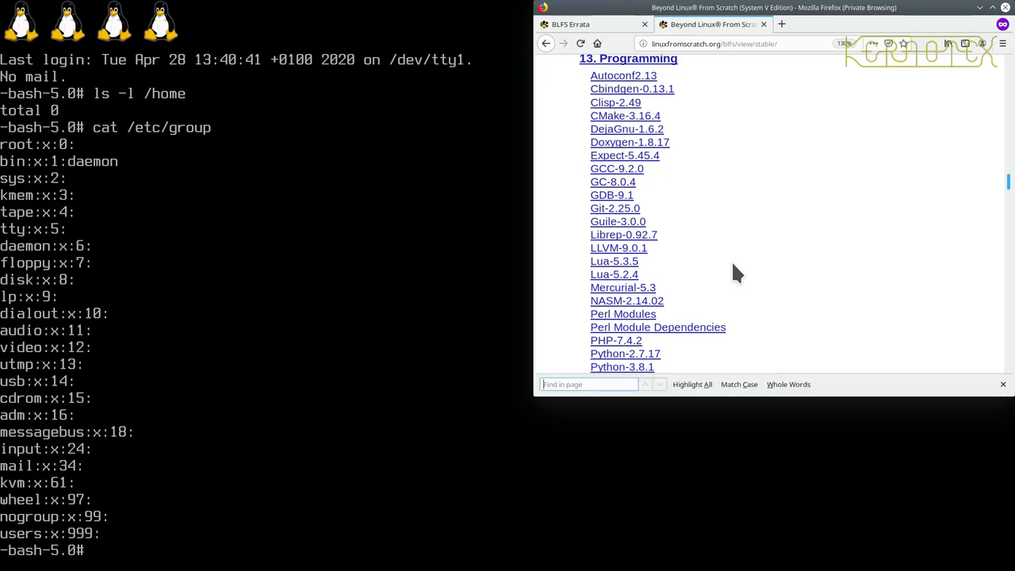
text(GPM)
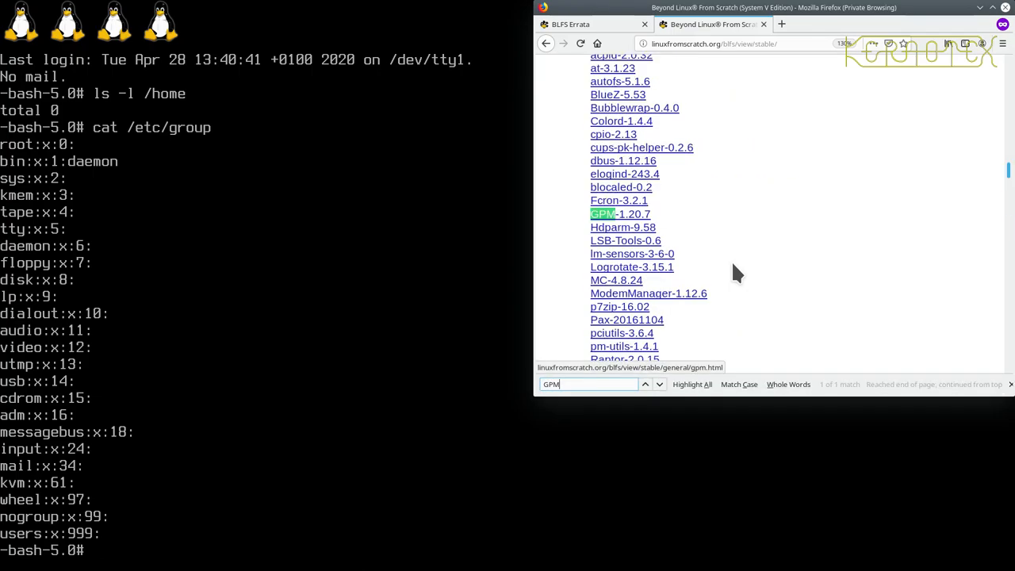
click(620, 214)
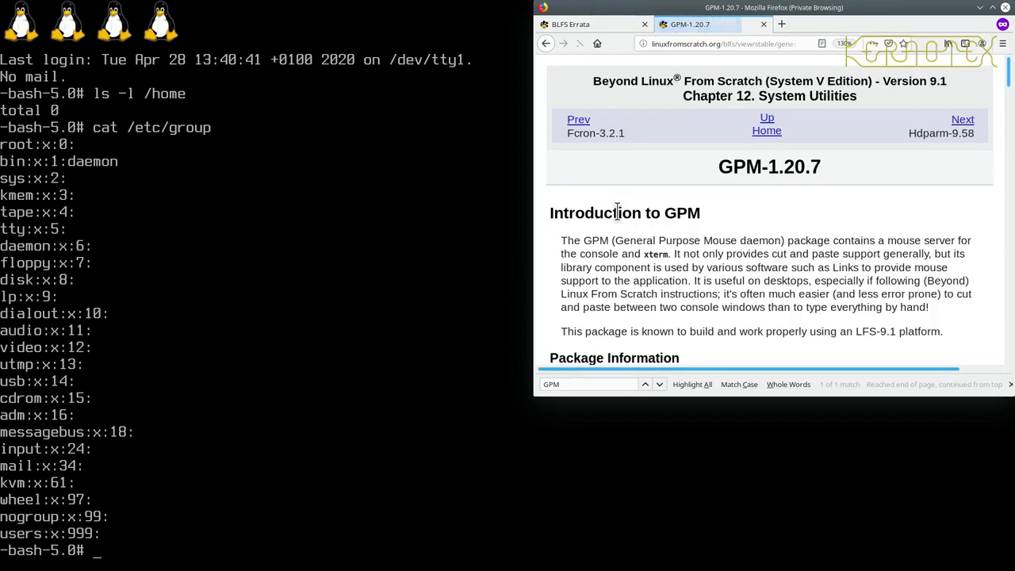
Read down the GPM page through package information to the Kernel Configuration section.
scroll(down, 3)
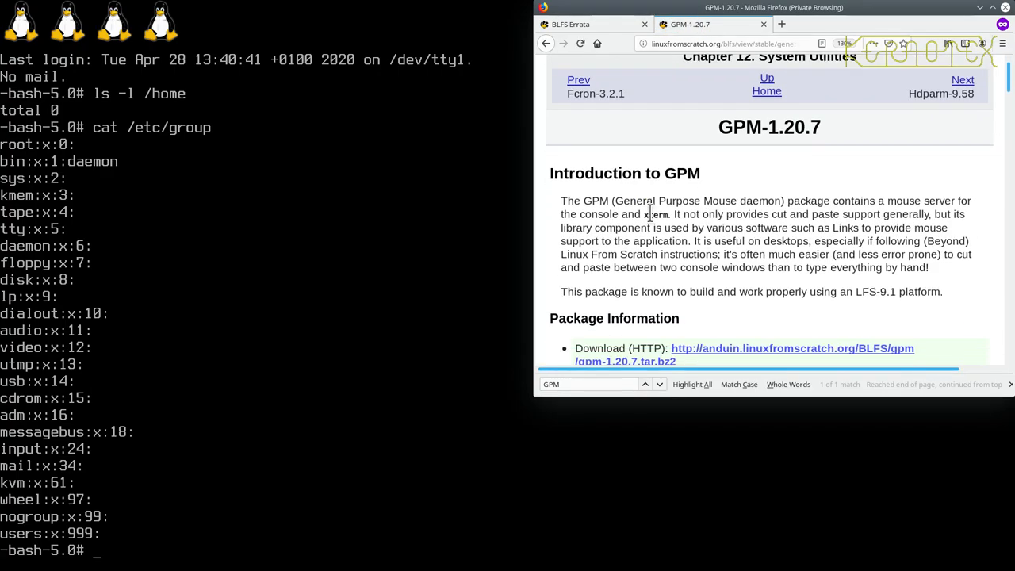
mouse_move(860, 215)
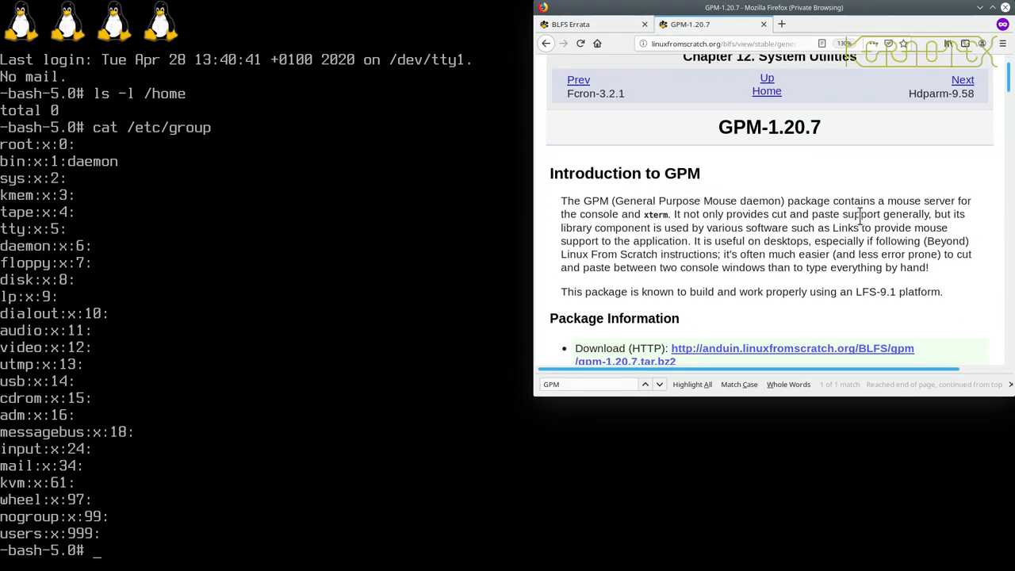
mouse_move(681, 224)
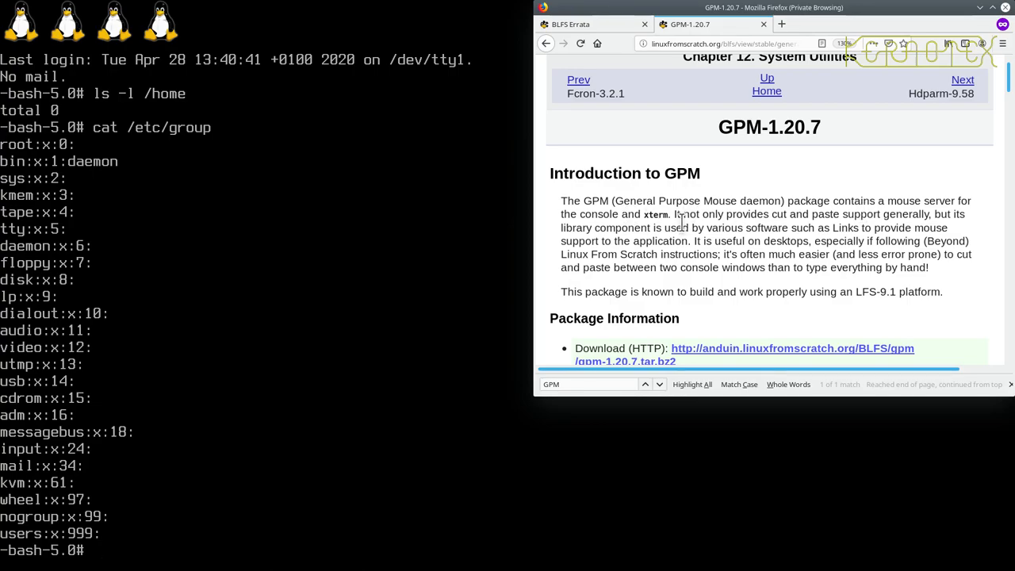
scroll(down, 3)
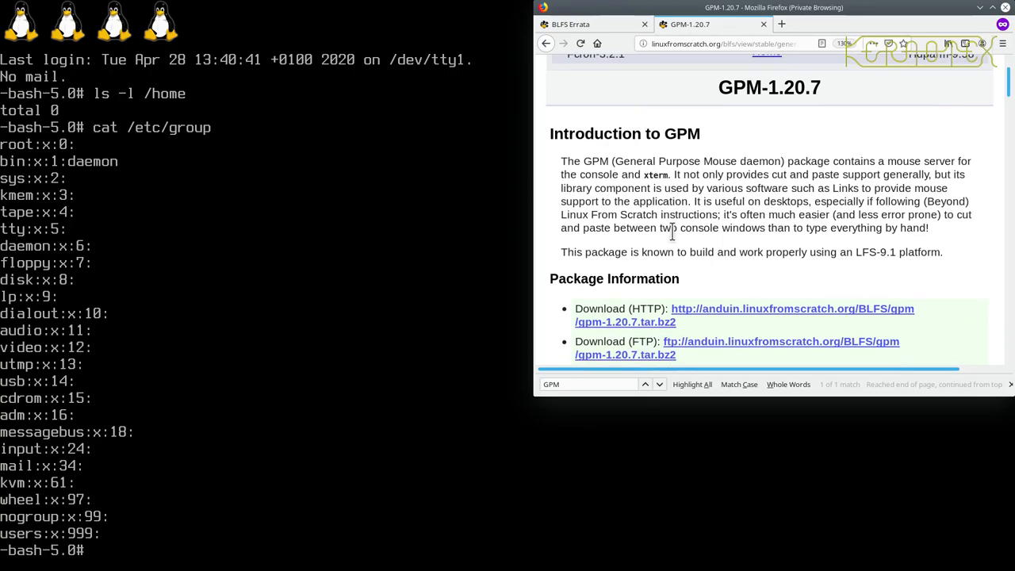
scroll(down, 3)
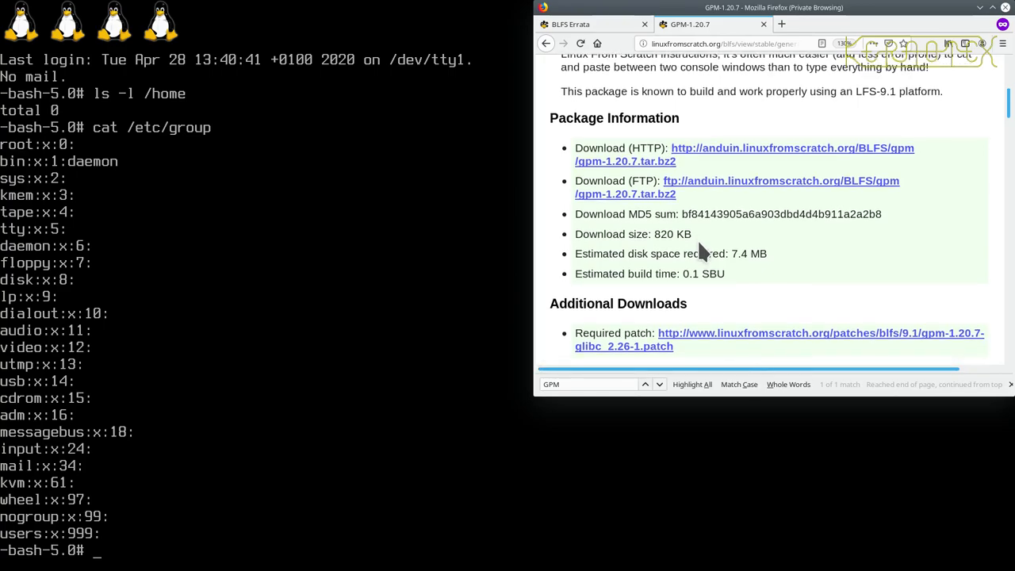
scroll(down, 3)
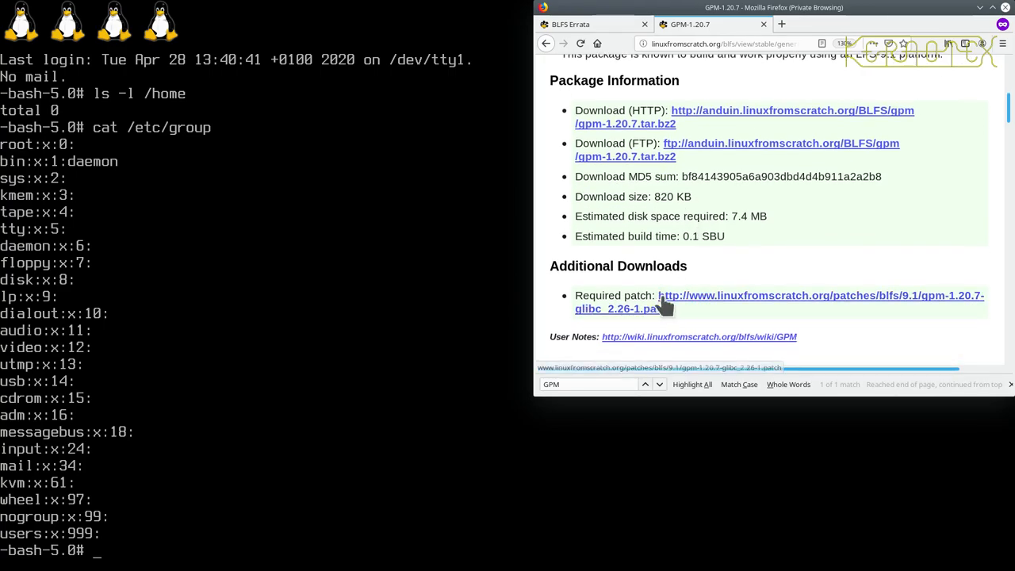
scroll(down, 3)
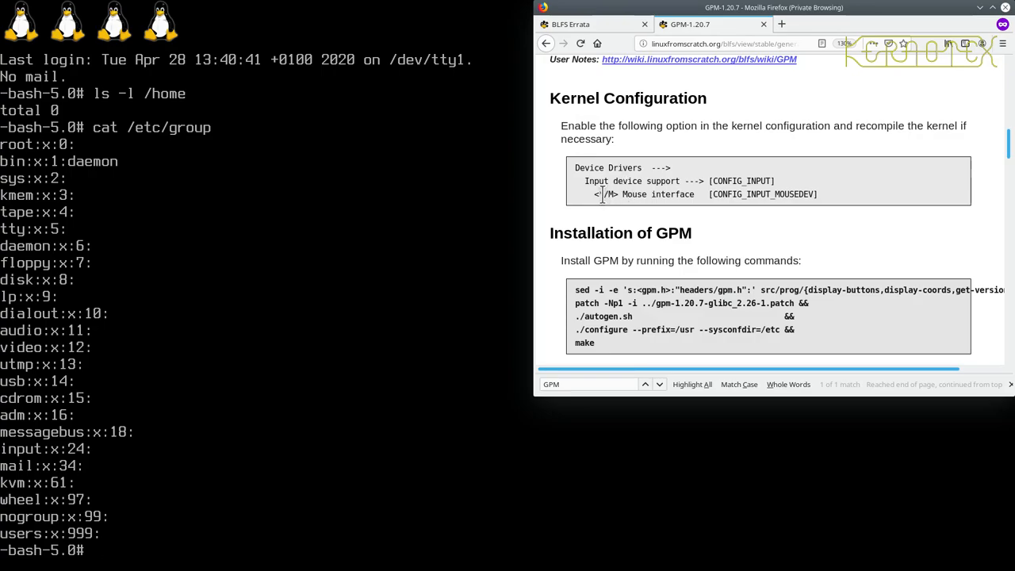
mouse_move(583, 161)
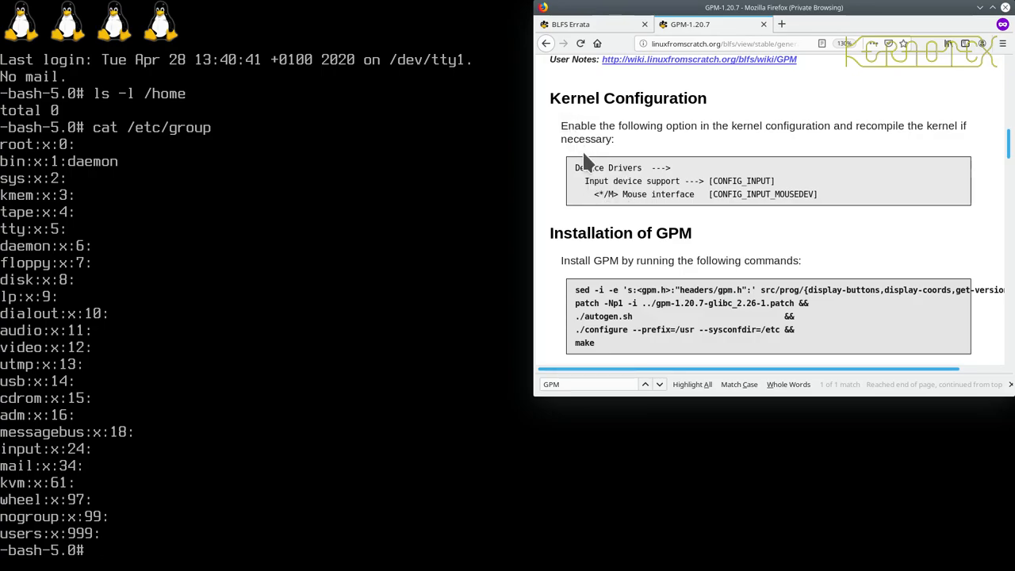
mouse_move(622, 198)
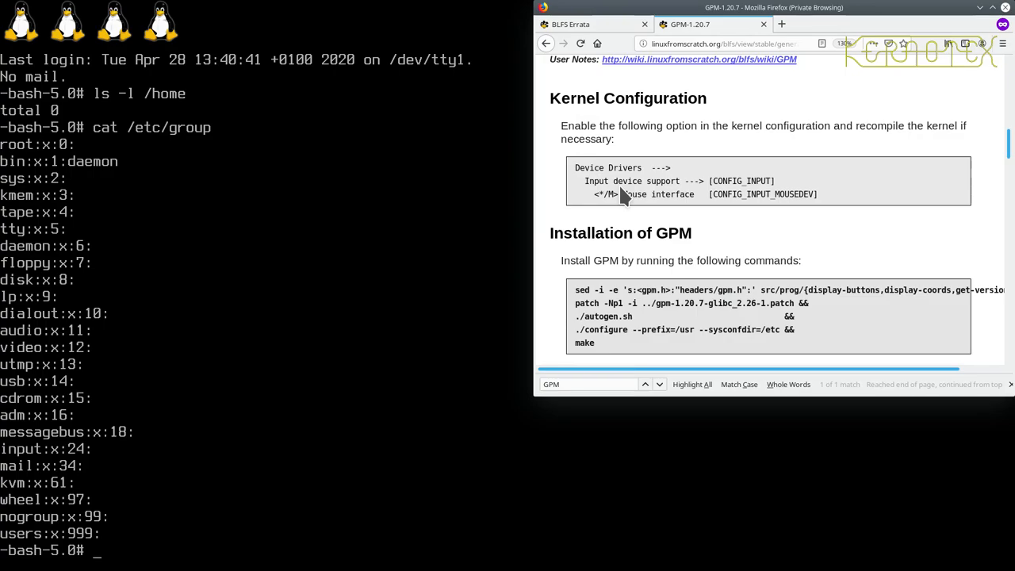
mouse_move(579, 190)
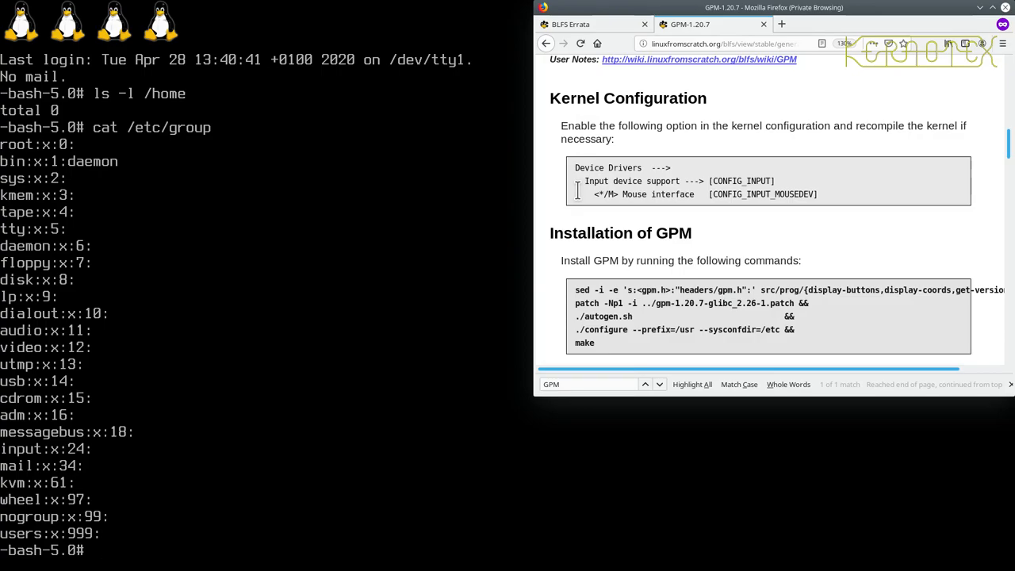
scroll(down, 3)
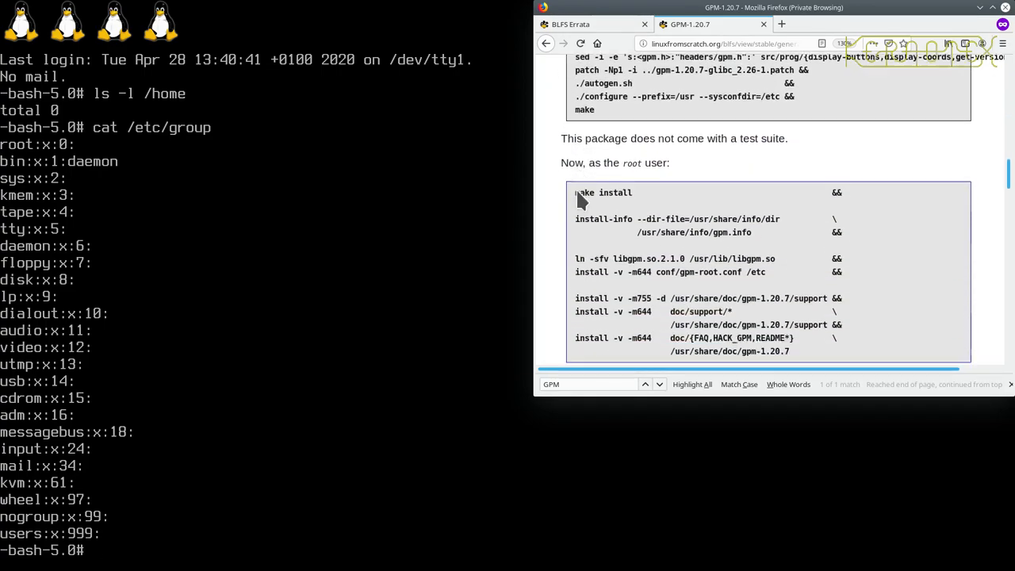
scroll(down, 3)
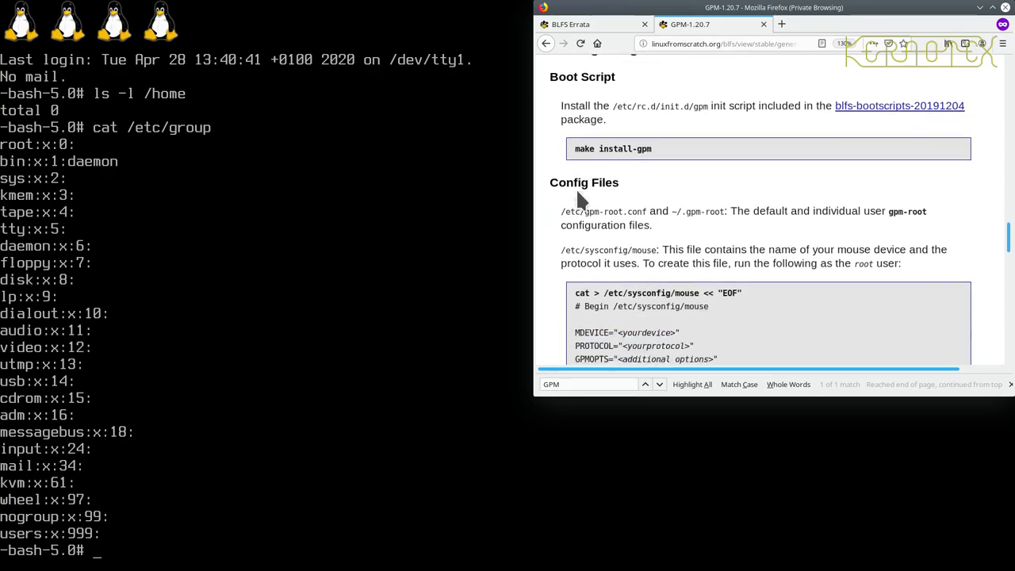
scroll(down, 3)
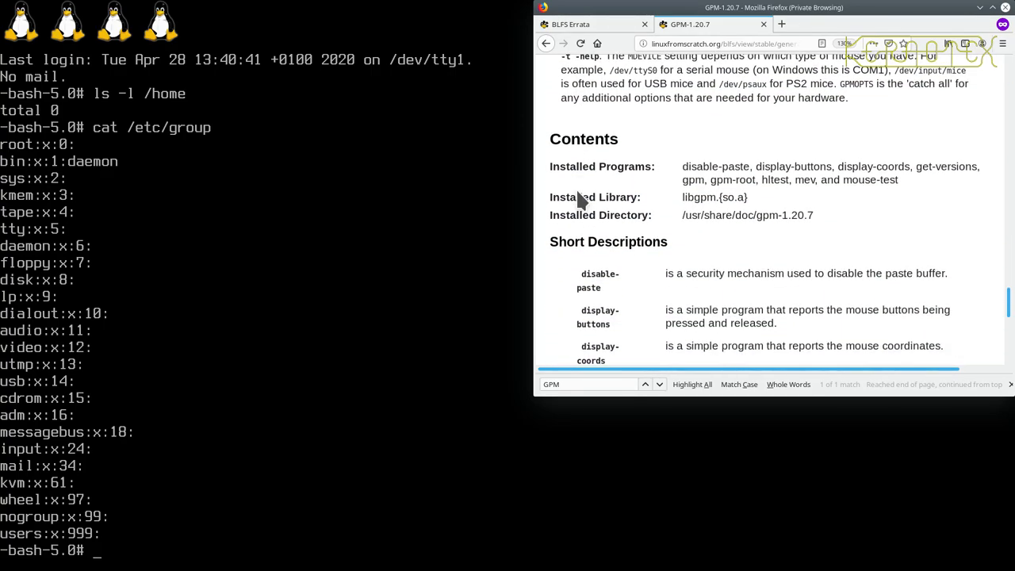
scroll(up, 3)
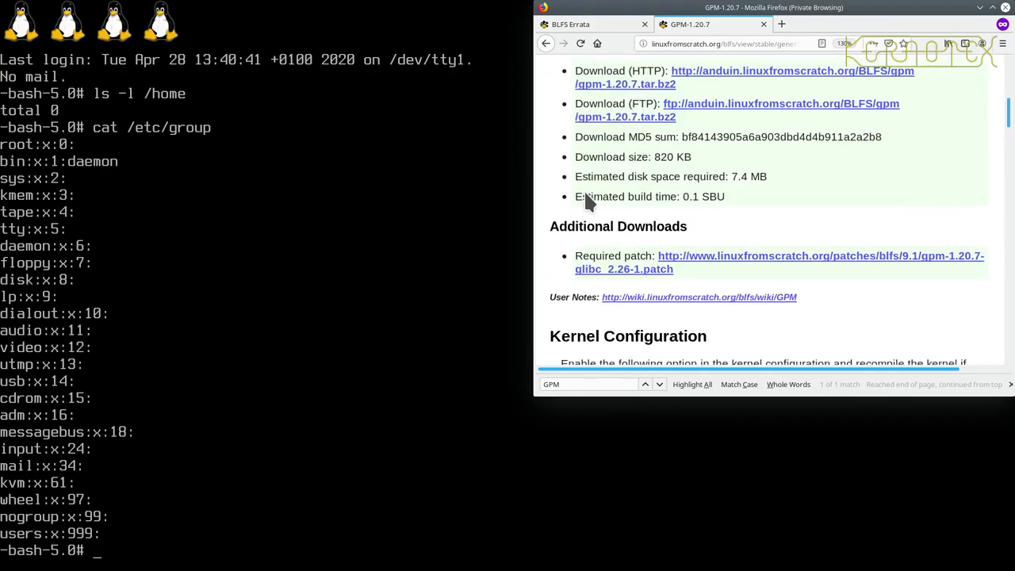
scroll(down, 3)
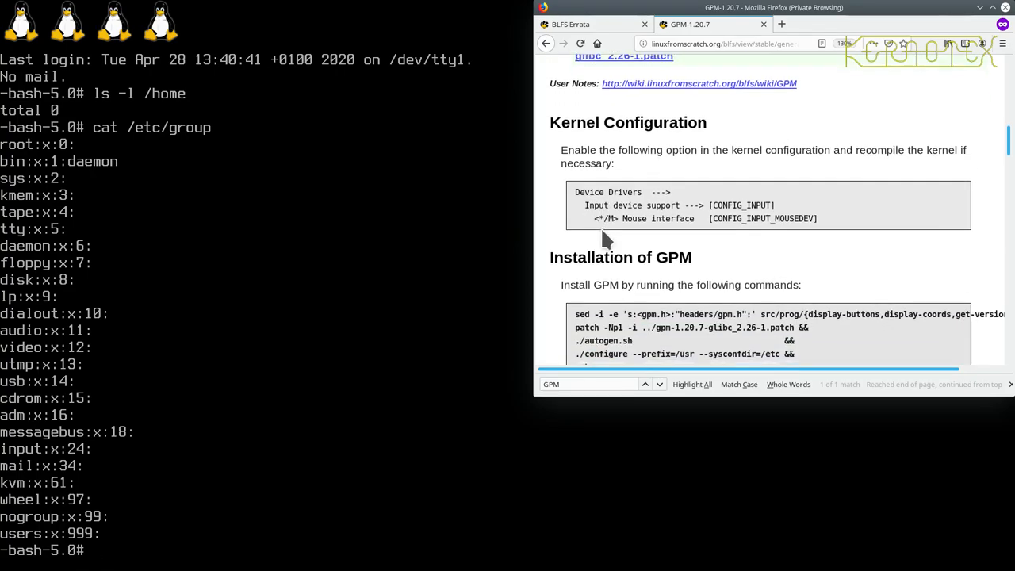
scroll(down, 3)
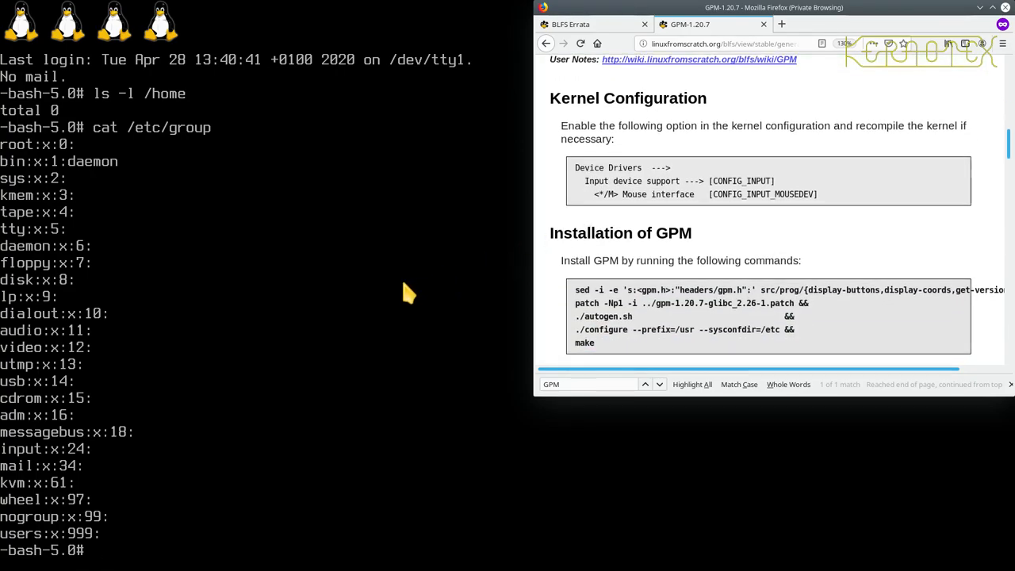
mouse_move(409, 295)
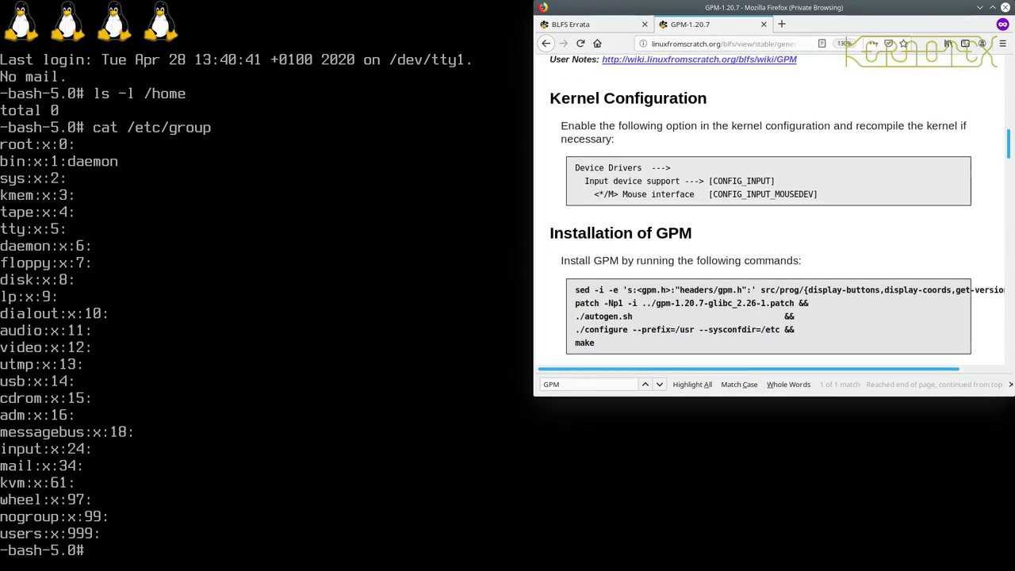
Change into the kernel source directory and launch menuconfig.
text(cd /)
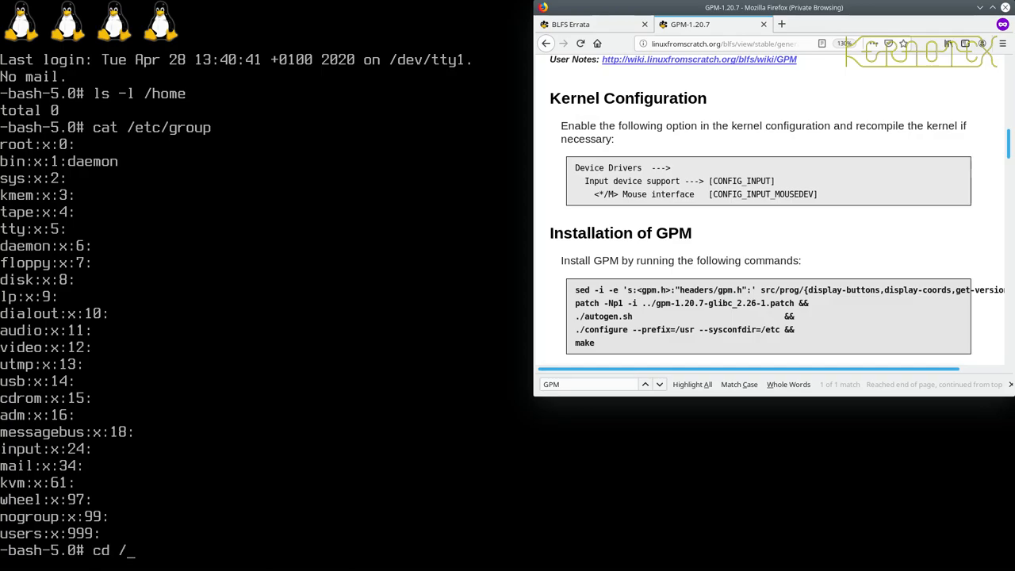
text(ousrces/)
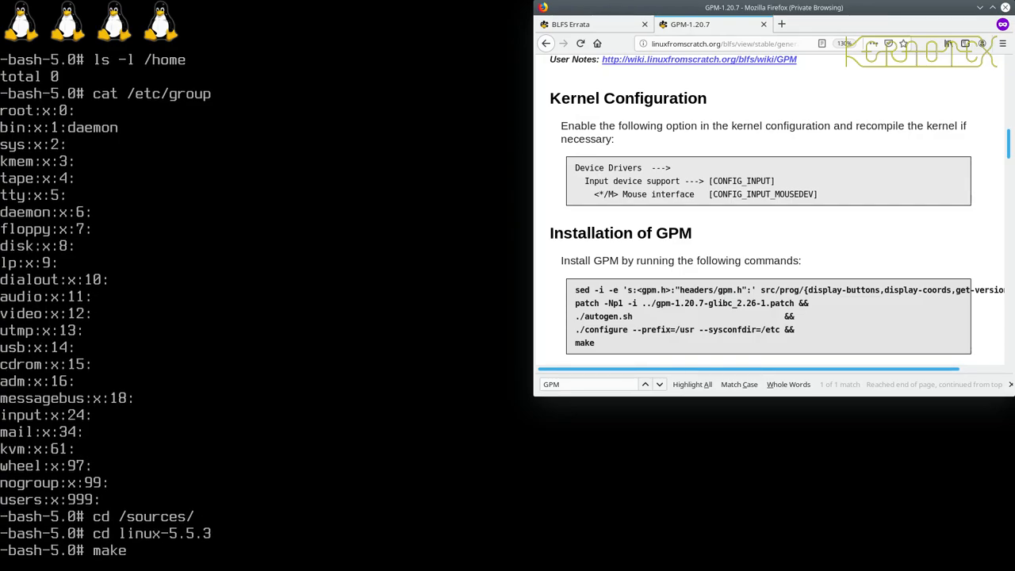
text(menuconfig)
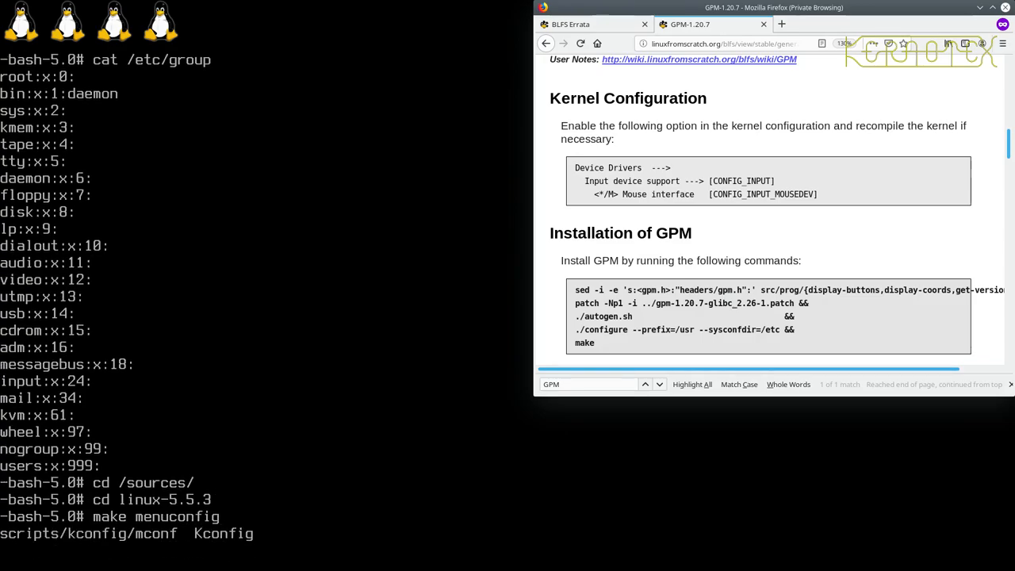
key(Return)
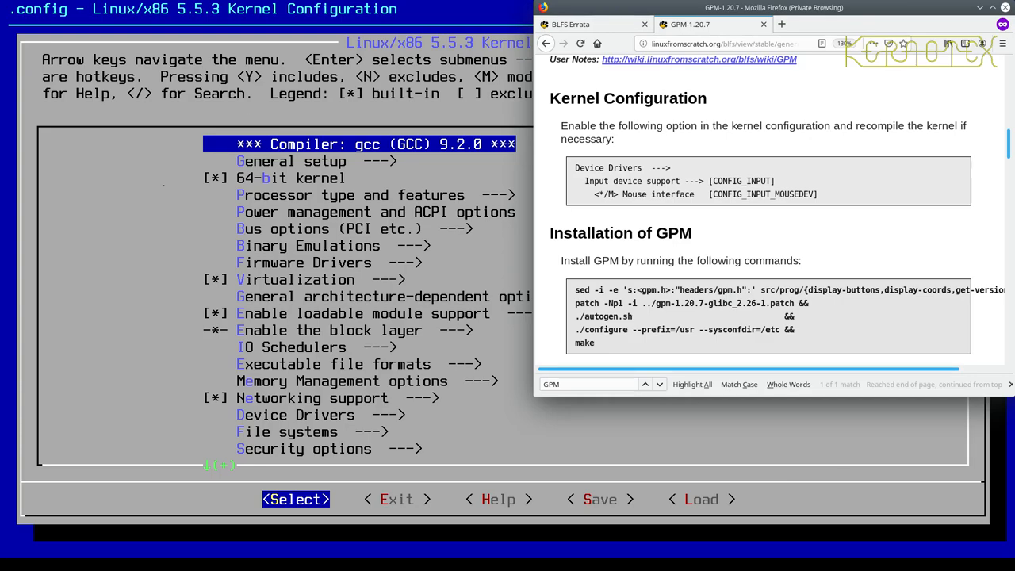
Under Device Drivers > Input device support, set Mouse interface to built-in <*> and begin exiting.
key(Down)
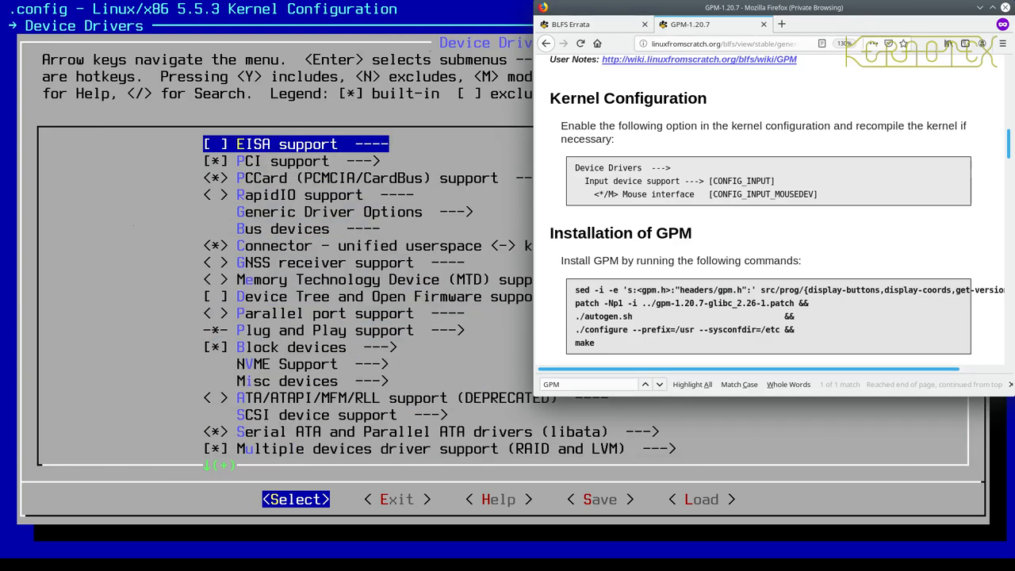
key(Down)
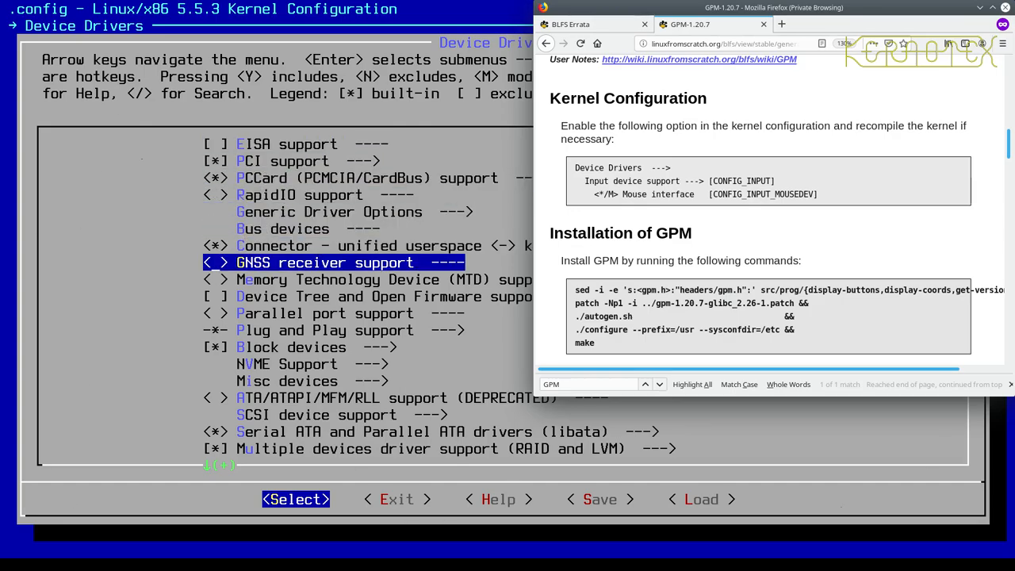
scroll(down, 3)
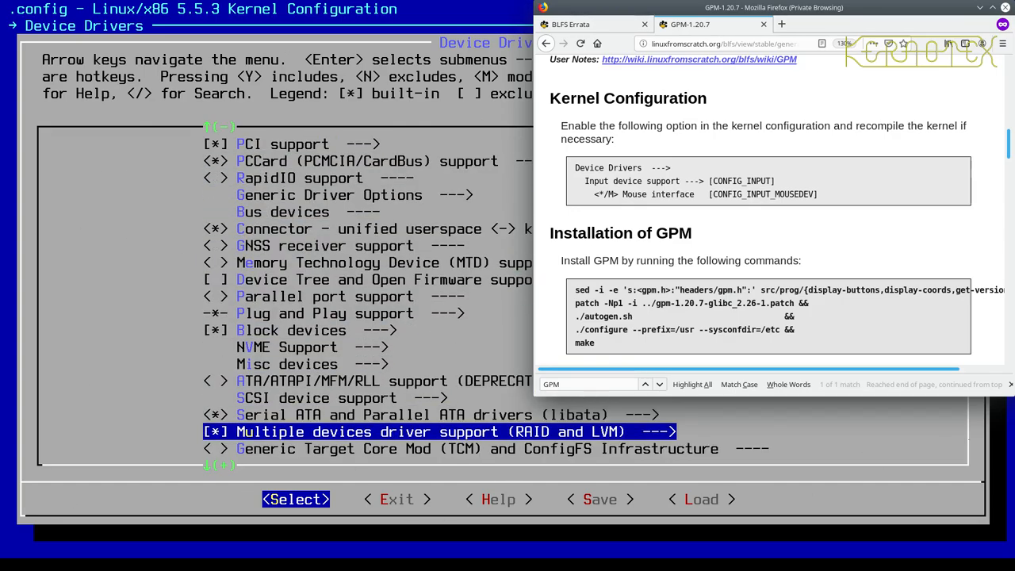
scroll(down, 3)
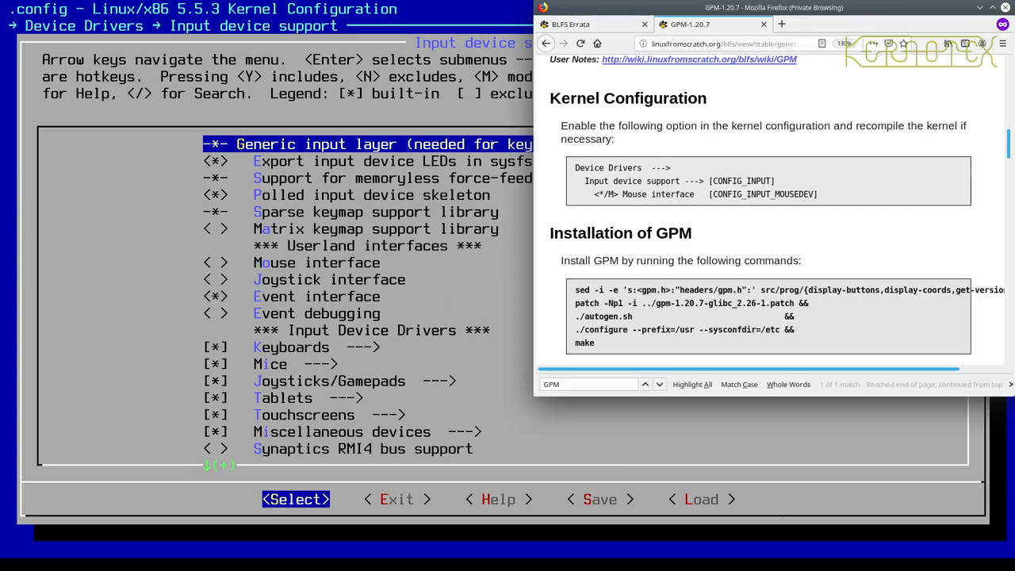
key(Down)
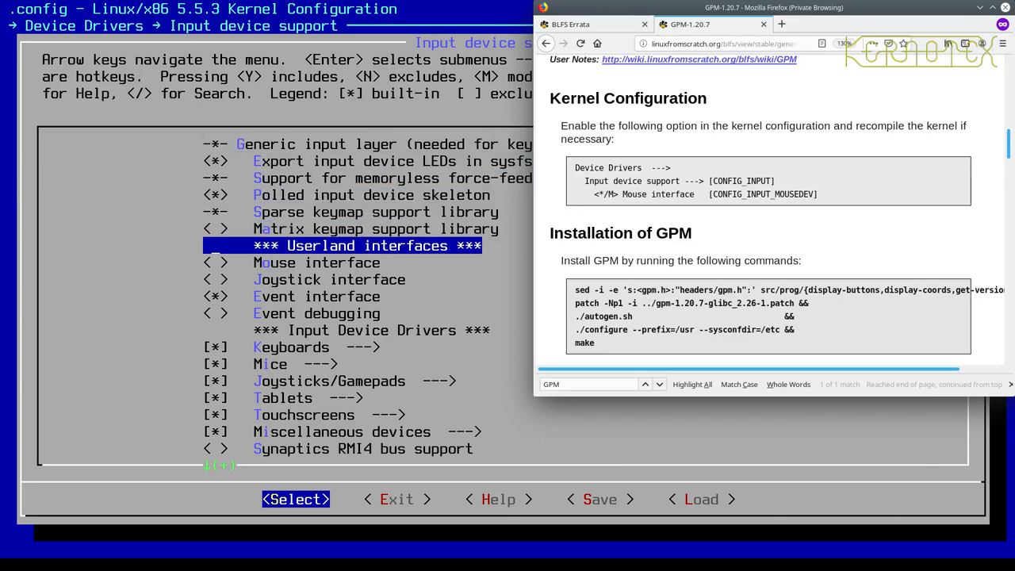
key(Down)
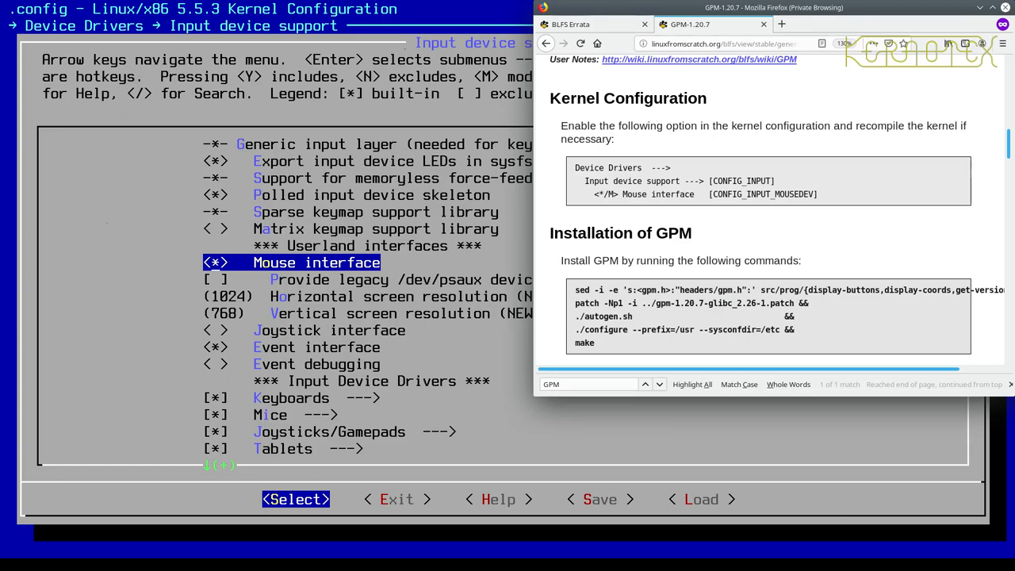
key(Down)
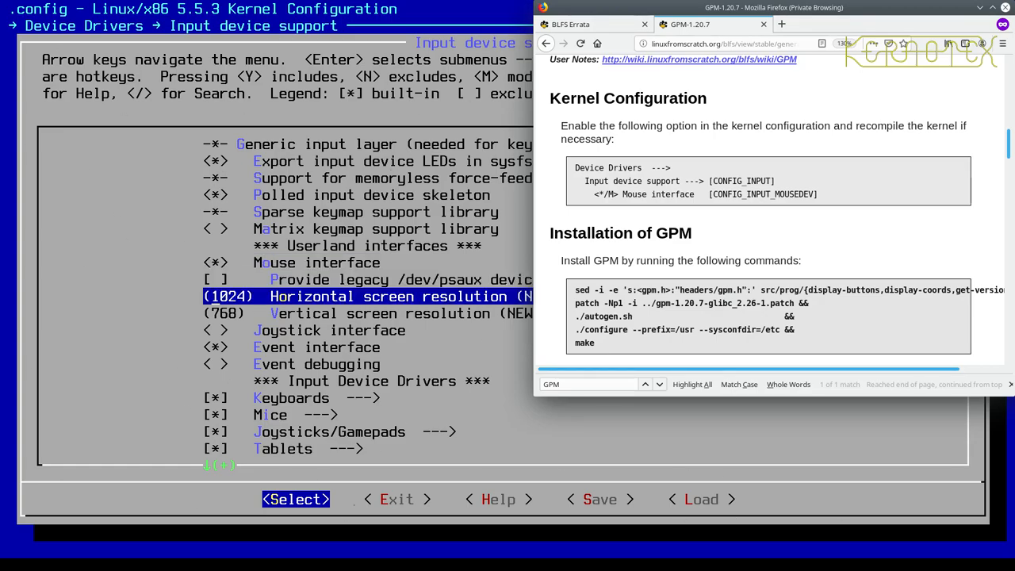
key(Down)
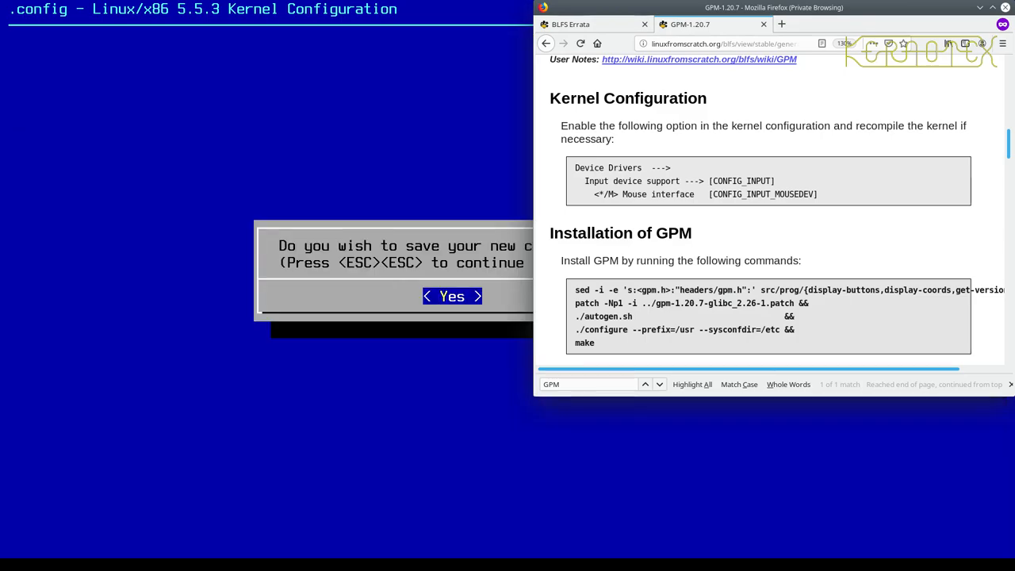
Save the new .config and rebuild the kernel with make -j4.
click(450, 297)
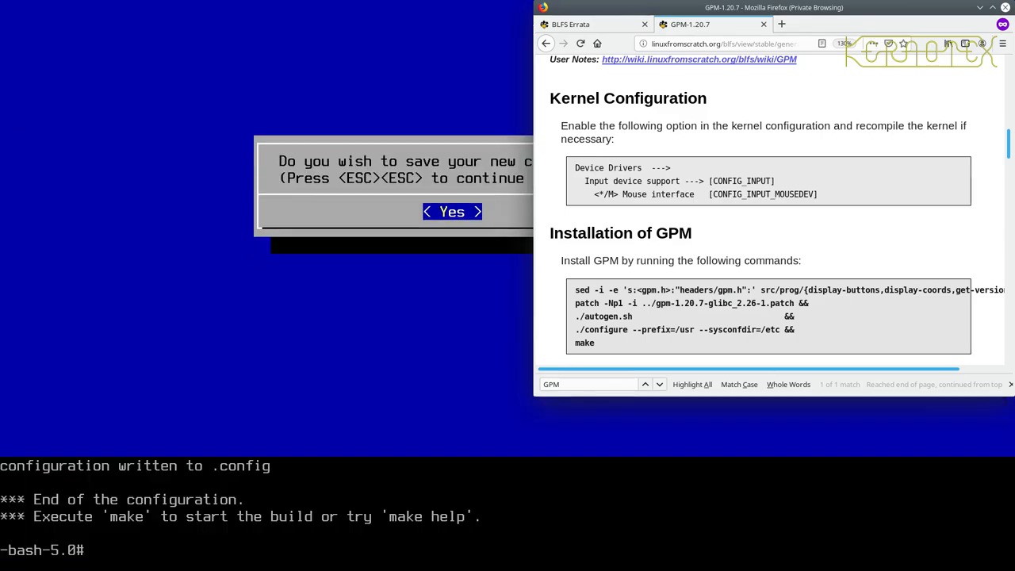
text(make -j4)
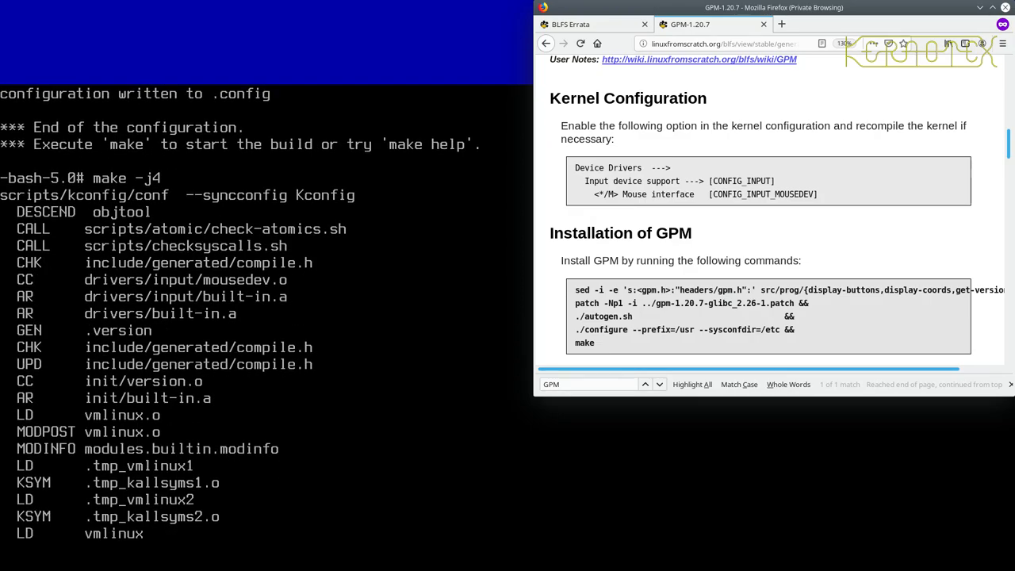
scroll(down, 3)
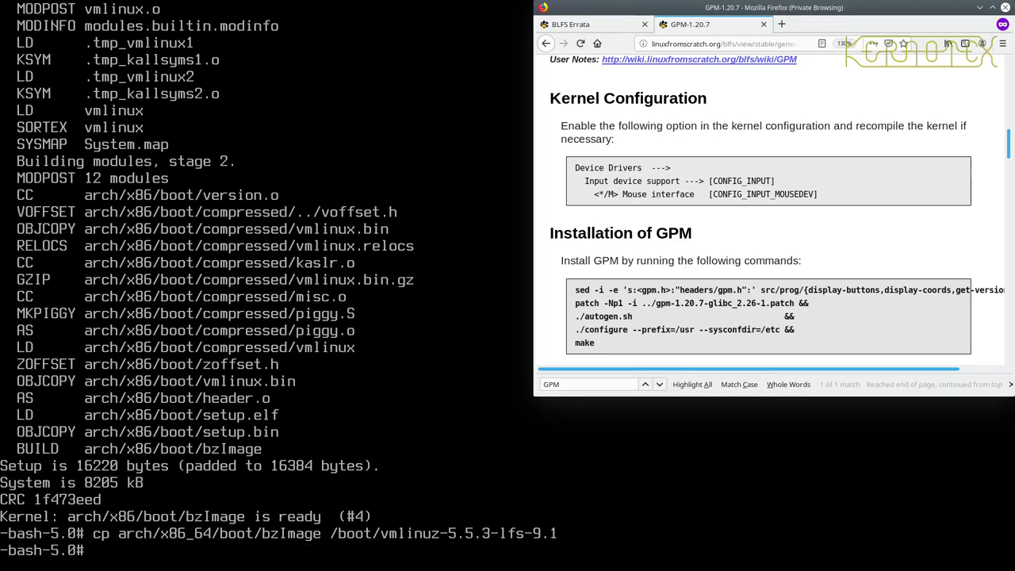
Recall the cp commands from history to install bzImage and System.map into /boot.
key(ctrl+r)
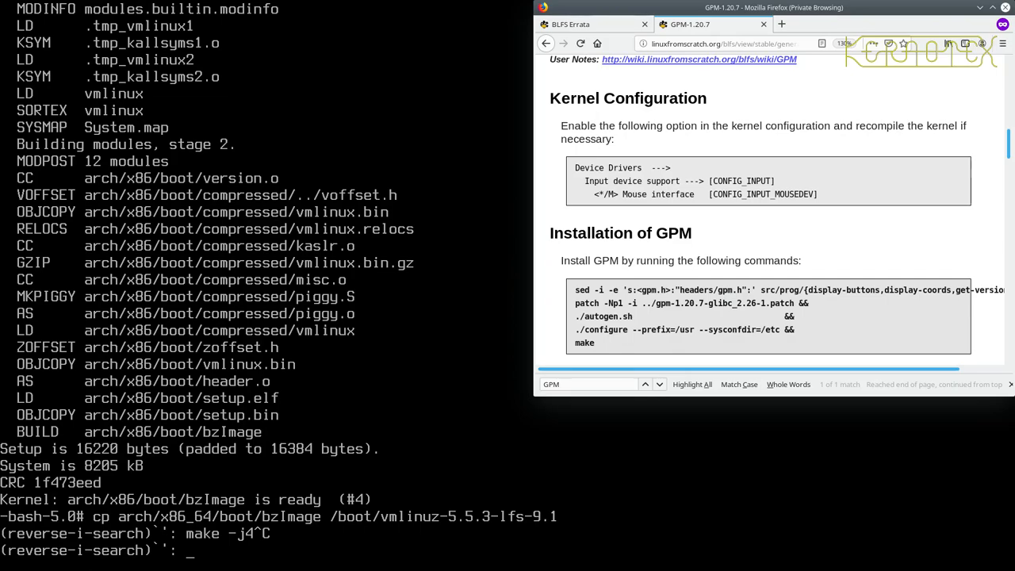
text(cp)
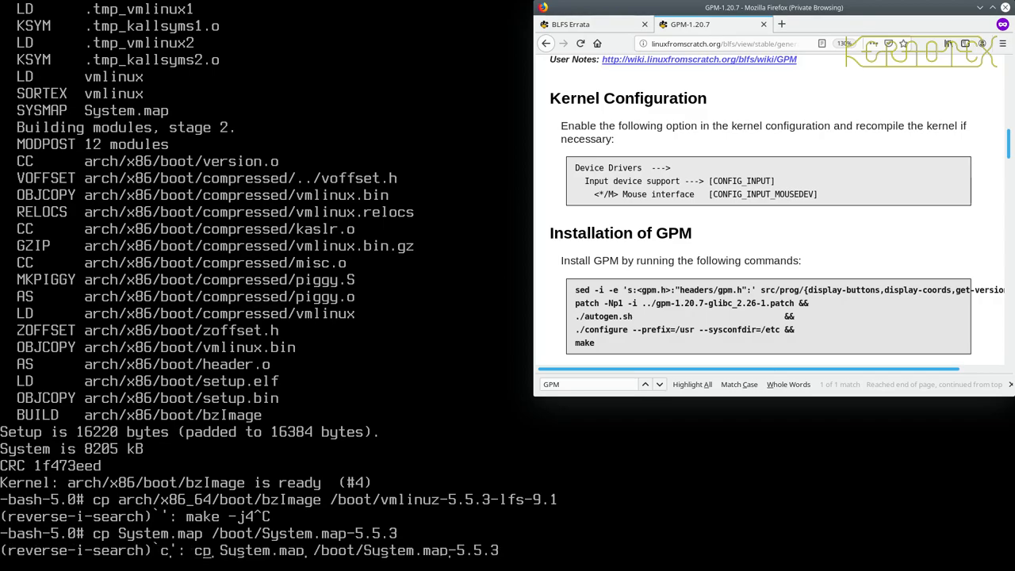
text(p)
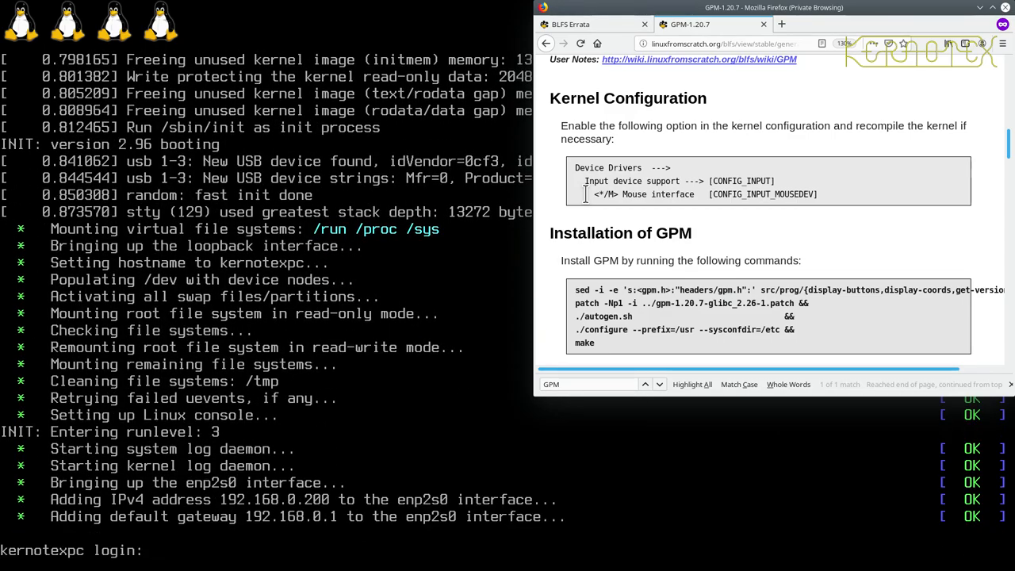
Log in as root and create a BLFS directory beside the source archives.
text(root)
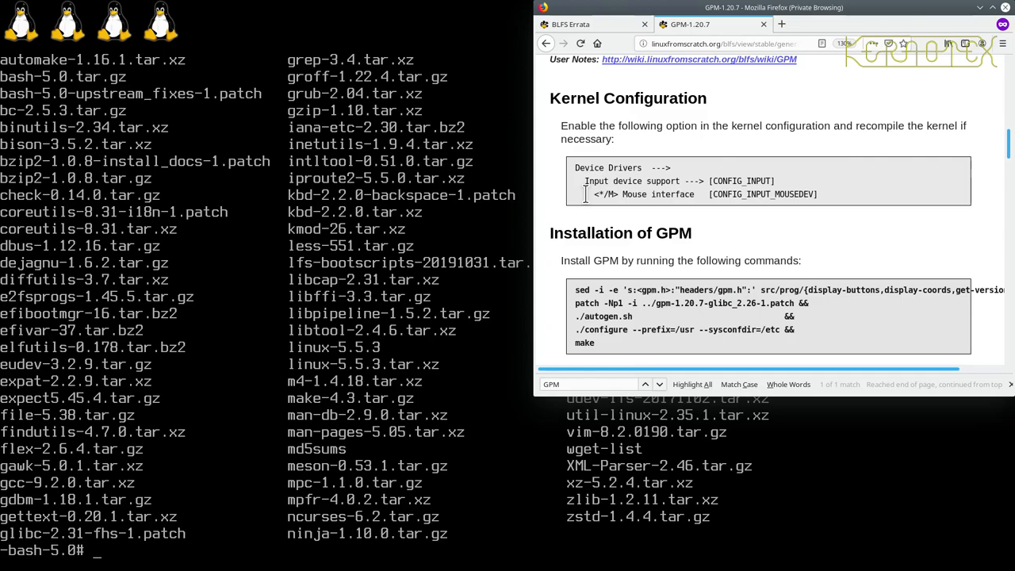
text(mkdie)
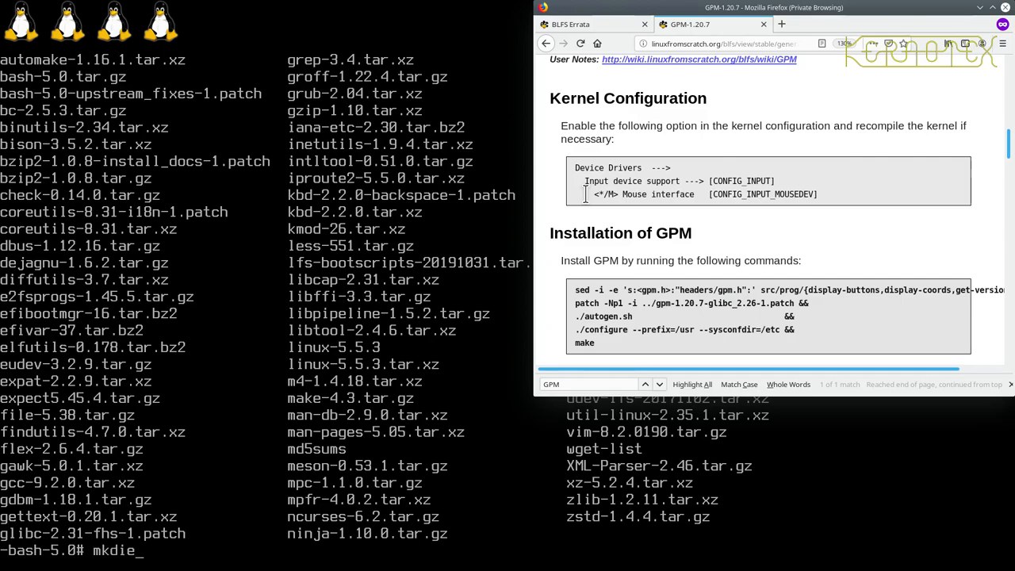
text(r)
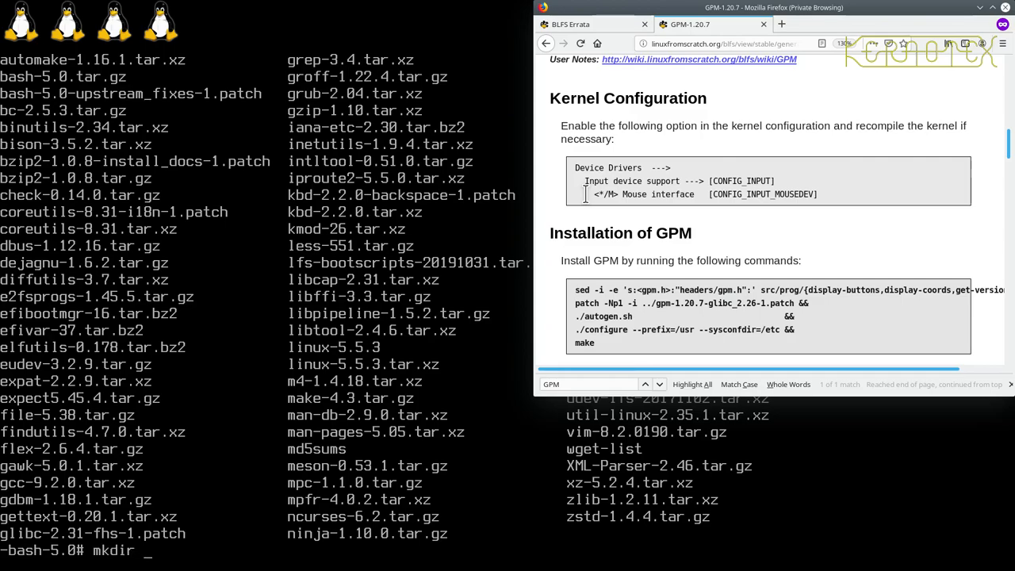
text(BLFS)
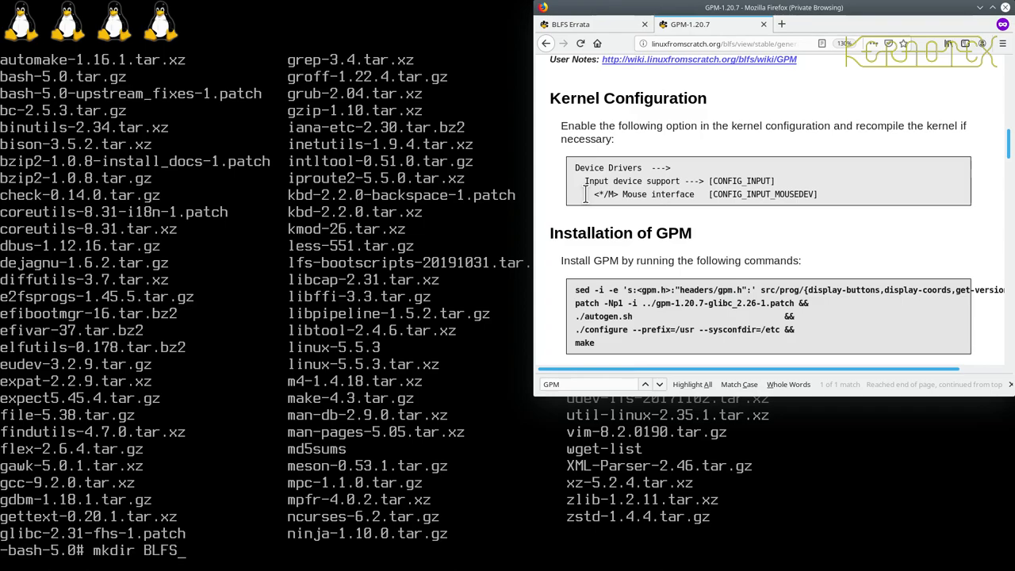
key(Return)
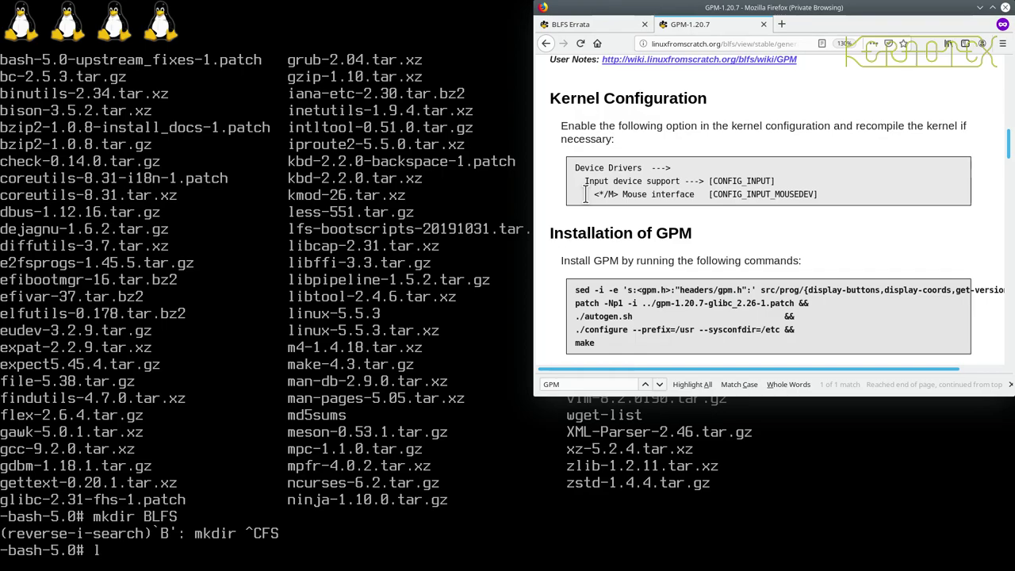
Change into BLFS and list it with ls -la to confirm it is empty.
text(cd BLFS)
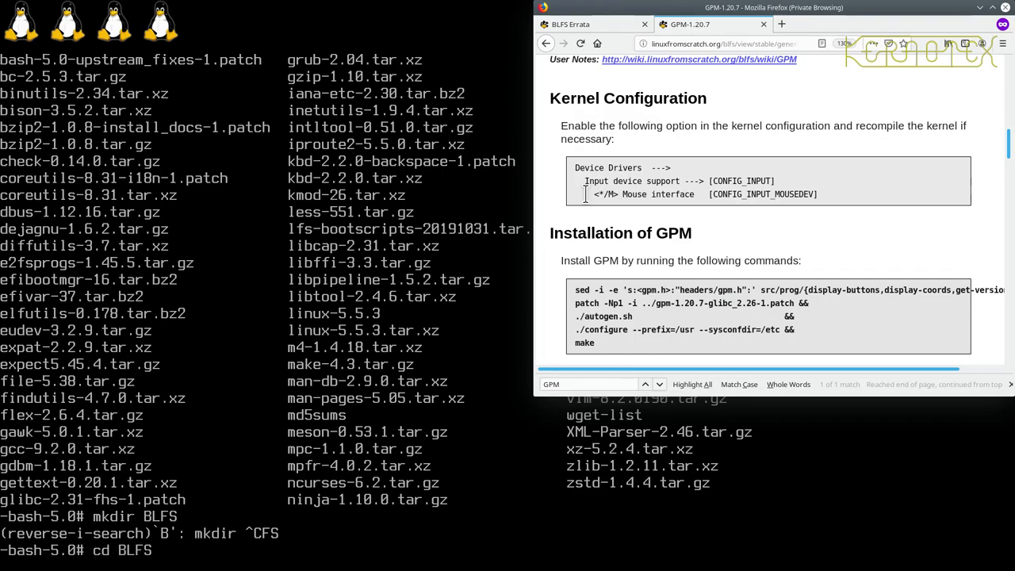
text(ls -la)
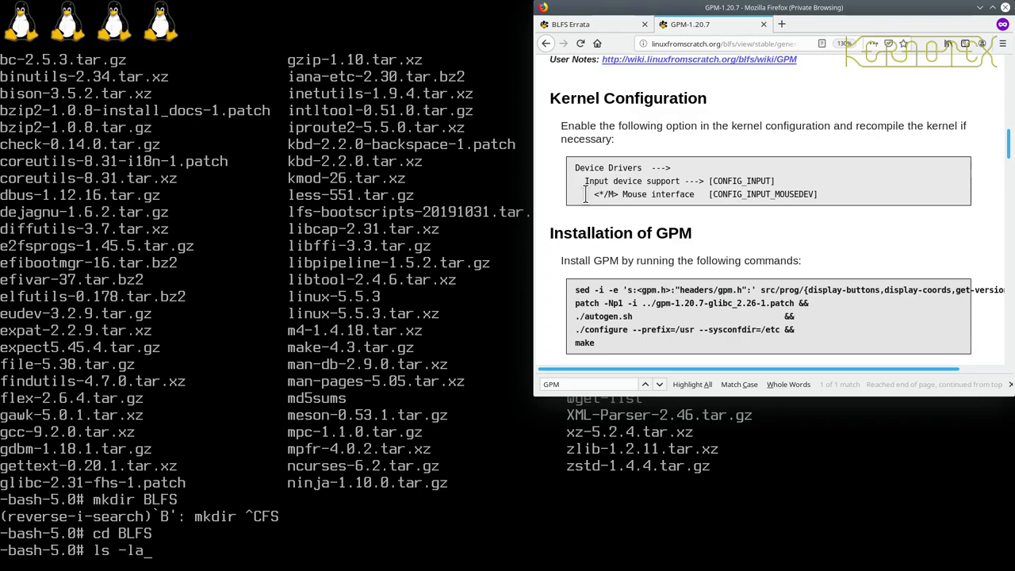
key(Return)
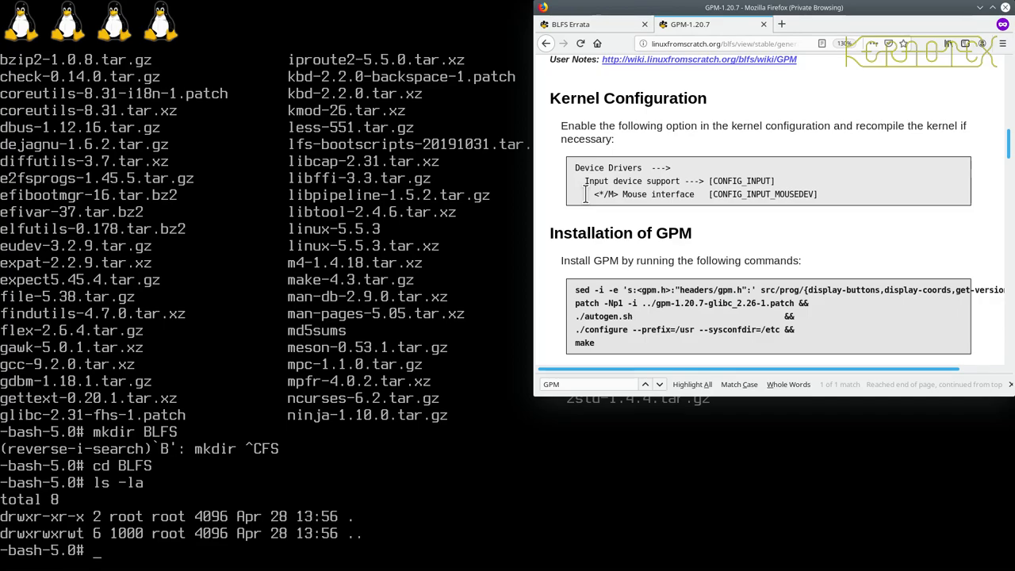
scroll(up, 3)
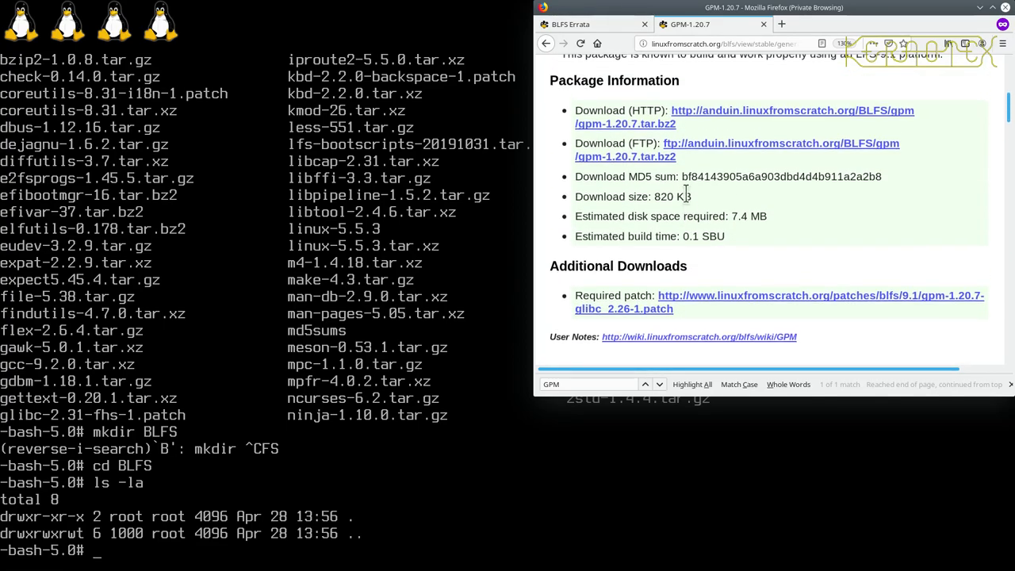
scroll(up, 3)
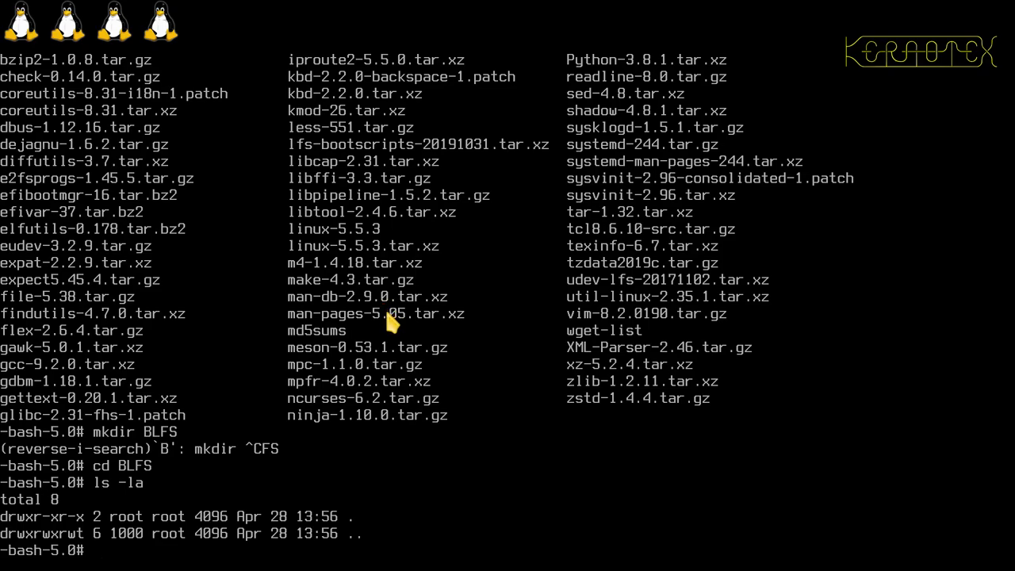
mouse_move(388, 326)
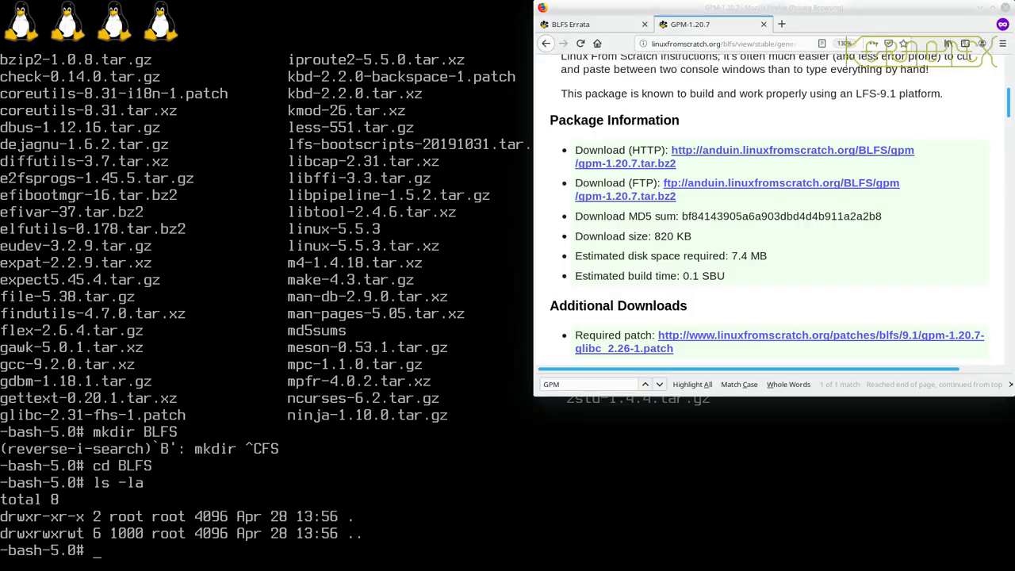
mouse_move(821, 240)
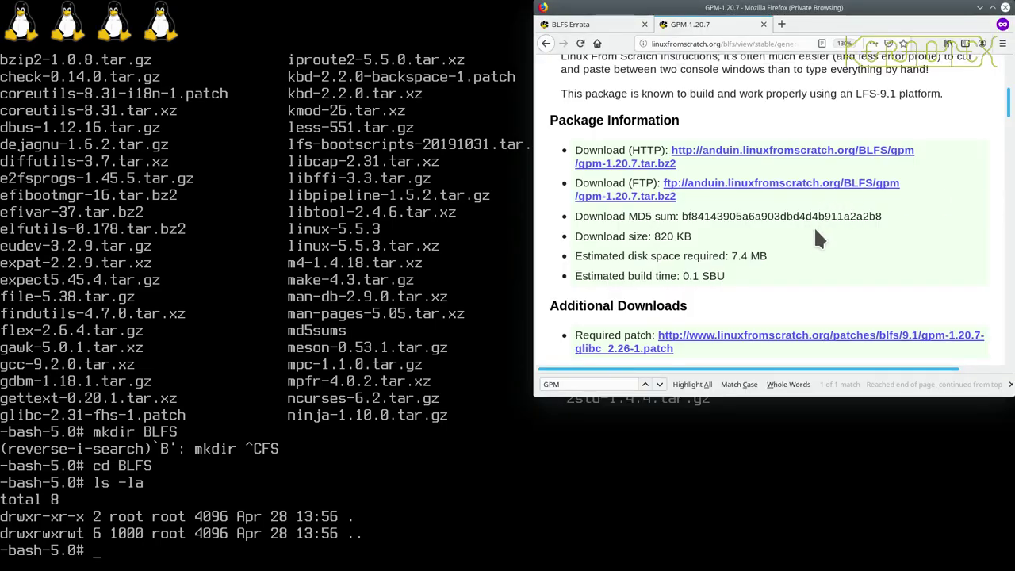
mouse_move(796, 231)
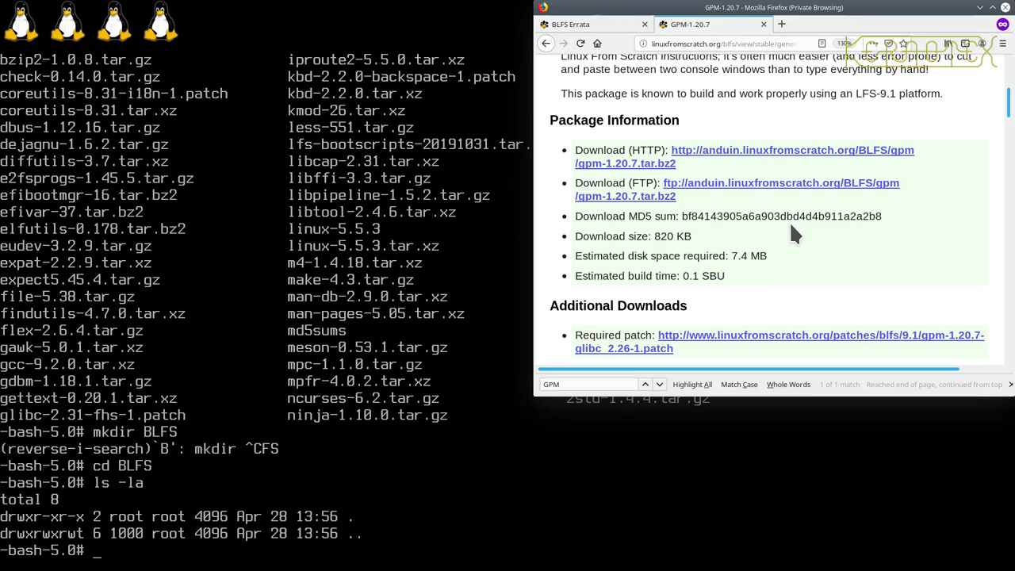
mouse_move(632, 177)
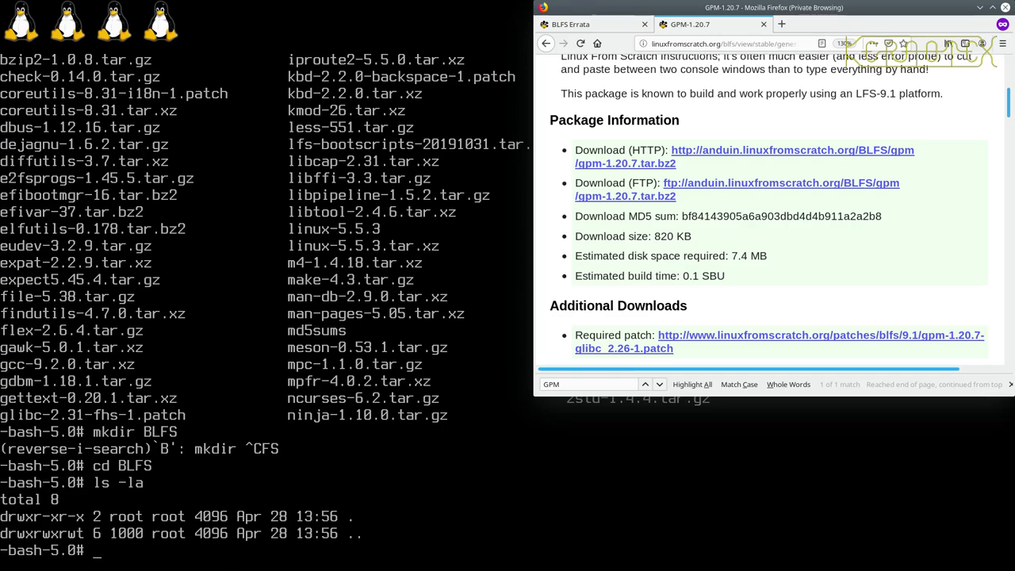
scroll(up, 3)
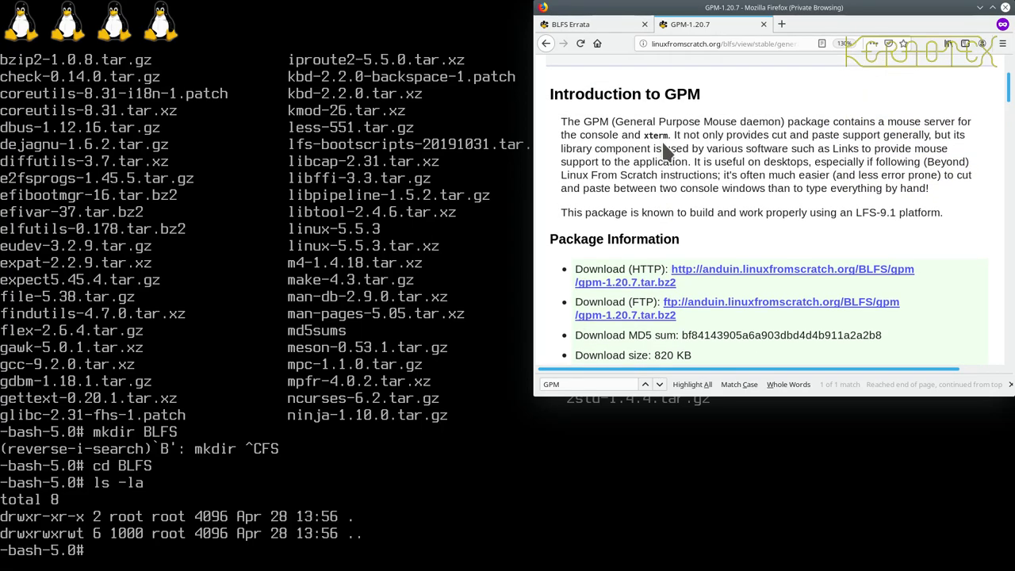
scroll(down, 3)
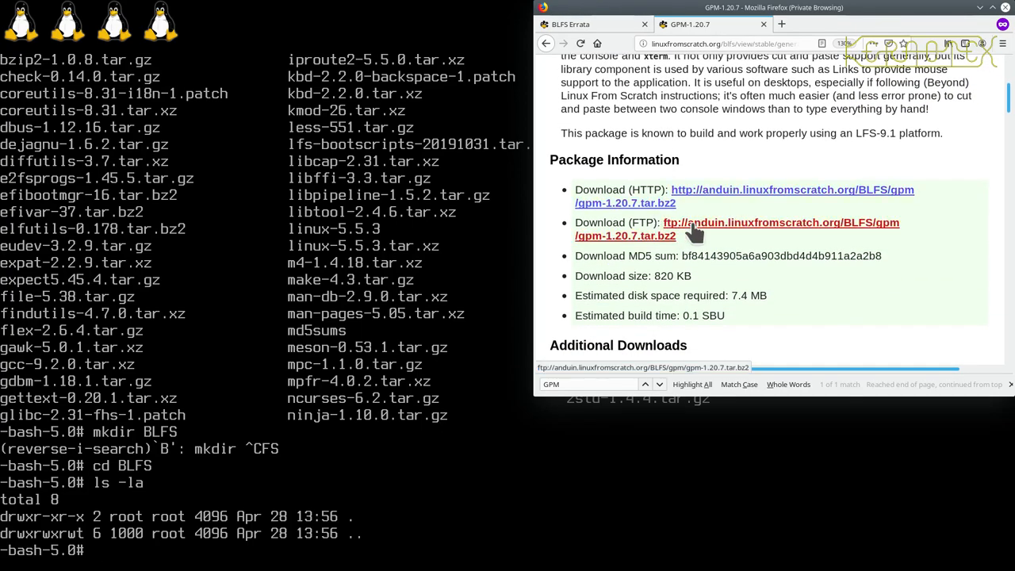
mouse_move(658, 251)
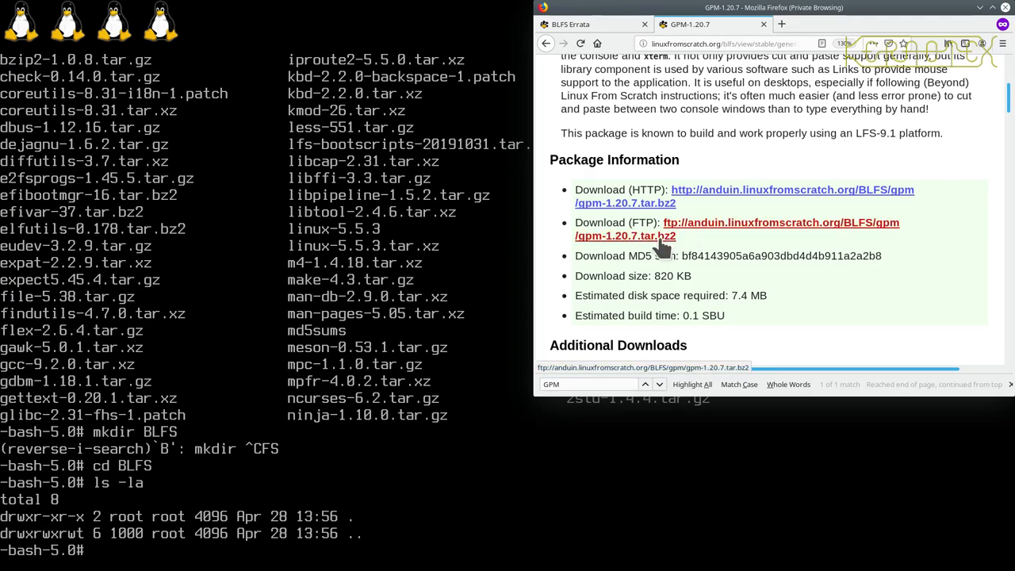
scroll(down, 3)
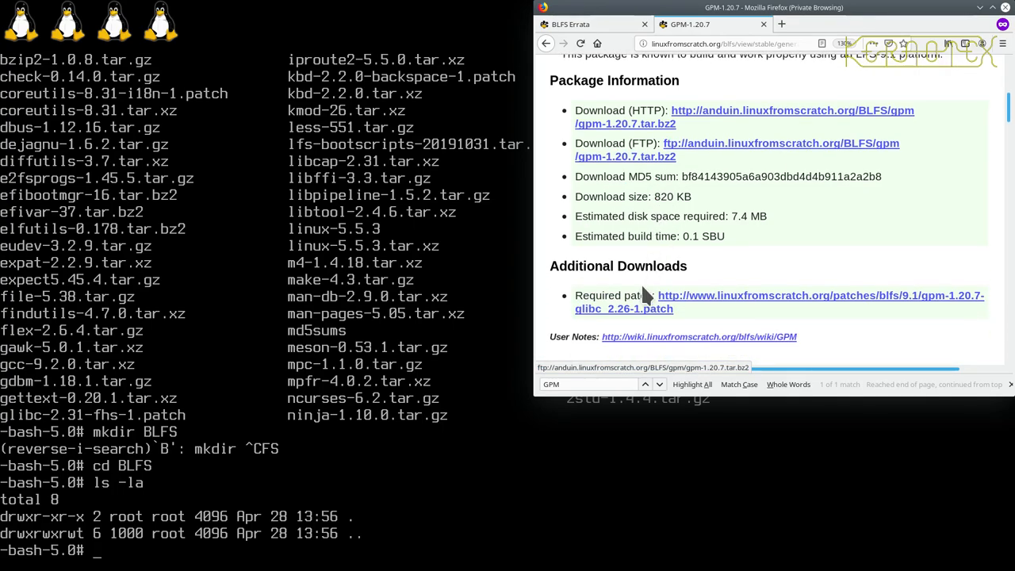
mouse_move(669, 308)
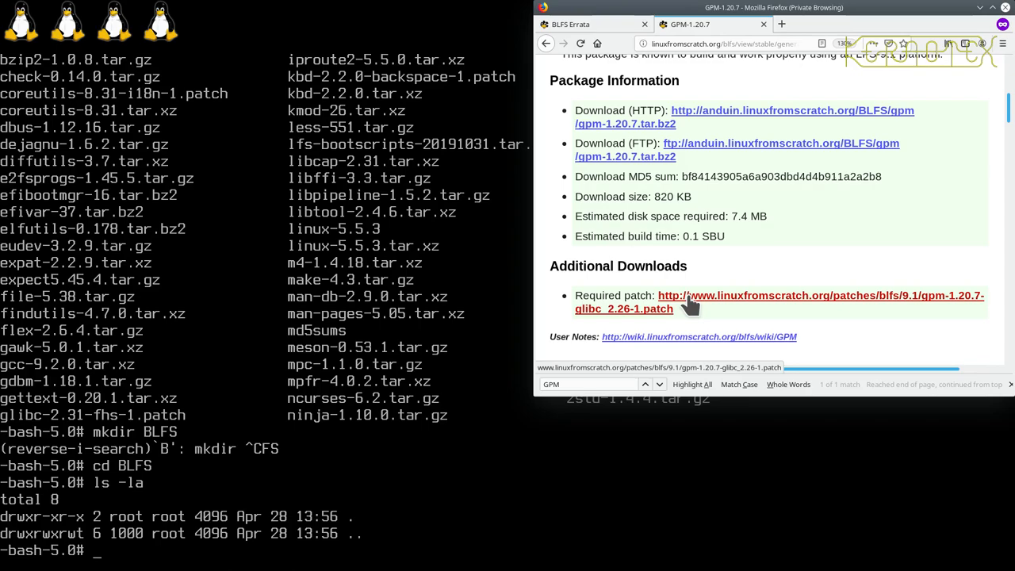
mouse_move(706, 314)
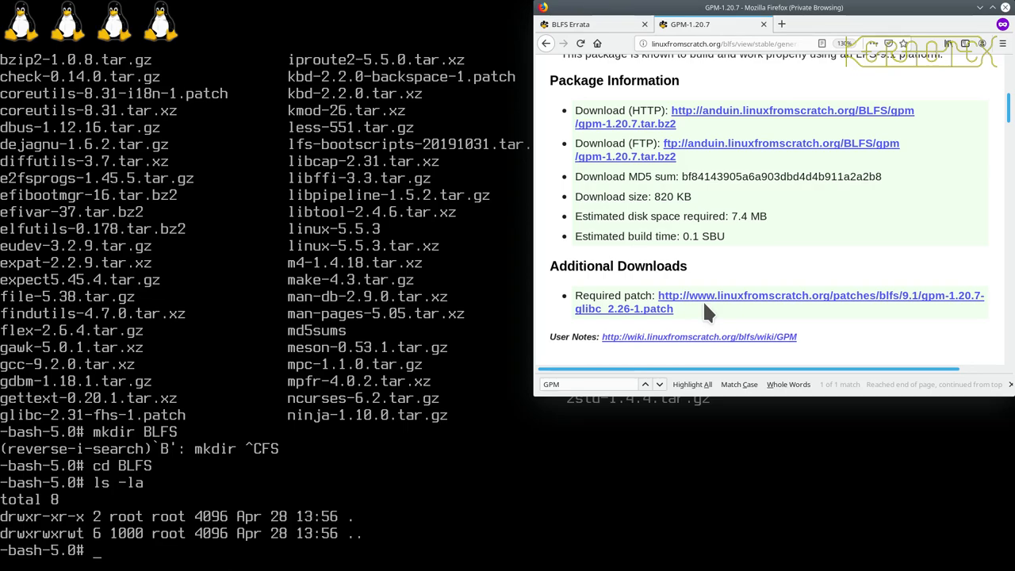
scroll(down, 3)
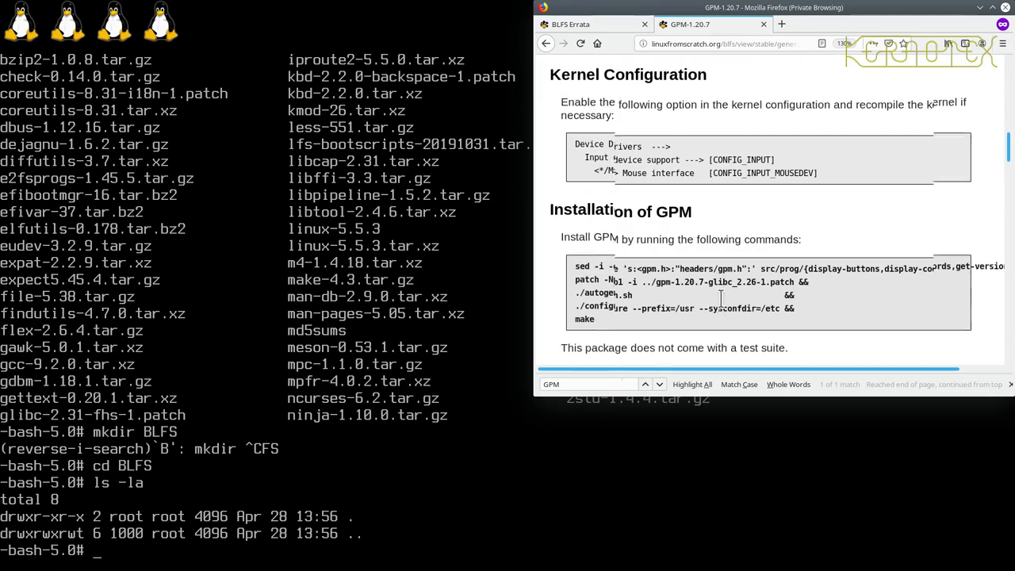
scroll(down, 3)
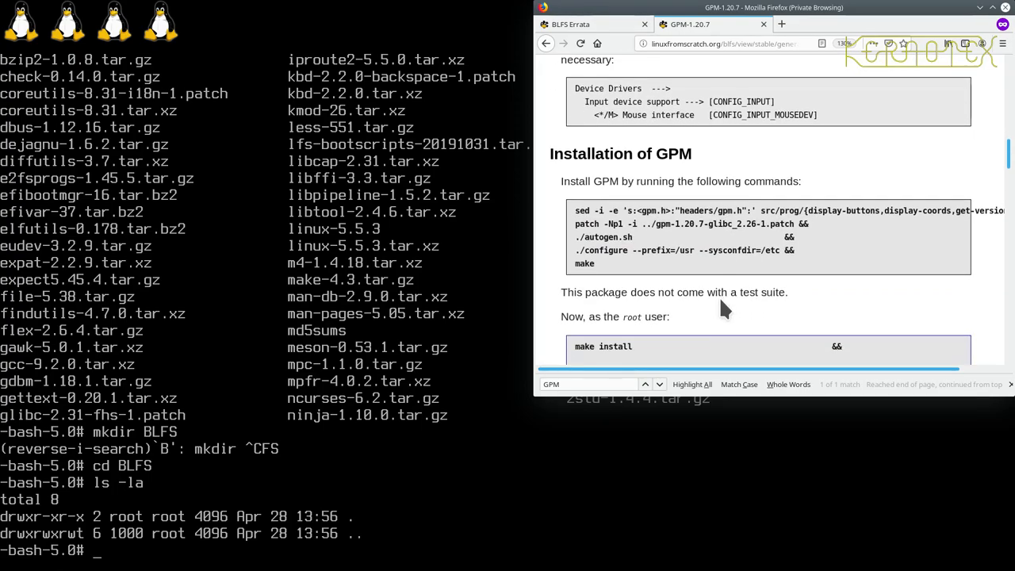
scroll(down, 3)
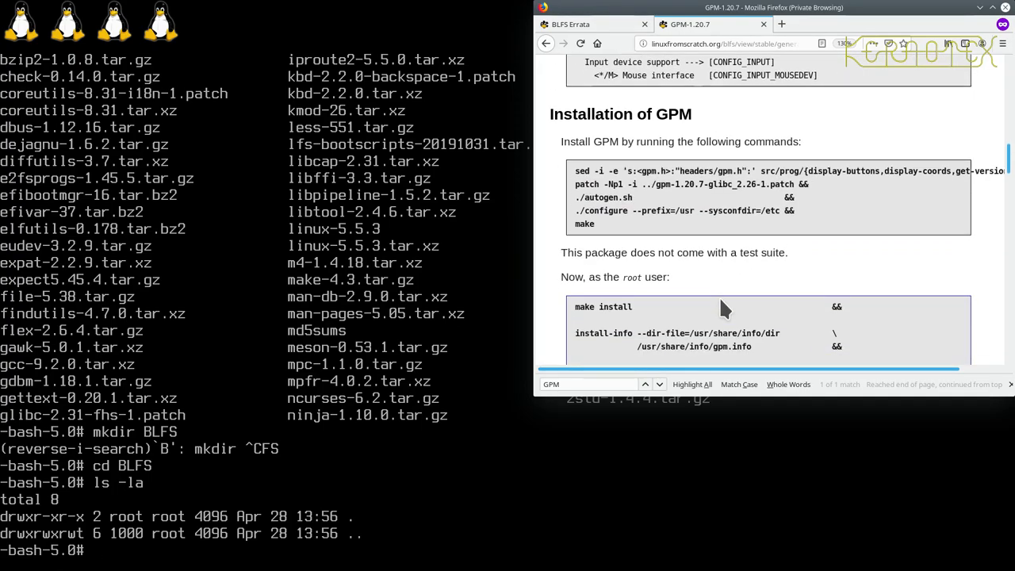
scroll(up, 3)
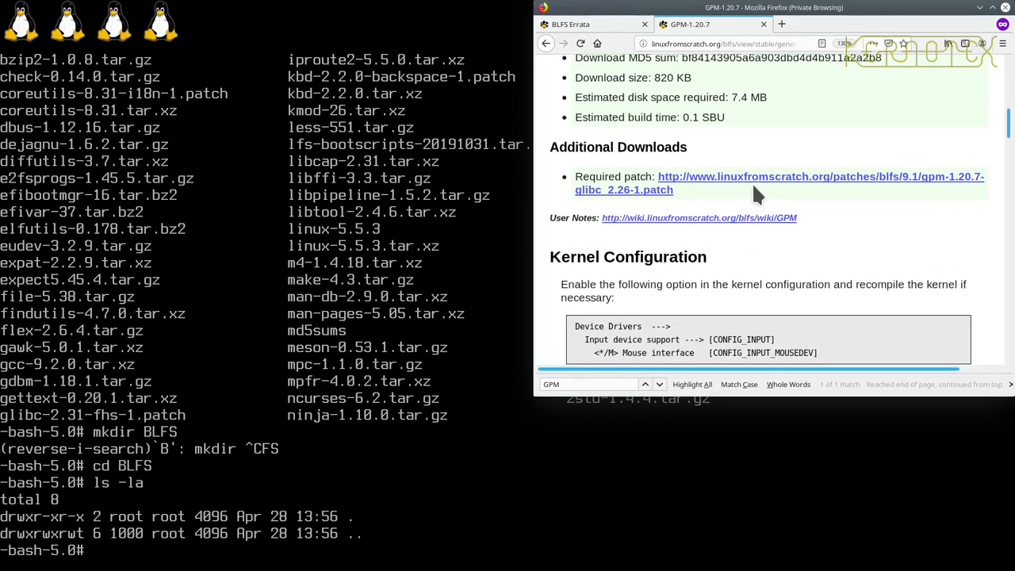
mouse_move(759, 187)
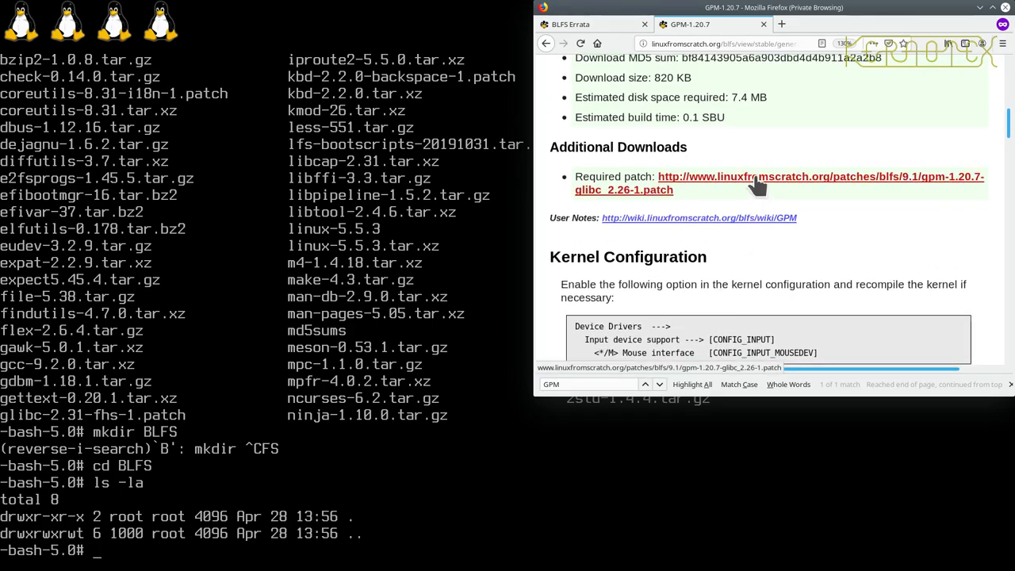
mouse_move(828, 199)
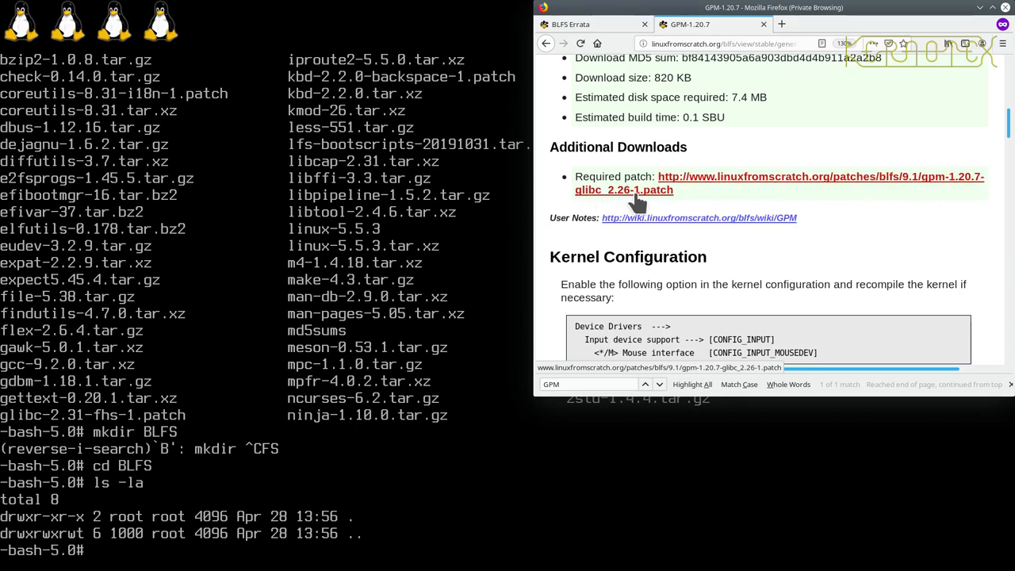
mouse_move(603, 205)
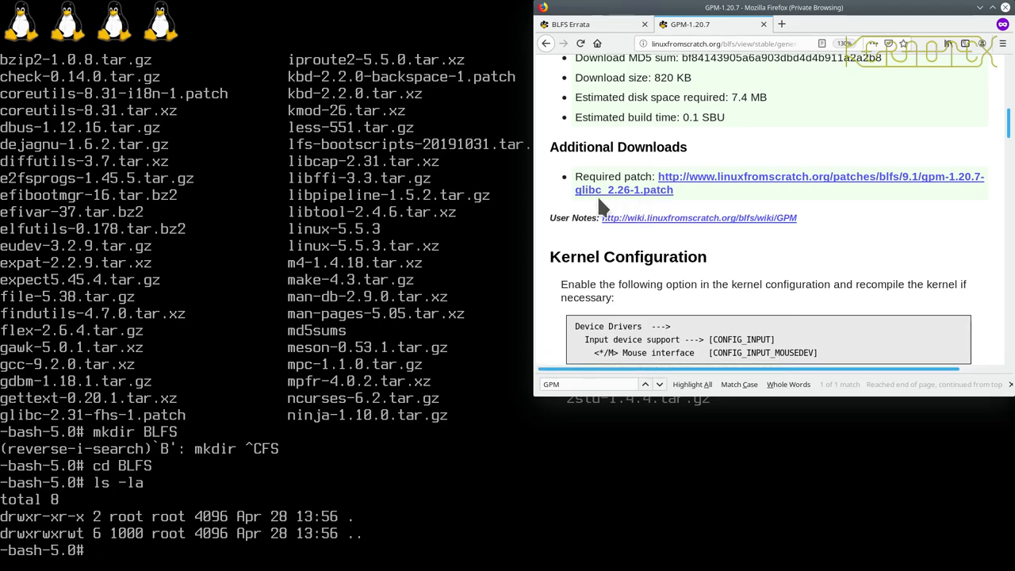
mouse_move(622, 184)
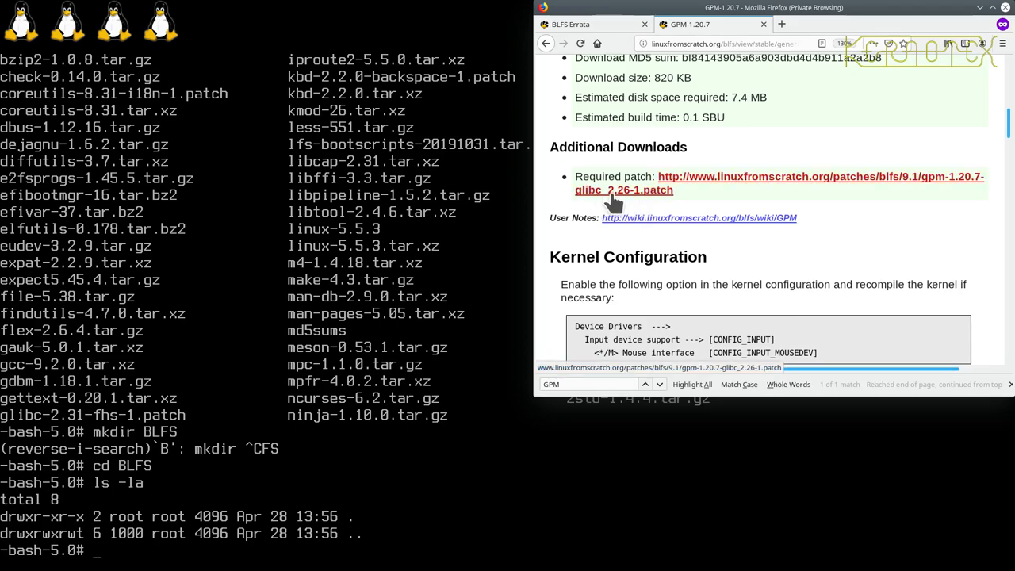
mouse_move(622, 204)
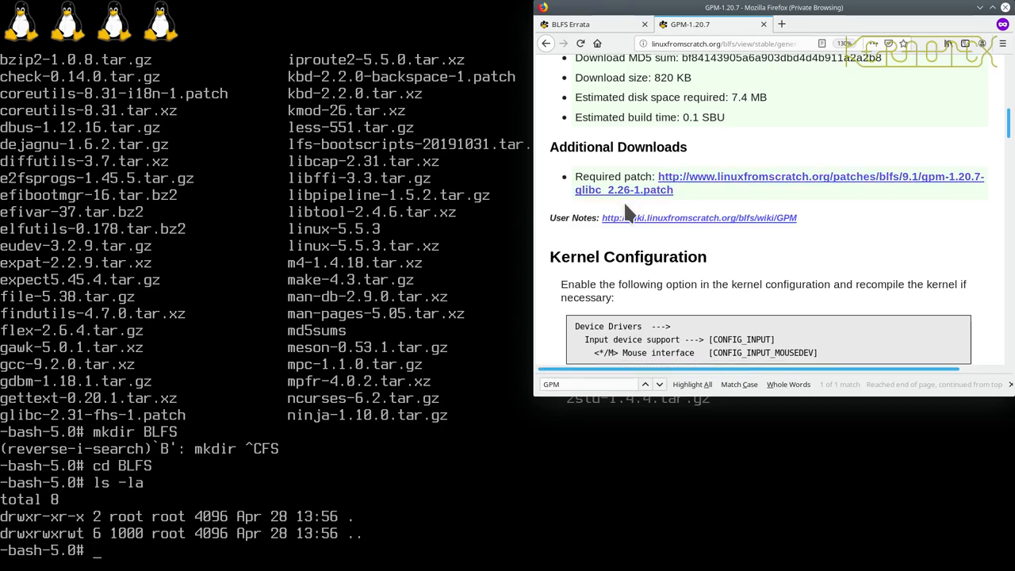
mouse_move(694, 198)
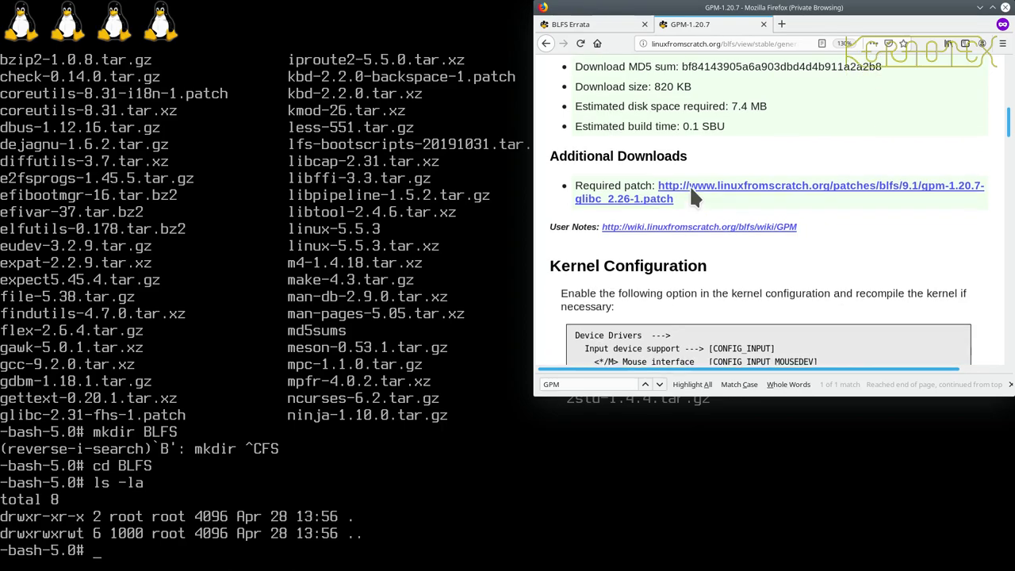
scroll(up, 3)
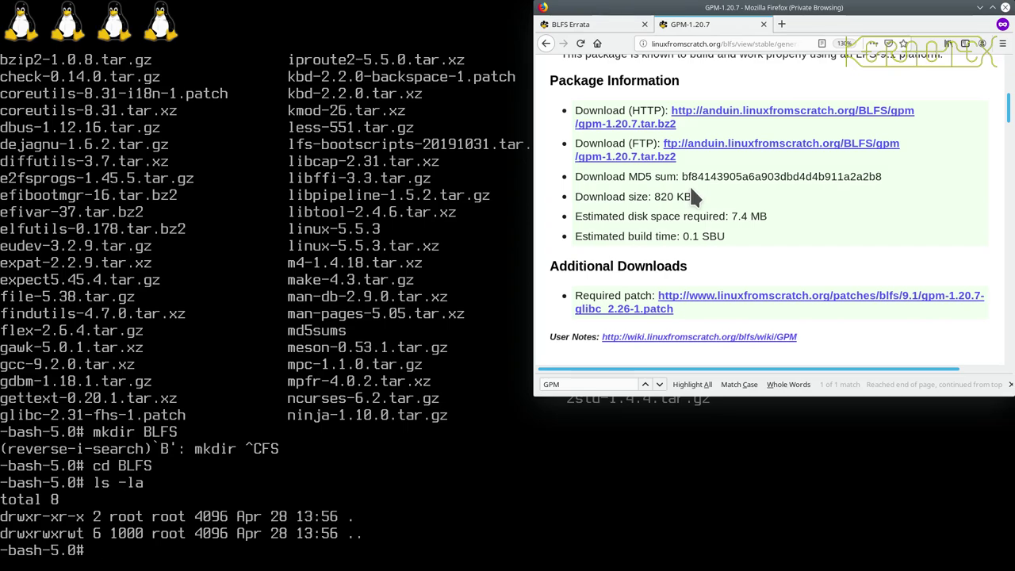
Scroll to the top of the GPM page and follow the Home link to the book's front page.
scroll(up, 3)
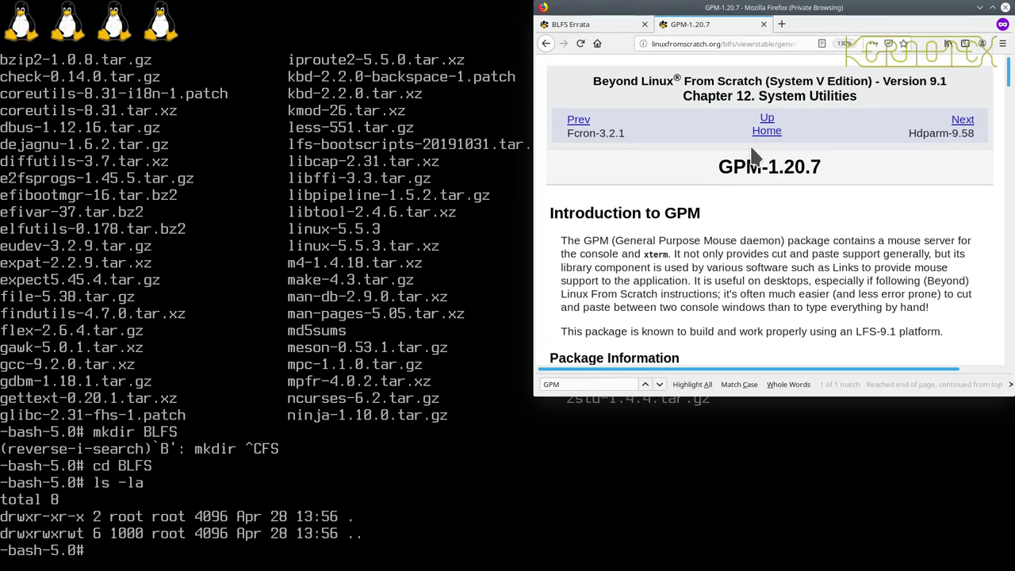
mouse_move(767, 123)
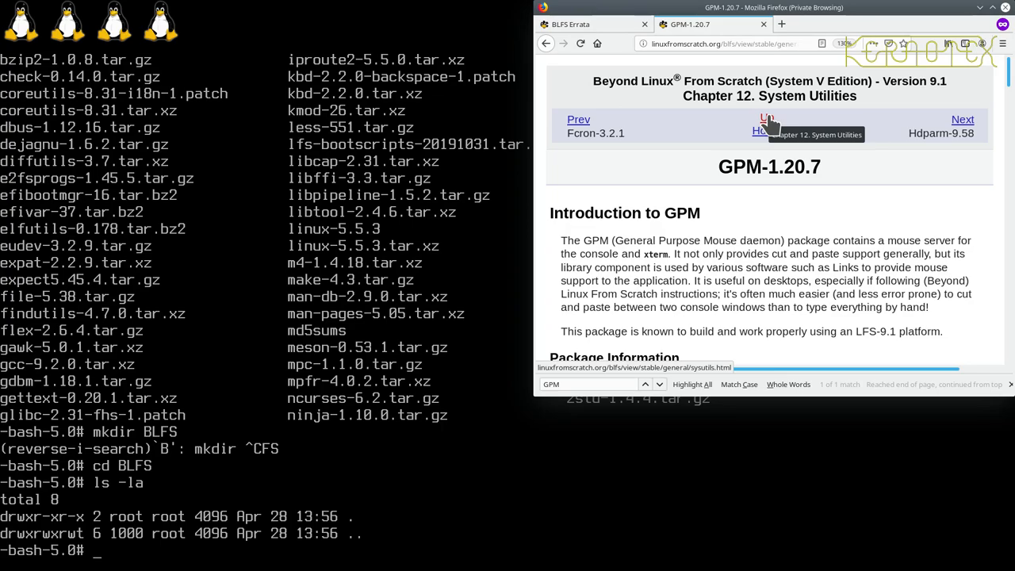
mouse_move(768, 130)
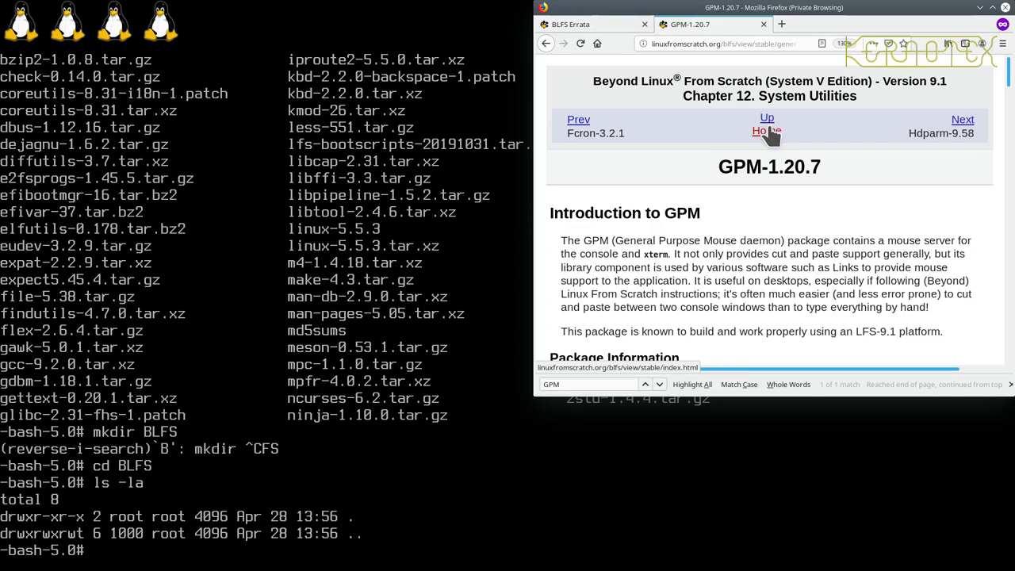
click(766, 130)
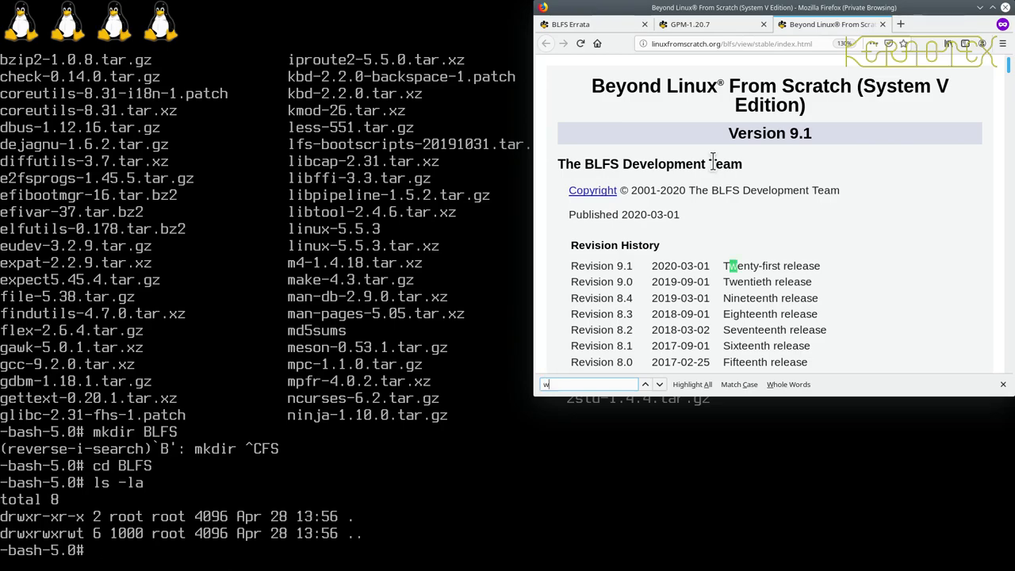
text(get)
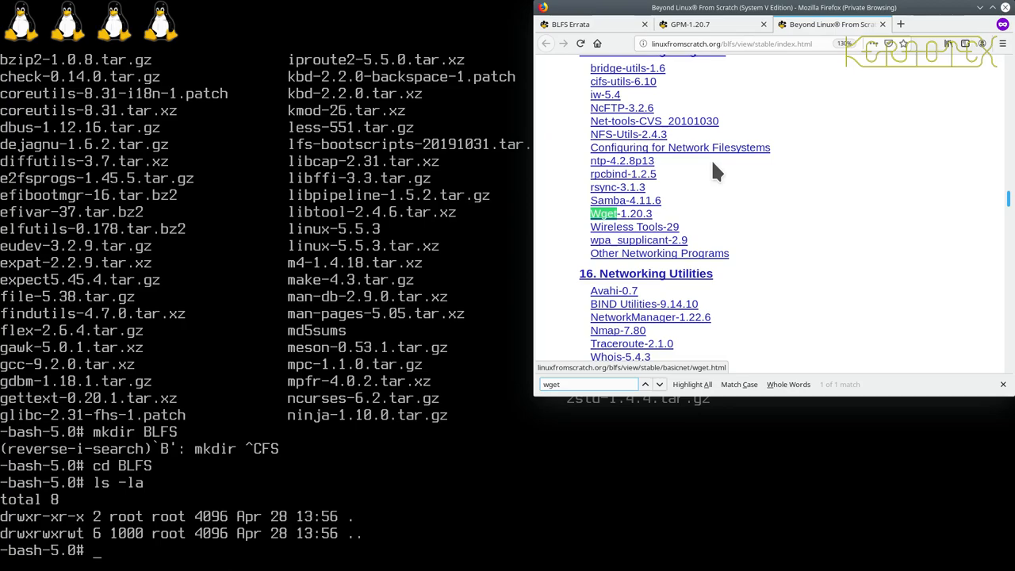
mouse_move(635, 226)
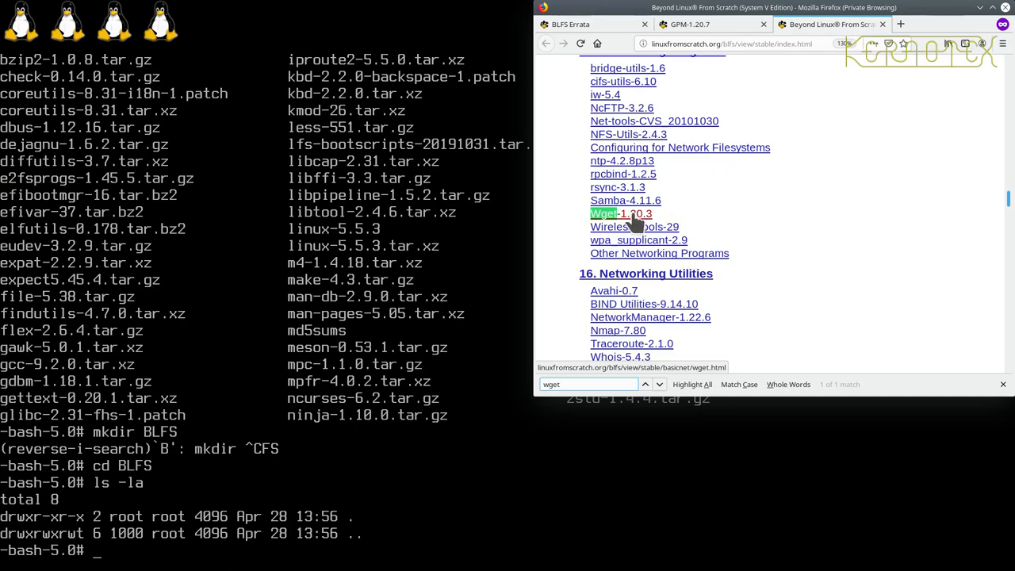
click(620, 213)
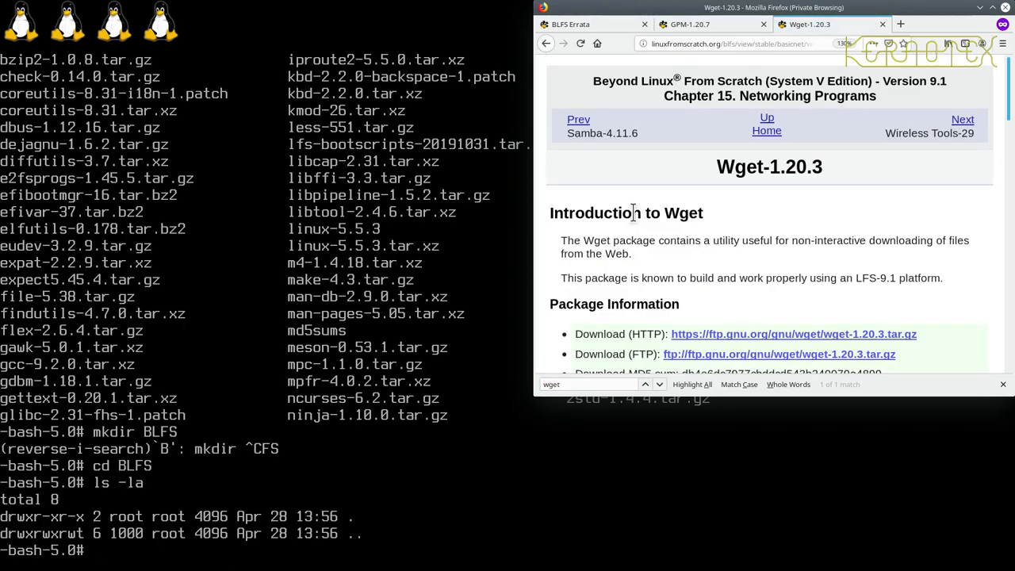
scroll(down, 3)
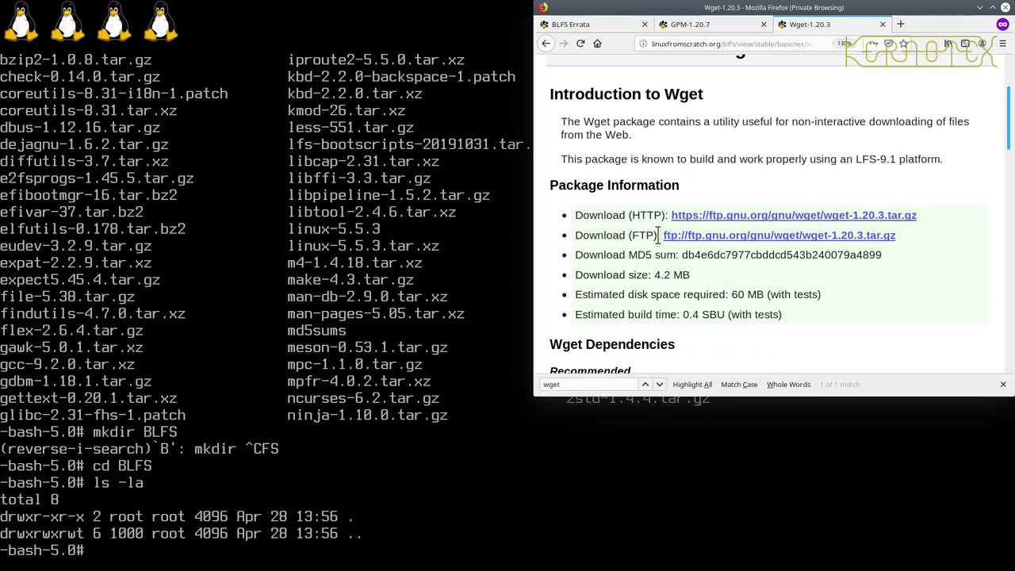
mouse_move(779, 235)
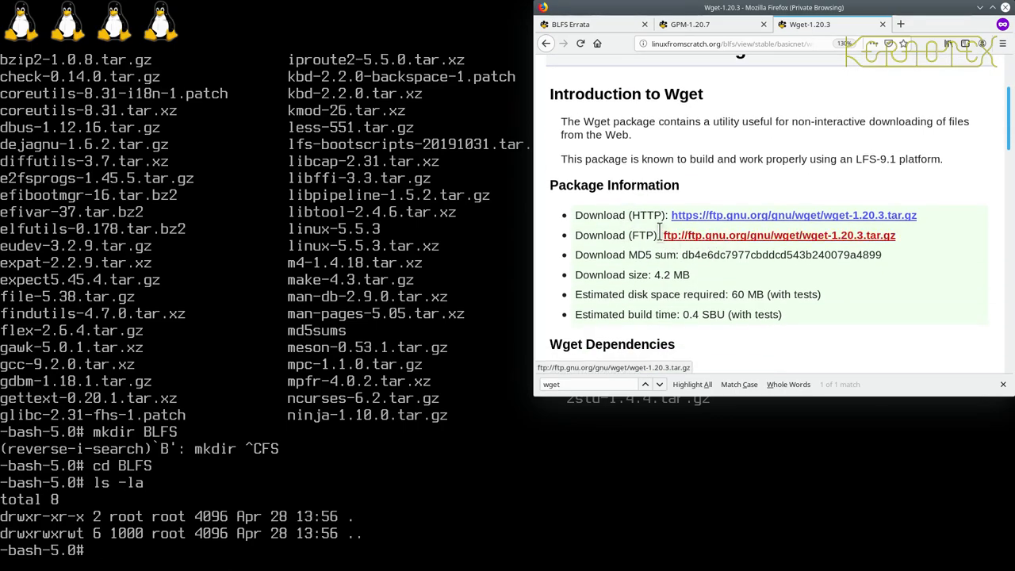
scroll(down, 3)
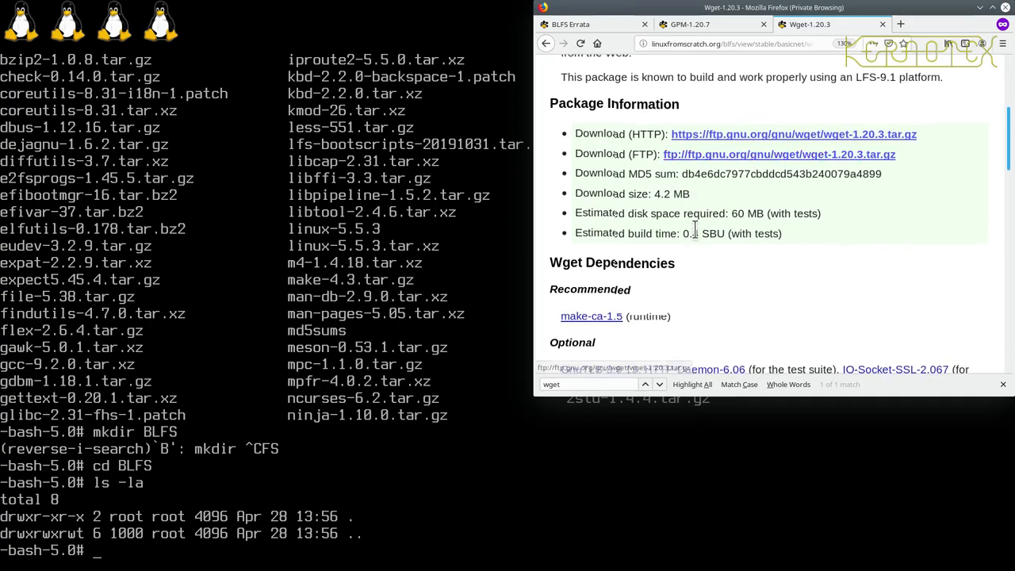
scroll(down, 3)
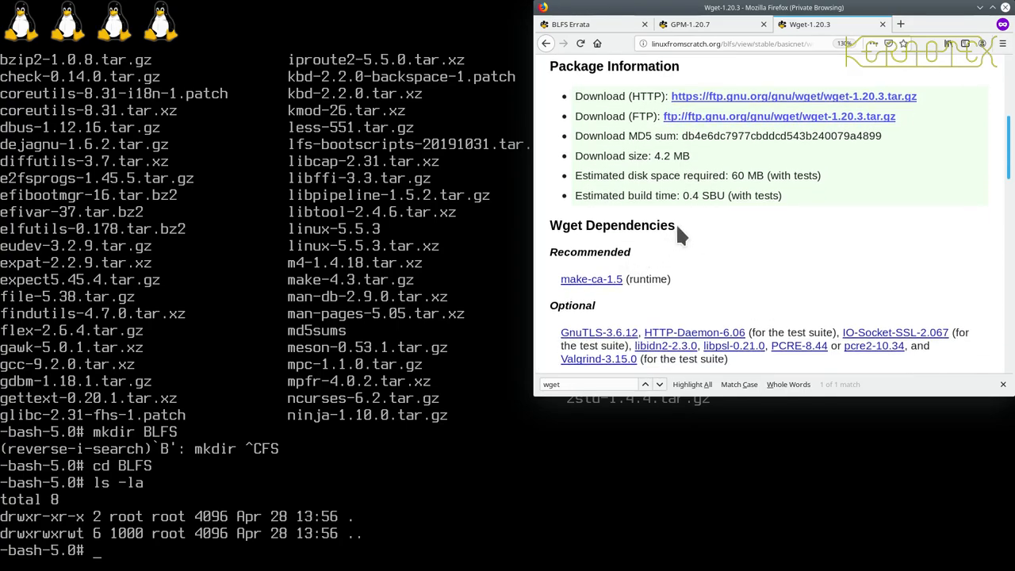
mouse_move(659, 119)
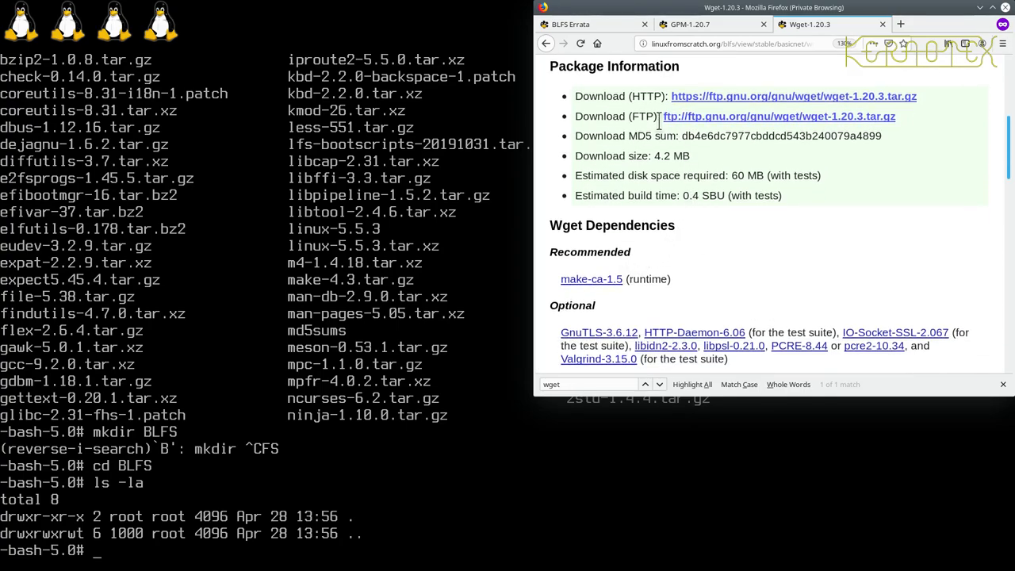
mouse_move(697, 233)
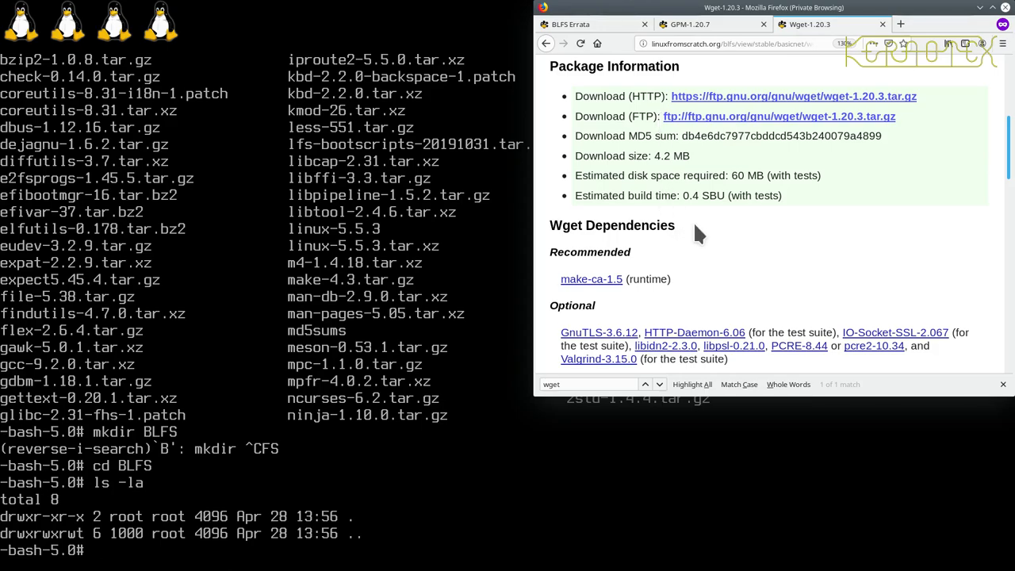
scroll(down, 3)
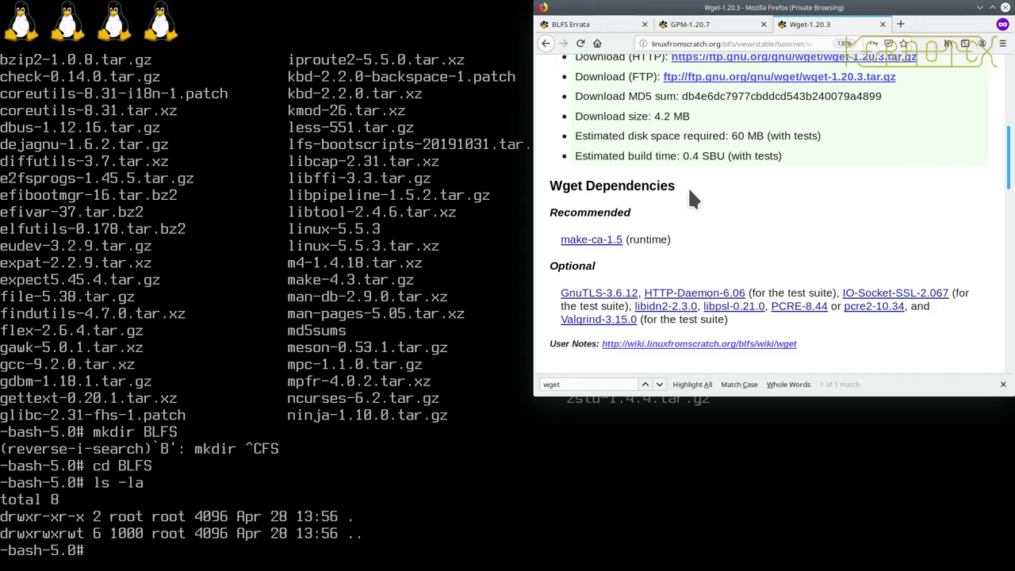
mouse_move(590, 238)
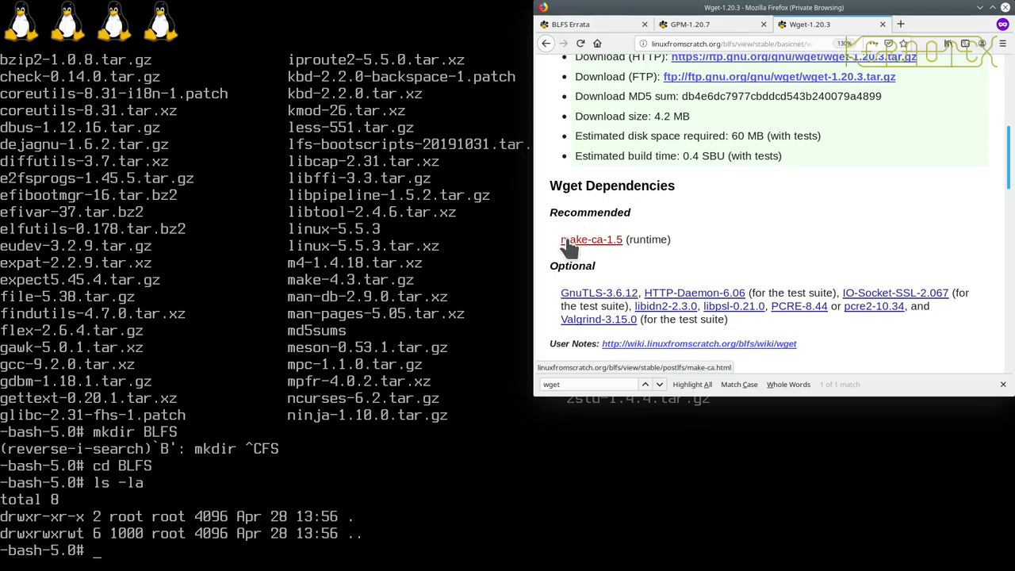
mouse_move(603, 252)
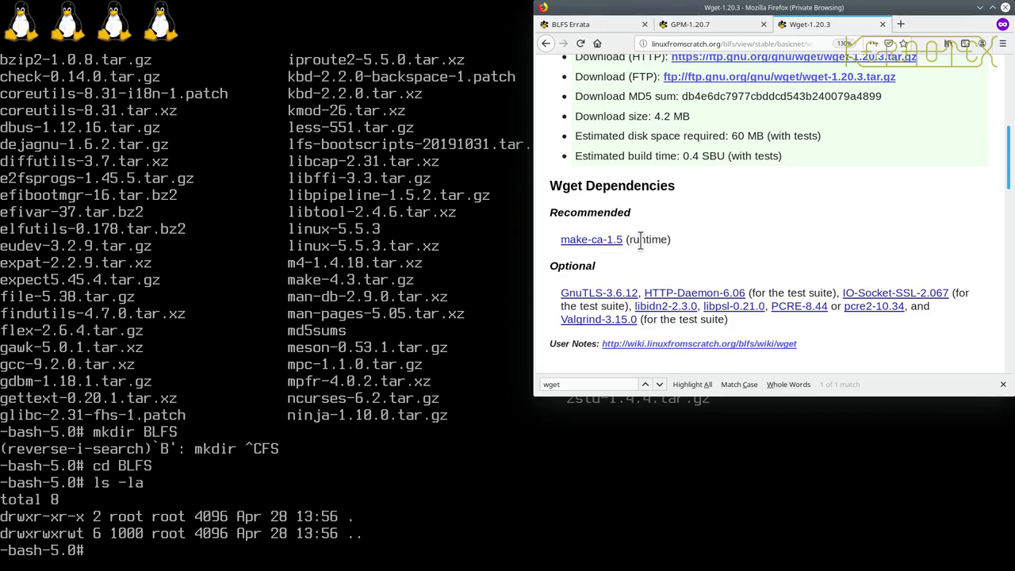
mouse_move(679, 252)
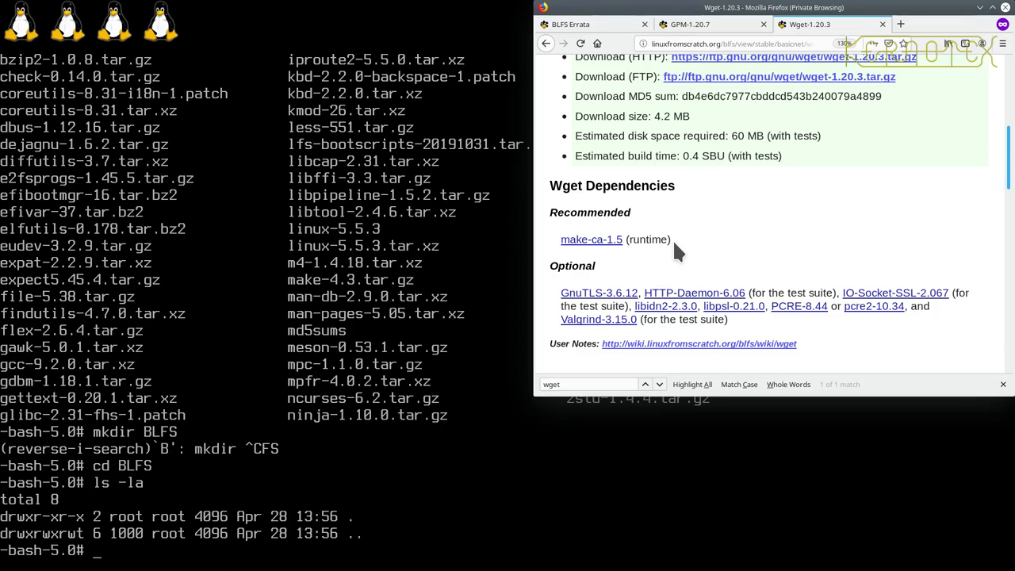
mouse_move(590, 301)
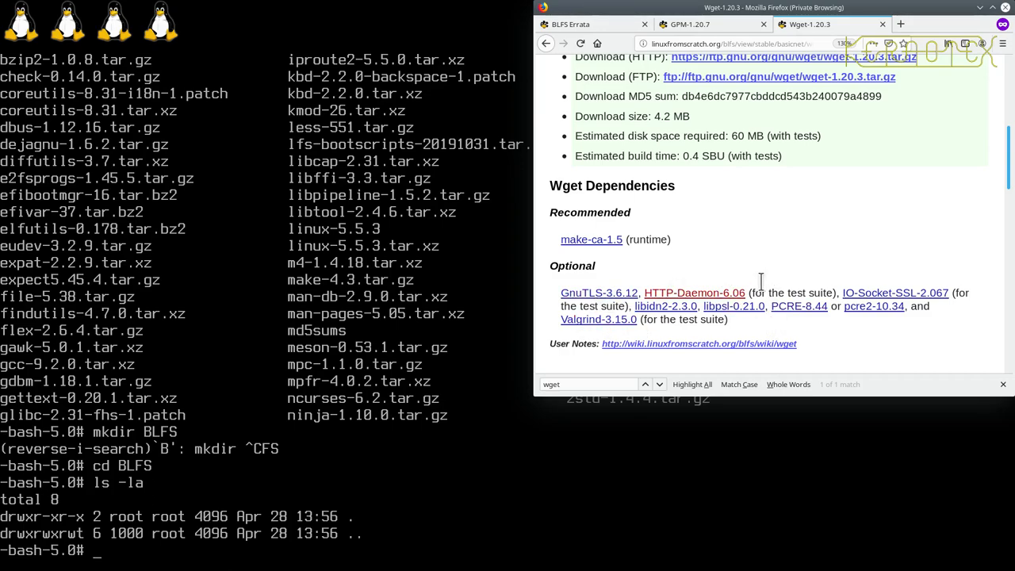
mouse_move(799, 306)
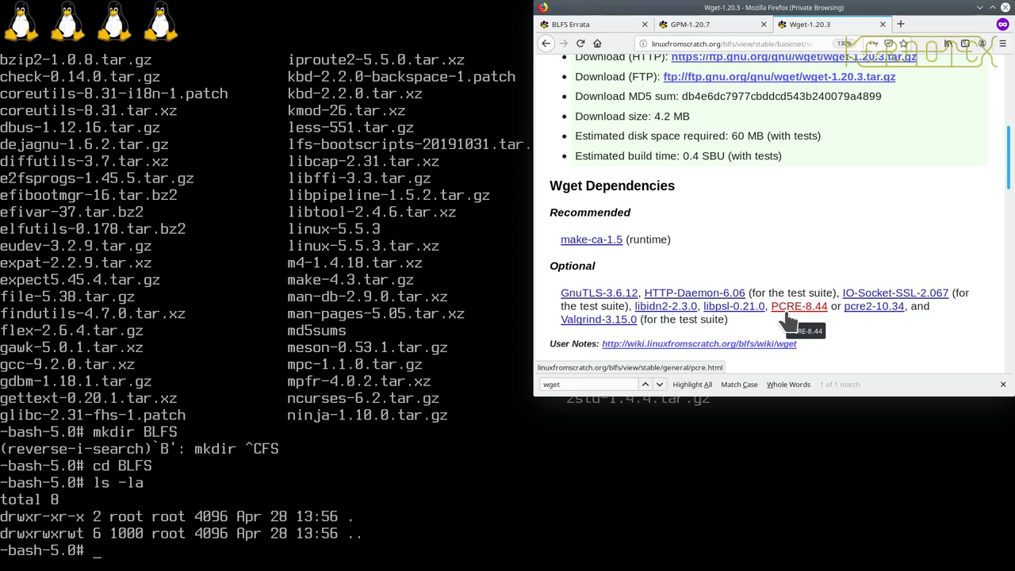
scroll(up, 3)
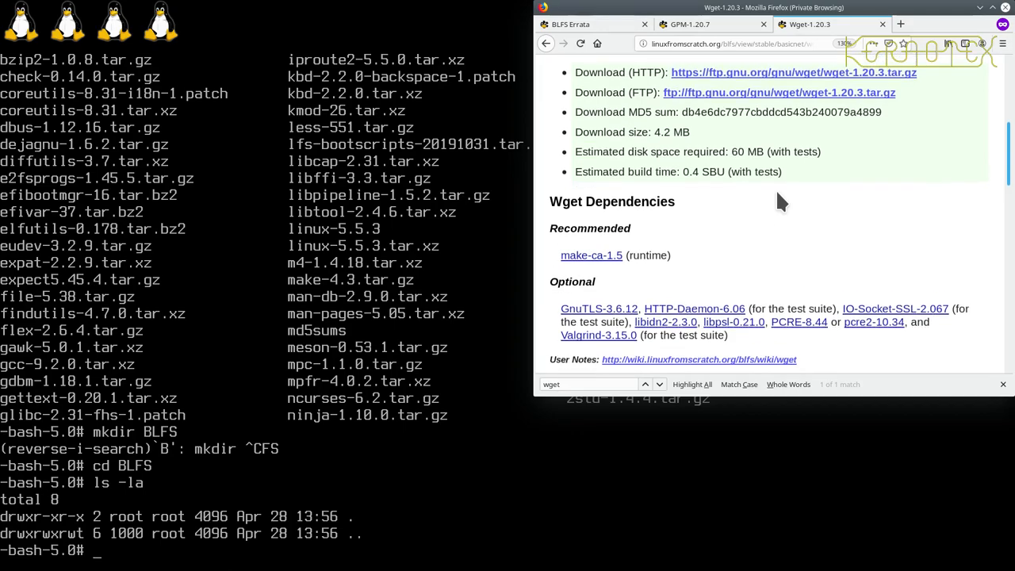
Scroll the Wget page up to the Package Information section with its download URLs.
scroll(up, 3)
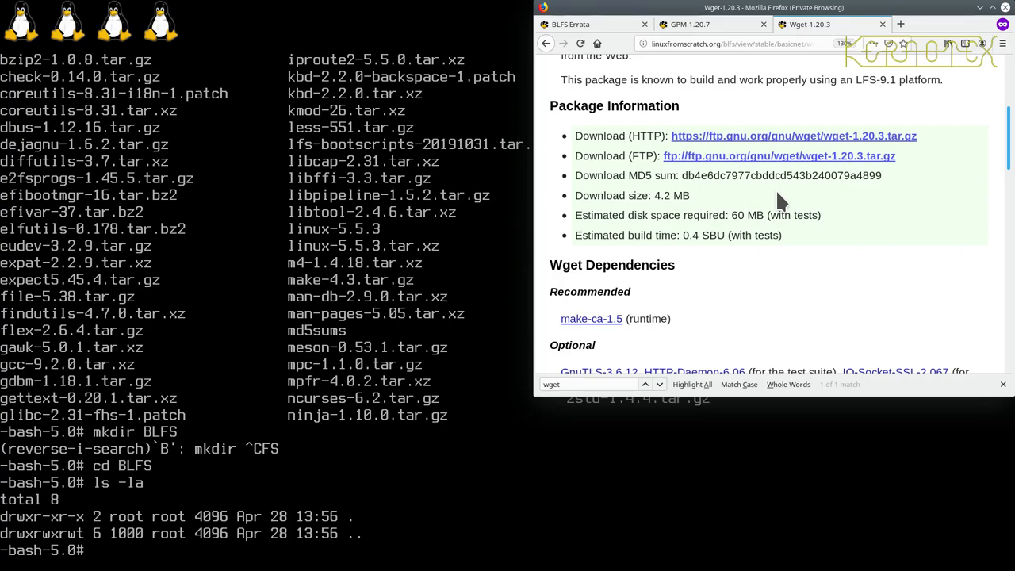
mouse_move(590, 317)
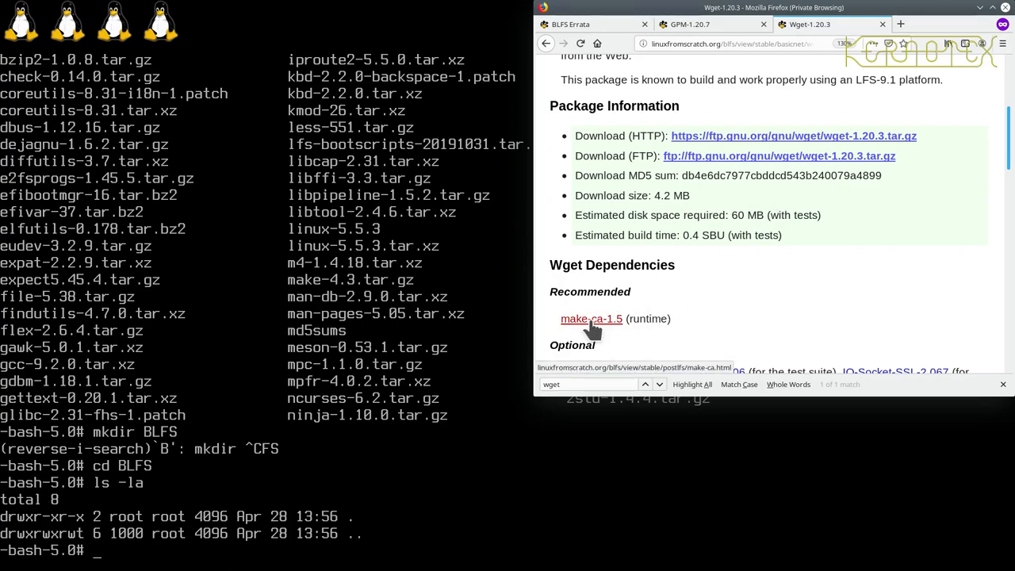
mouse_move(676, 300)
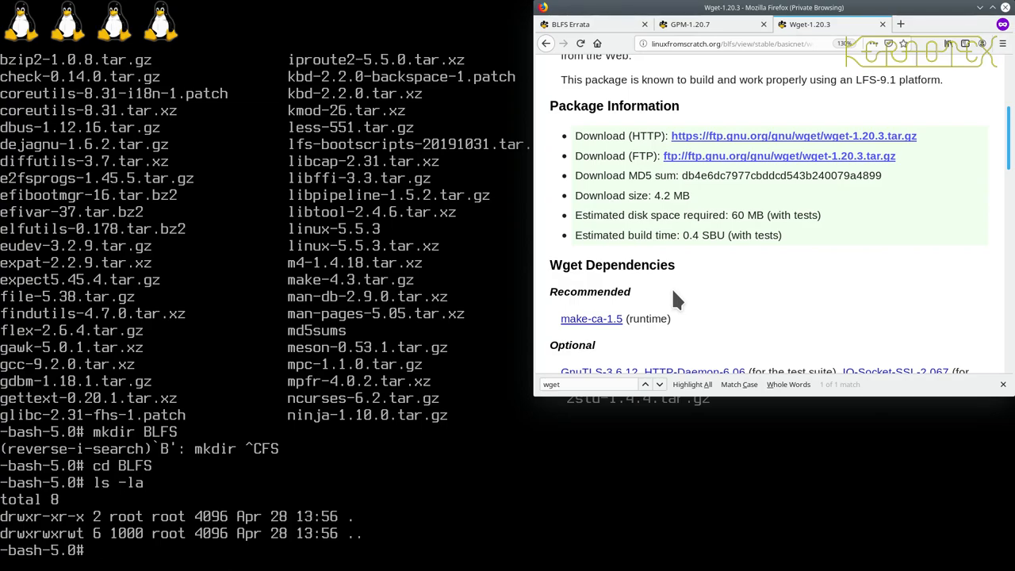
mouse_move(682, 266)
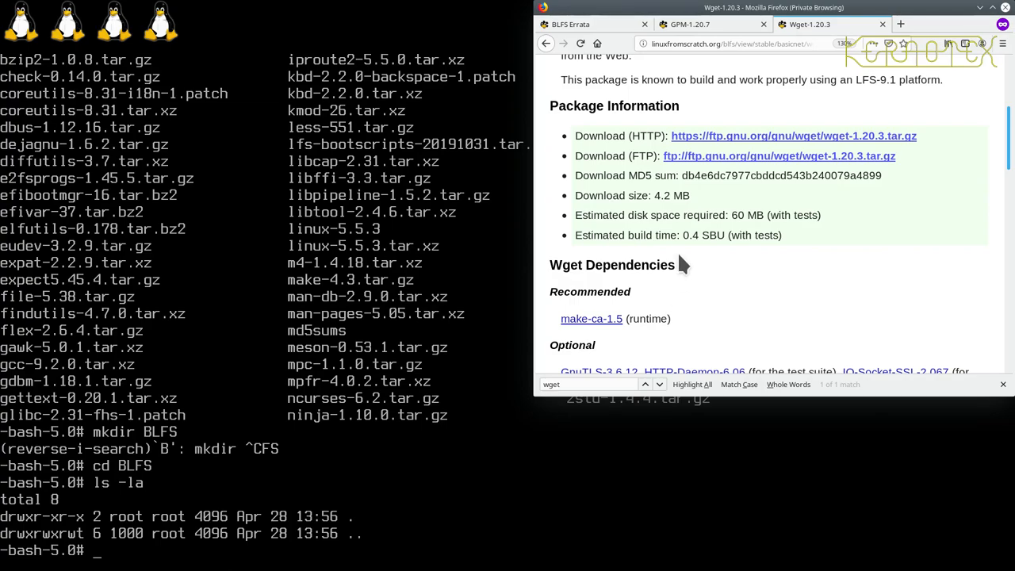
mouse_move(720, 167)
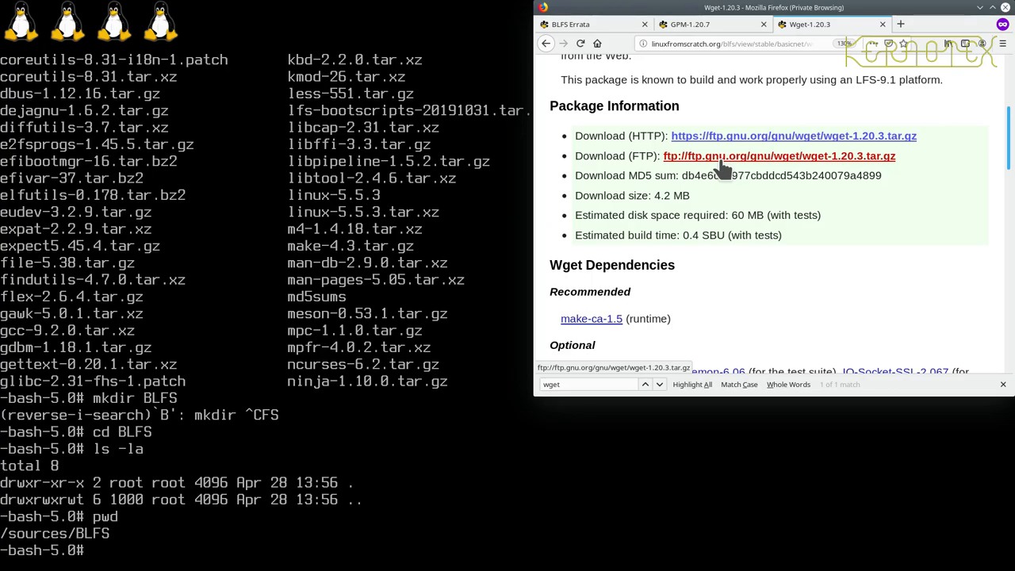
Start the ftp client and begin entering 'open ftp.gnu.org' at its prompt.
text(ftp)
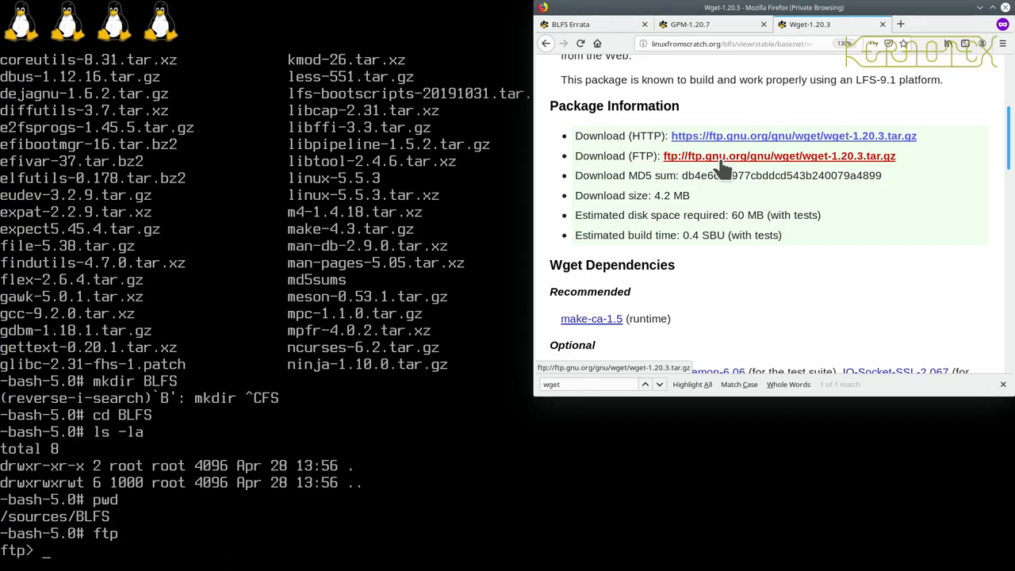
text(open)
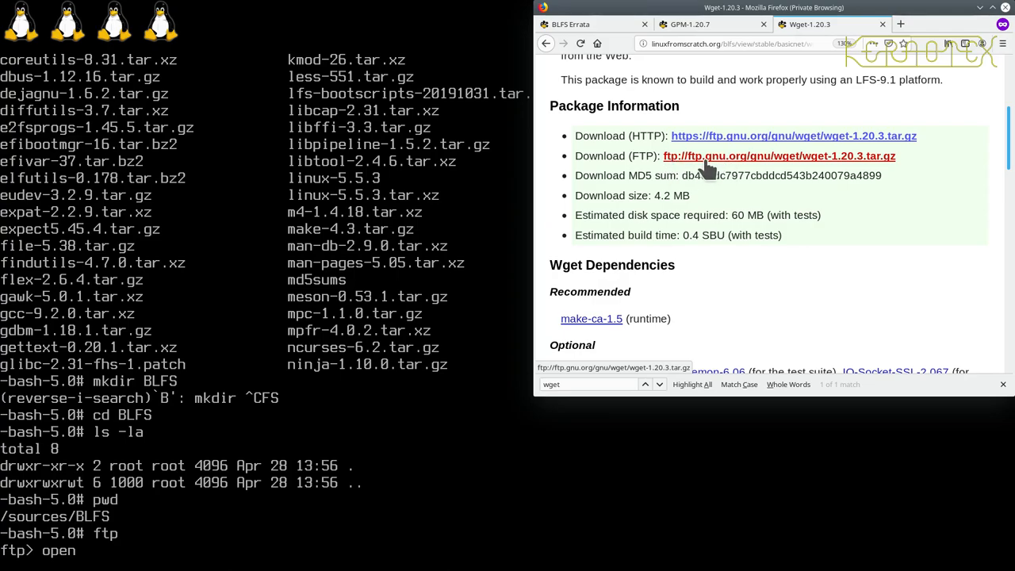
mouse_move(754, 175)
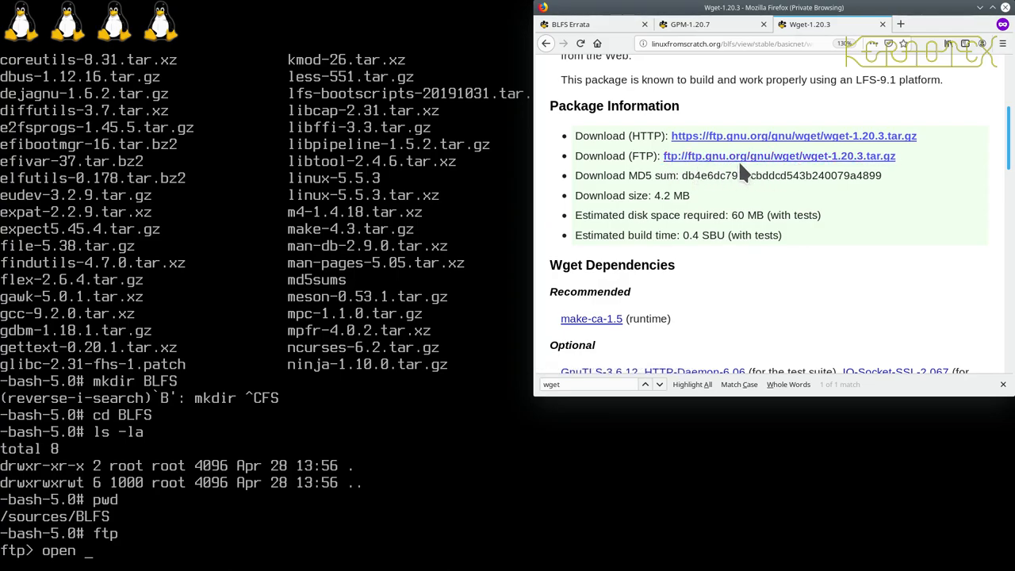
mouse_move(698, 174)
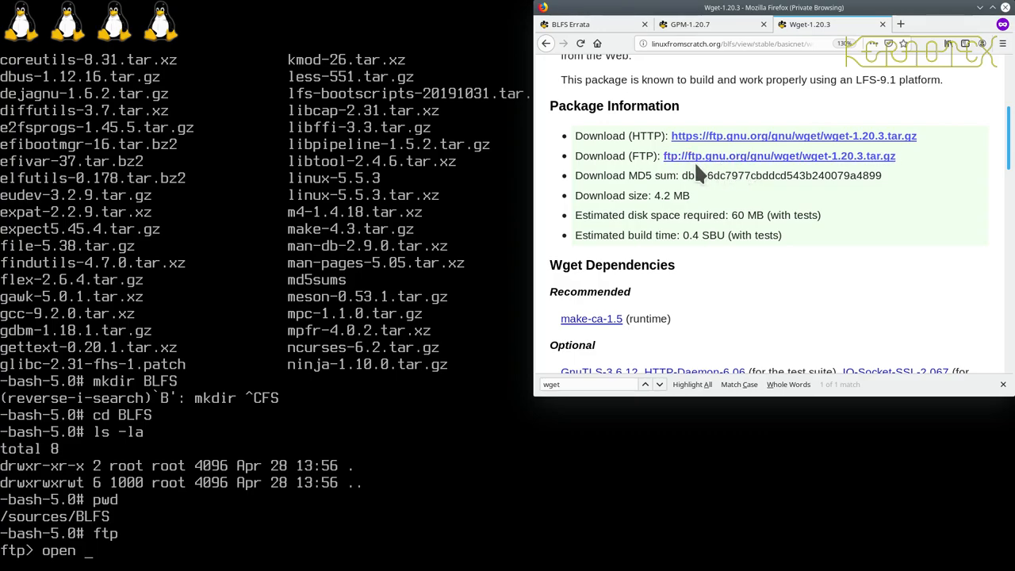
mouse_move(730, 173)
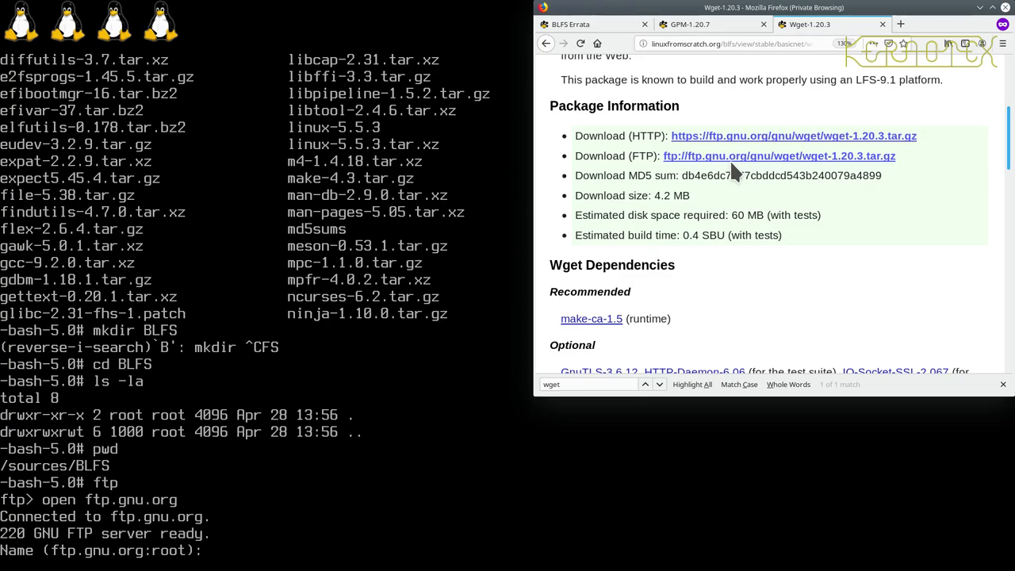
Log in to ftp.gnu.org with the name 'anonymous'.
text(anon)
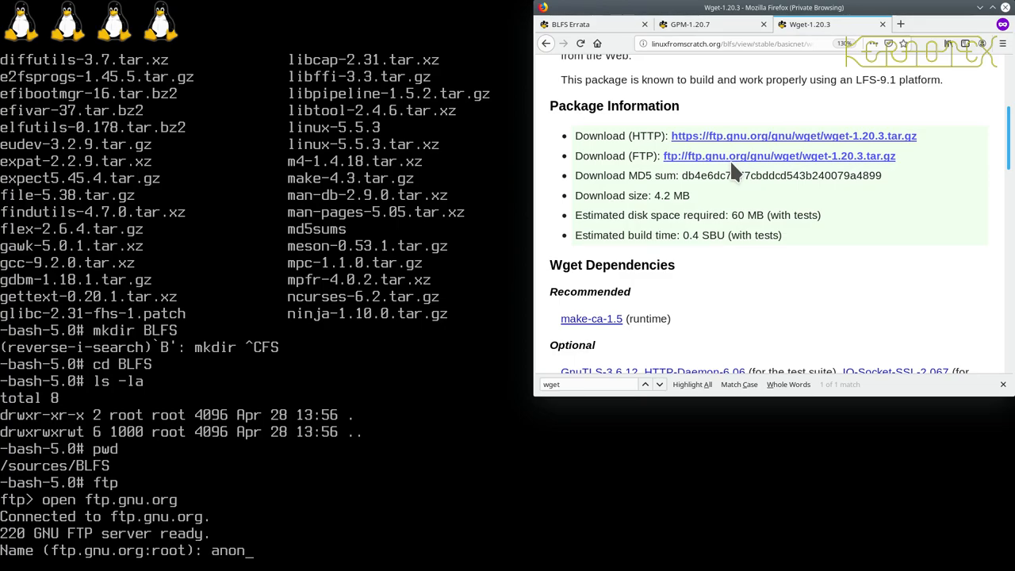
key(Return)
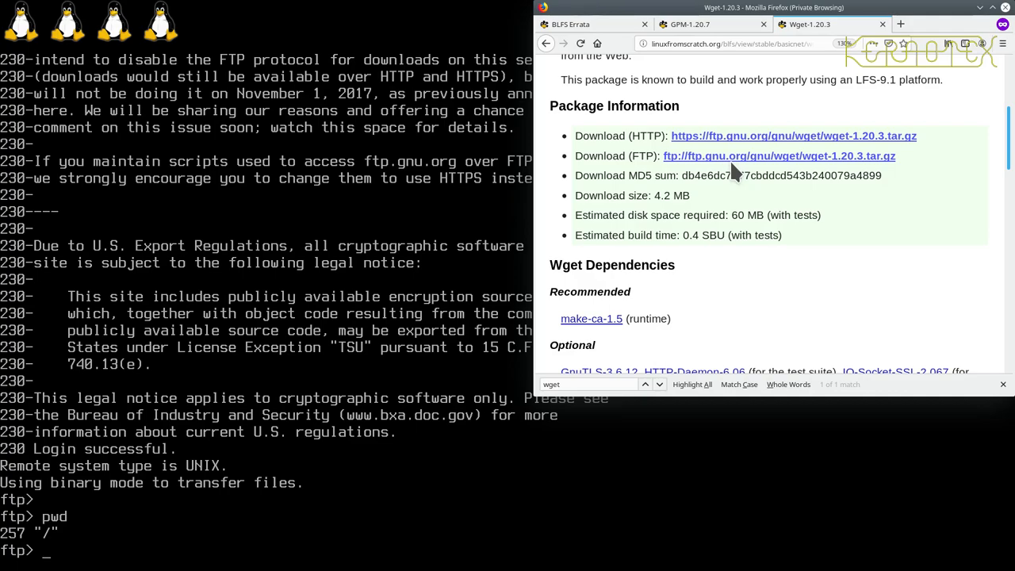
mouse_move(777, 162)
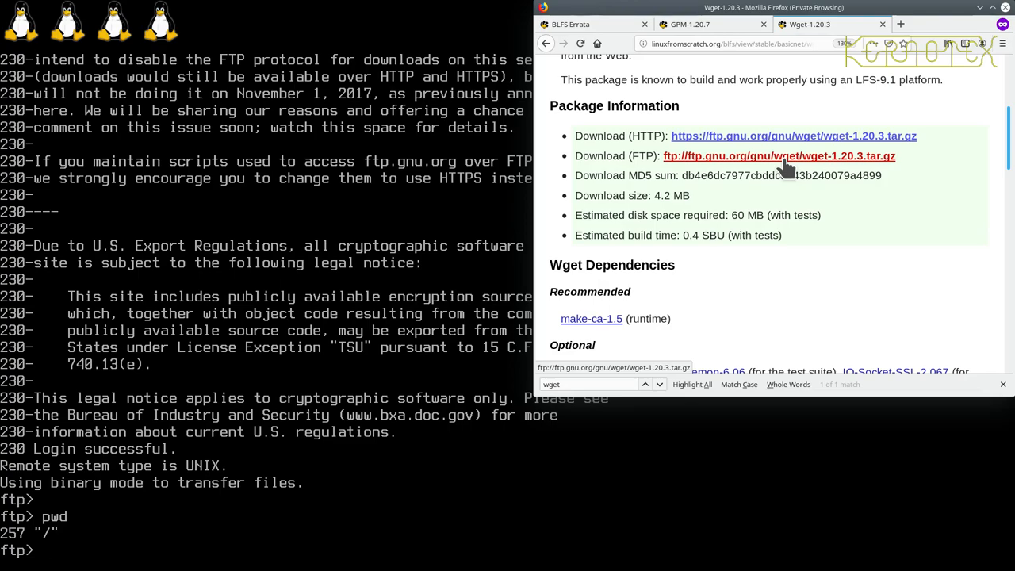
mouse_move(785, 175)
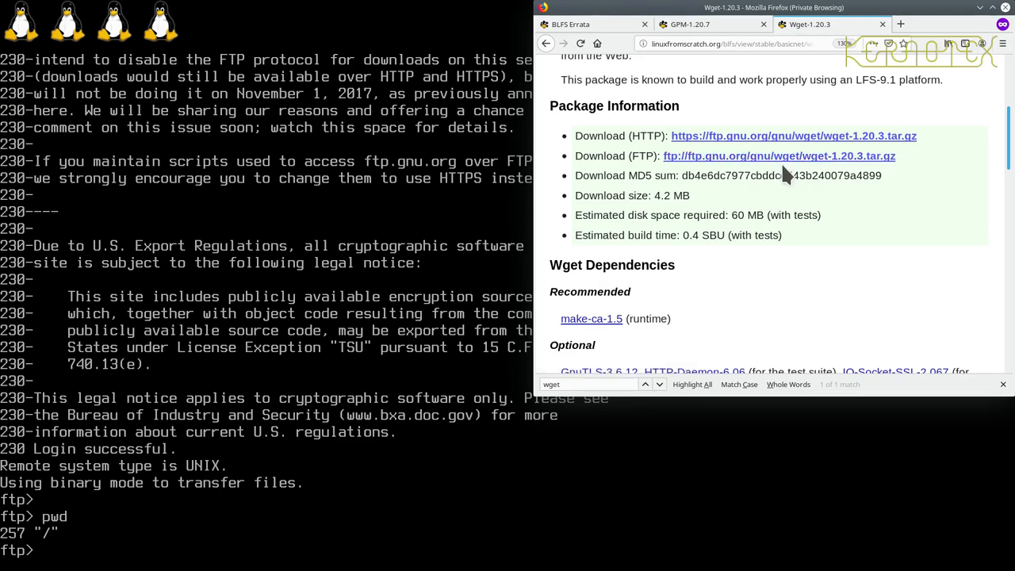
Change into gnu then wget on the FTP server to reach the wget-1.20.3 release files.
text(cd)
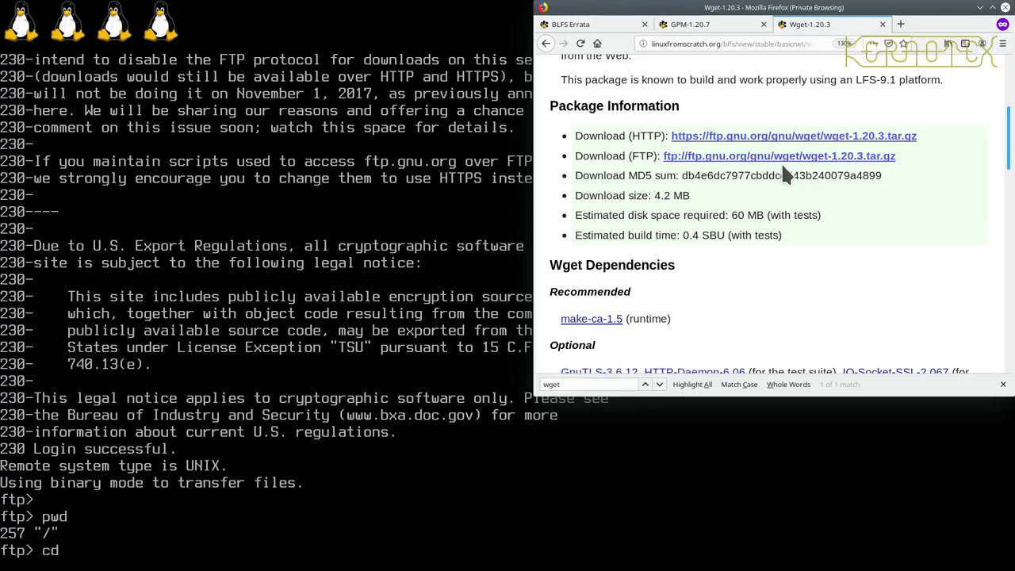
text(gnu)
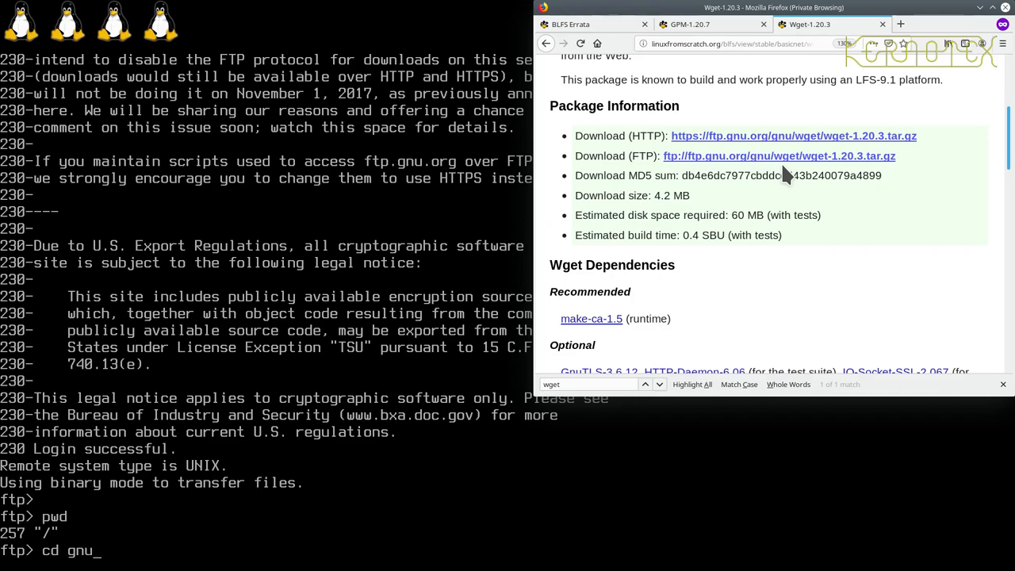
key(Return)
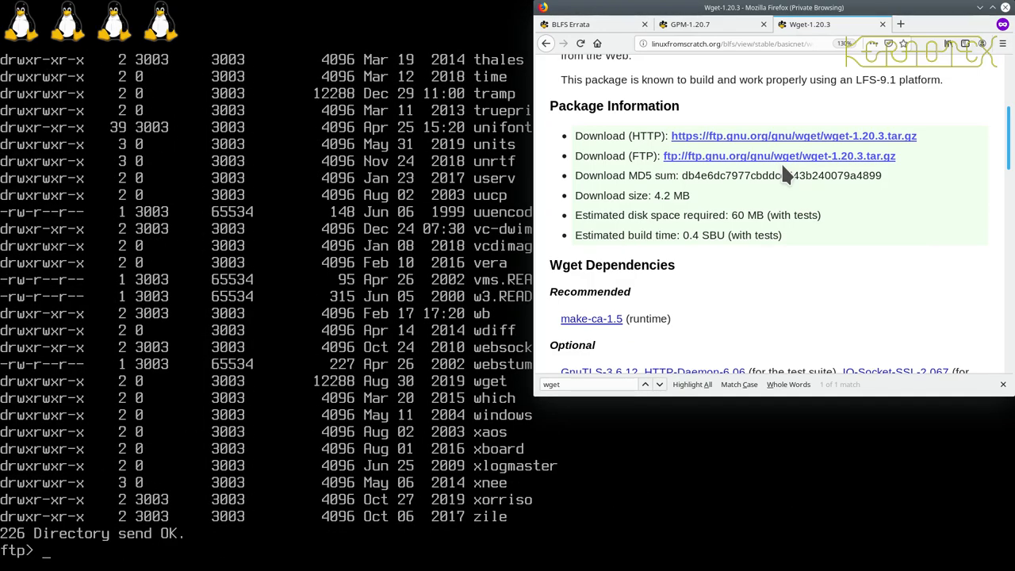
mouse_move(479, 395)
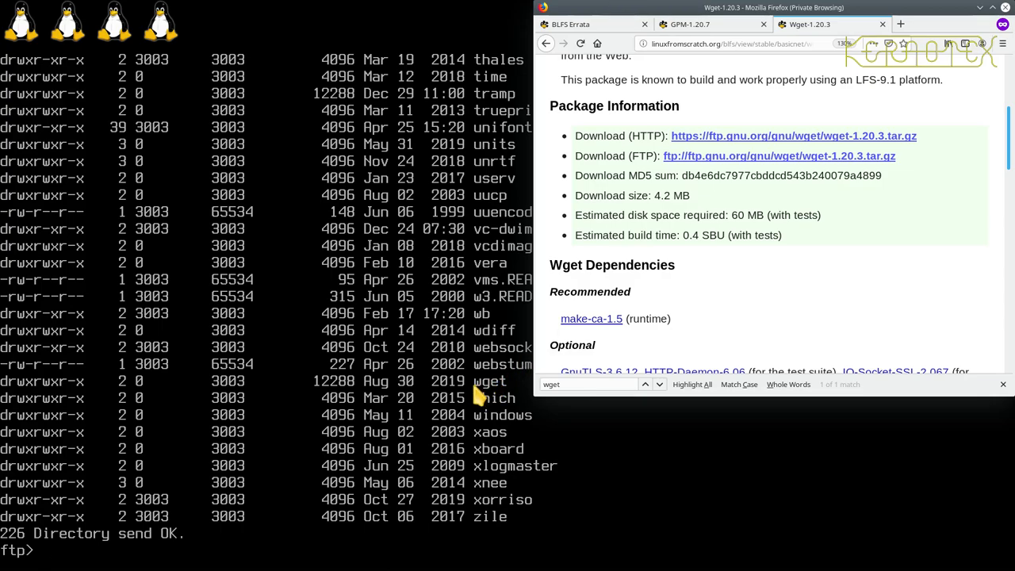
mouse_move(769, 163)
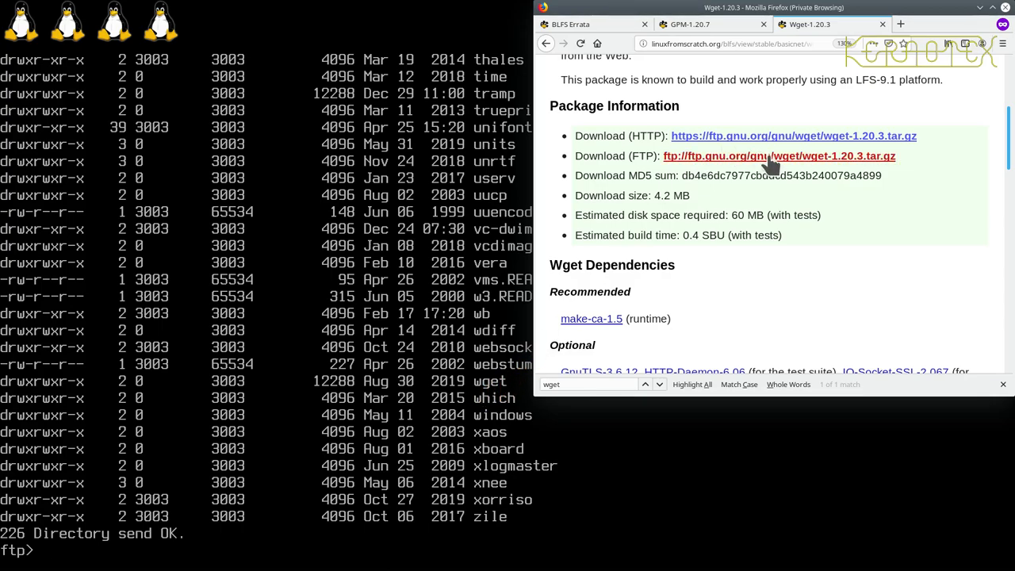
mouse_move(793, 171)
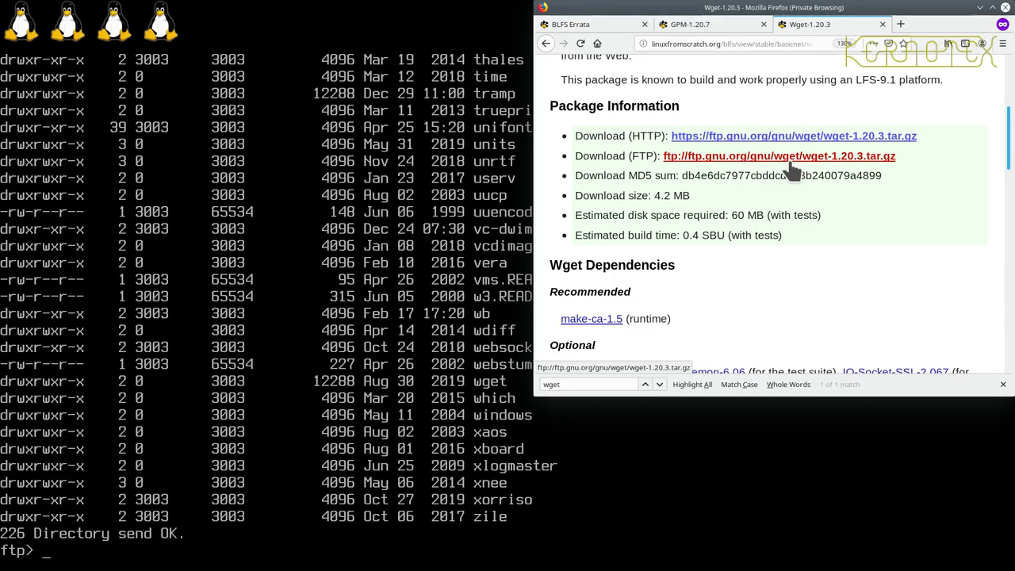
mouse_move(495, 400)
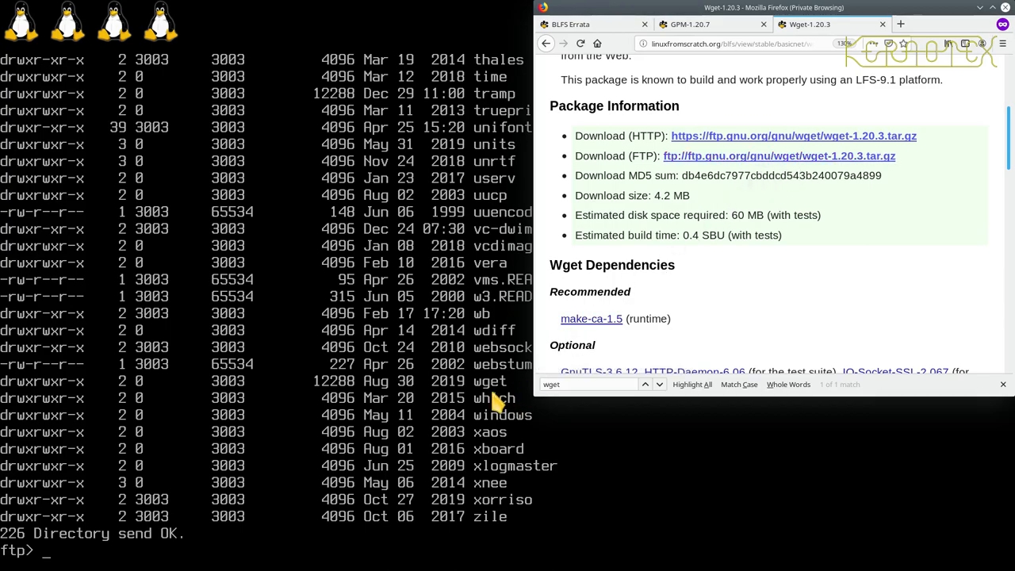
text(cd)
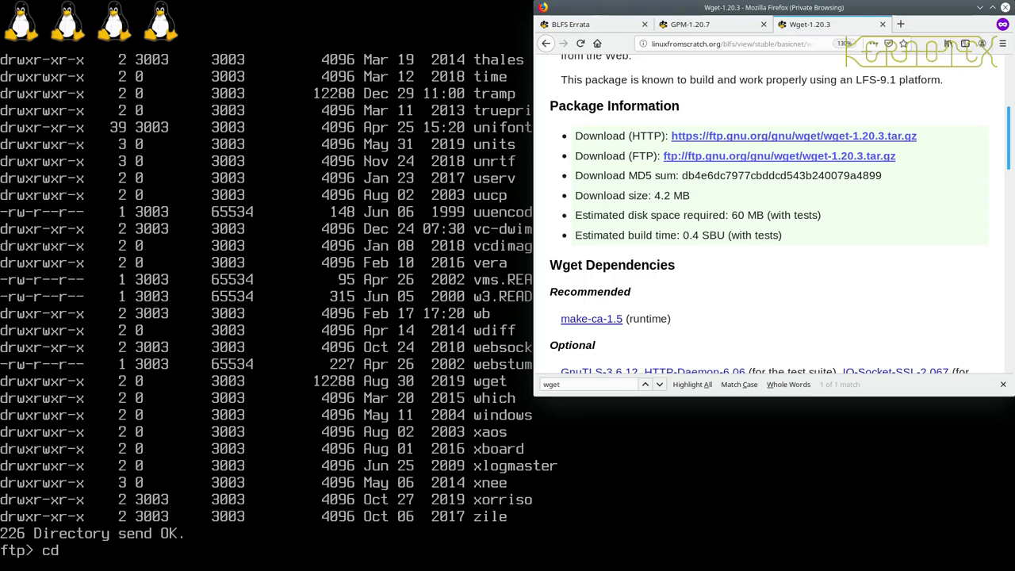
text(wget)
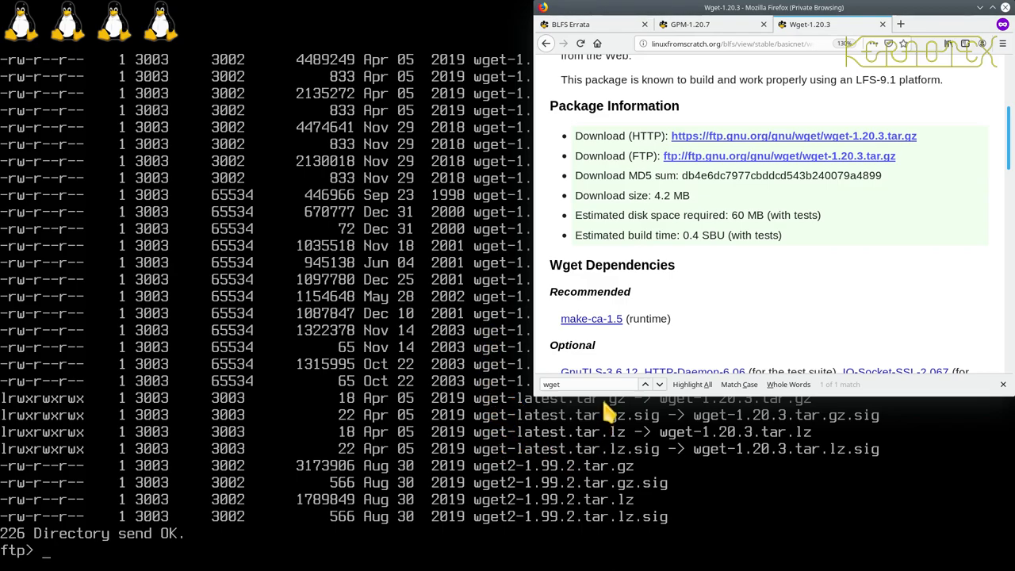
mouse_move(542, 491)
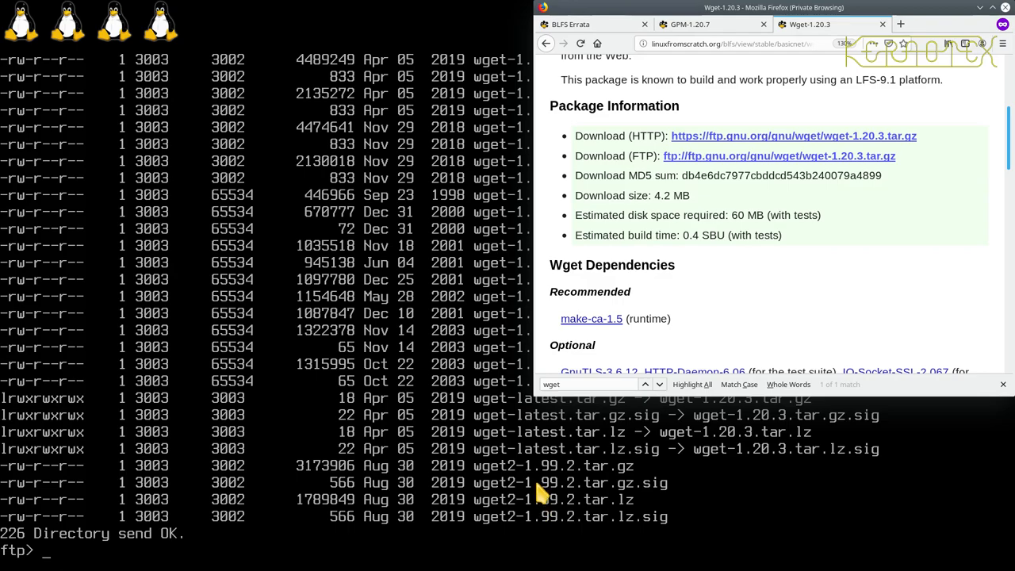
mouse_move(860, 162)
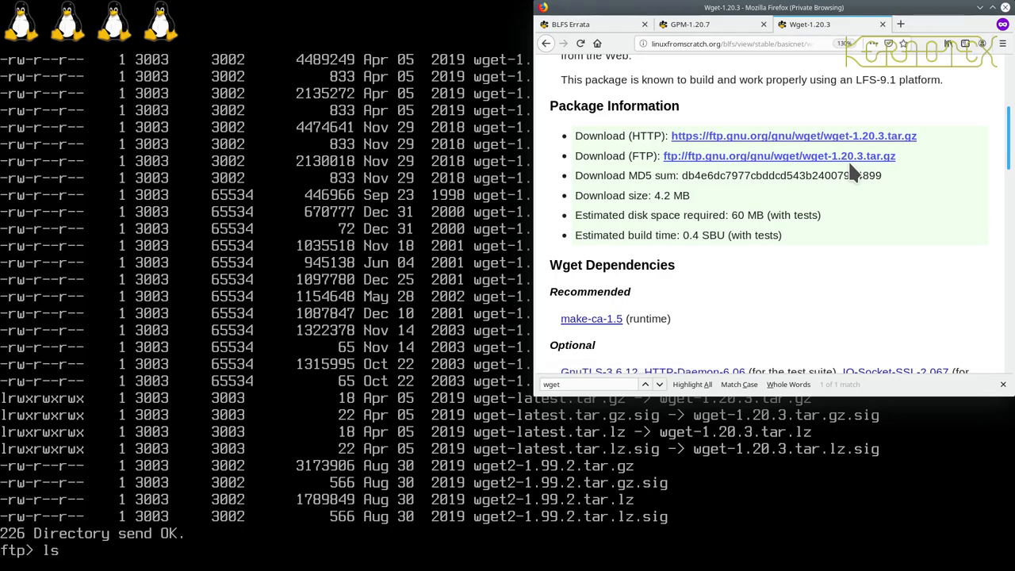
List only the wget-1.20.3* files: .tar.gz and .tar.lz archives with their .sig files.
text(wget)
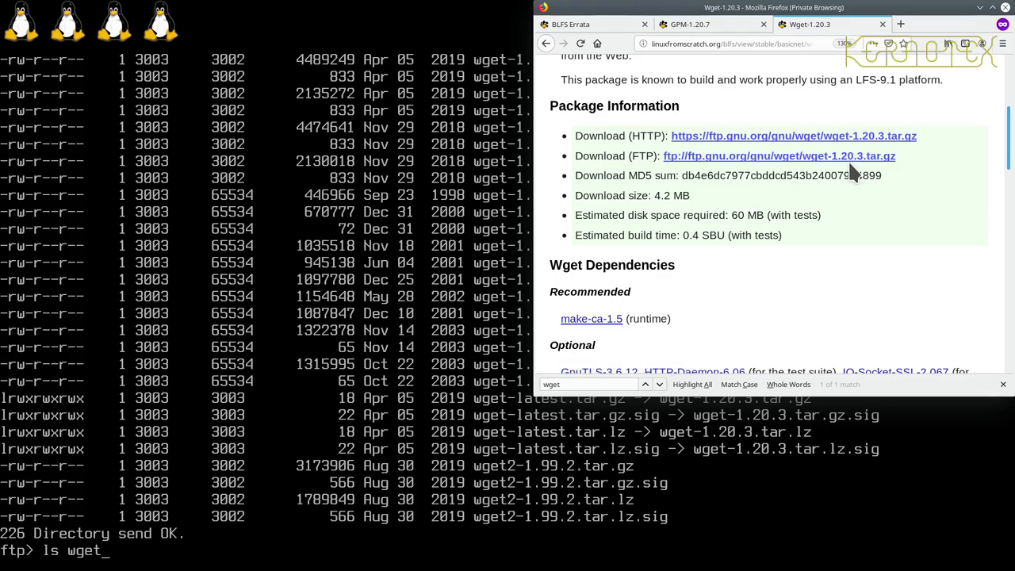
text(-1)
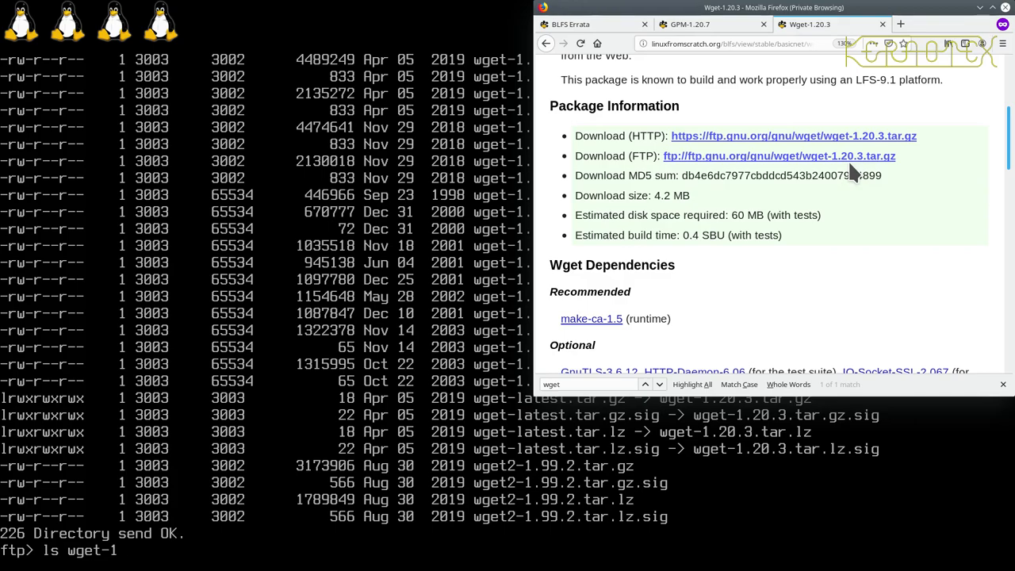
text(.20.3*)
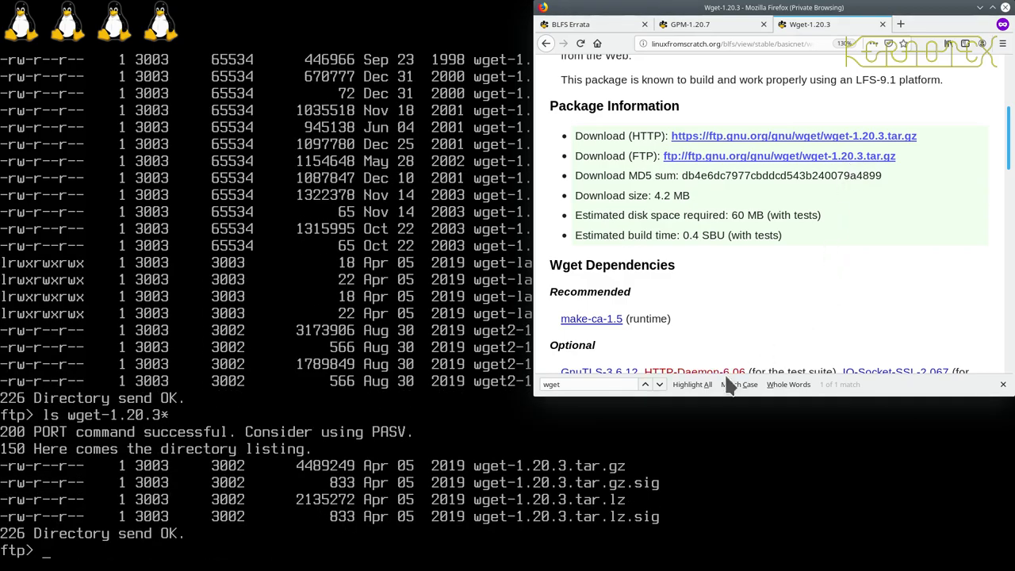
mouse_move(622, 482)
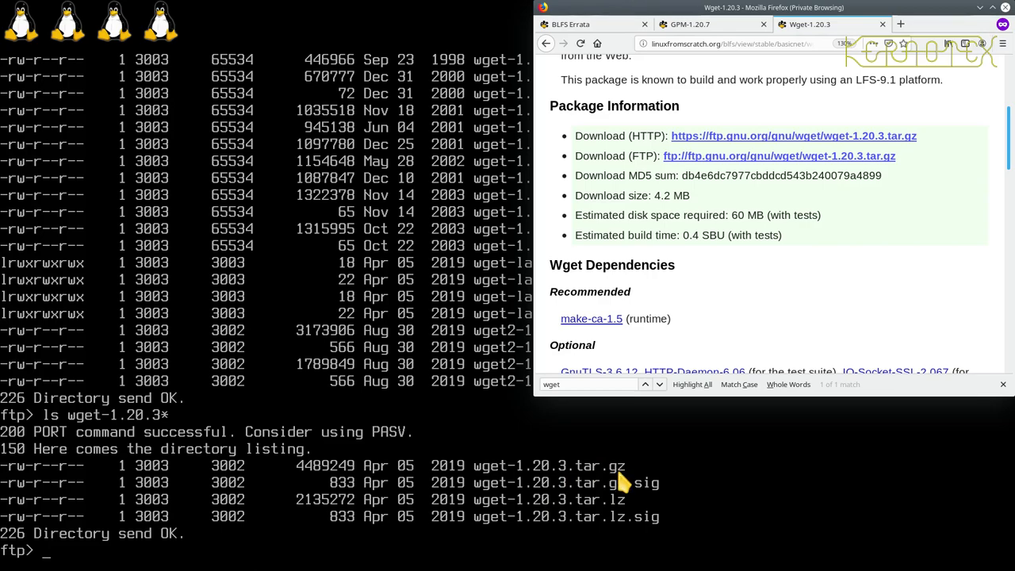
mouse_move(627, 517)
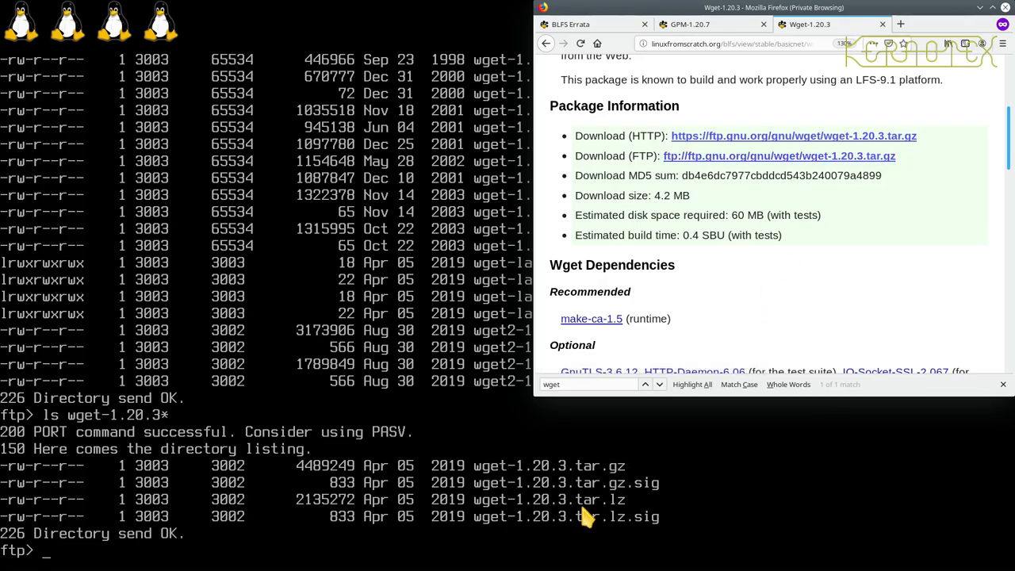
mouse_move(299, 507)
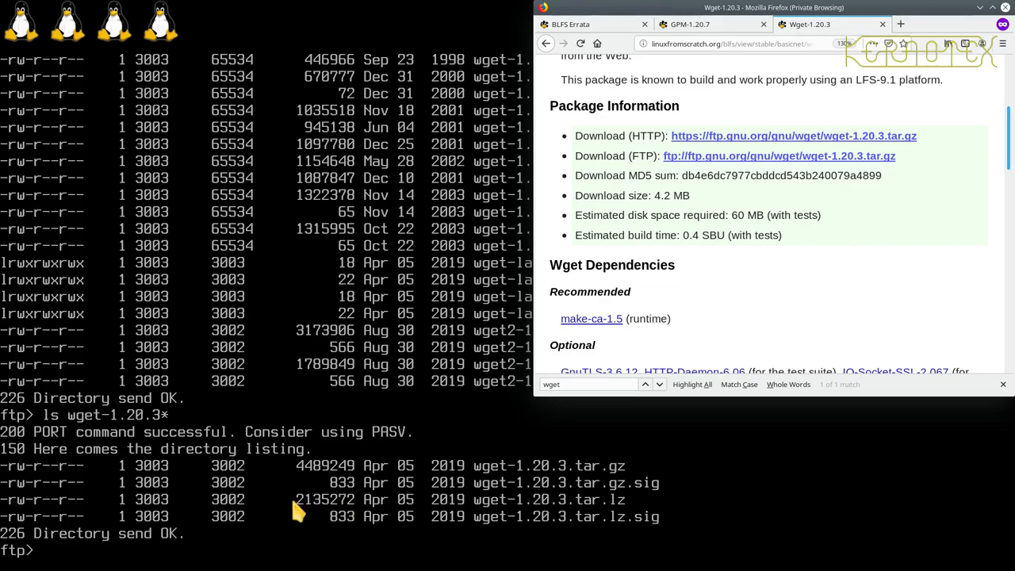
mouse_move(600, 508)
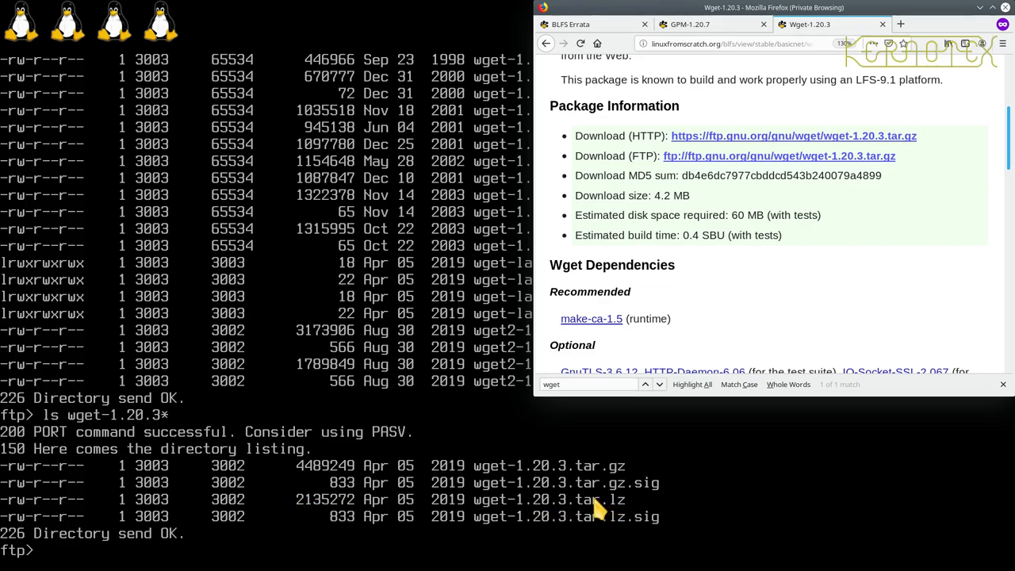
mouse_move(524, 504)
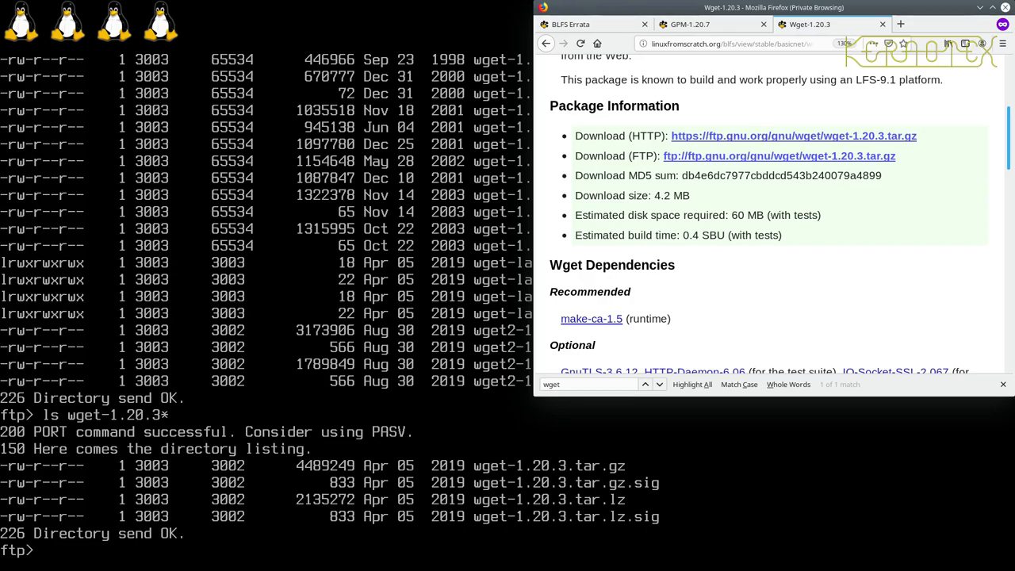
Switch the ftp.gnu.org session to binary transfers and turn passive mode on.
text(bi)
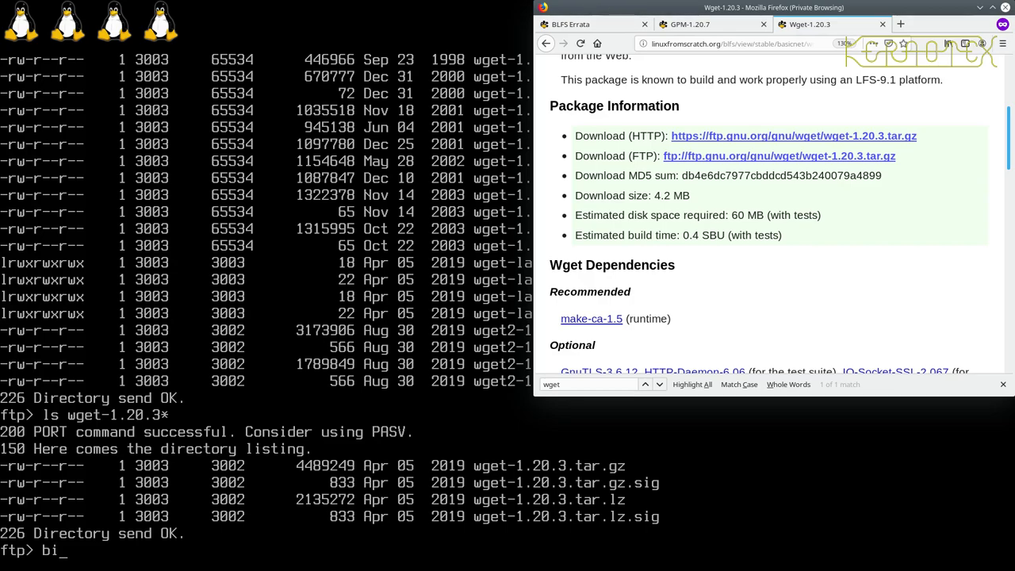
text(nary)
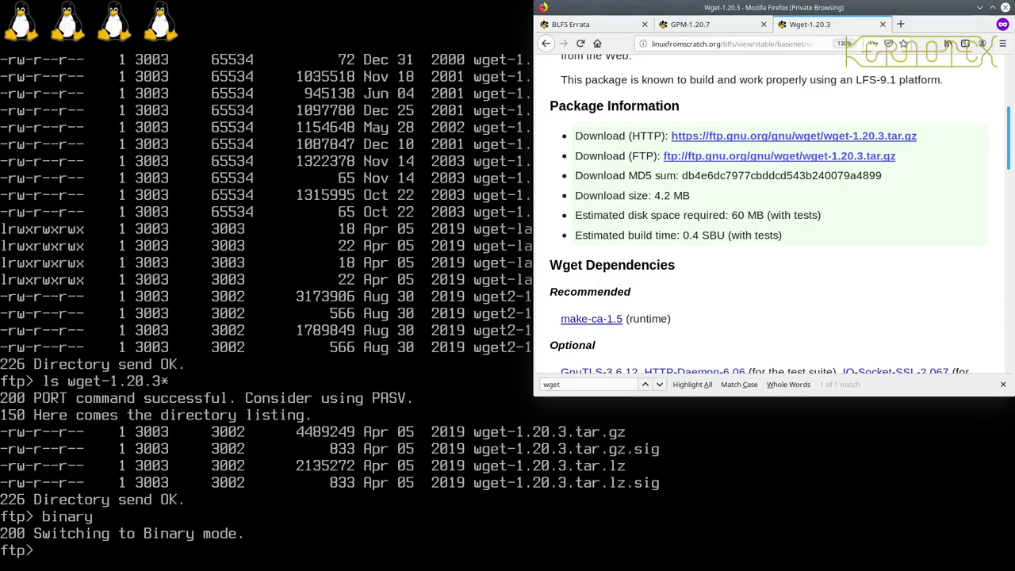
mouse_move(384, 406)
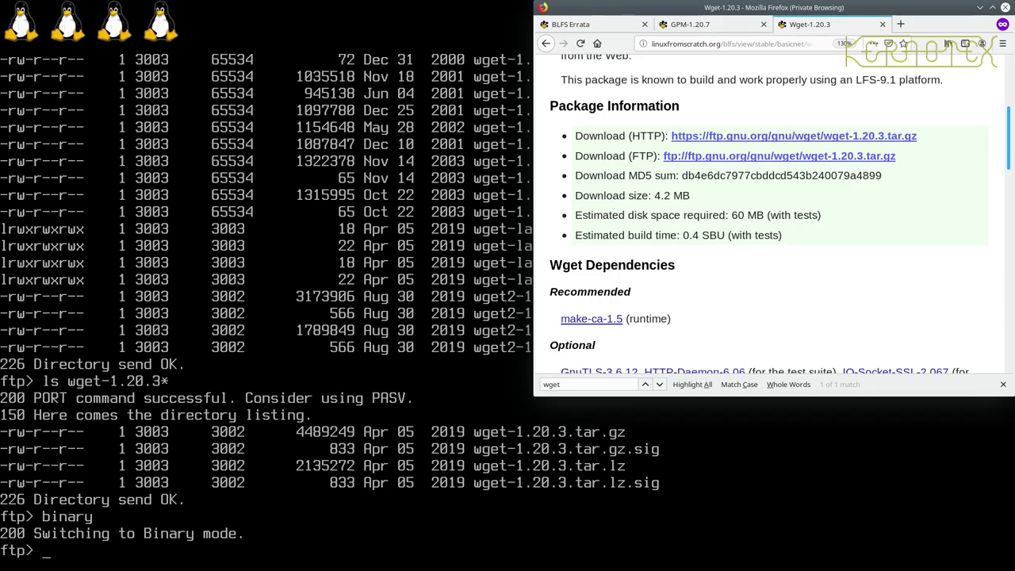
text(pass)
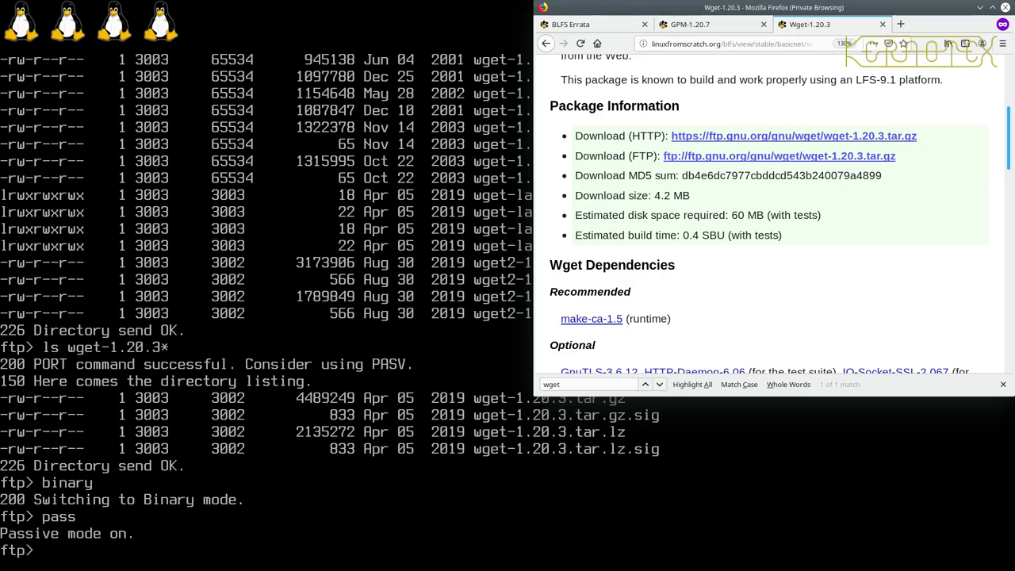
Fetch wget-1.20.3.tar.gz (4489249 bytes) with get, then quit back to bash.
text(get)
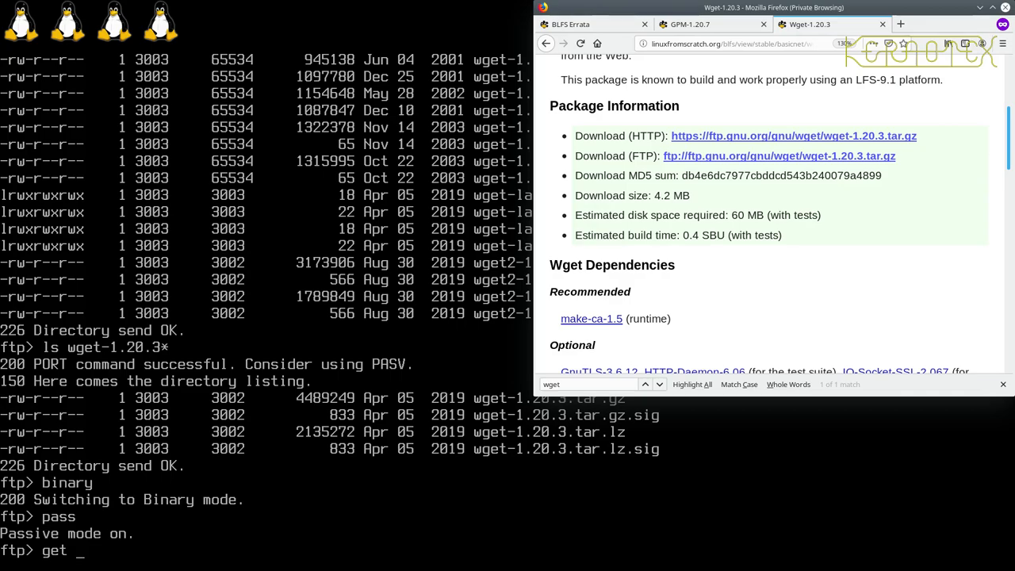
text(wget)
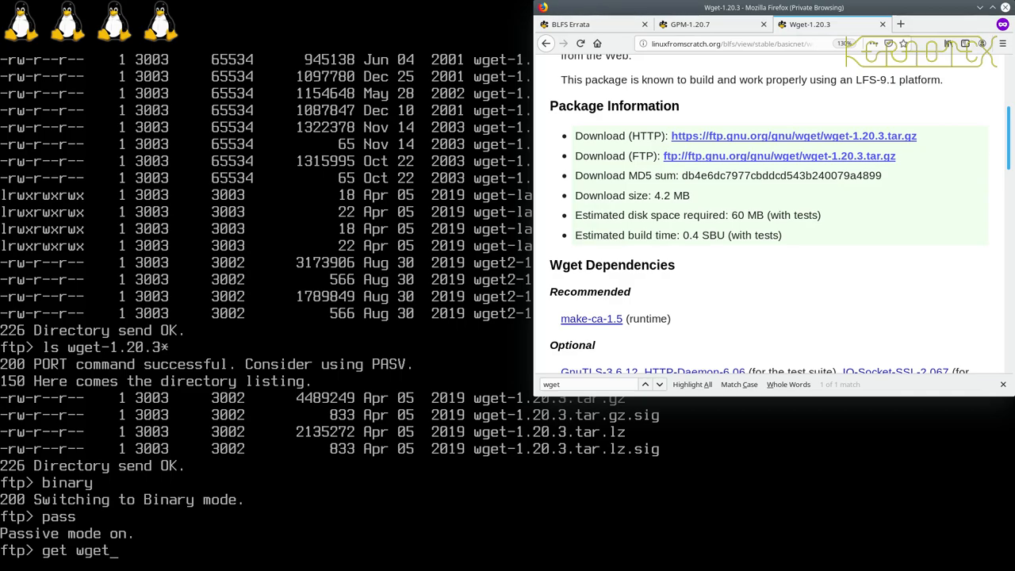
text(.)
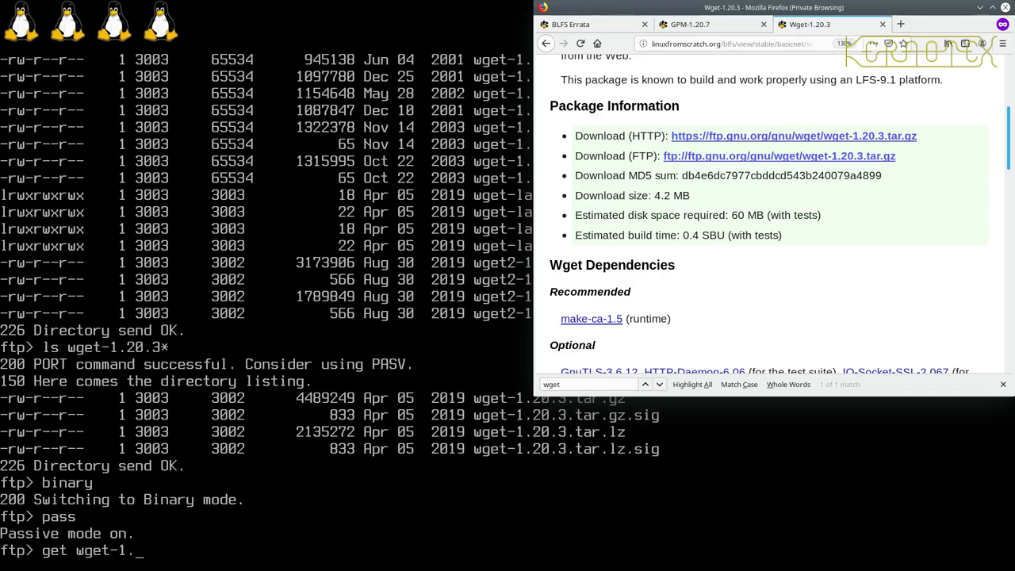
text(20.3)
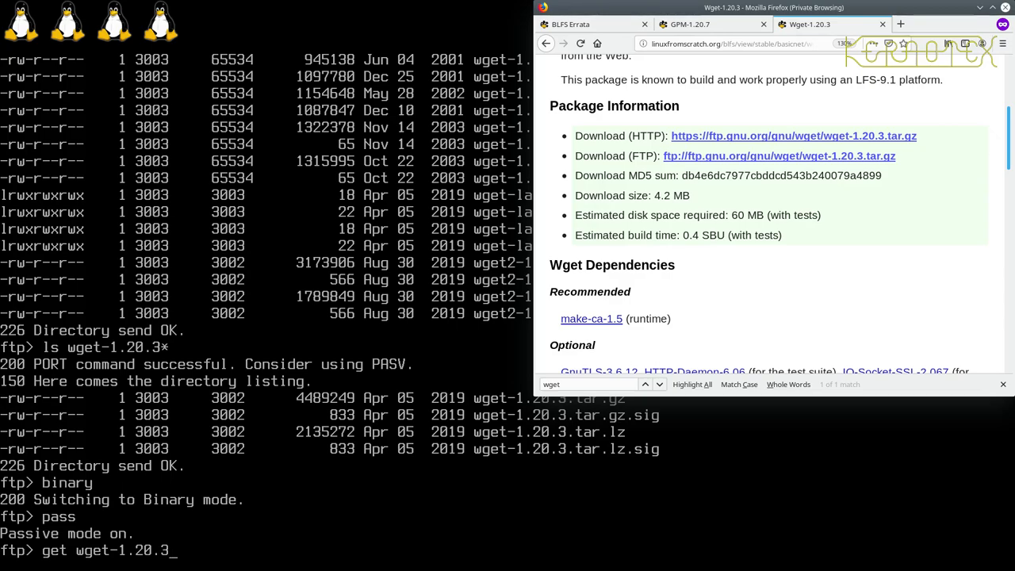
text(tar.gz)
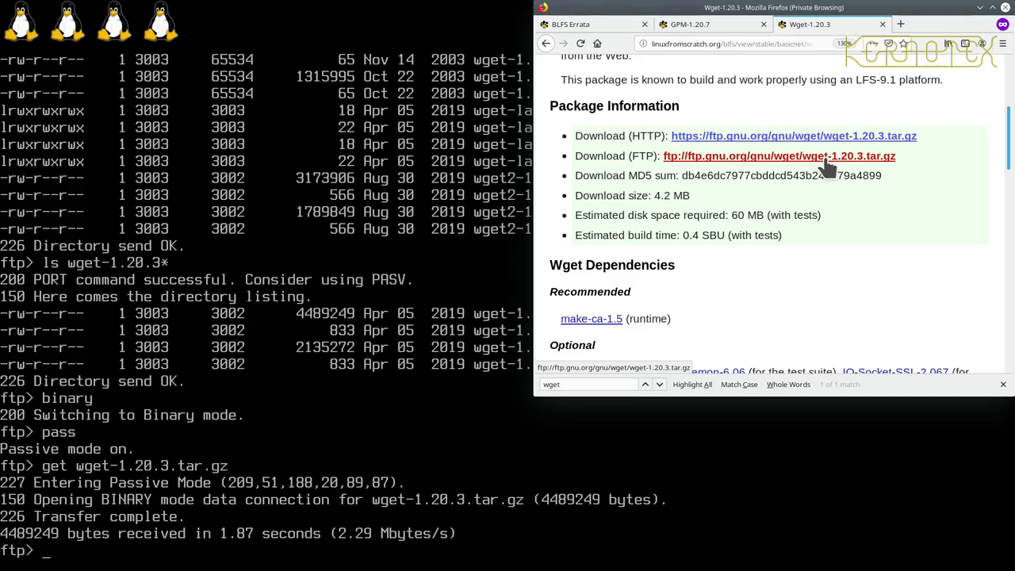
text(quit)
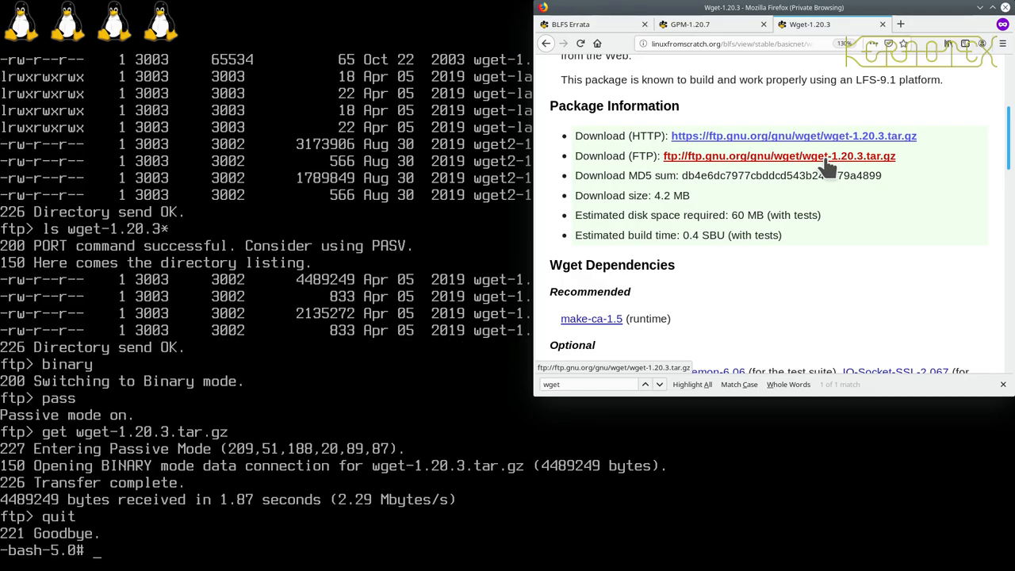
List wget-1.20.3.tar.gz locally and verify its md5sum against the book's checksum.
text(ls)
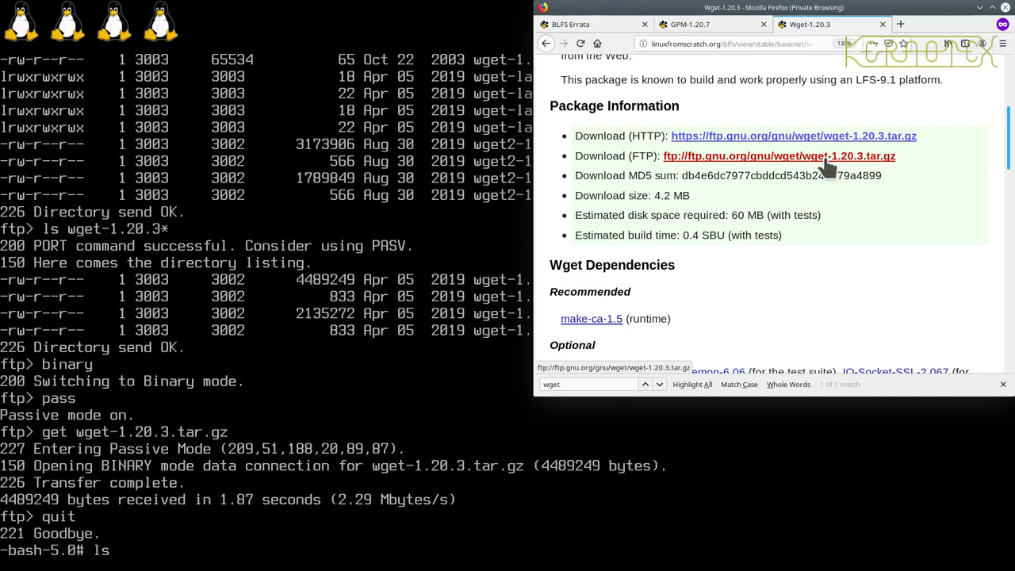
text(-l)
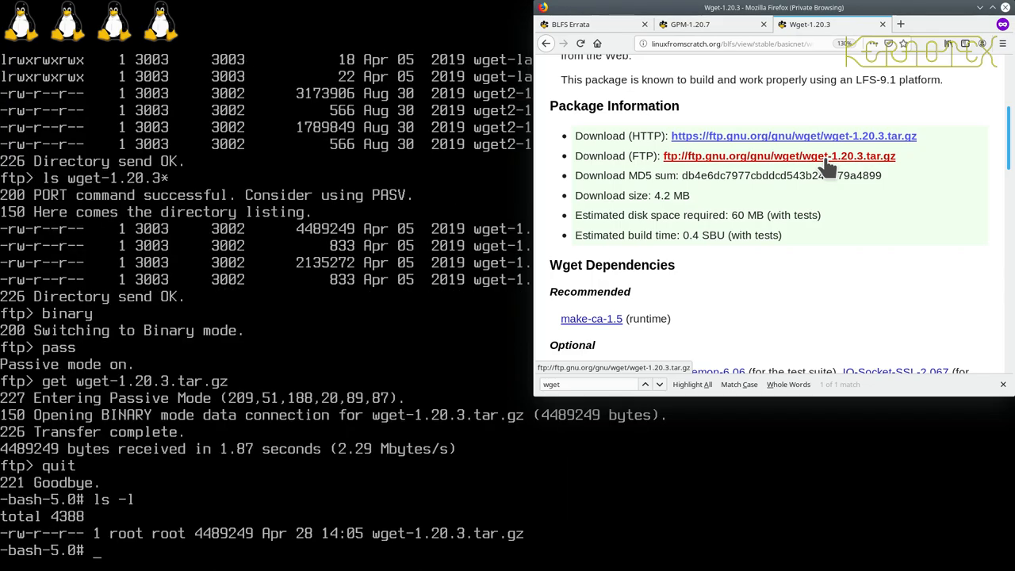
mouse_move(722, 179)
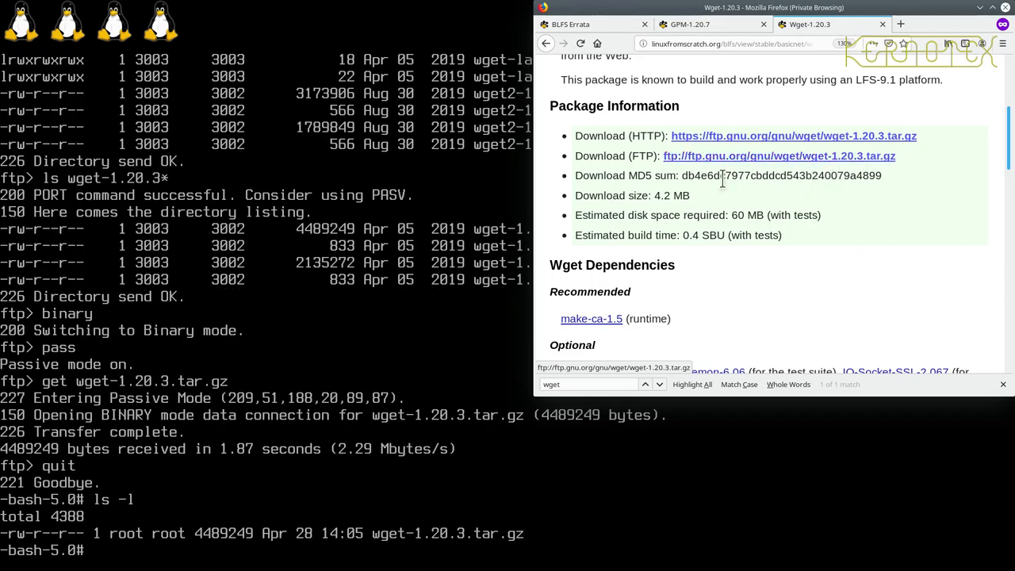
double_click(781, 174)
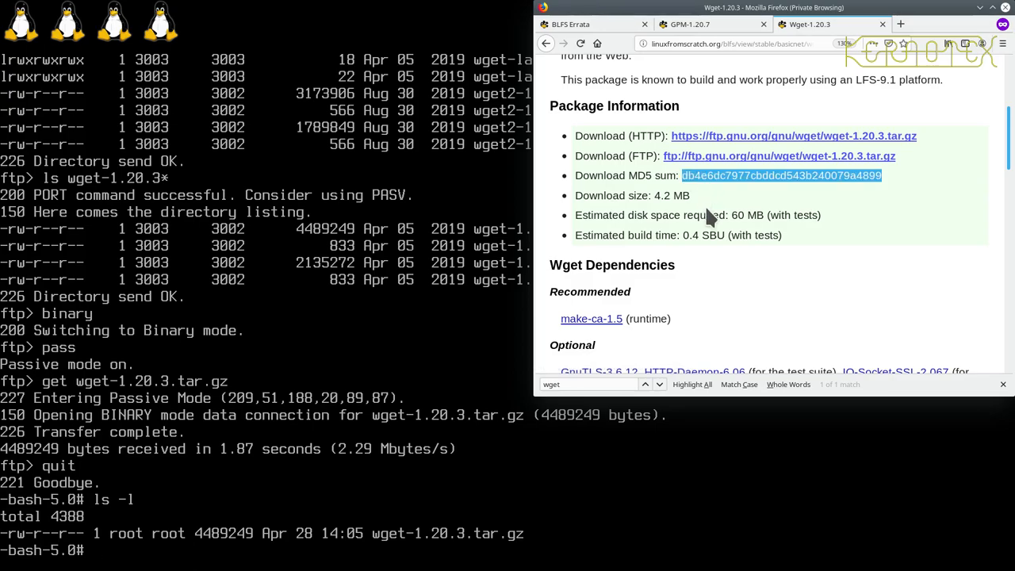
text(md5sum)
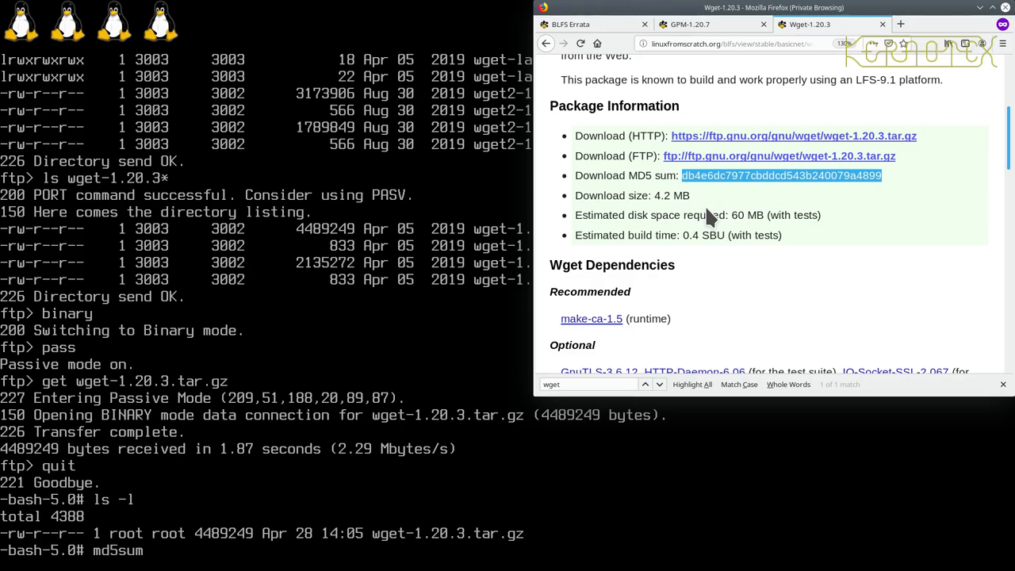
text(whet)
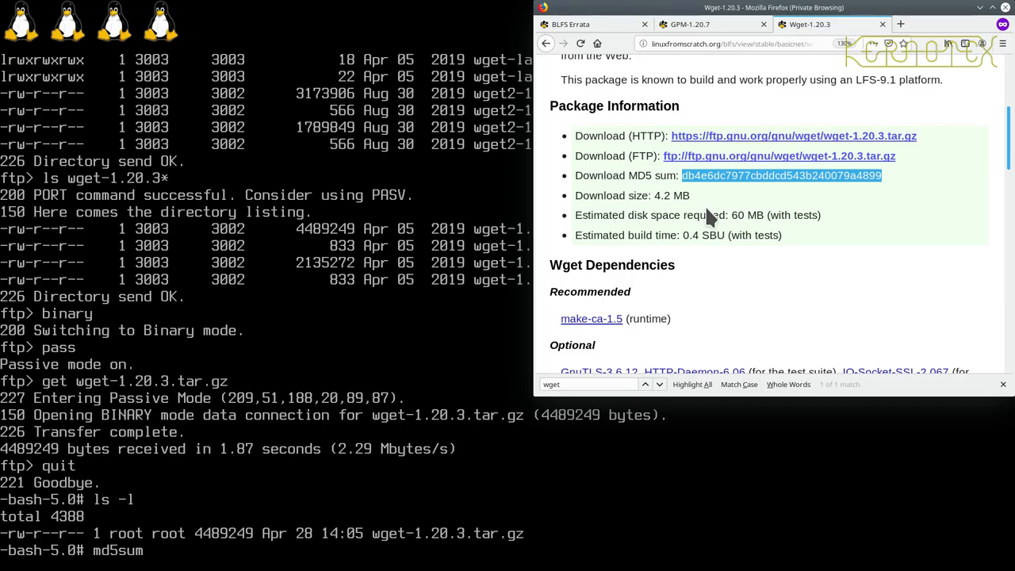
text(wget-1.20.3.tar.gz)
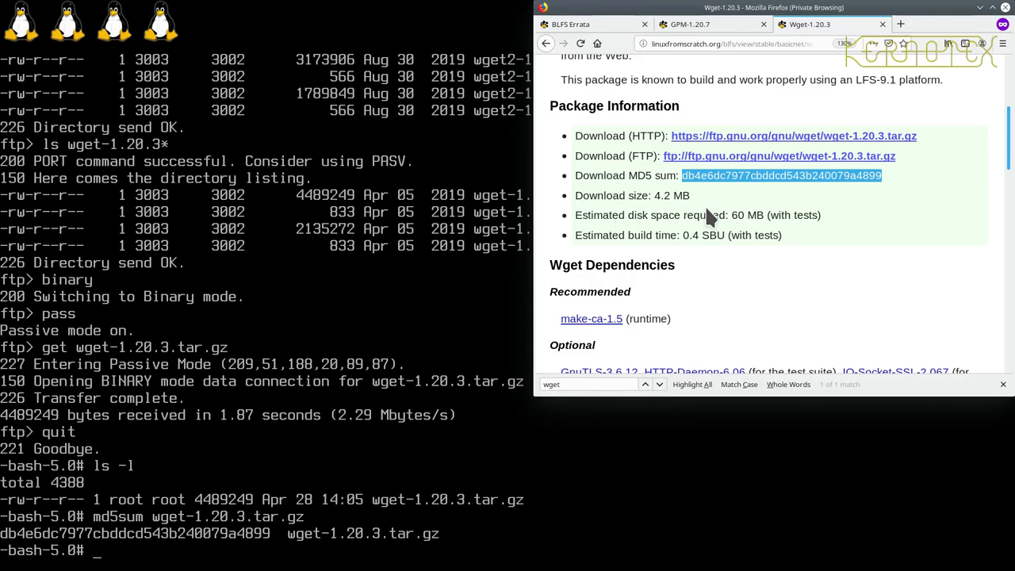
mouse_move(133, 504)
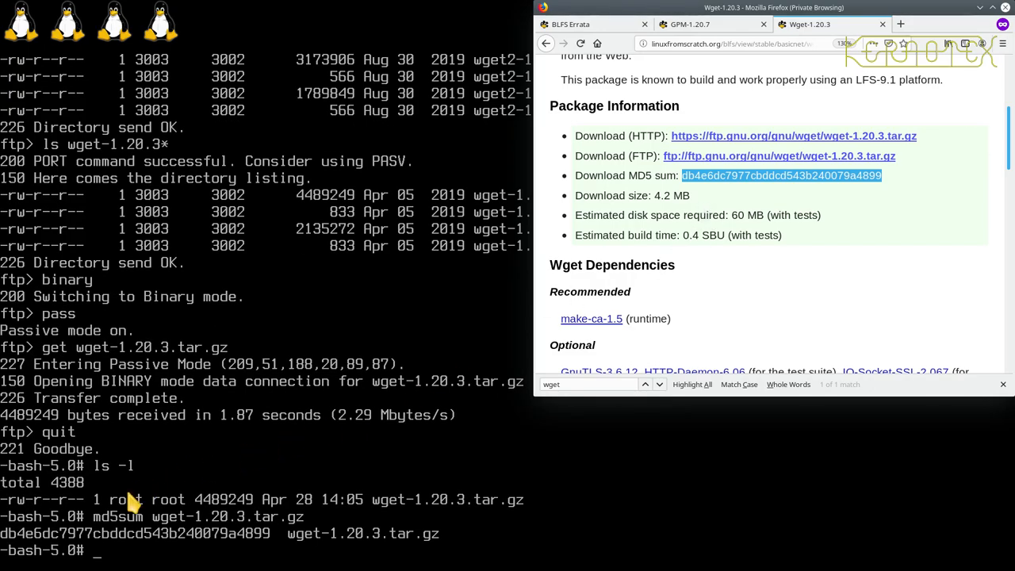
mouse_move(156, 546)
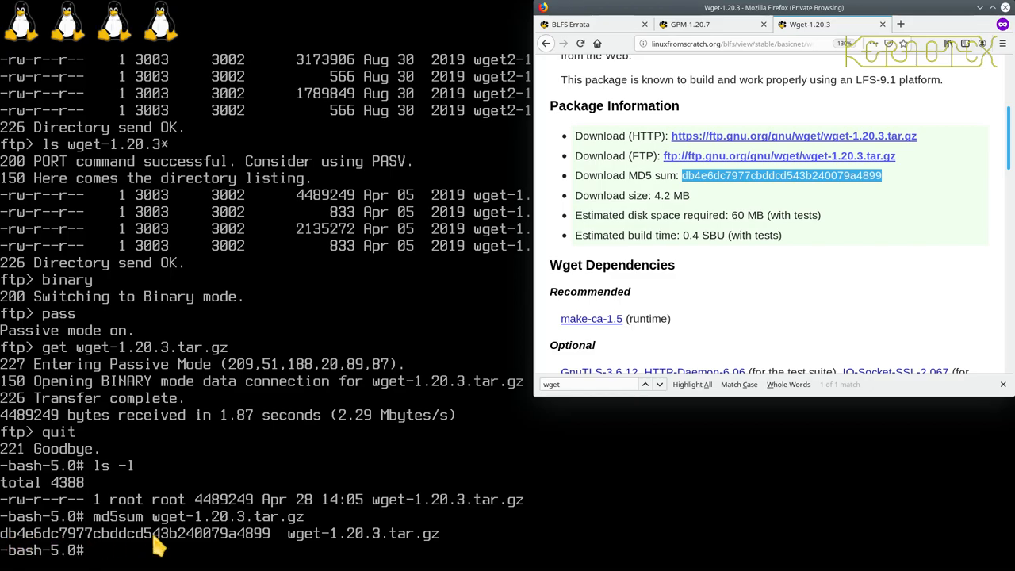
mouse_move(254, 547)
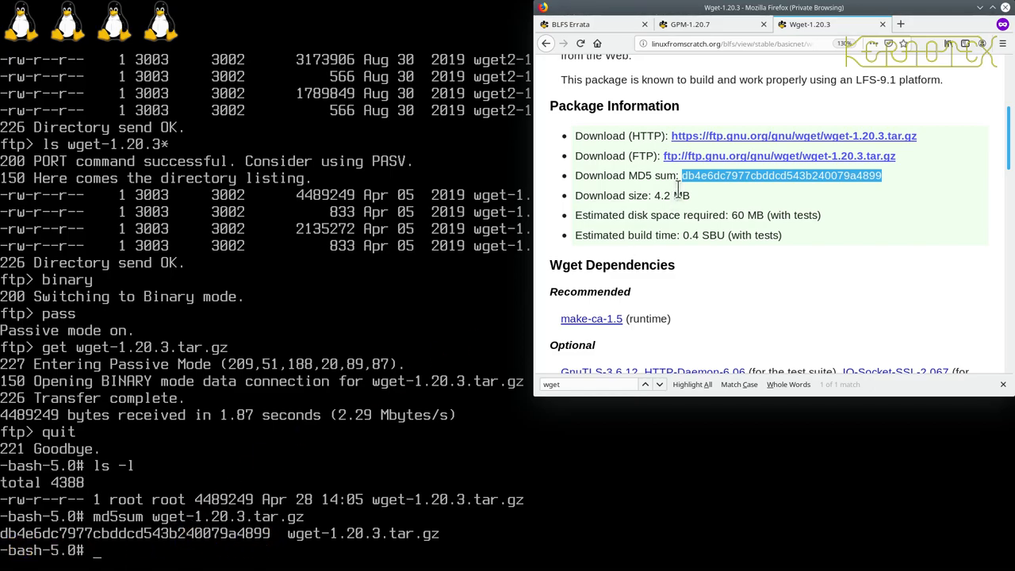
mouse_move(63, 540)
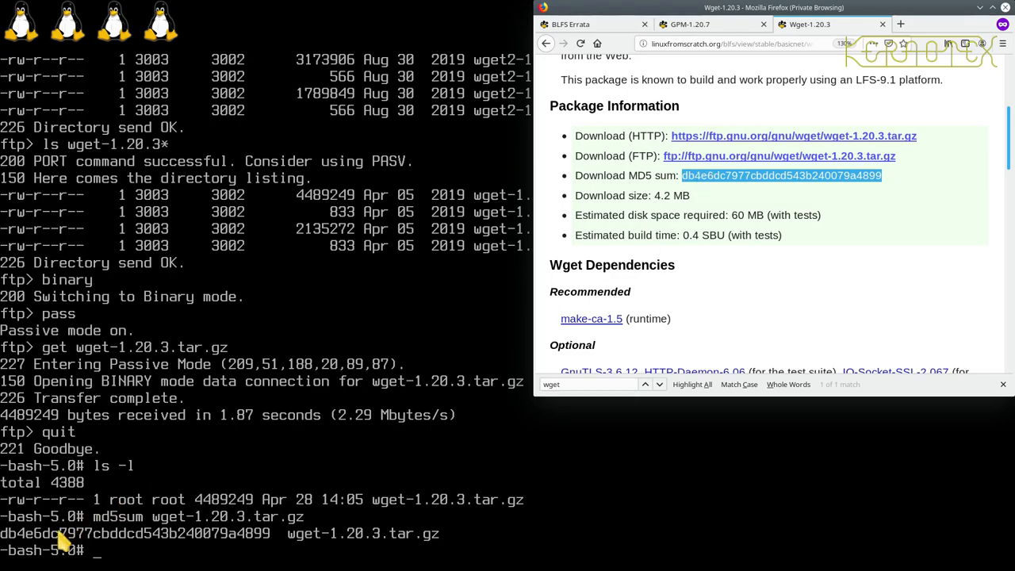
mouse_move(879, 174)
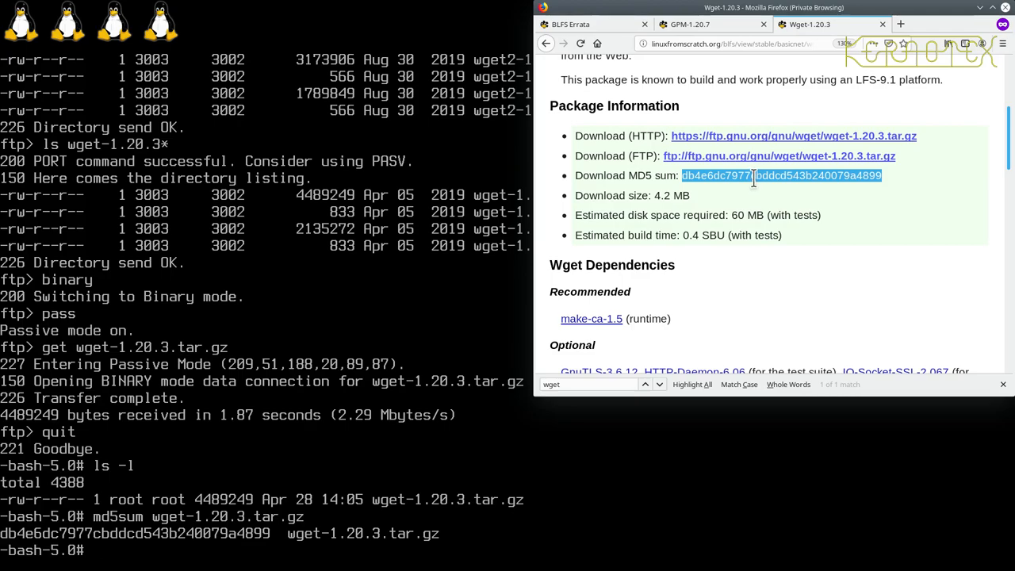
mouse_move(101, 547)
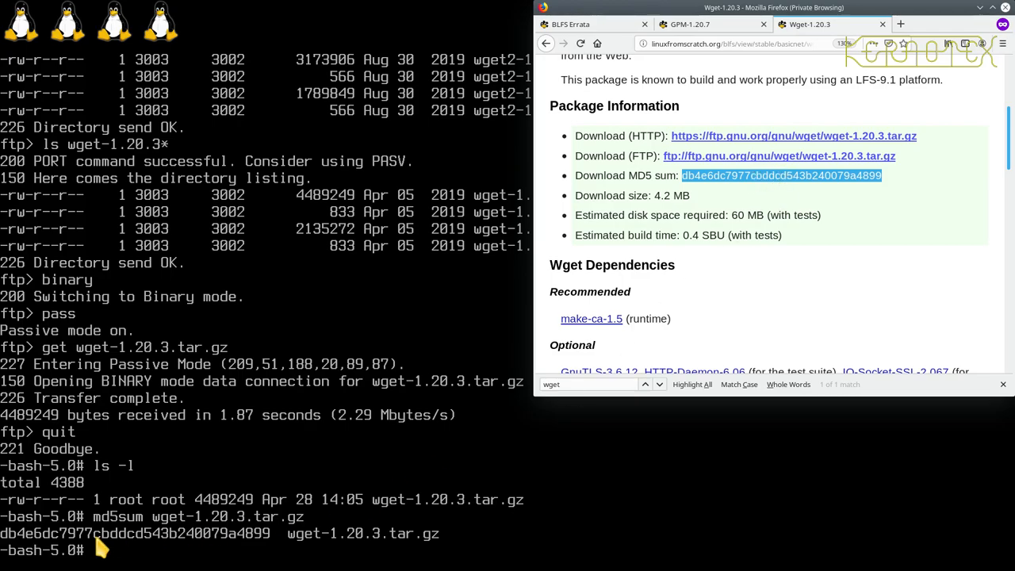
mouse_move(300, 441)
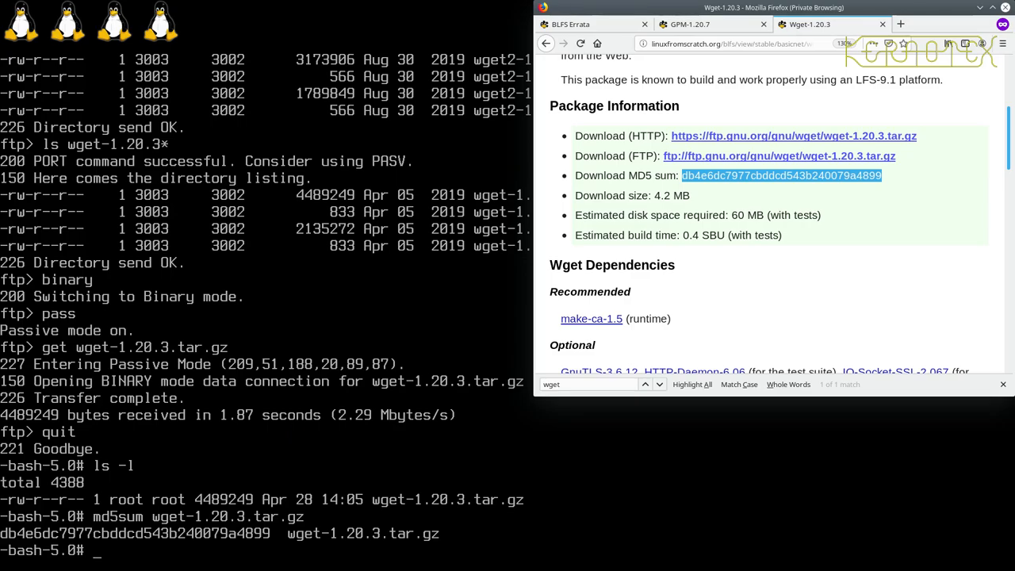
Extract the source tree with tar -xvf wget-1.20.3.tar.gz.
scroll(down, 3)
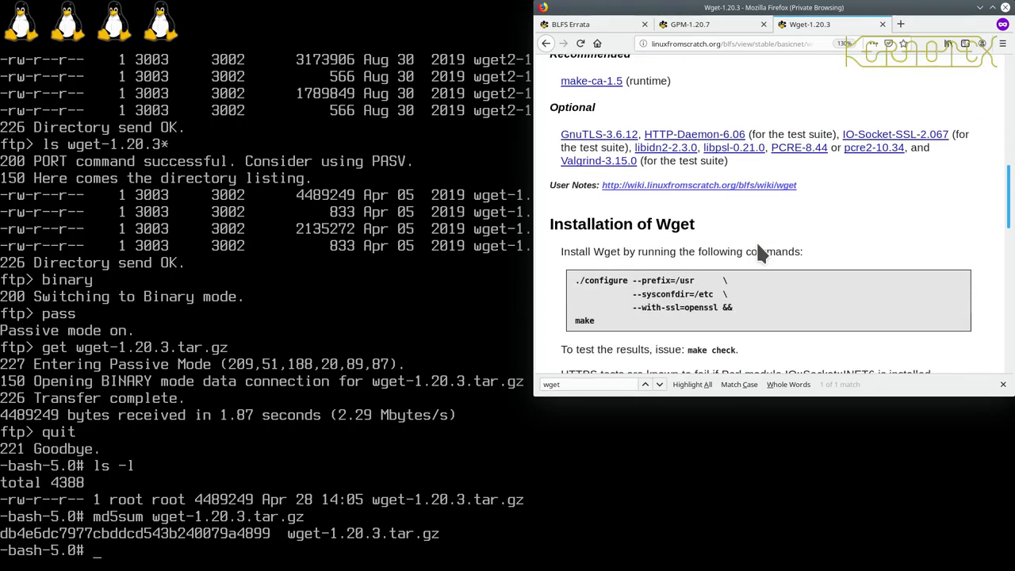
scroll(down, 3)
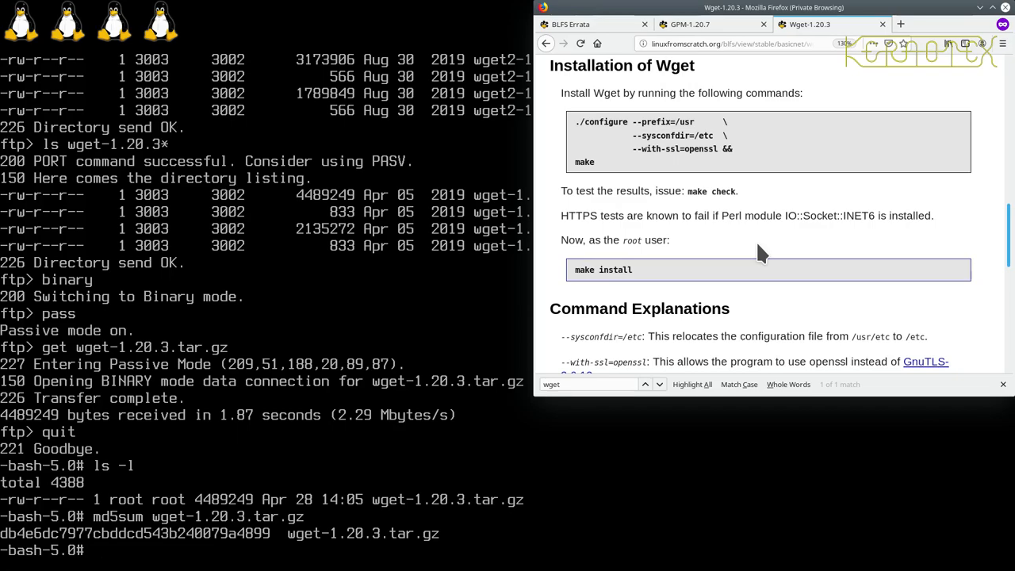
text(tar)
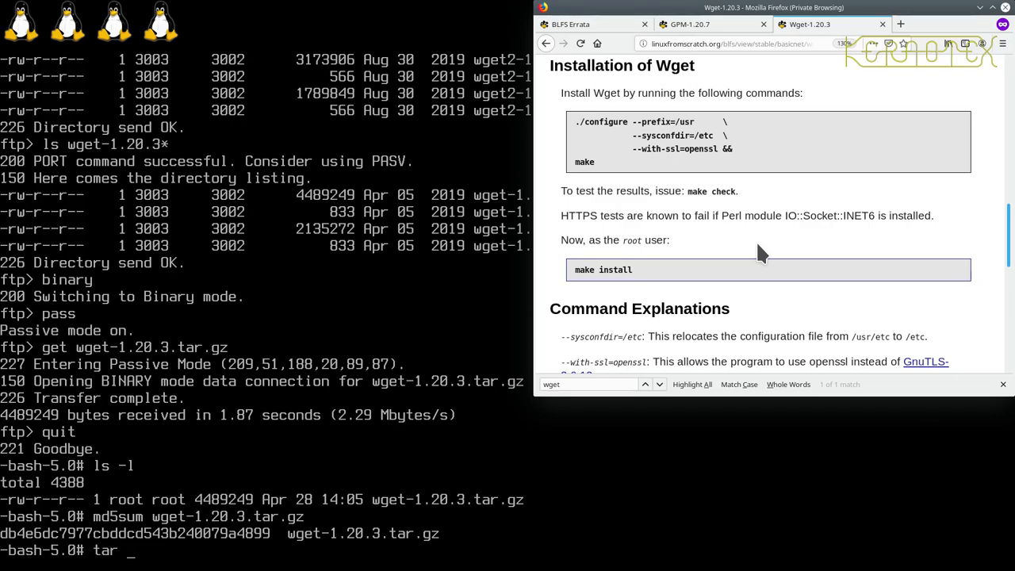
text(-xvf)
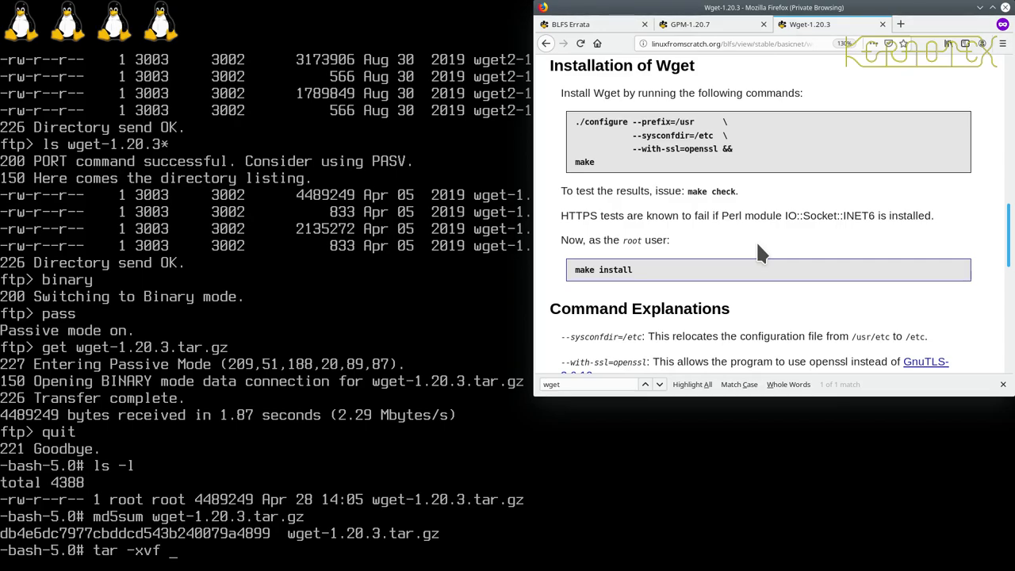
text(wget-1.20.3.tar.gz)
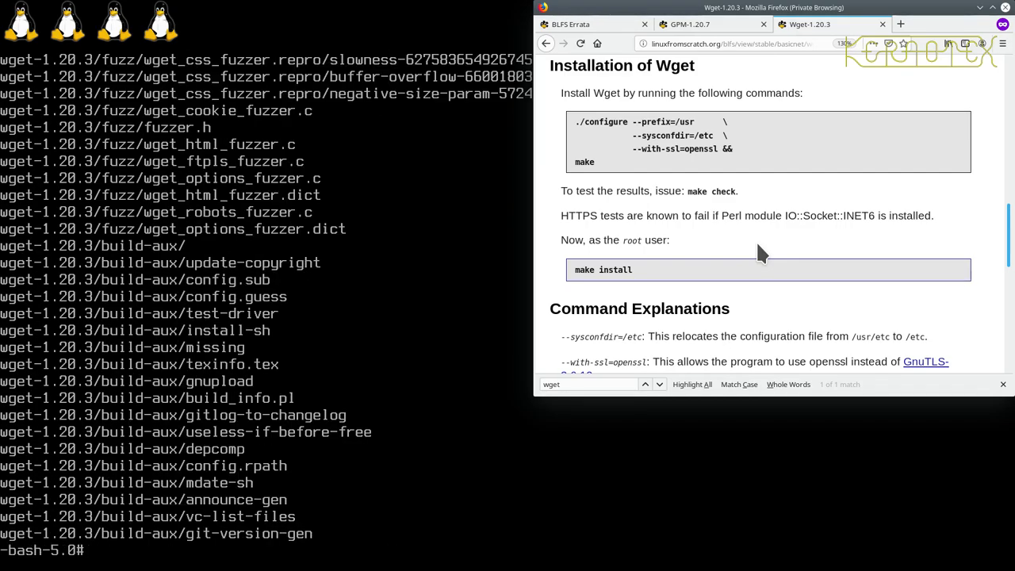
Change into the extracted wget-1.20.3 source directory.
text(cd w)
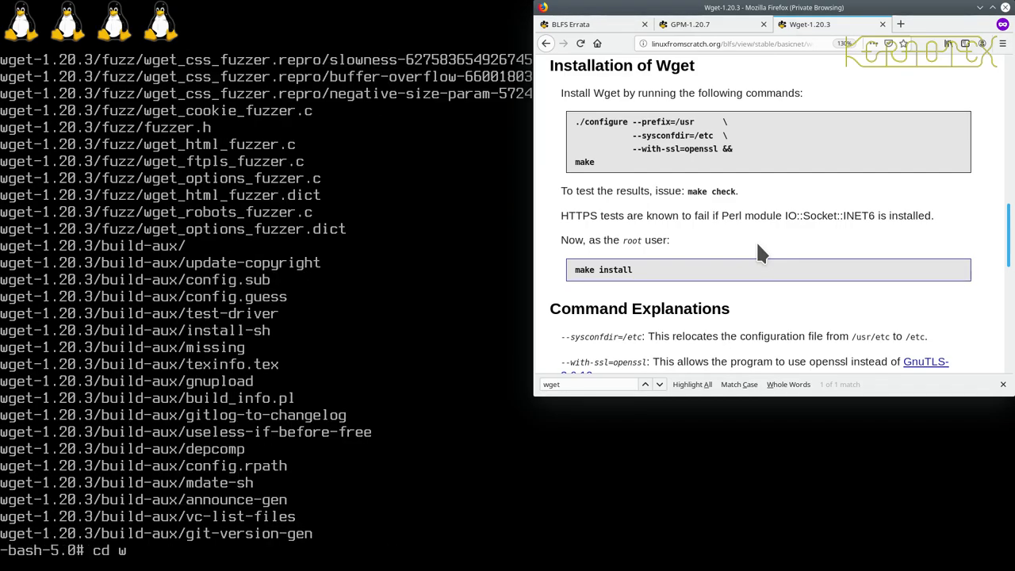
key(Return)
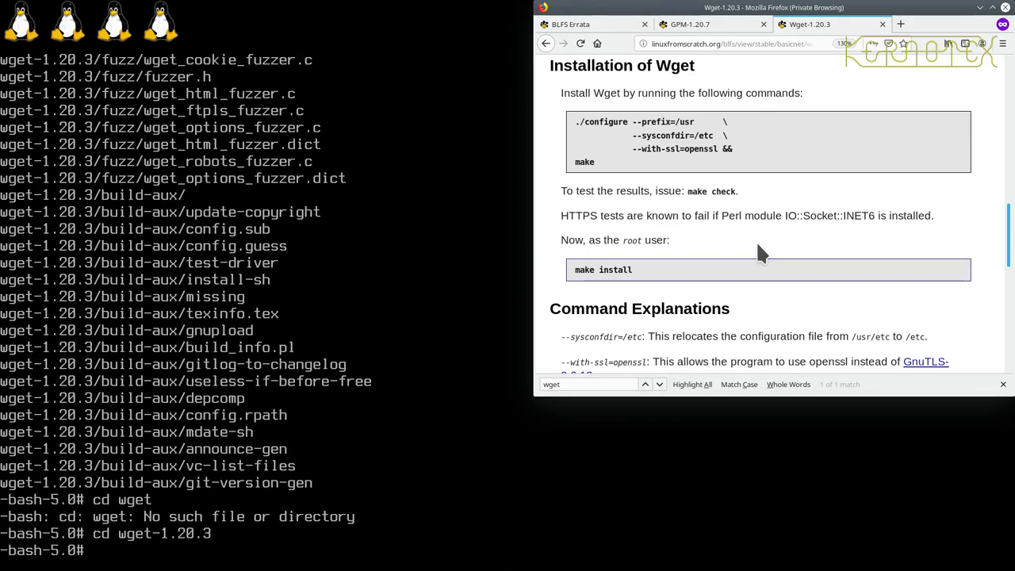
mouse_move(574, 134)
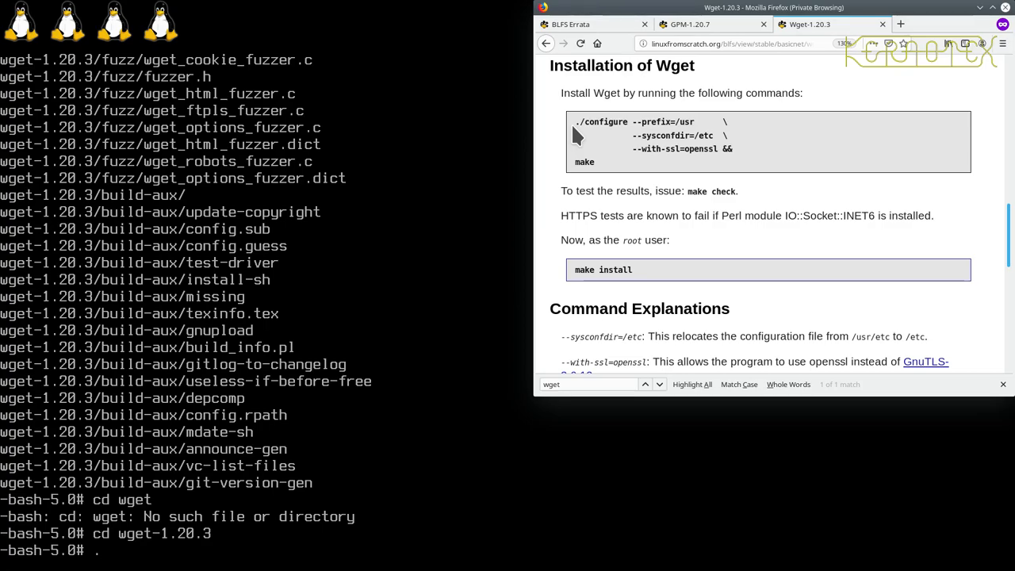
Compose ./configure --prefix=/usr --sysconfdir=/etc --with-ssl=openssl across two lines.
text(./configure)
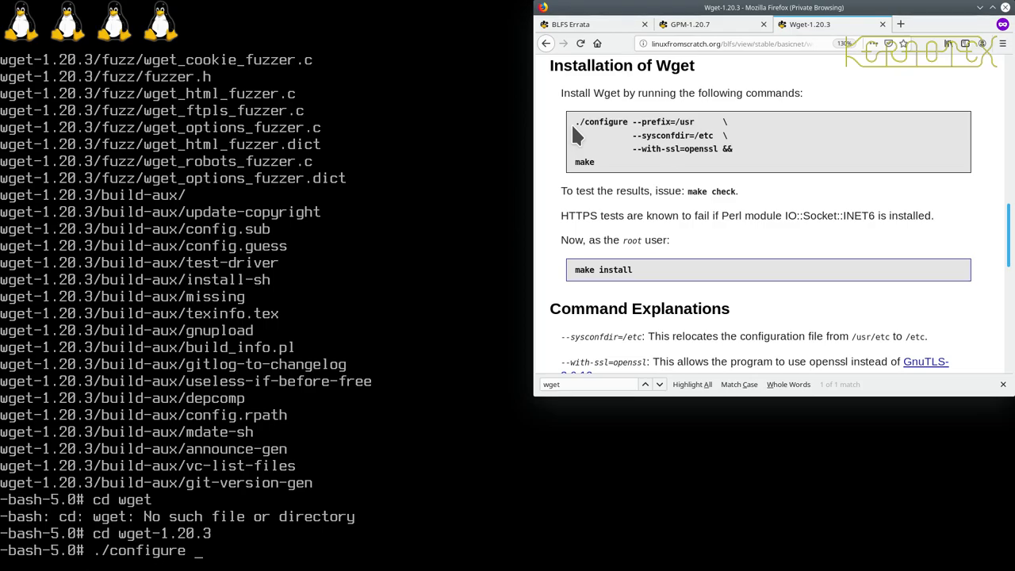
text(--p)
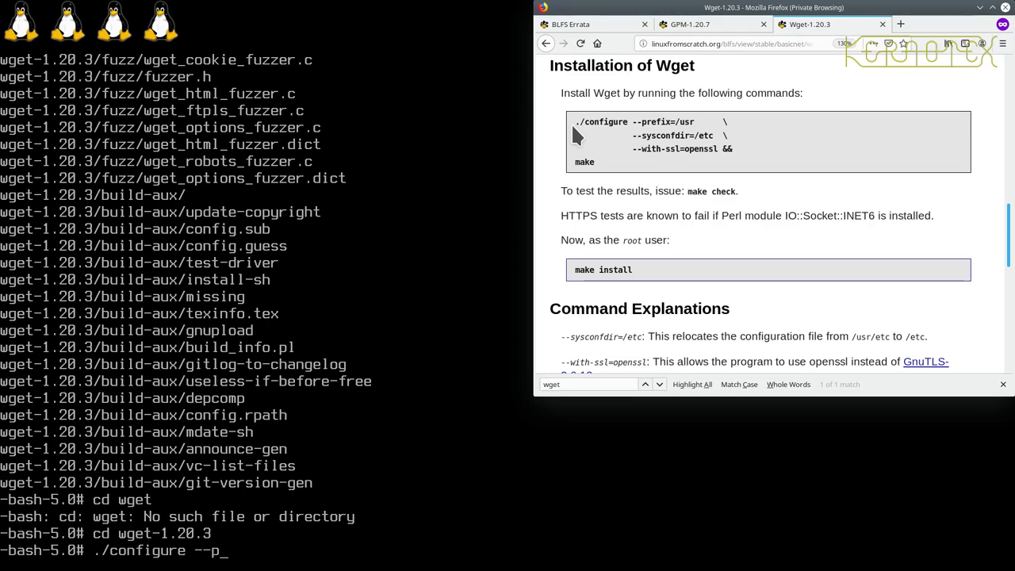
text(refix)
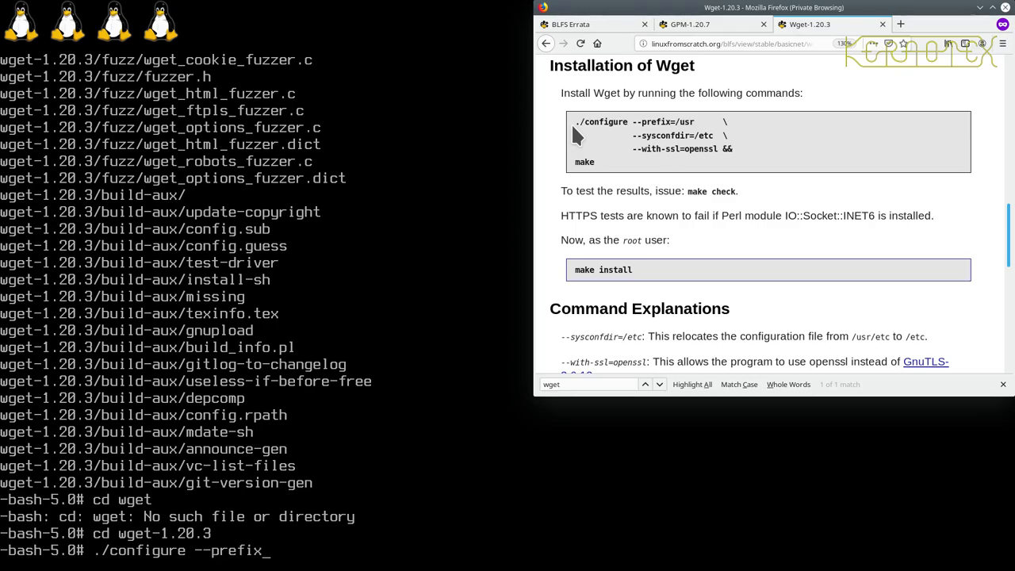
text(/)
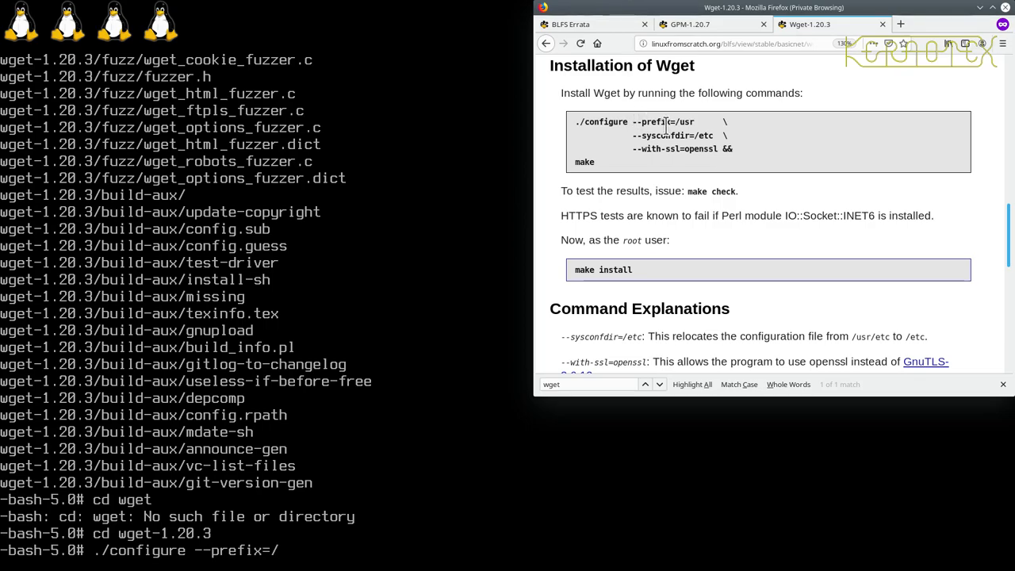
text(usr)
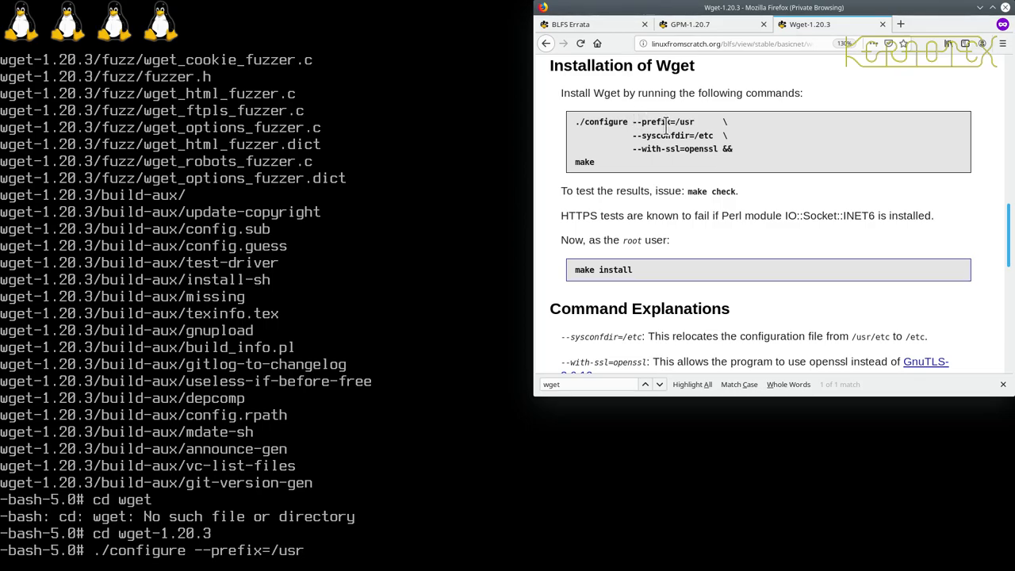
mouse_move(733, 126)
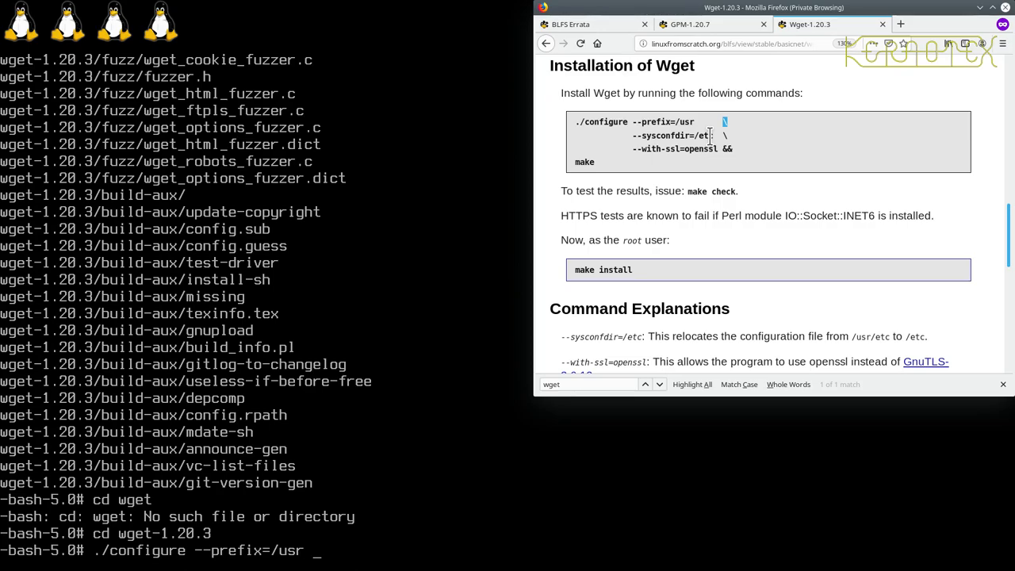
text(\)
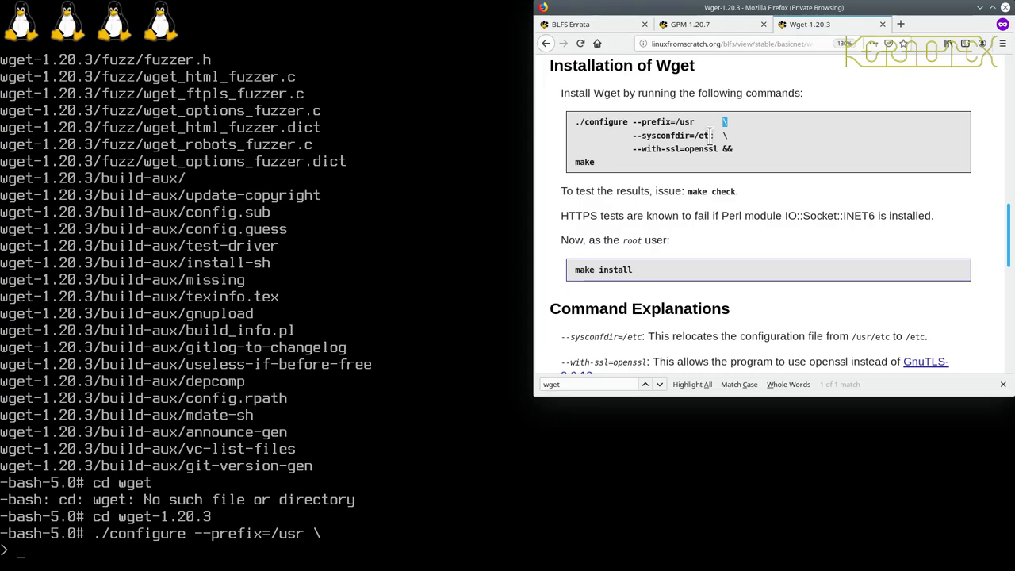
text(--sysconfdir)
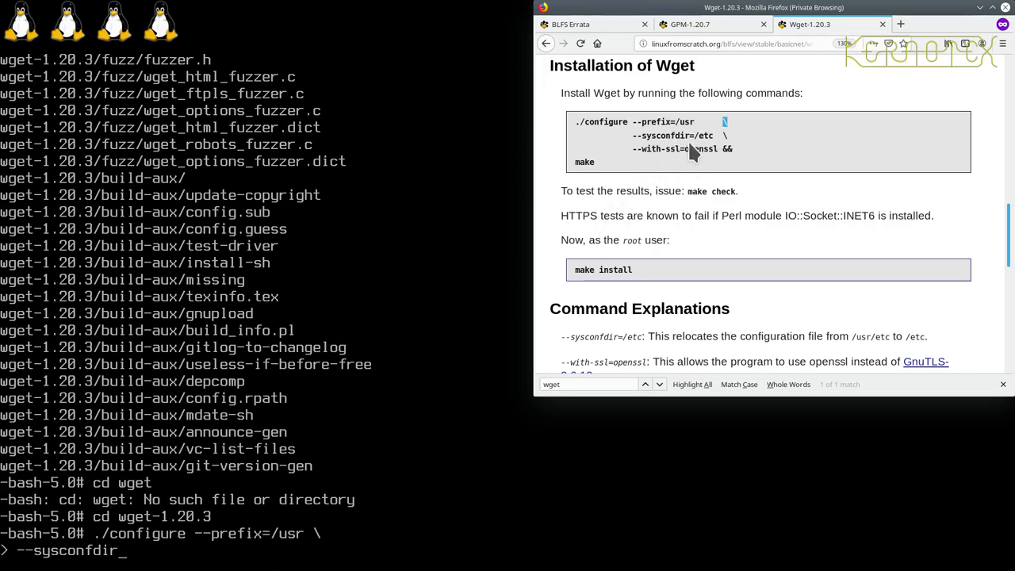
text(/)
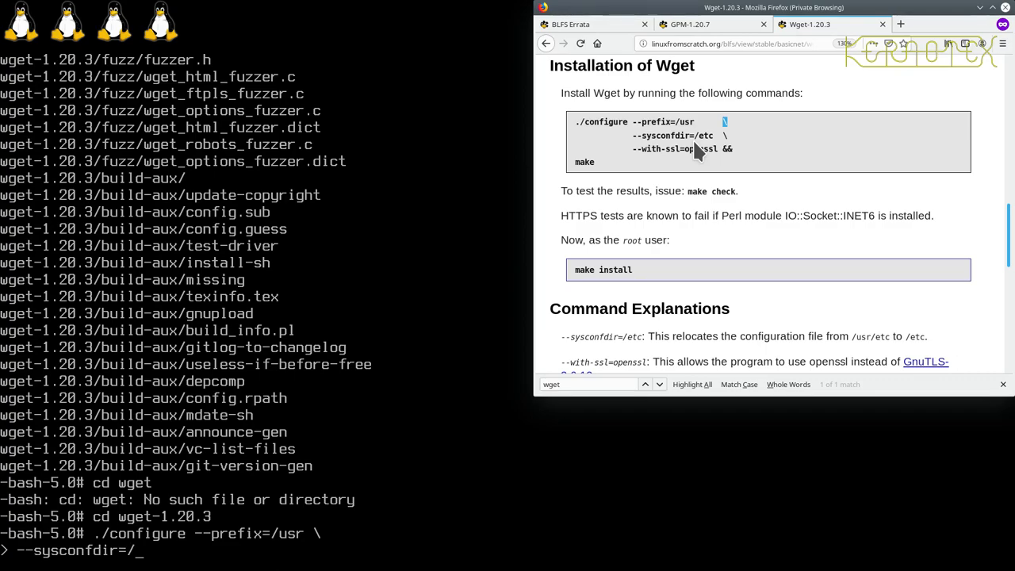
text(etc)
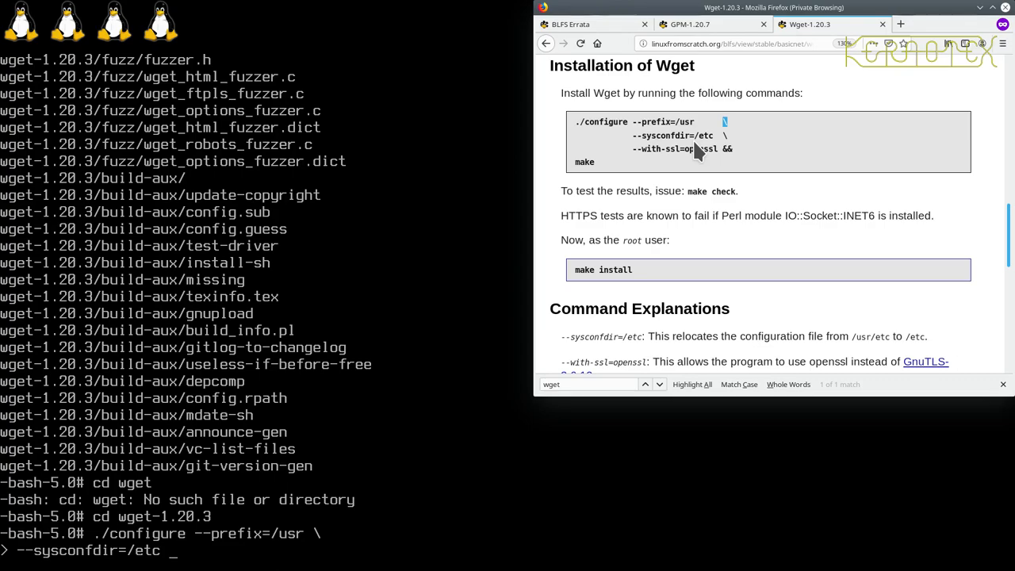
mouse_move(669, 168)
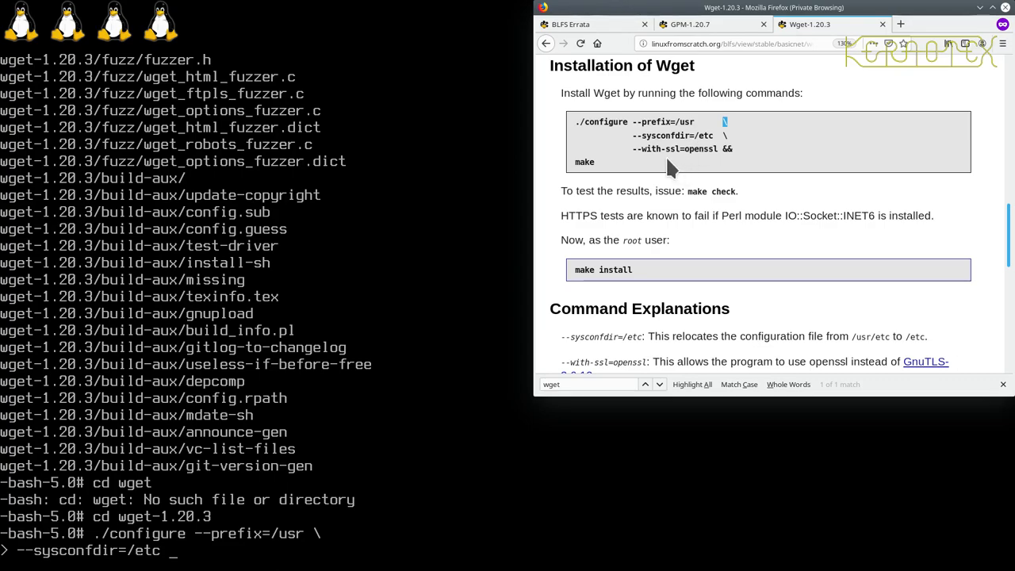
text(--with-)
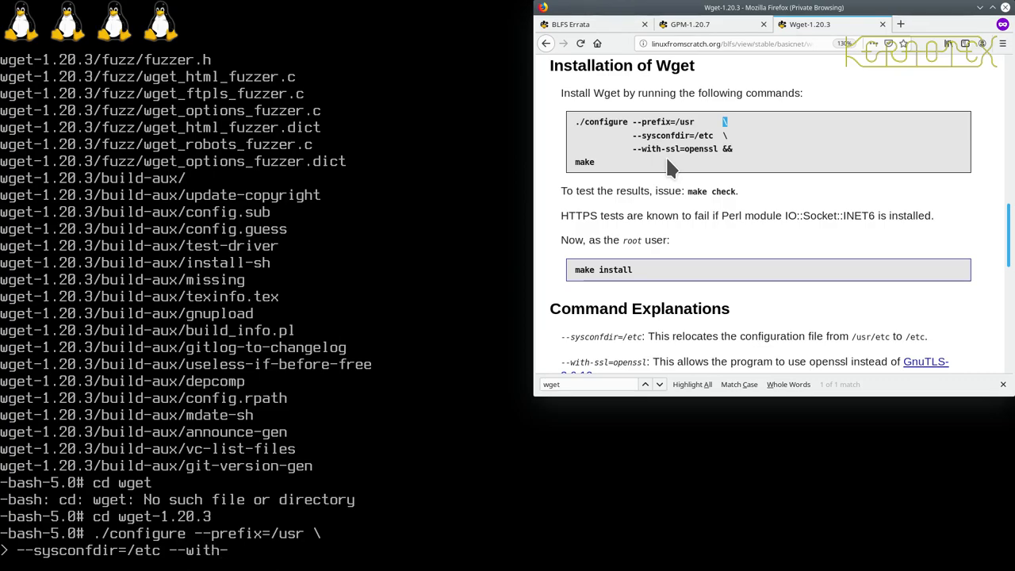
text(ssl=openssl)
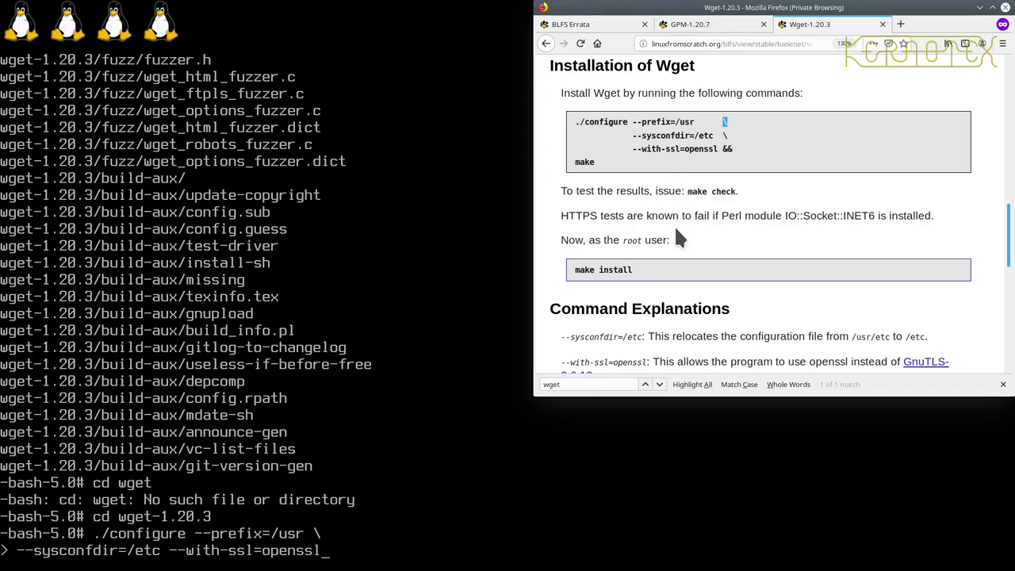
mouse_move(657, 190)
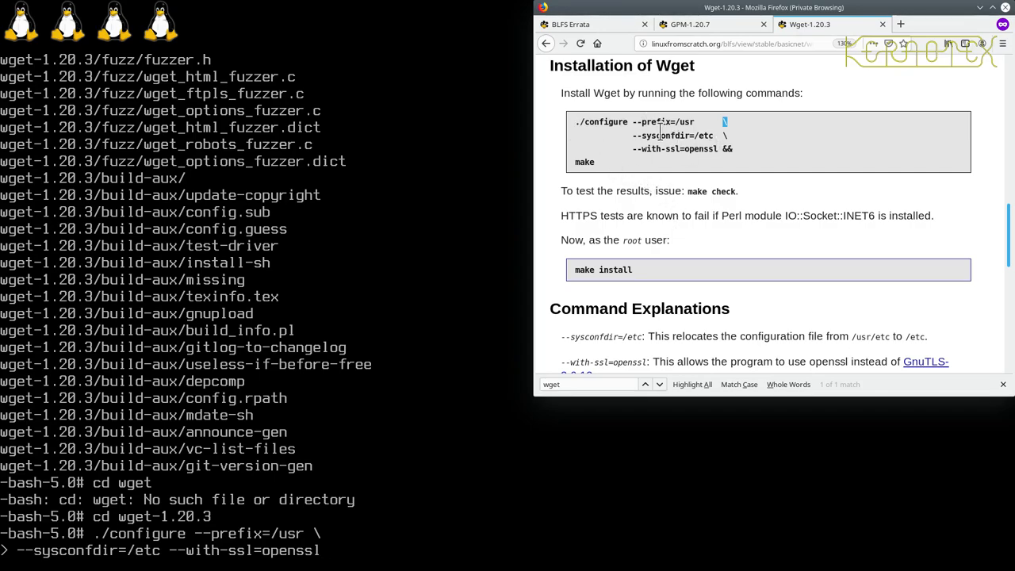
mouse_move(658, 151)
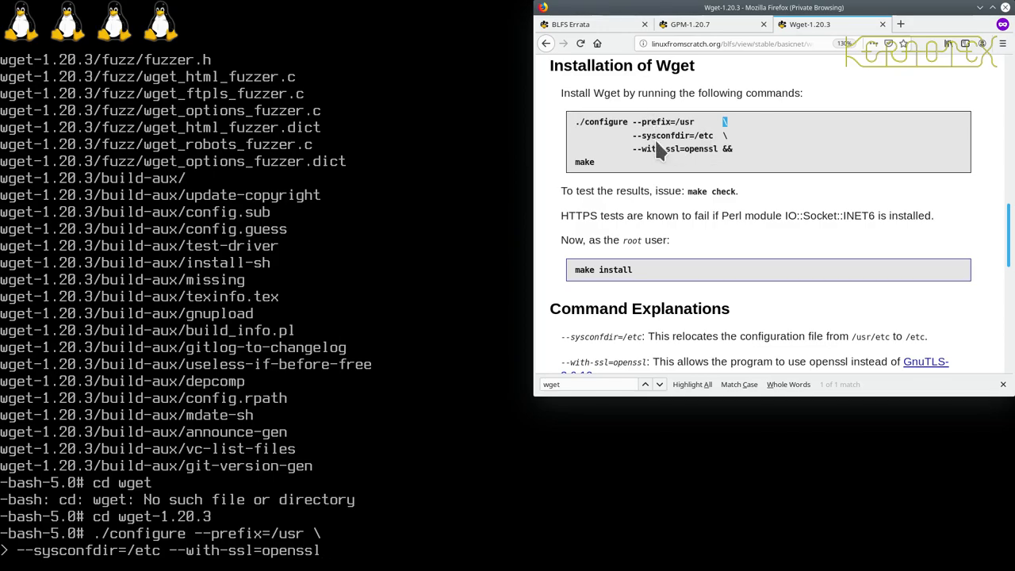
scroll(down, 3)
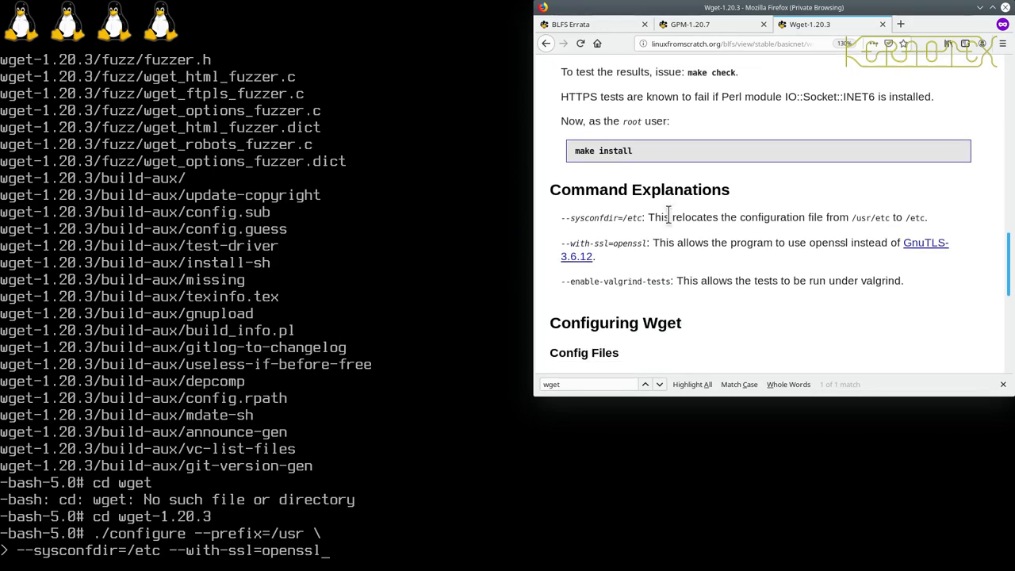
scroll(up, 3)
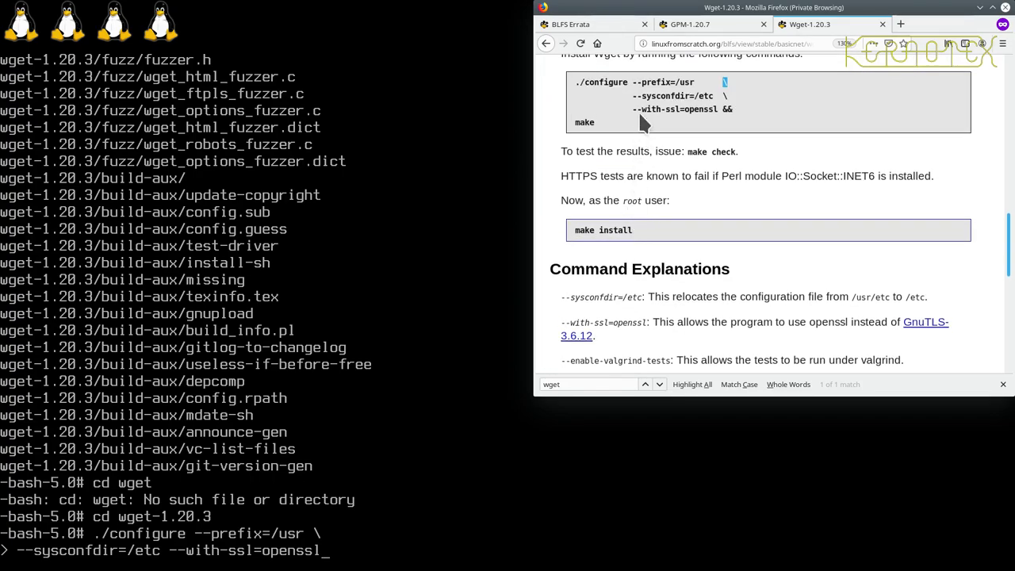
mouse_move(682, 173)
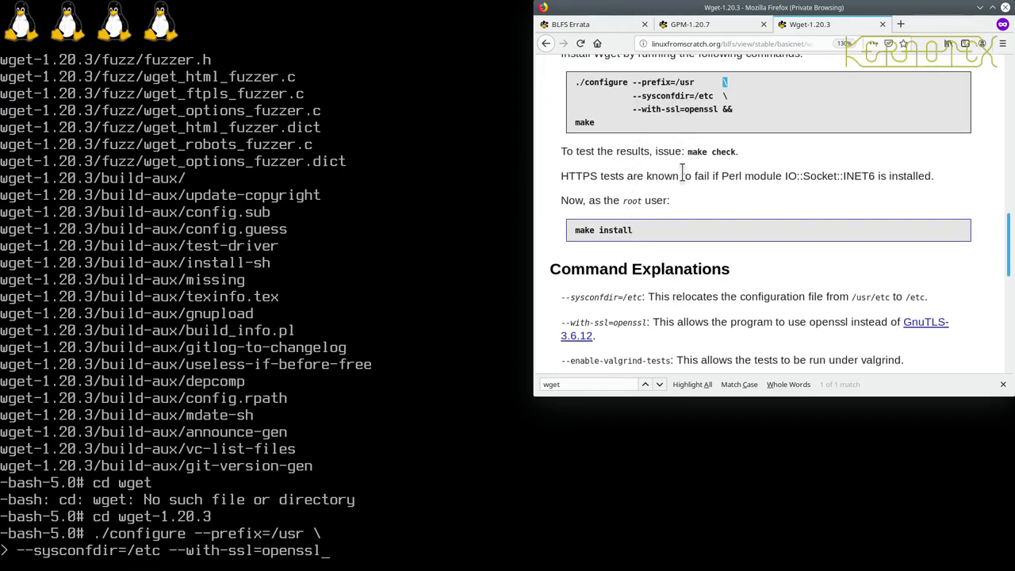
scroll(down, 3)
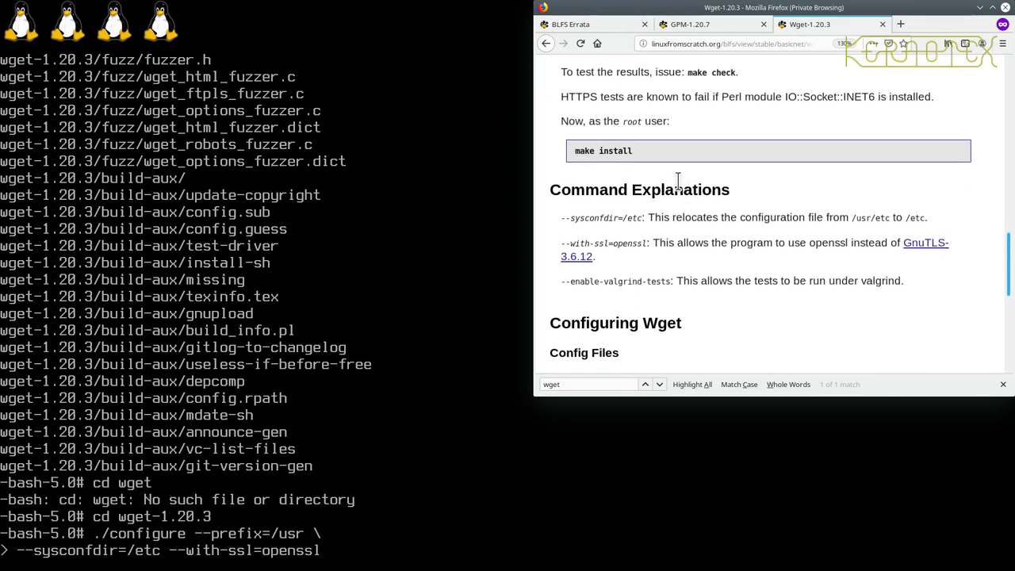
mouse_move(696, 221)
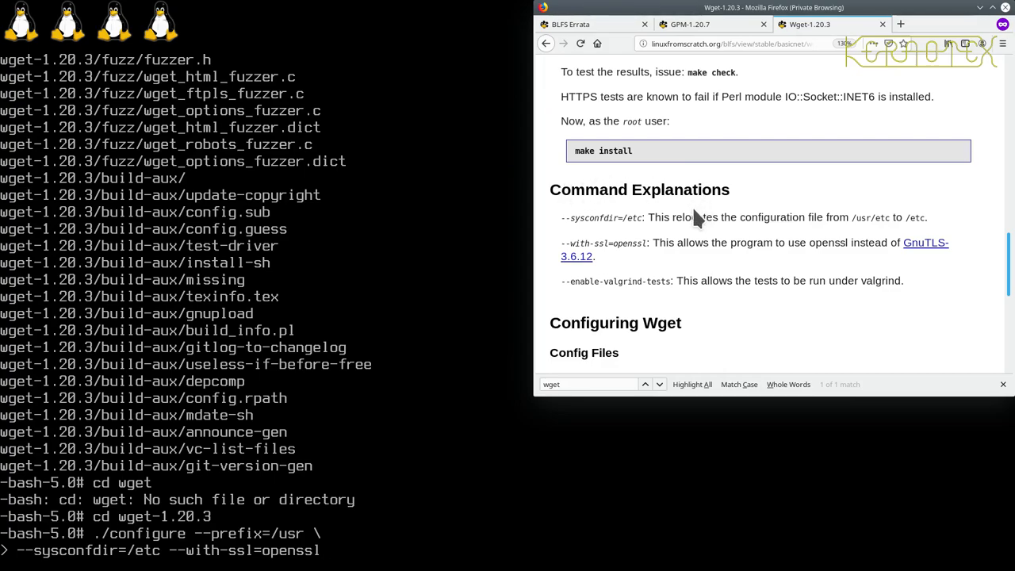
mouse_move(574, 219)
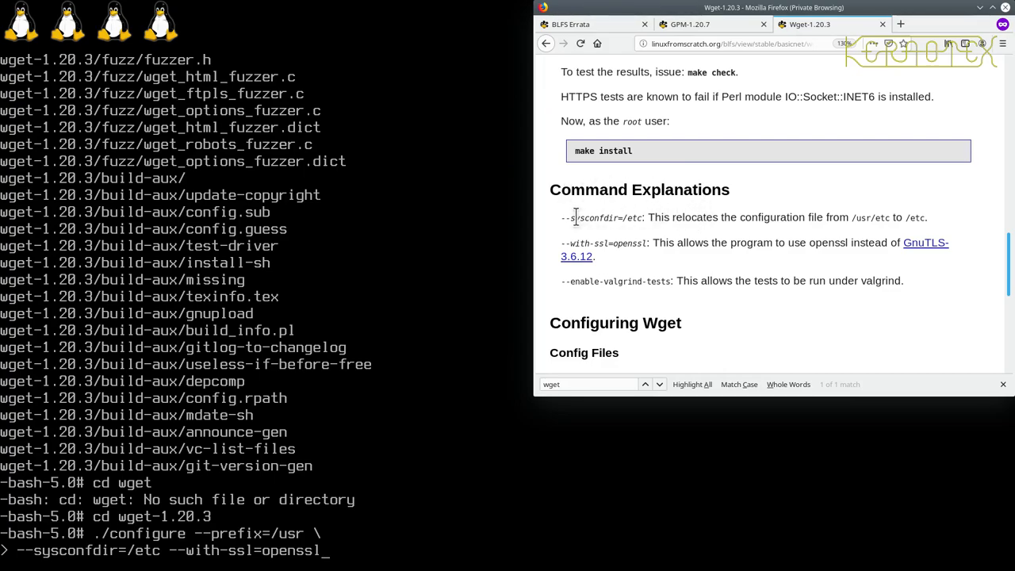
mouse_move(599, 280)
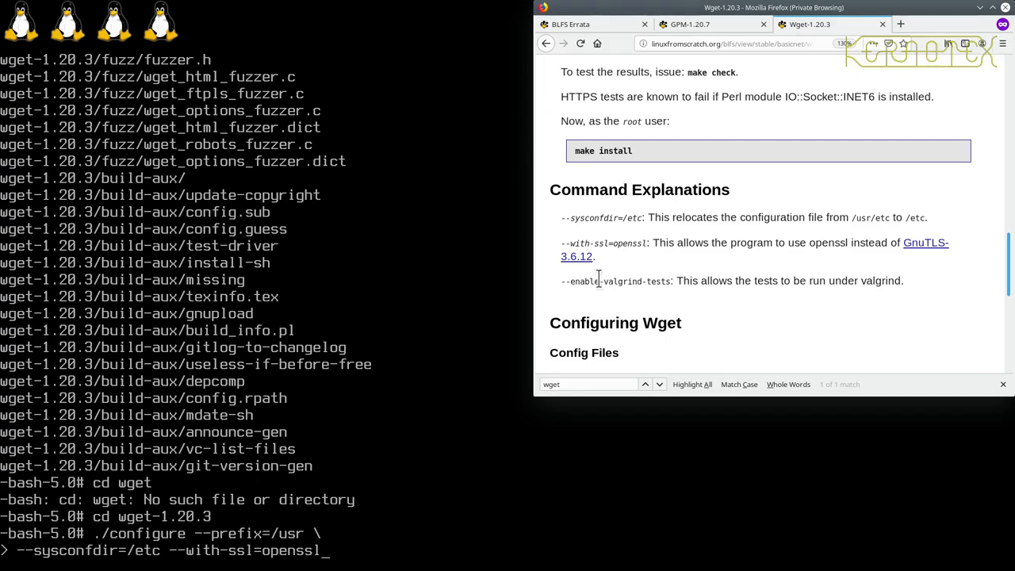
mouse_move(706, 282)
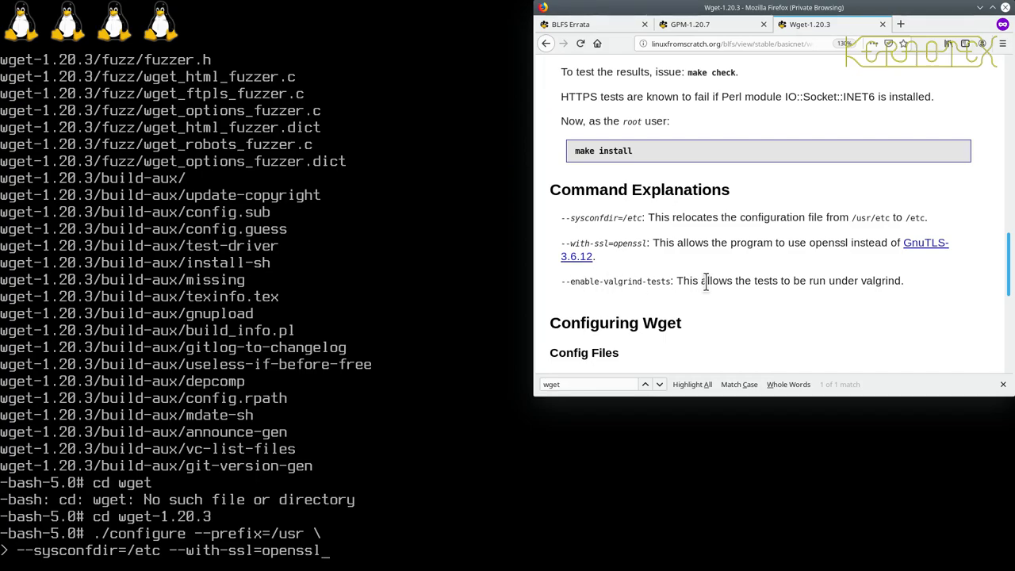
scroll(up, 3)
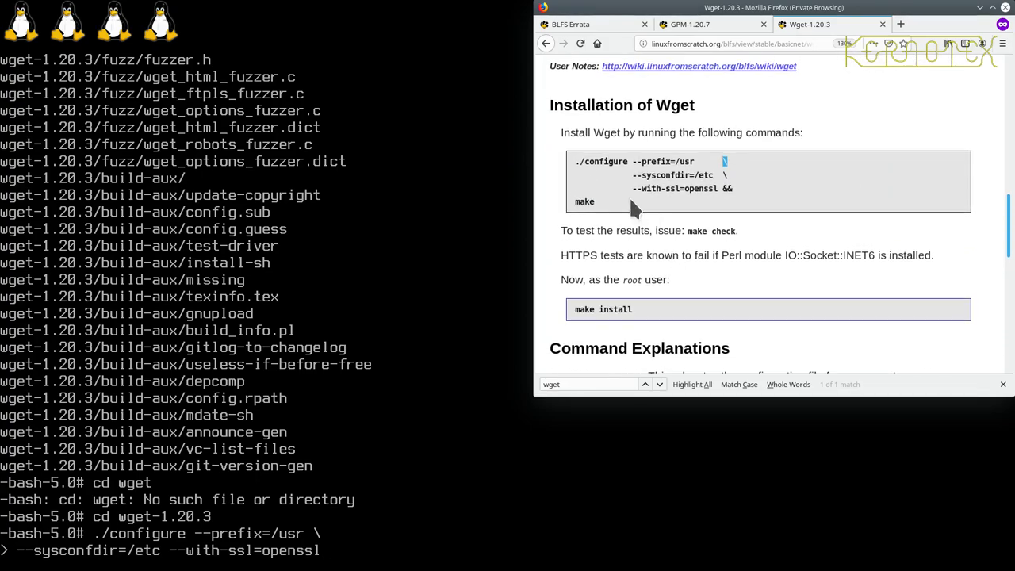
mouse_move(629, 175)
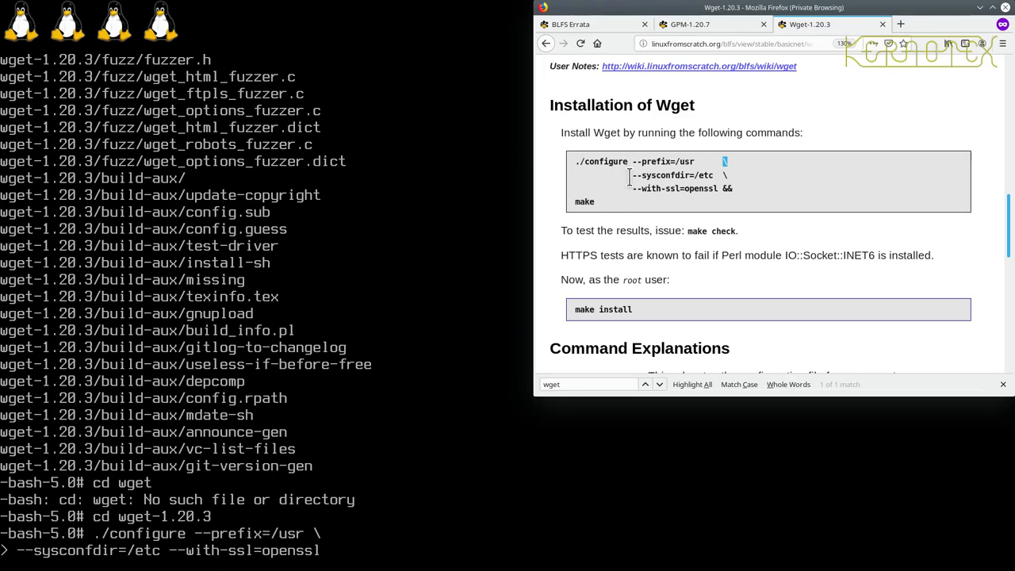
mouse_move(634, 191)
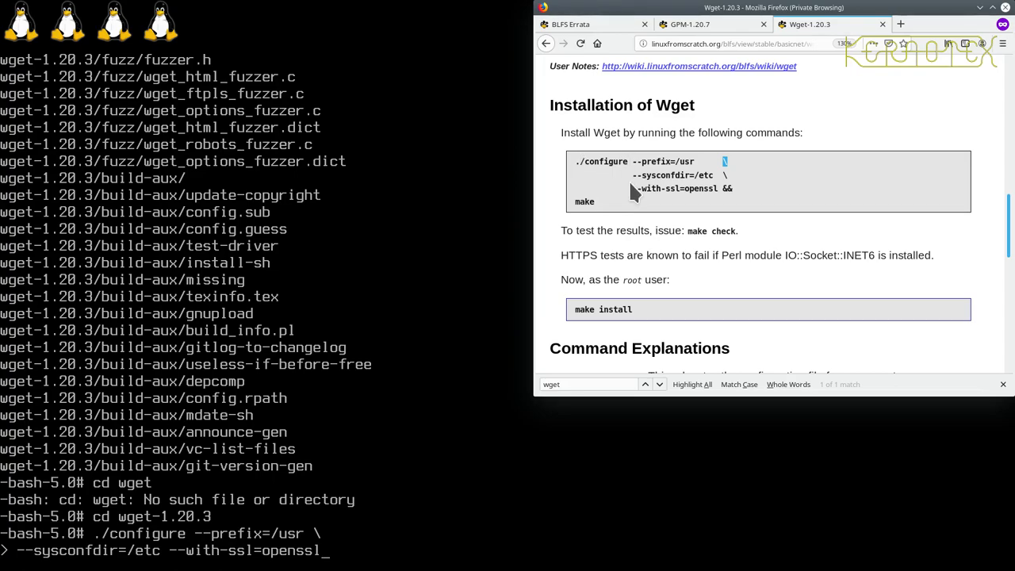
scroll(down, 3)
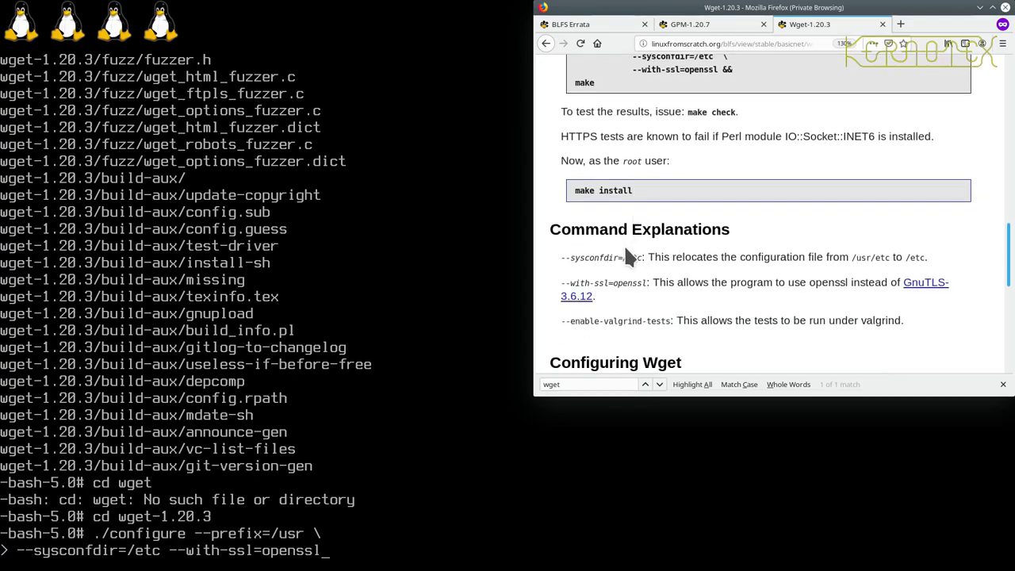
mouse_move(627, 324)
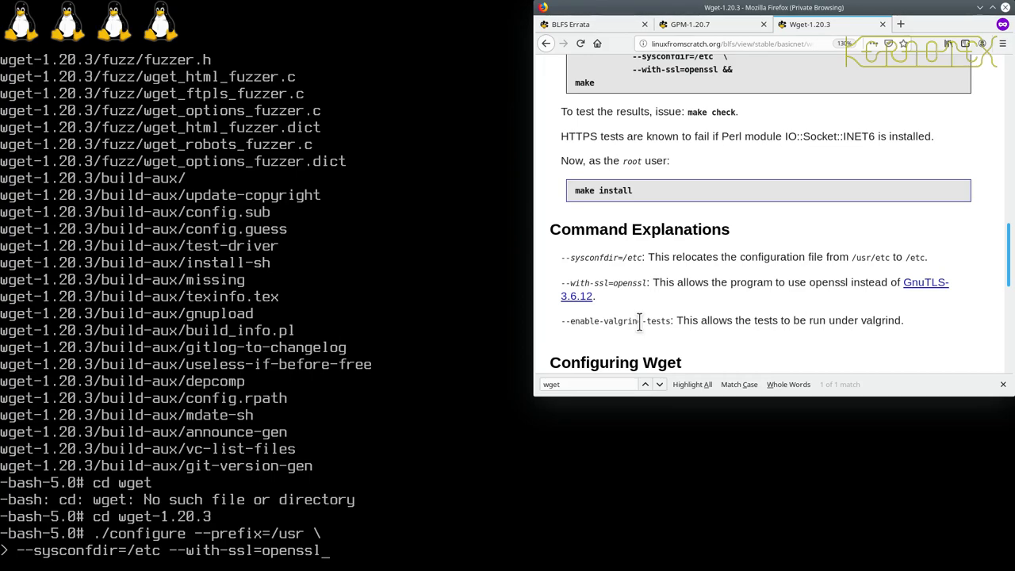
mouse_move(635, 286)
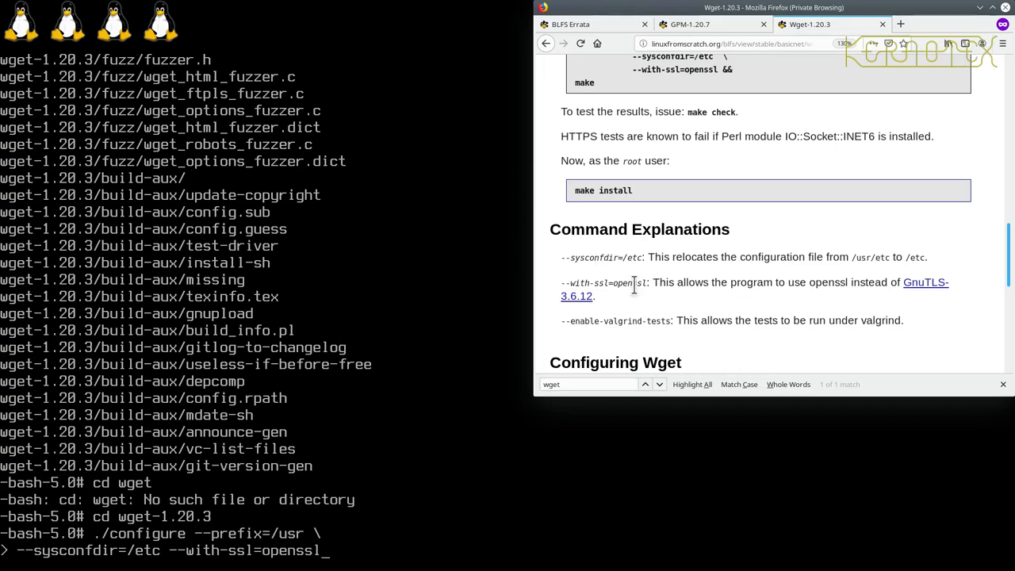
scroll(down, 3)
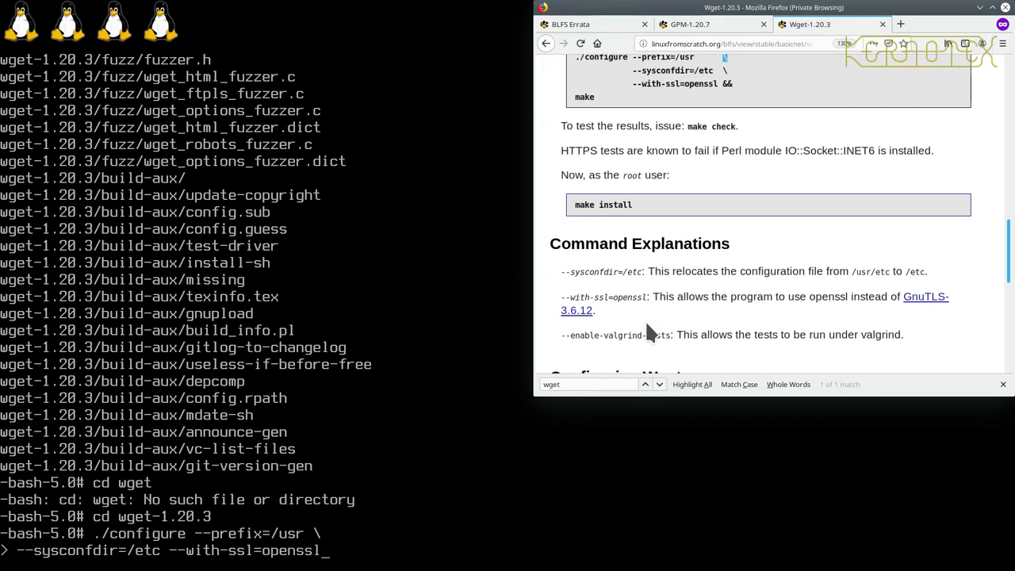
scroll(down, 3)
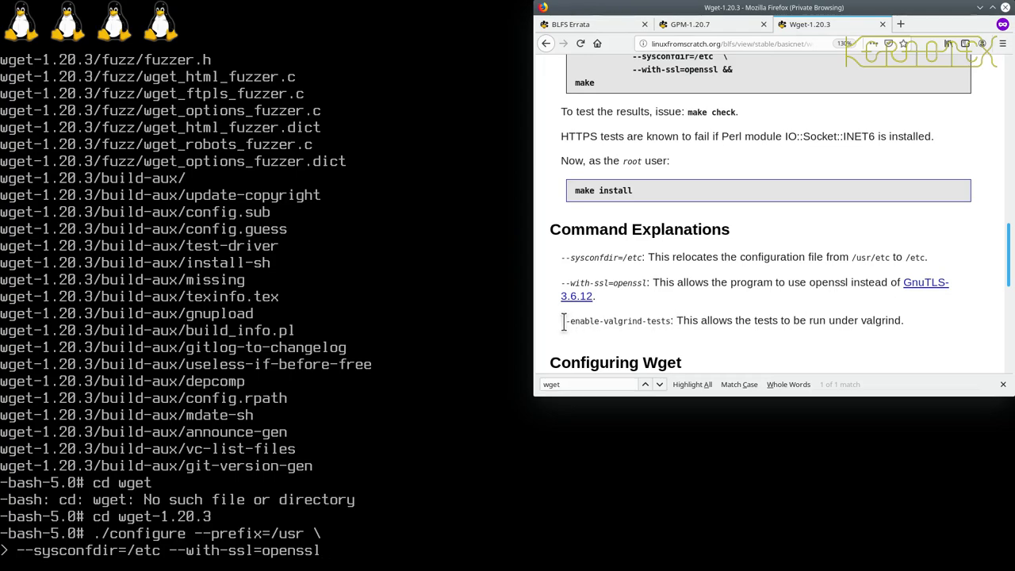
scroll(up, 3)
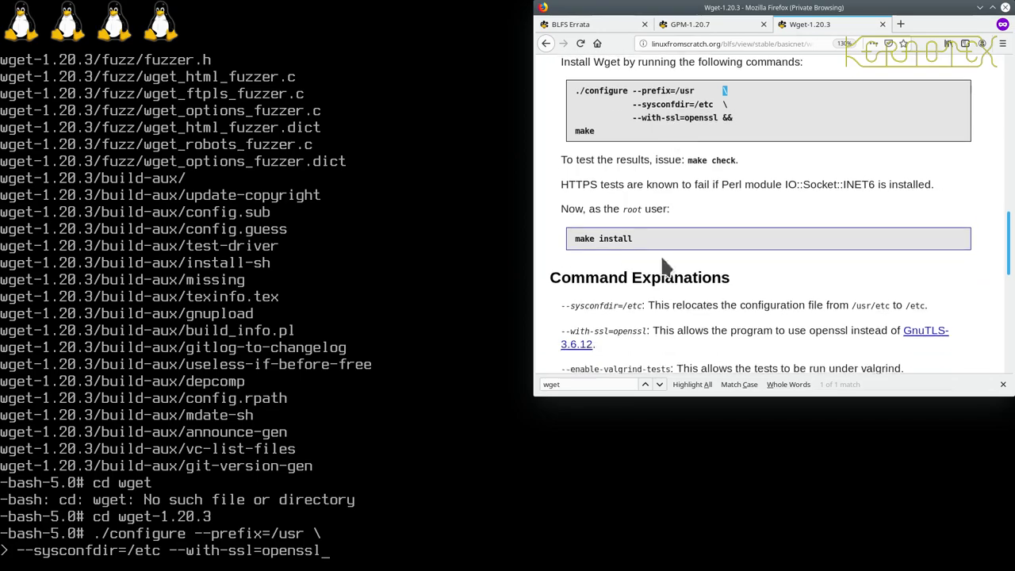
scroll(down, 3)
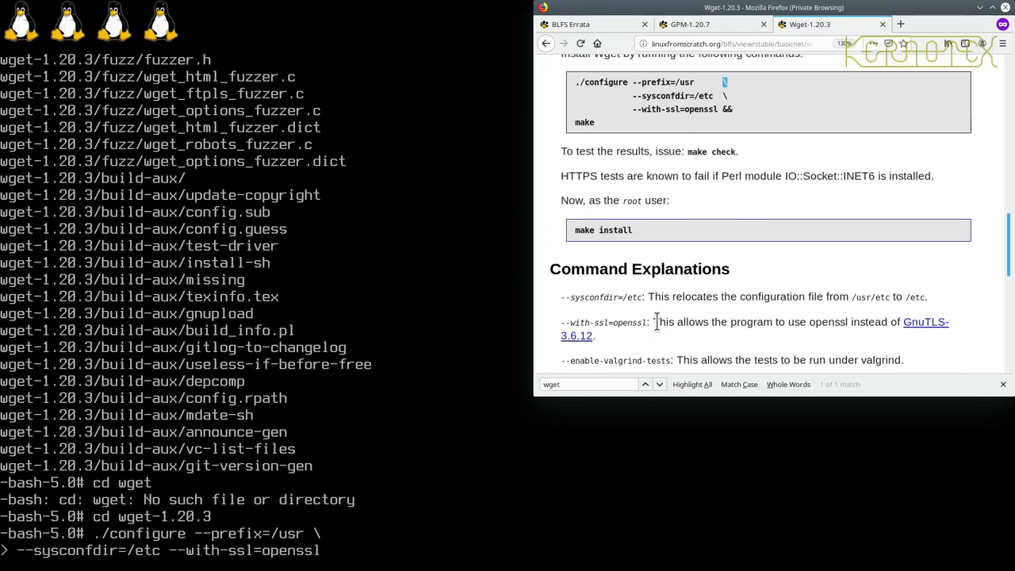
mouse_move(666, 96)
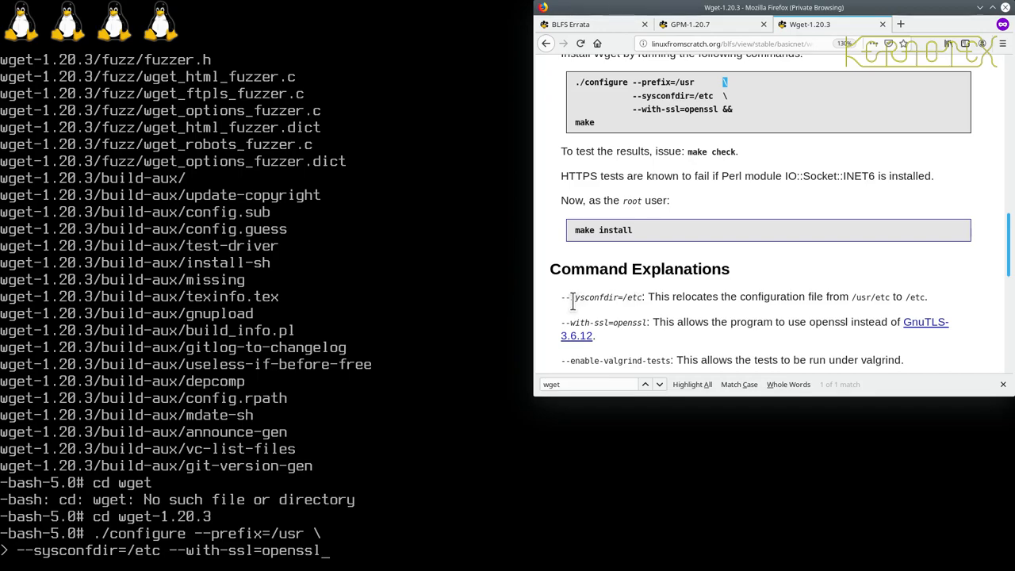
mouse_move(709, 297)
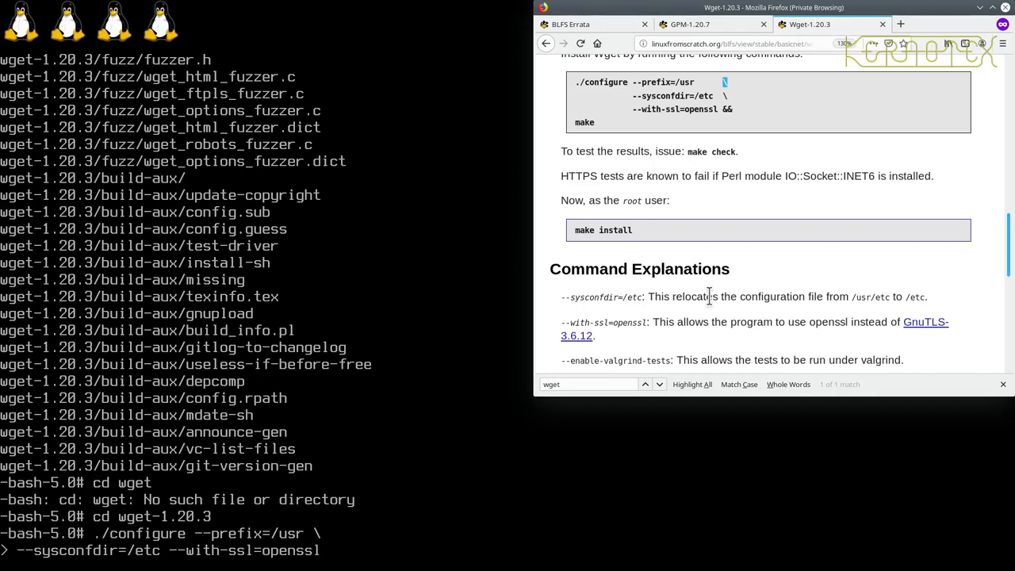
mouse_move(828, 296)
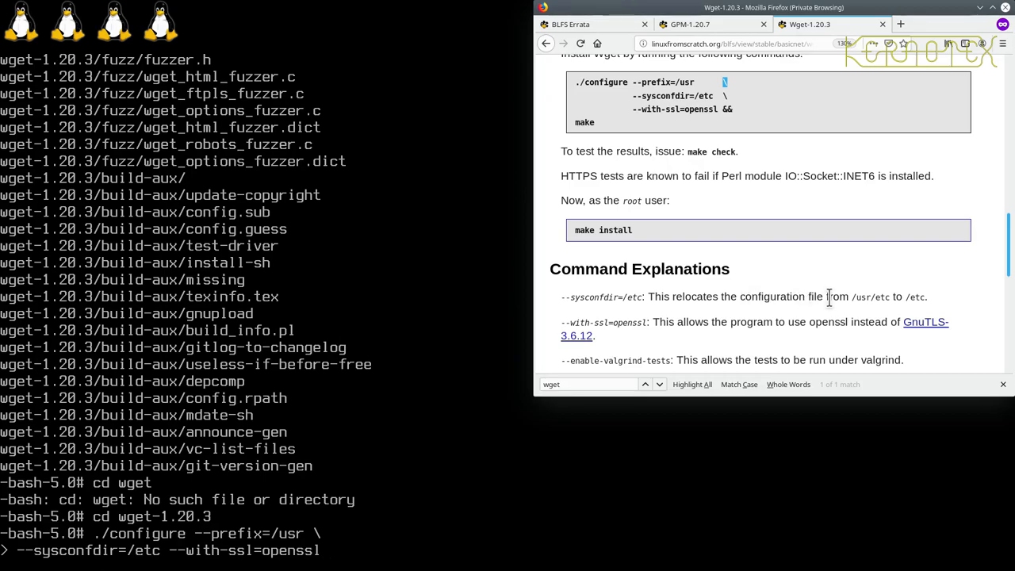
mouse_move(917, 296)
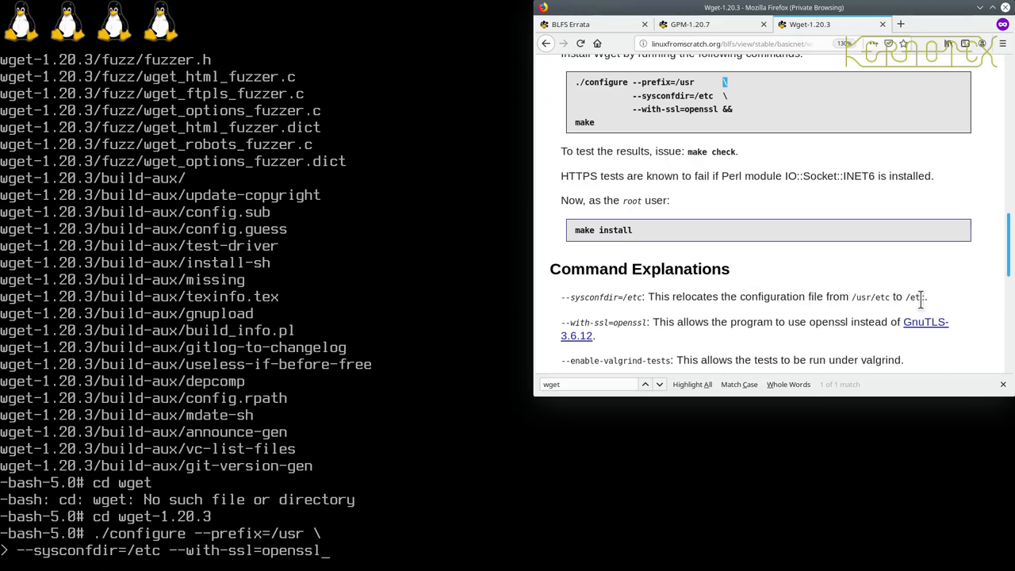
mouse_move(577, 324)
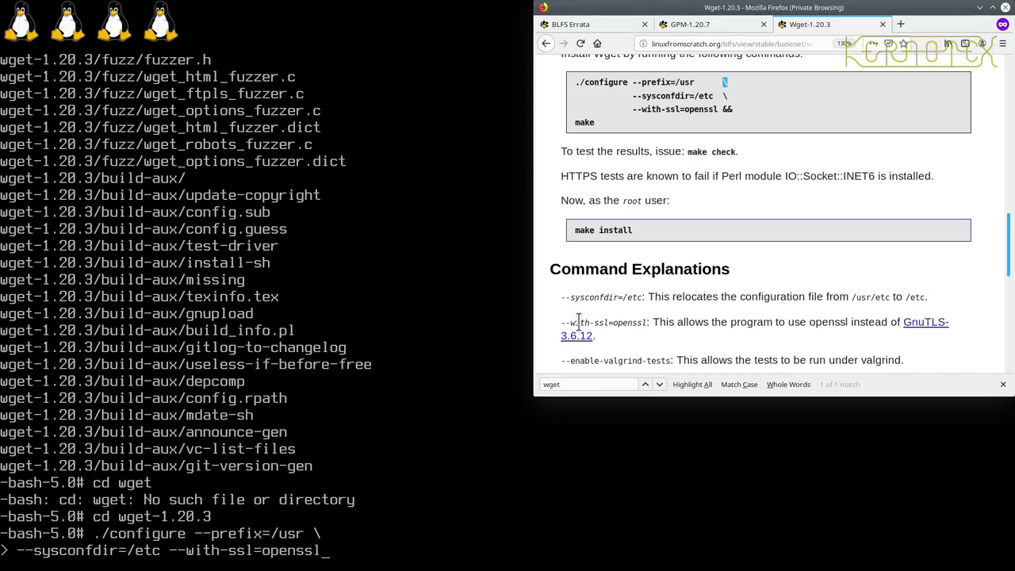
mouse_move(656, 327)
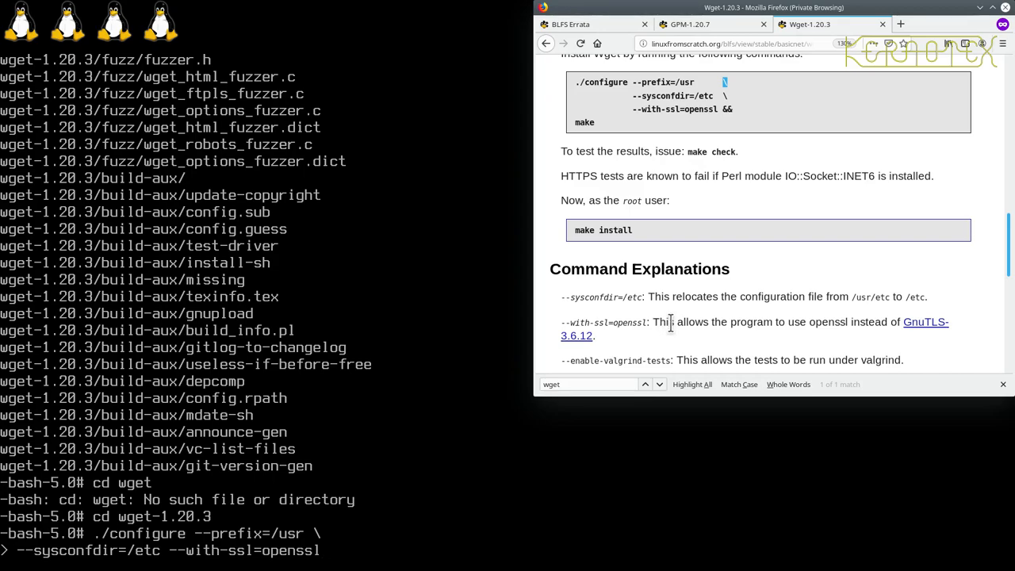
mouse_move(927, 324)
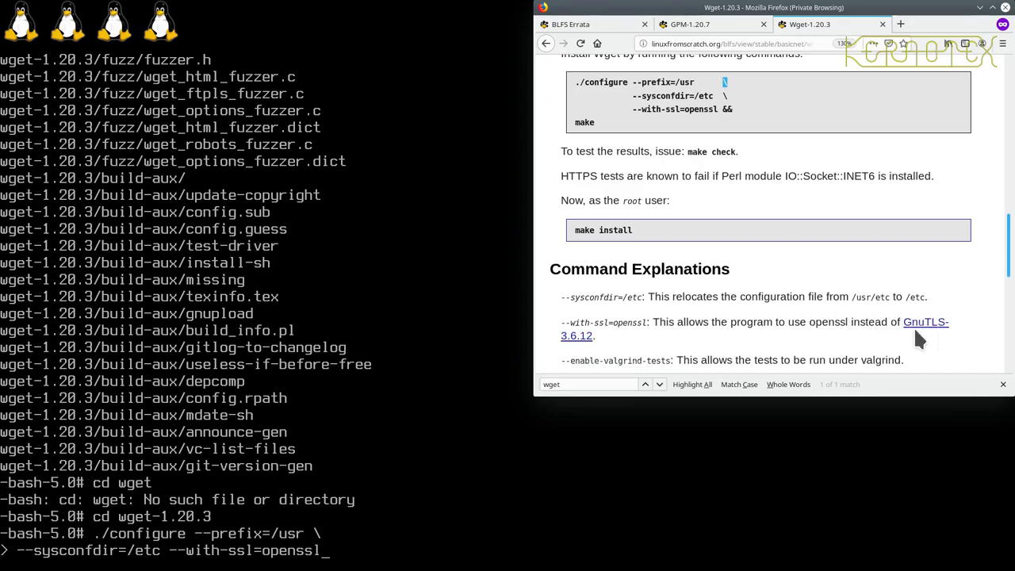
mouse_move(927, 327)
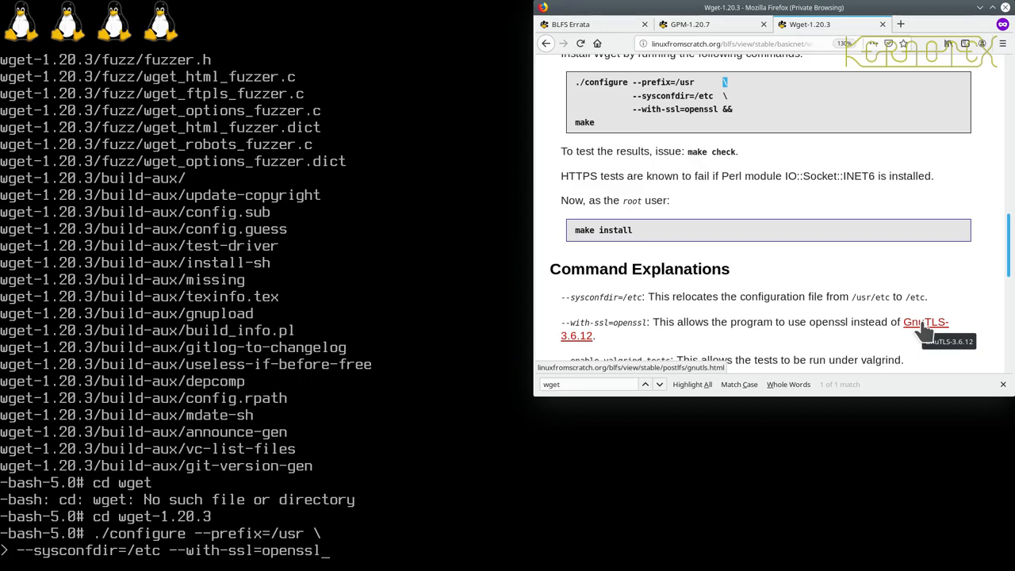
mouse_move(815, 326)
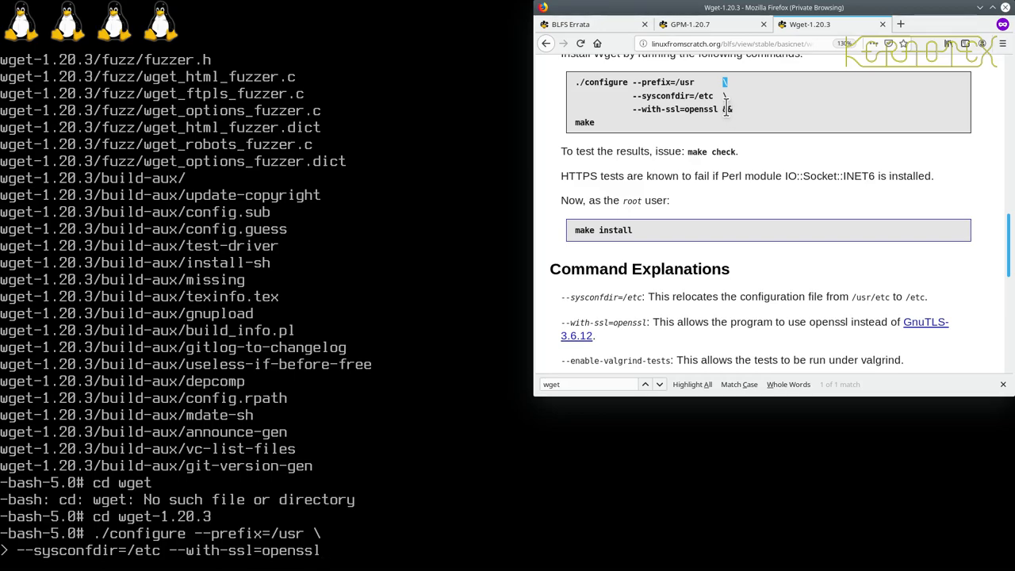
mouse_move(618, 100)
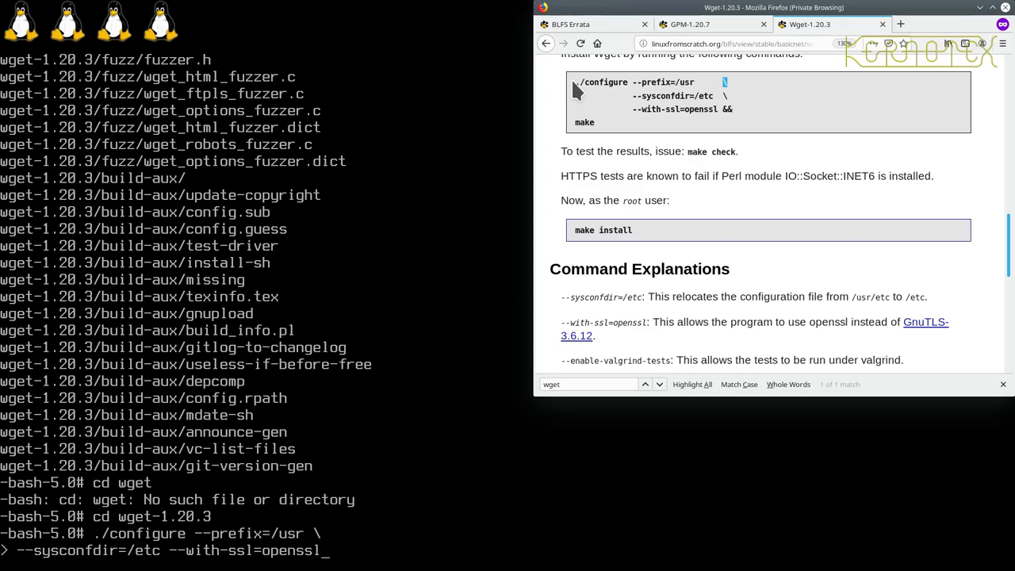
mouse_move(720, 108)
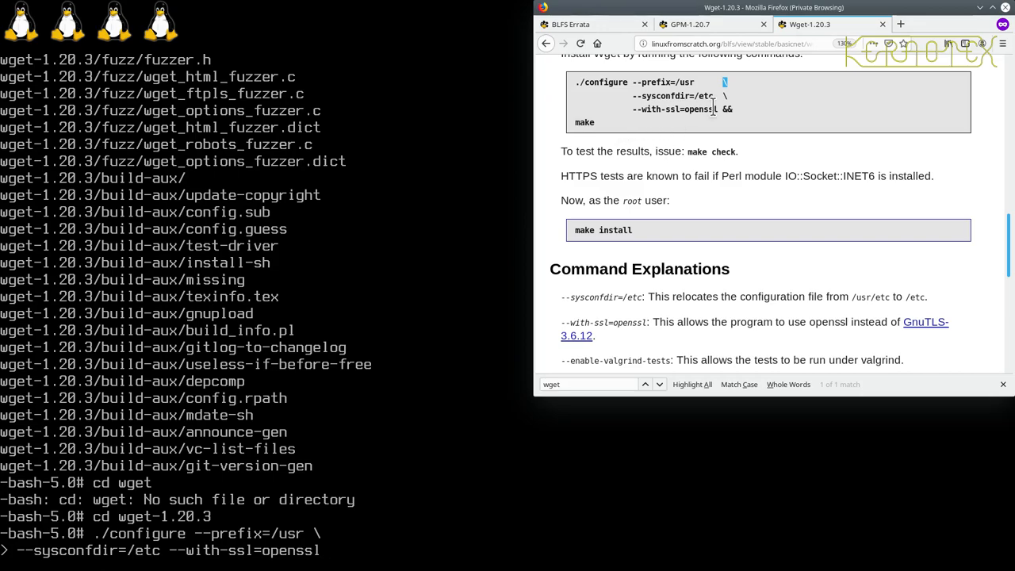
mouse_move(579, 141)
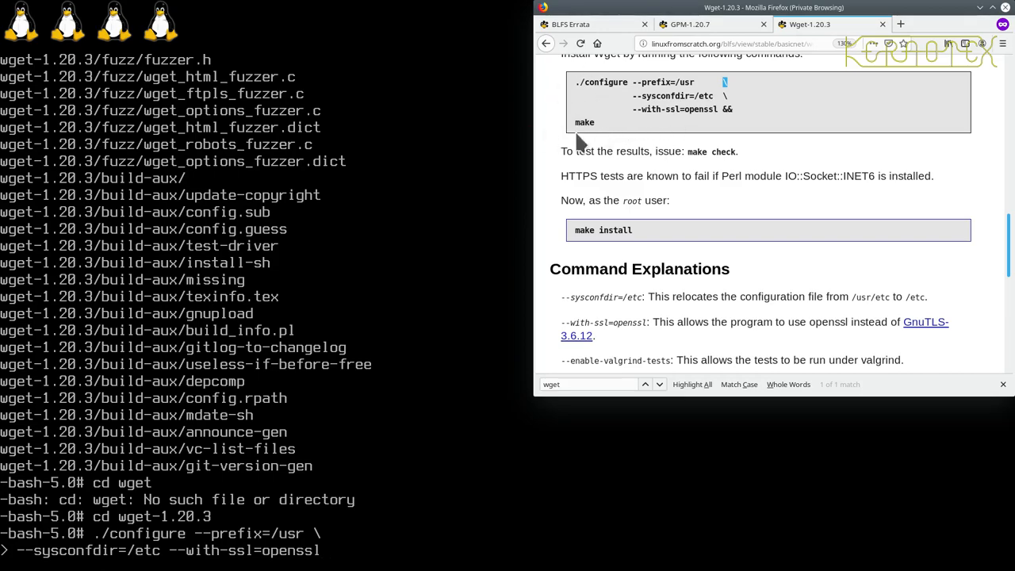
mouse_move(579, 95)
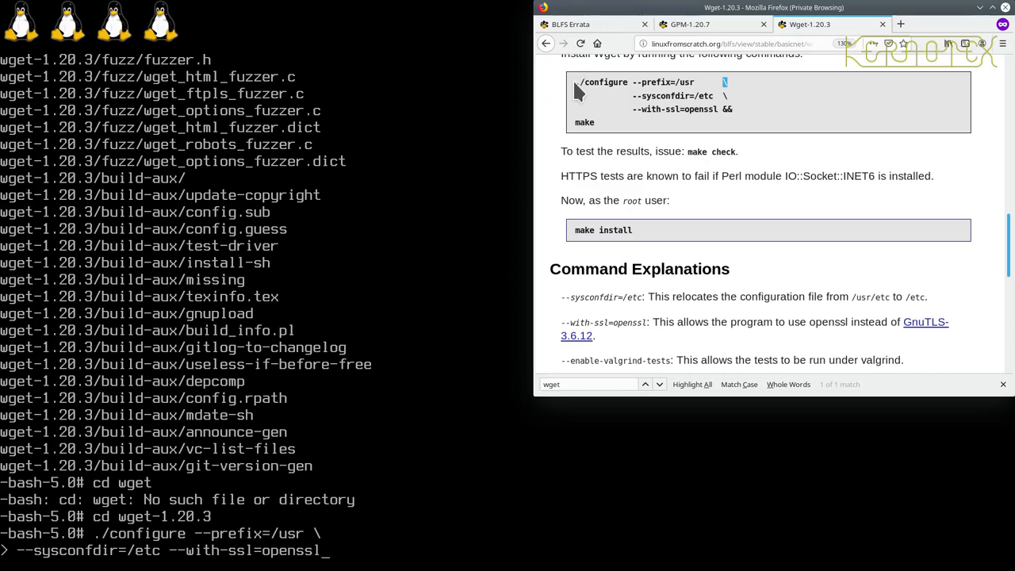
mouse_move(720, 111)
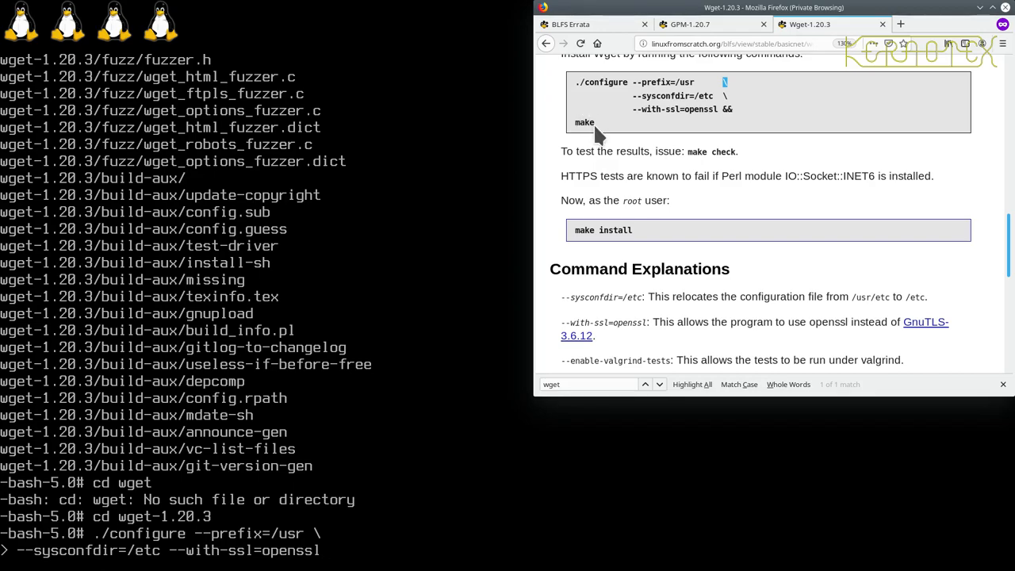
mouse_move(722, 108)
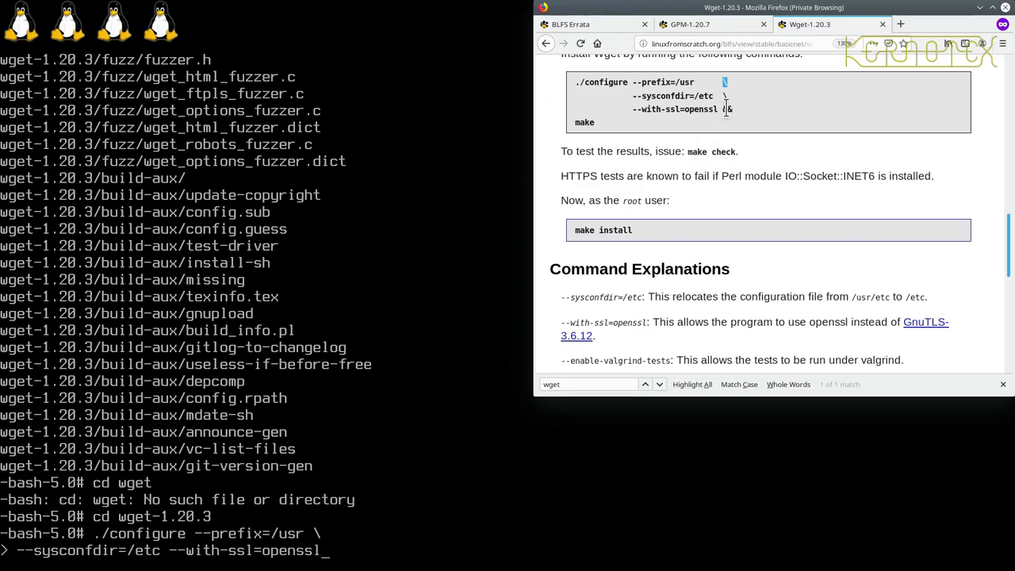
mouse_move(453, 286)
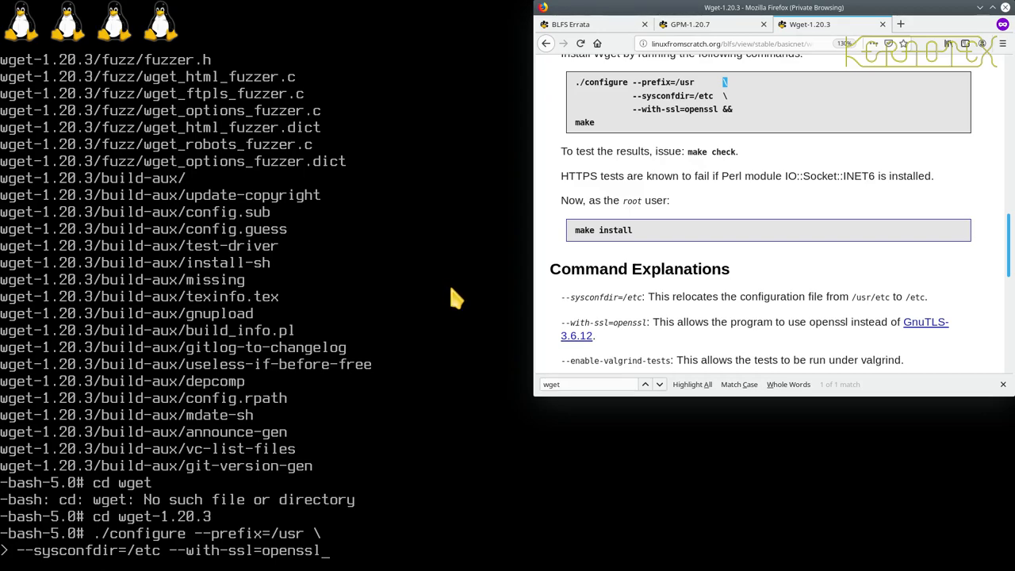
mouse_move(167, 508)
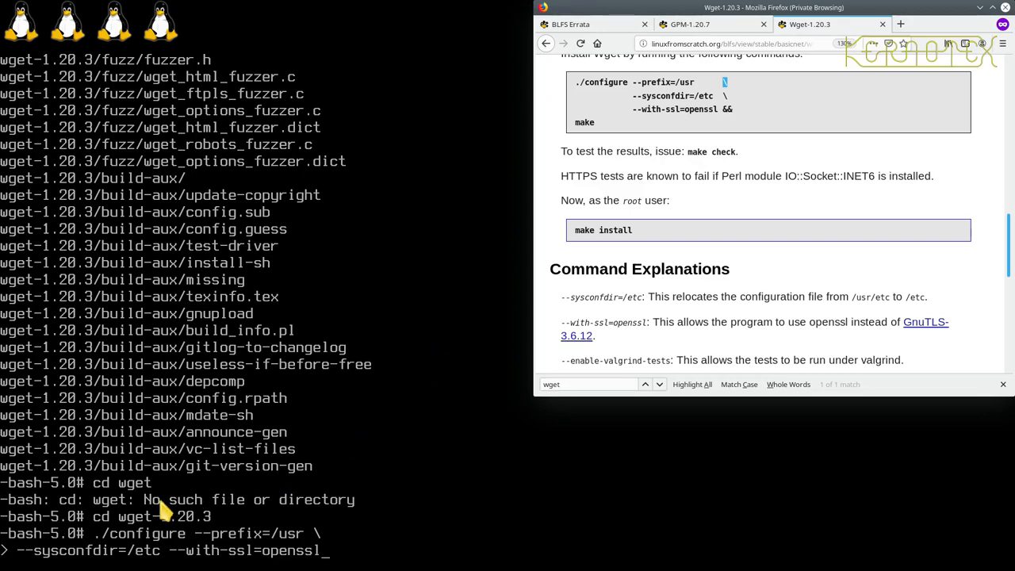
mouse_move(143, 533)
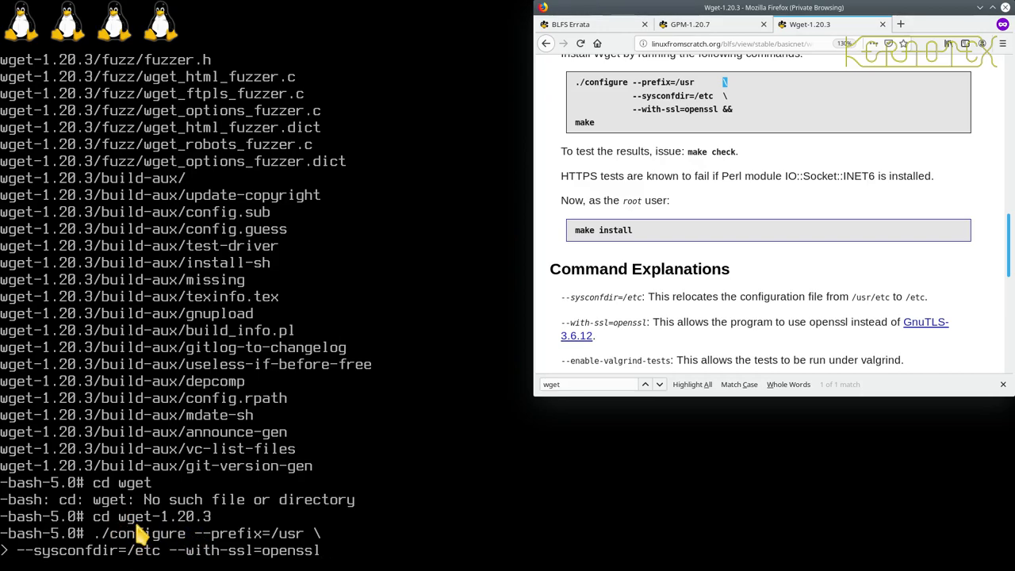
mouse_move(103, 549)
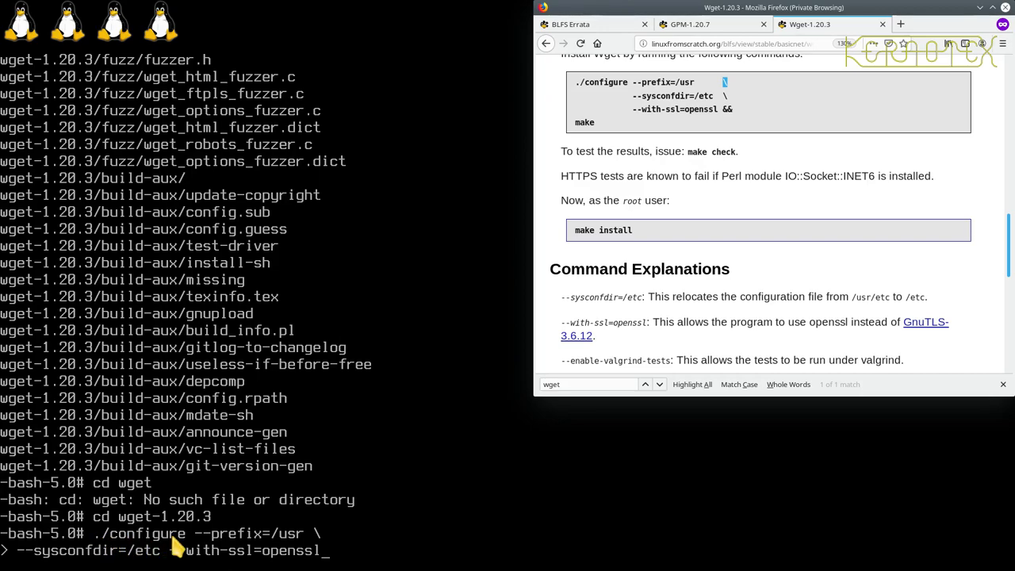
mouse_move(230, 549)
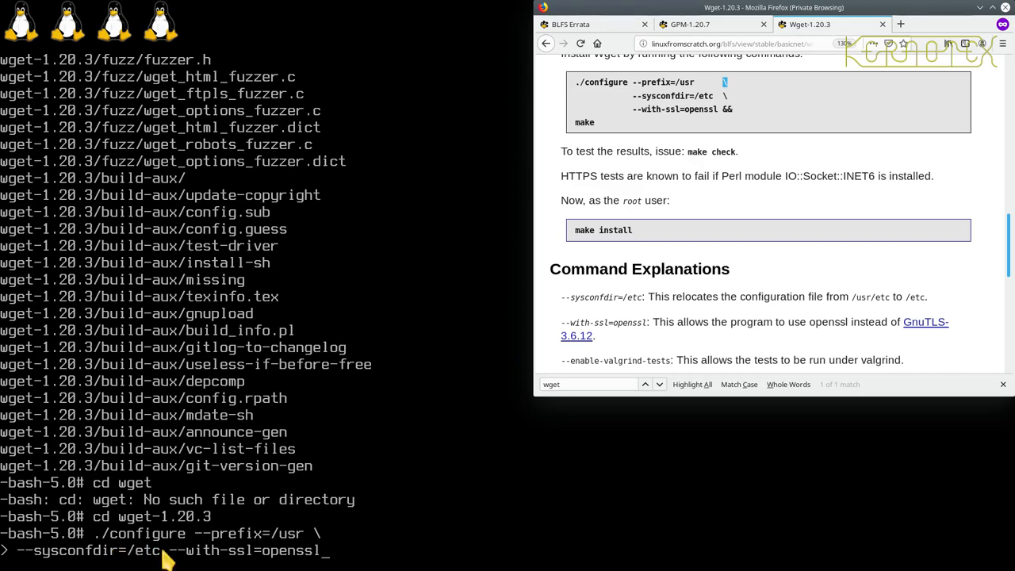
mouse_move(262, 551)
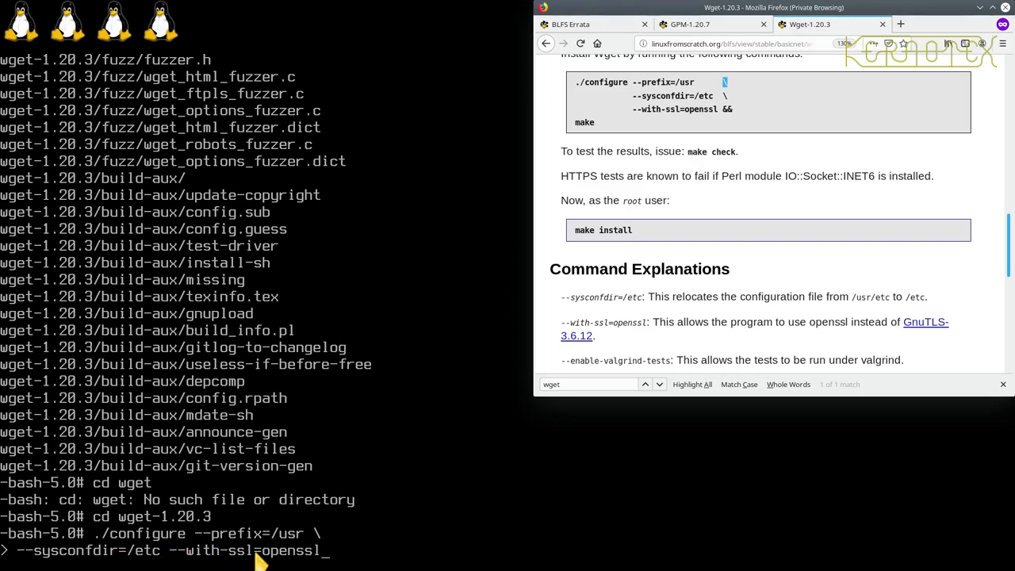
mouse_move(367, 524)
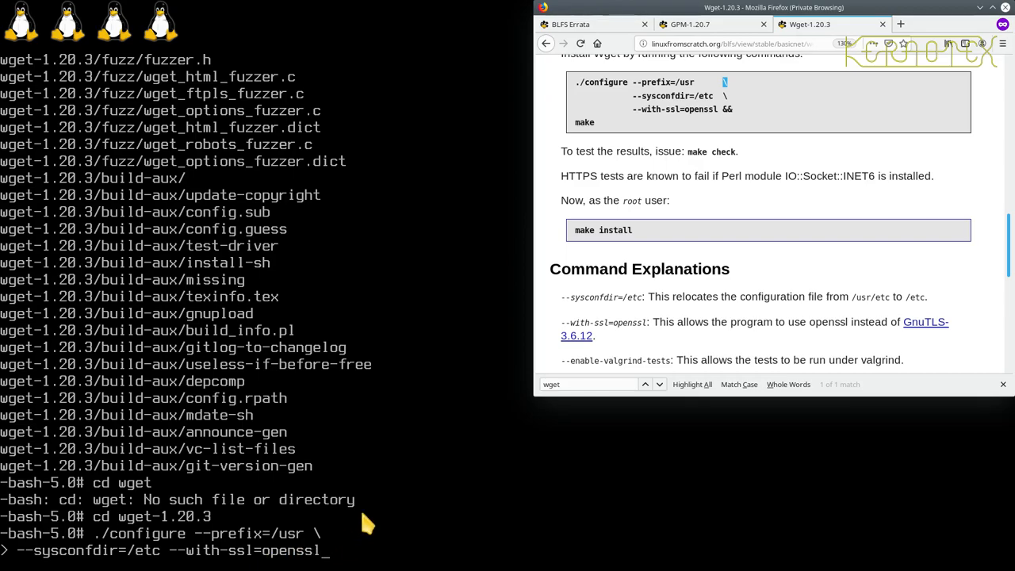
key(Return)
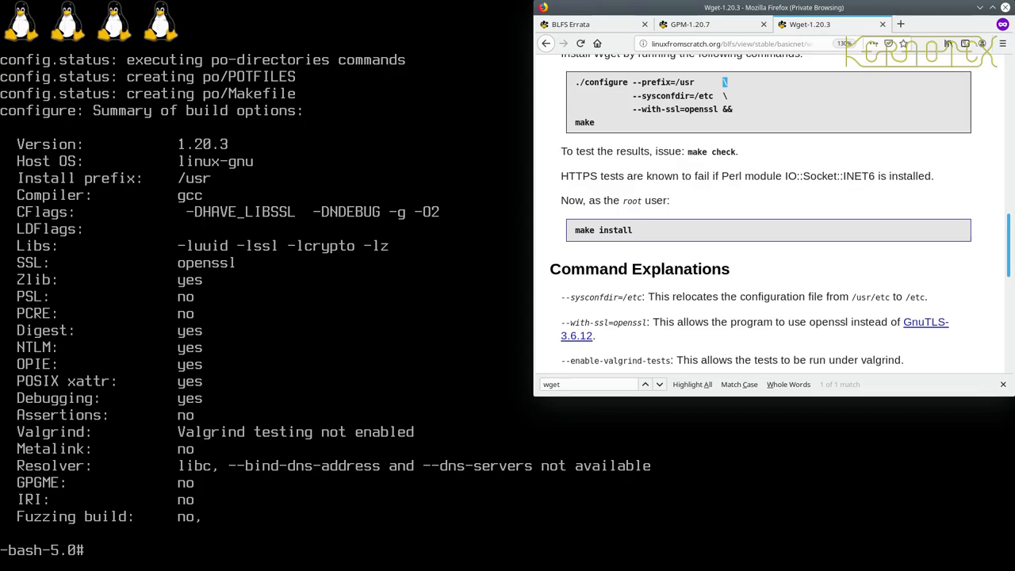
mouse_move(79, 287)
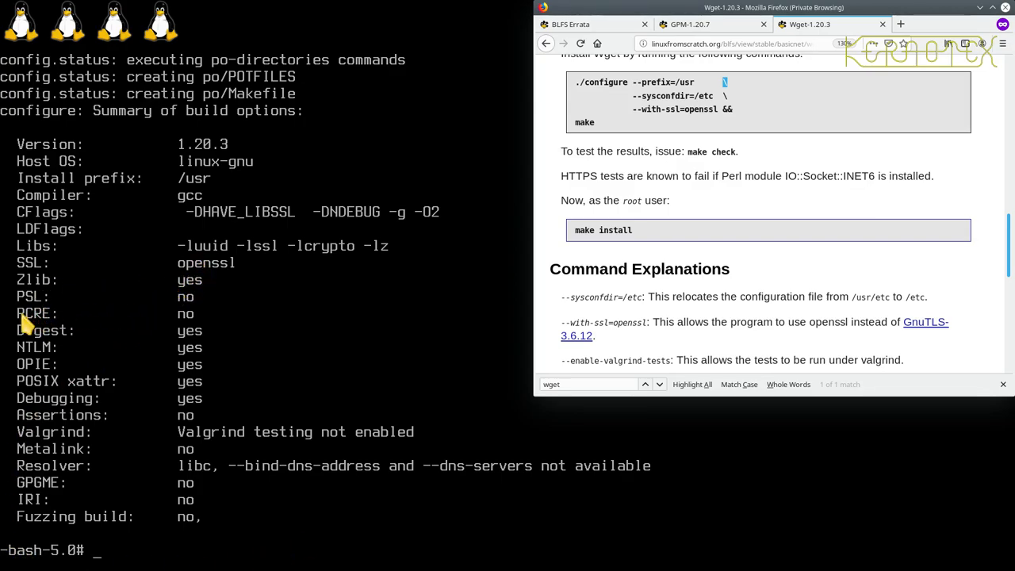
mouse_move(206, 389)
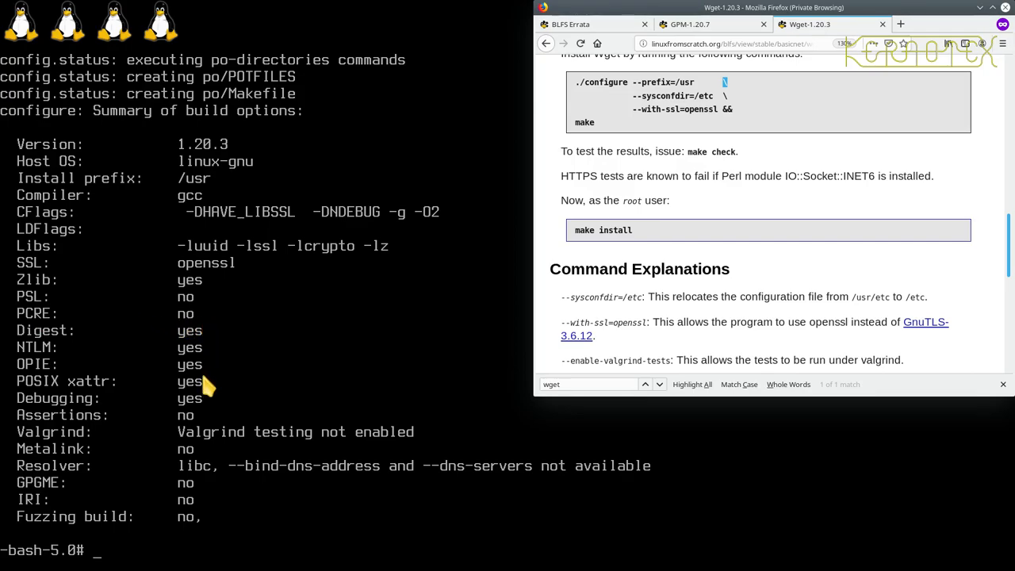
mouse_move(136, 514)
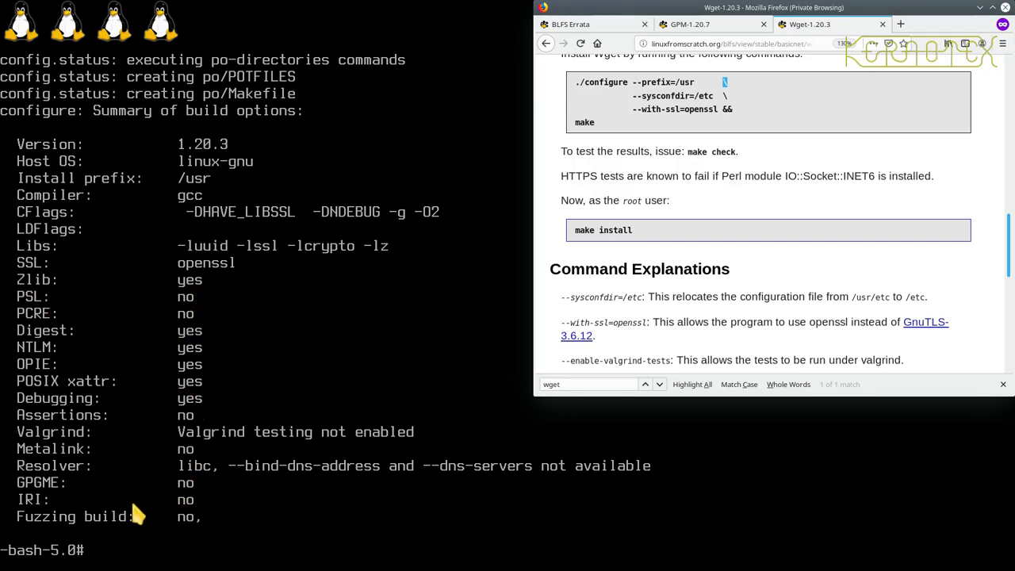
mouse_move(246, 452)
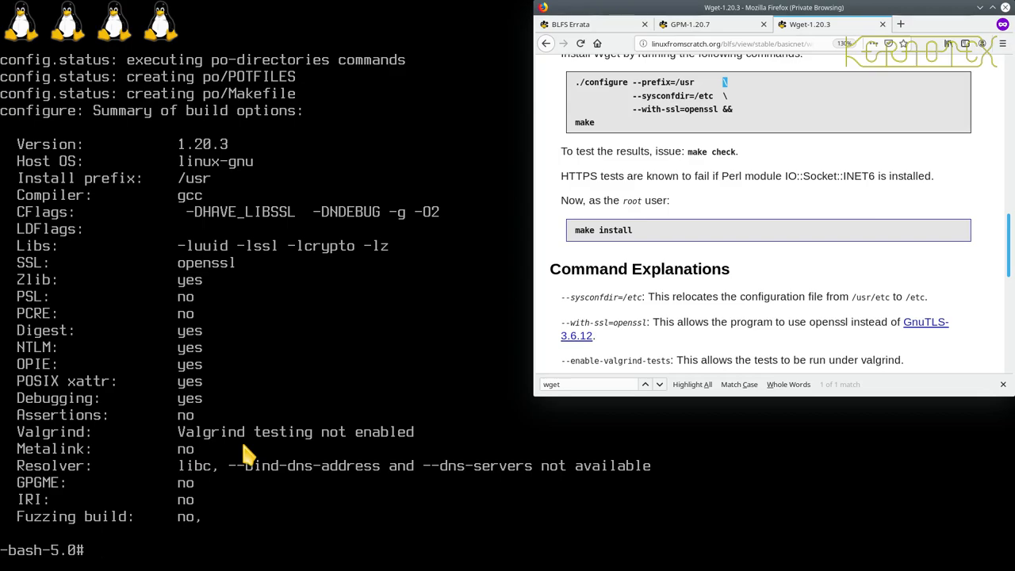
mouse_move(346, 337)
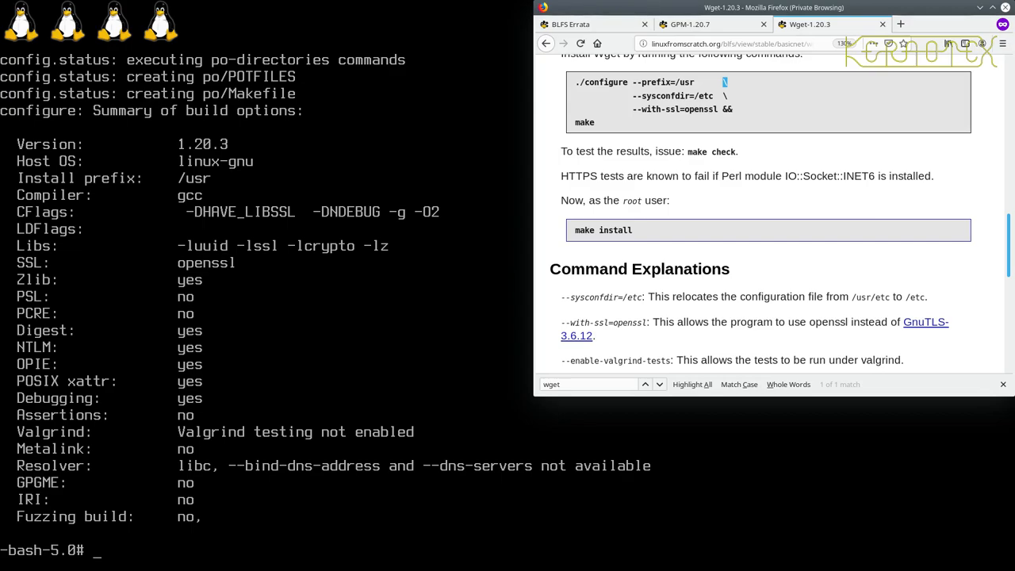
mouse_move(428, 286)
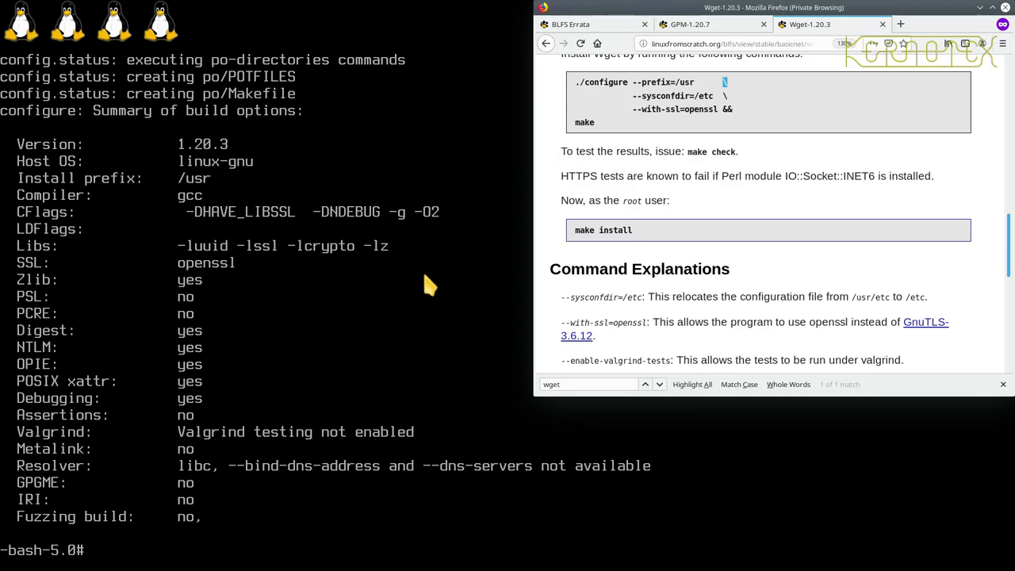
mouse_move(428, 286)
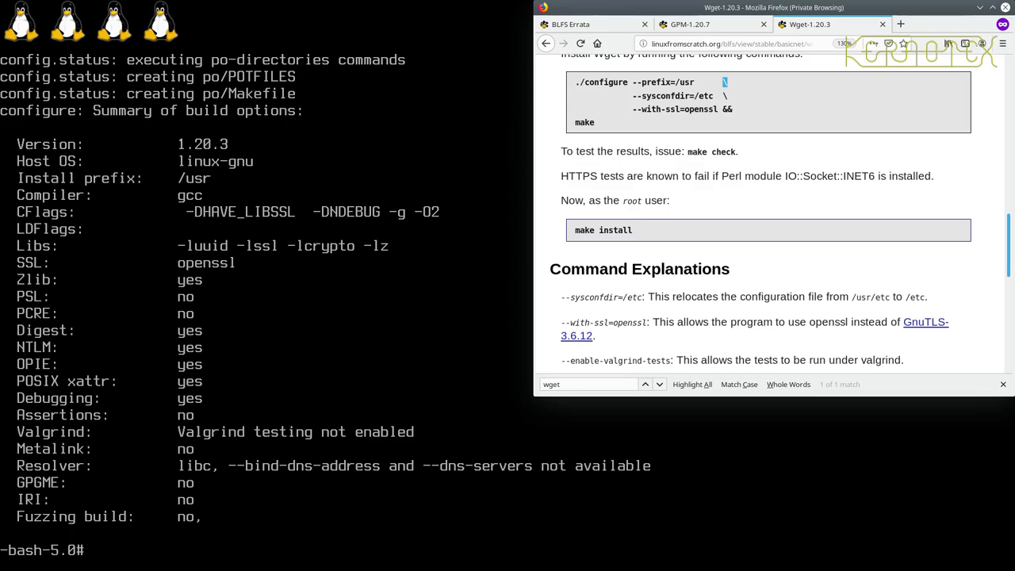
Compile wget 1.20.3 with make -j4 until it returns to the prompt without errors.
text(make)
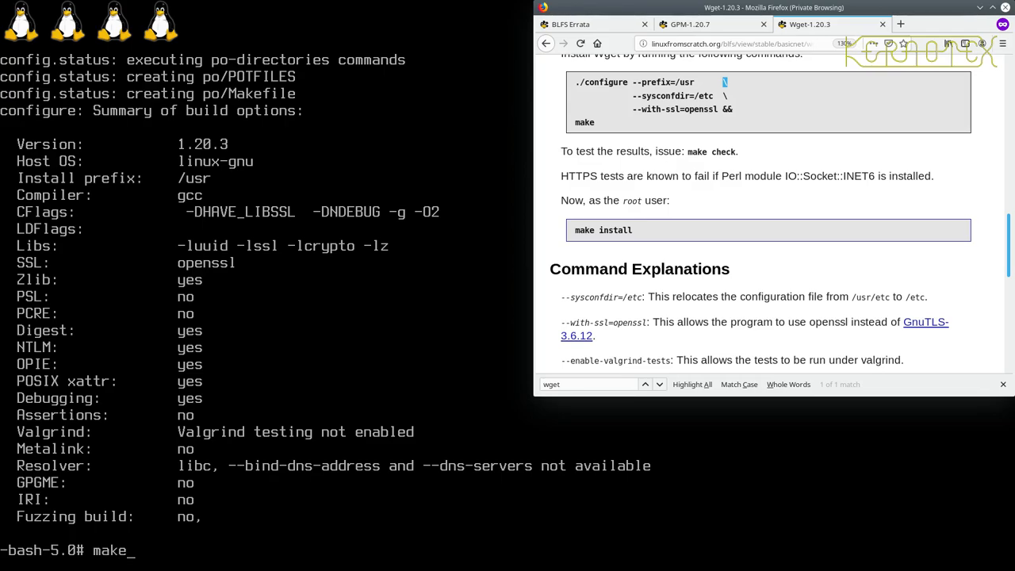
text(-j4)
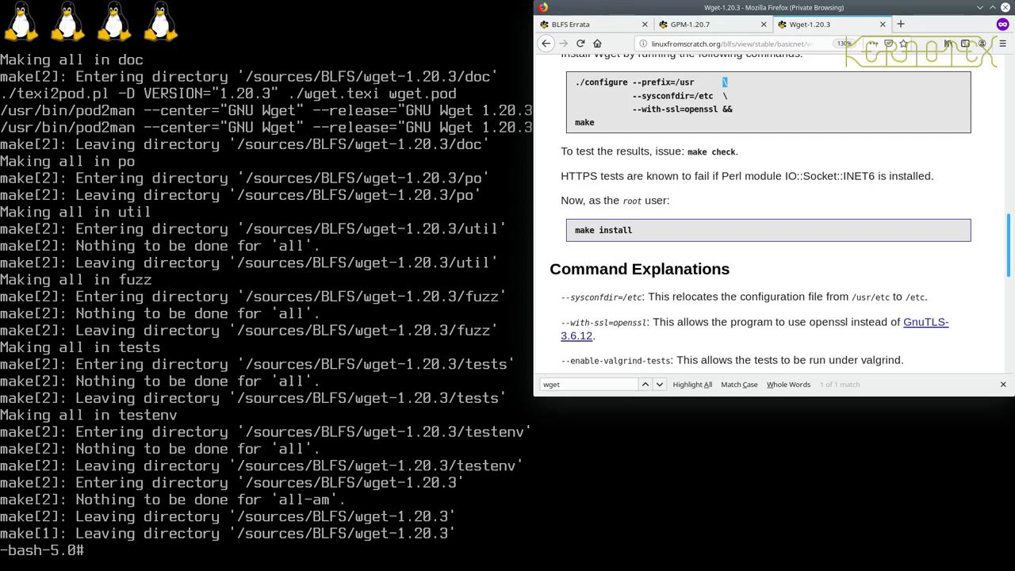
Run make -j4 check while reviewing the book's test notes: 14 passed, 14 skipped, 65 failed.
text(make -j4)
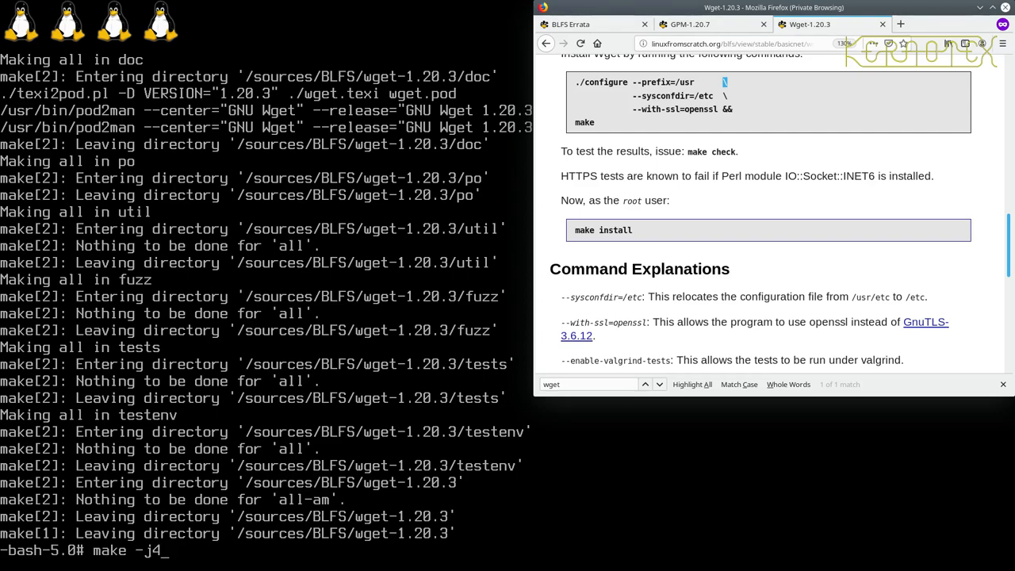
text(check)
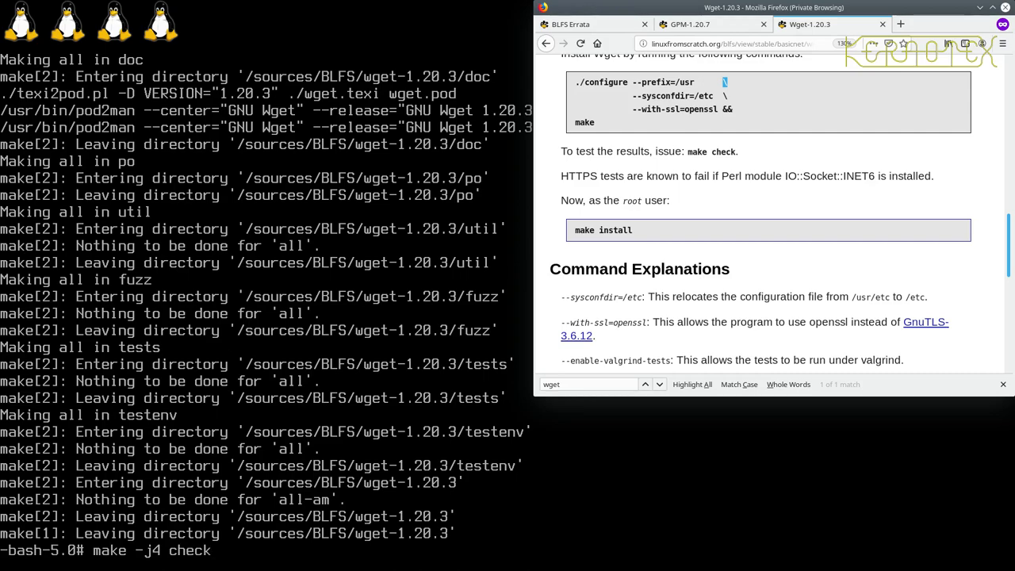
mouse_move(711, 178)
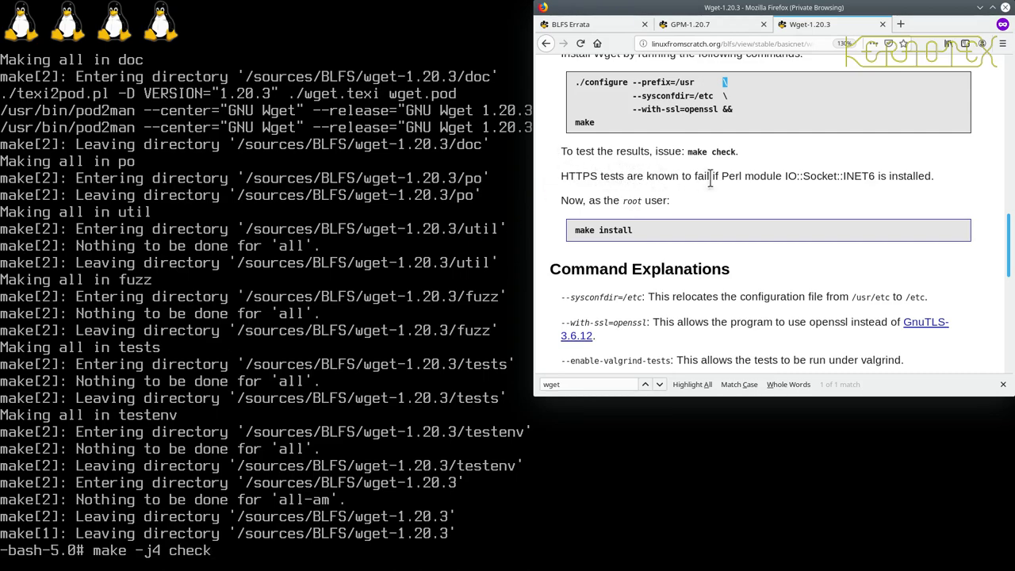
mouse_move(863, 177)
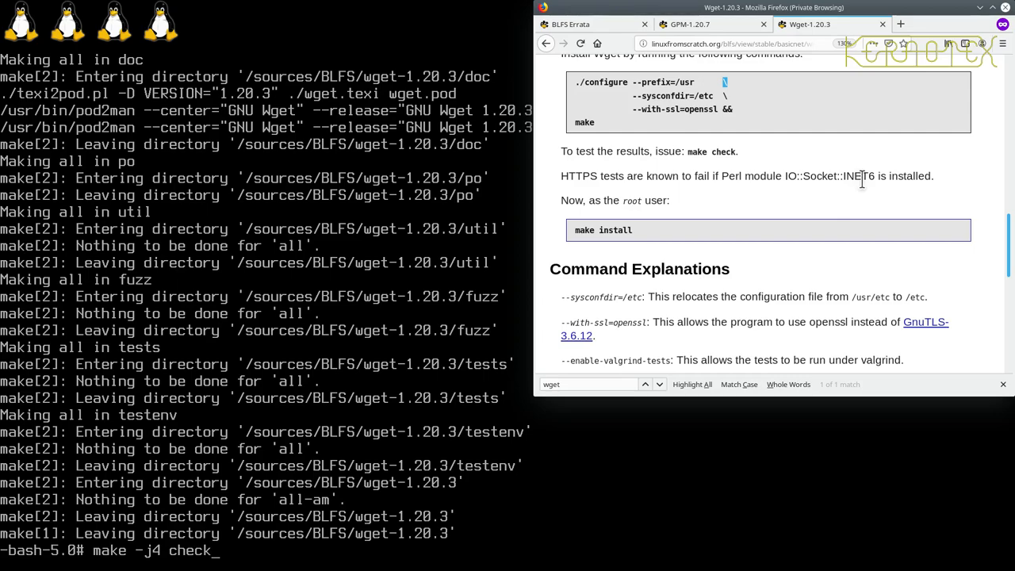
mouse_move(774, 177)
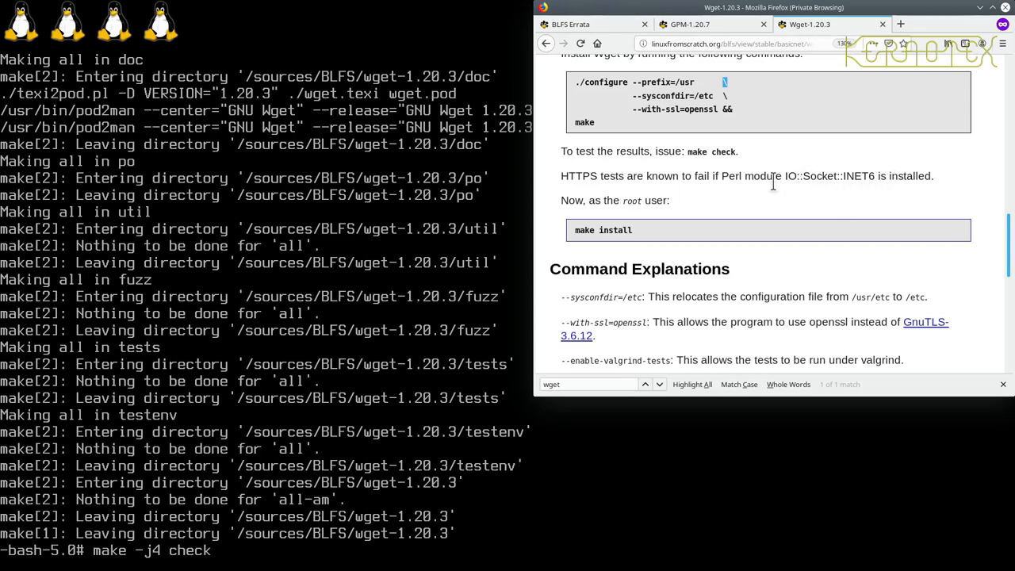
mouse_move(626, 199)
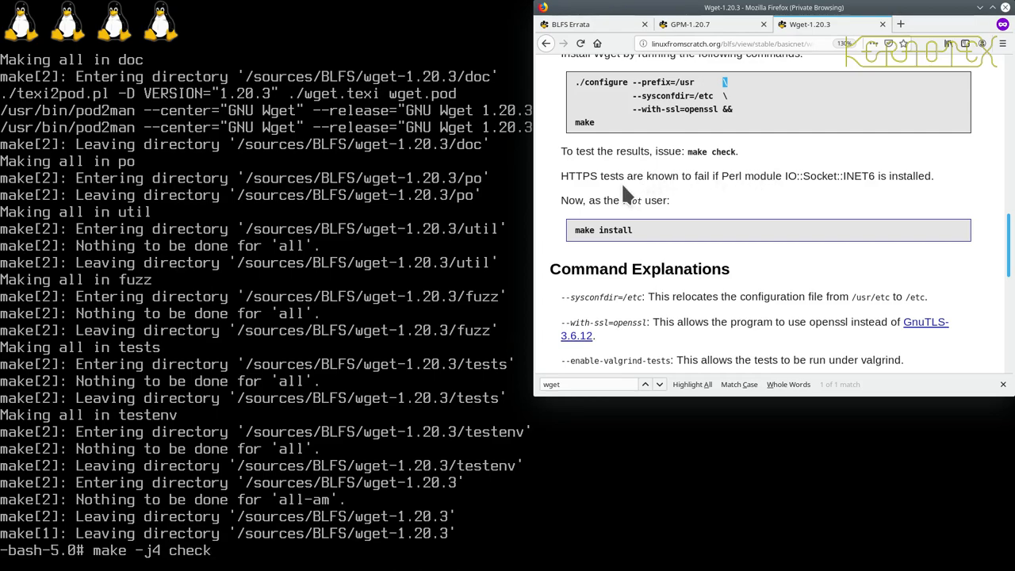
scroll(up, 3)
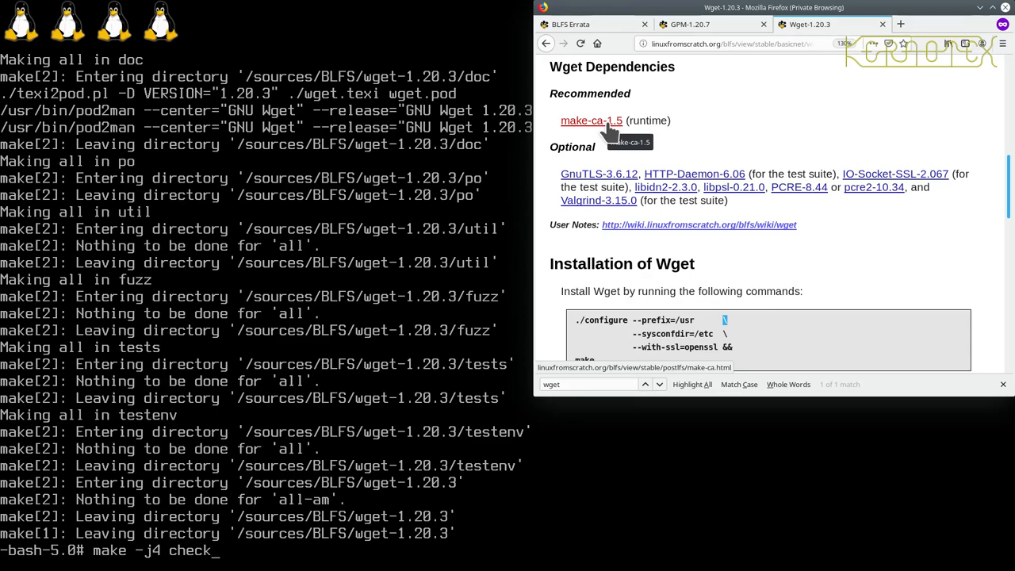
mouse_move(603, 157)
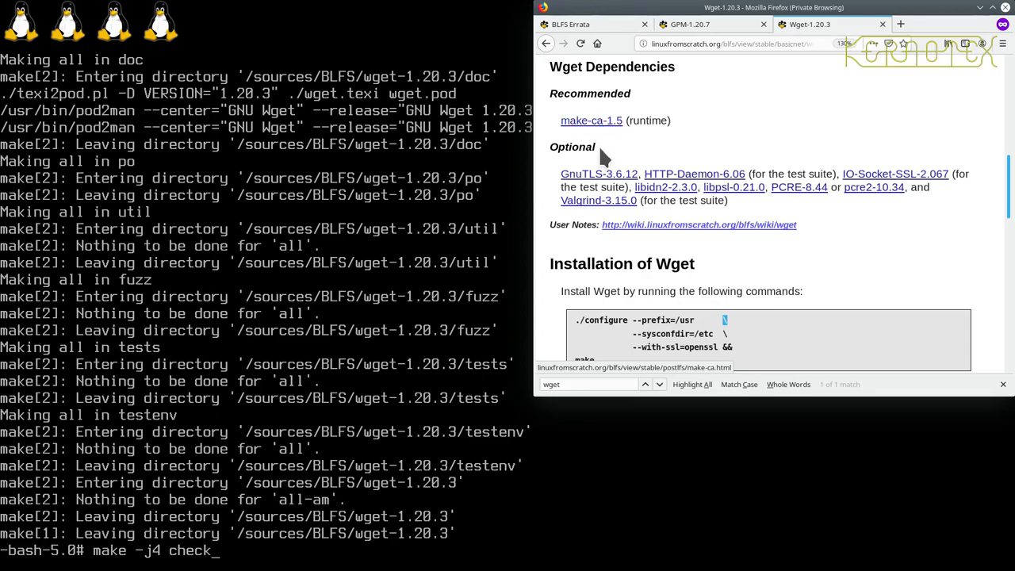
scroll(down, 3)
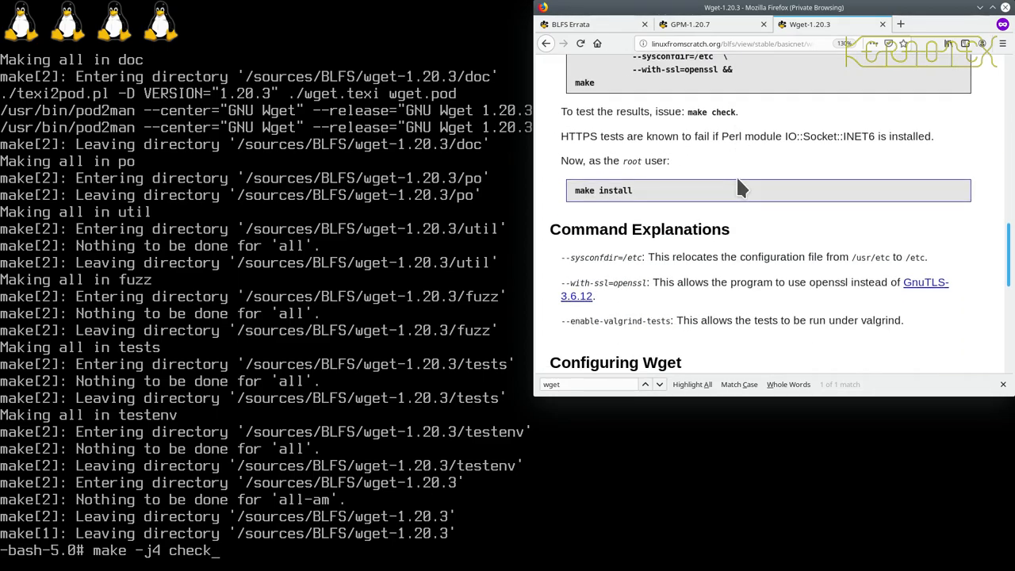
scroll(up, 3)
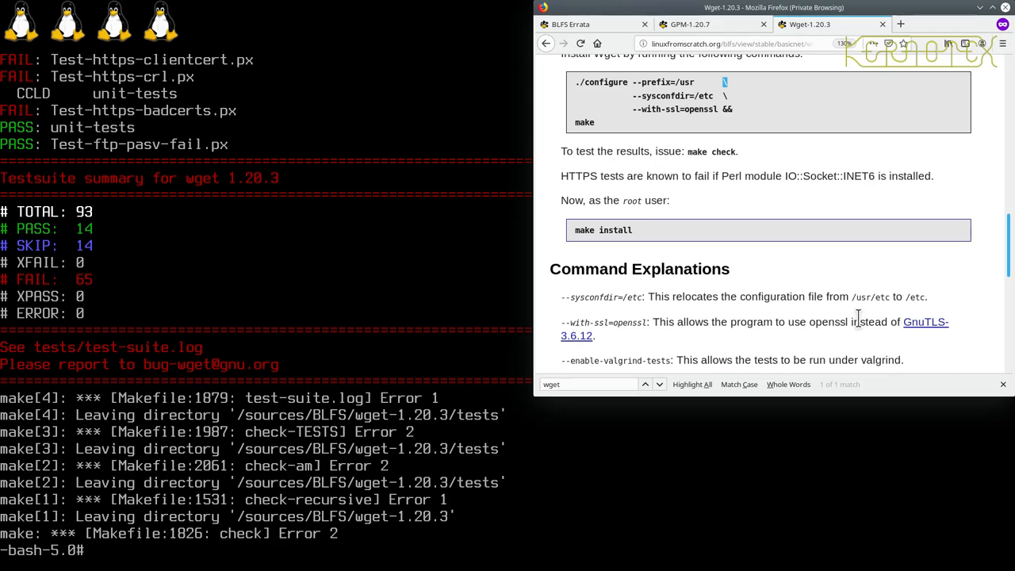
mouse_move(730, 212)
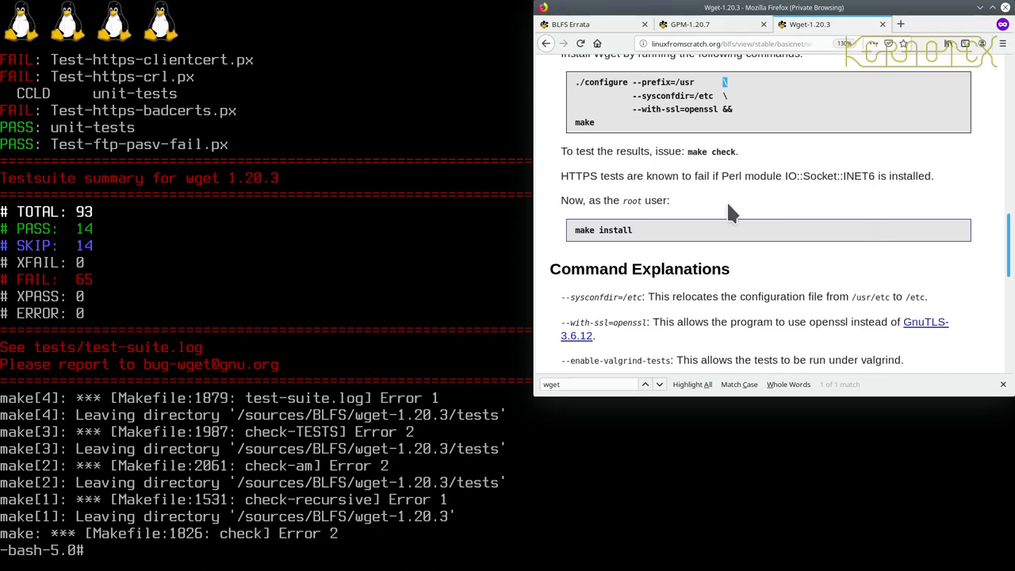
mouse_move(135, 119)
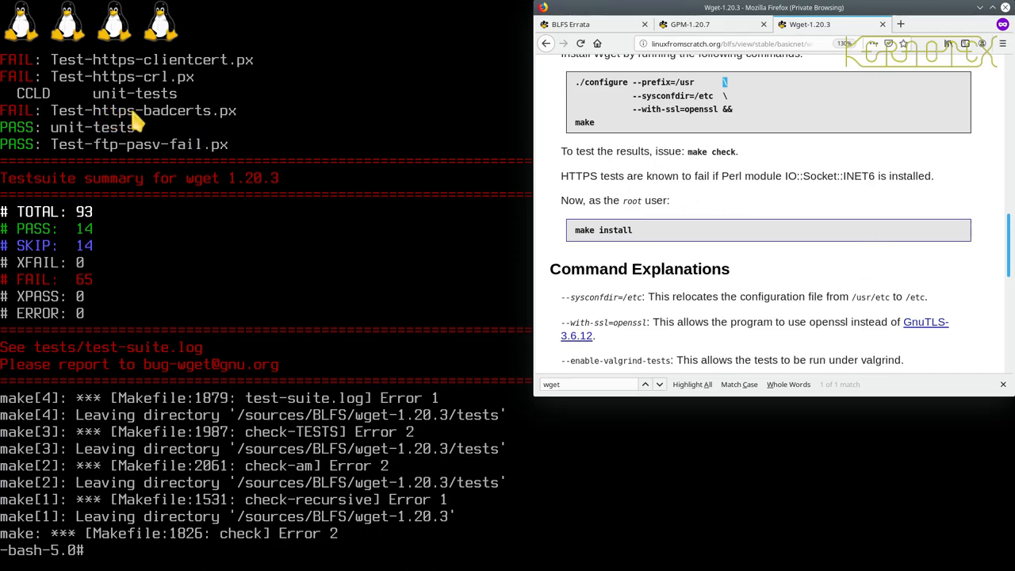
mouse_move(267, 93)
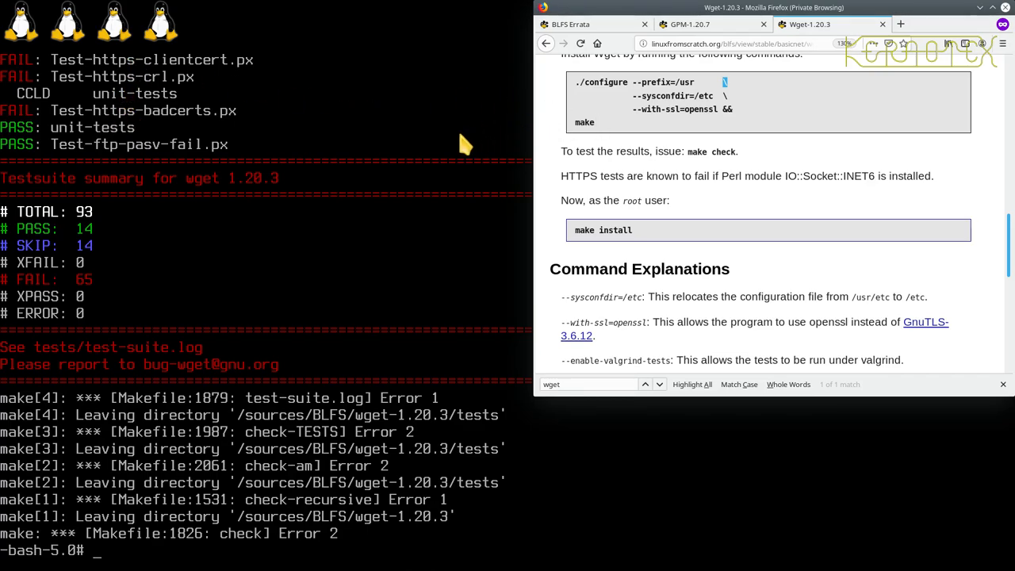
scroll(up, 3)
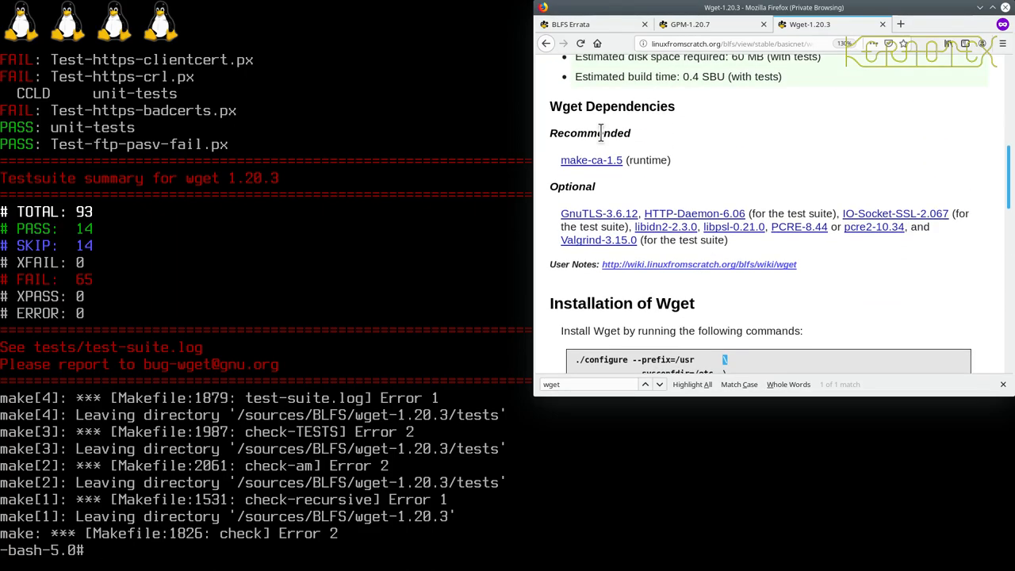
mouse_move(590, 158)
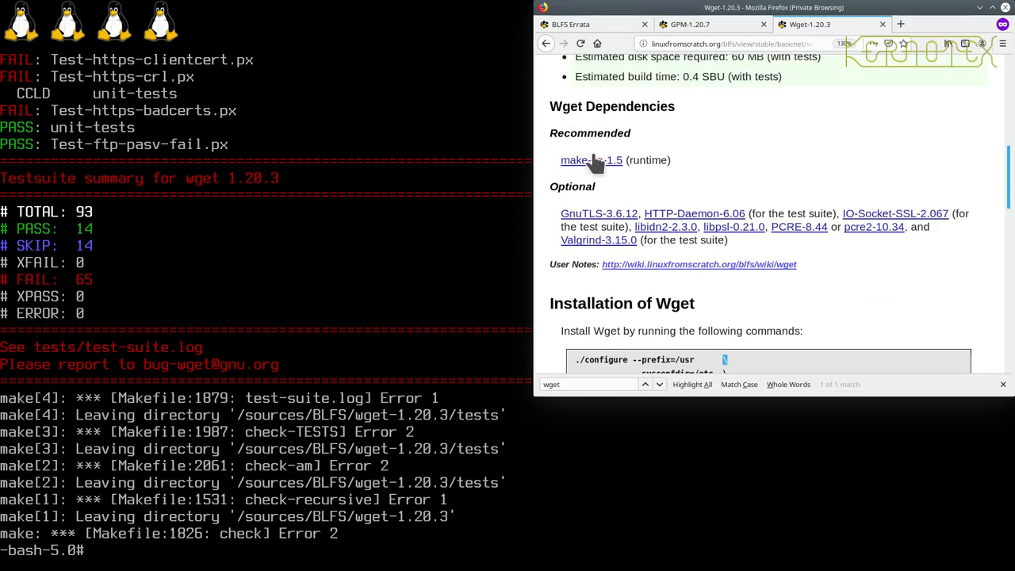
mouse_move(617, 177)
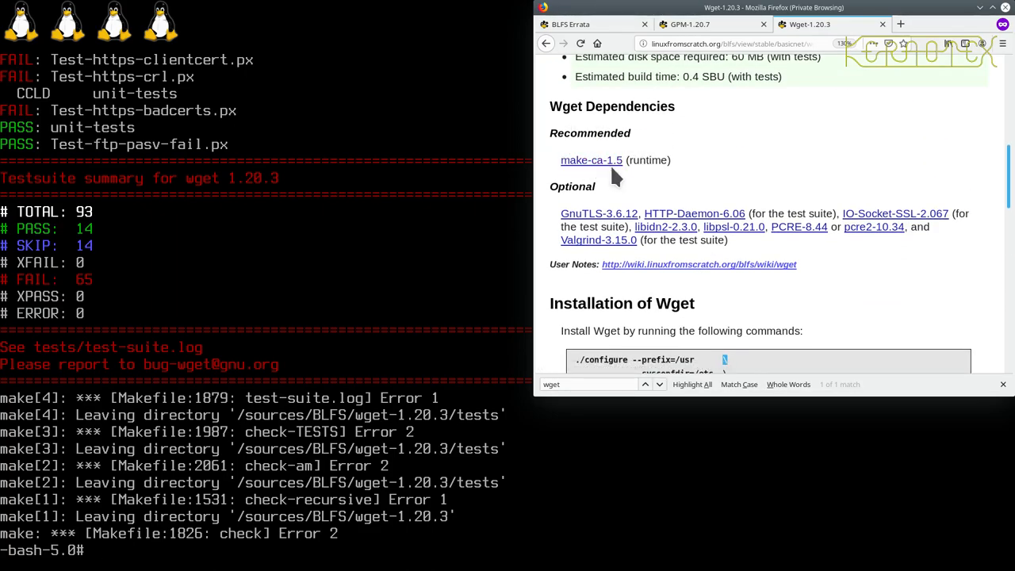
scroll(down, 3)
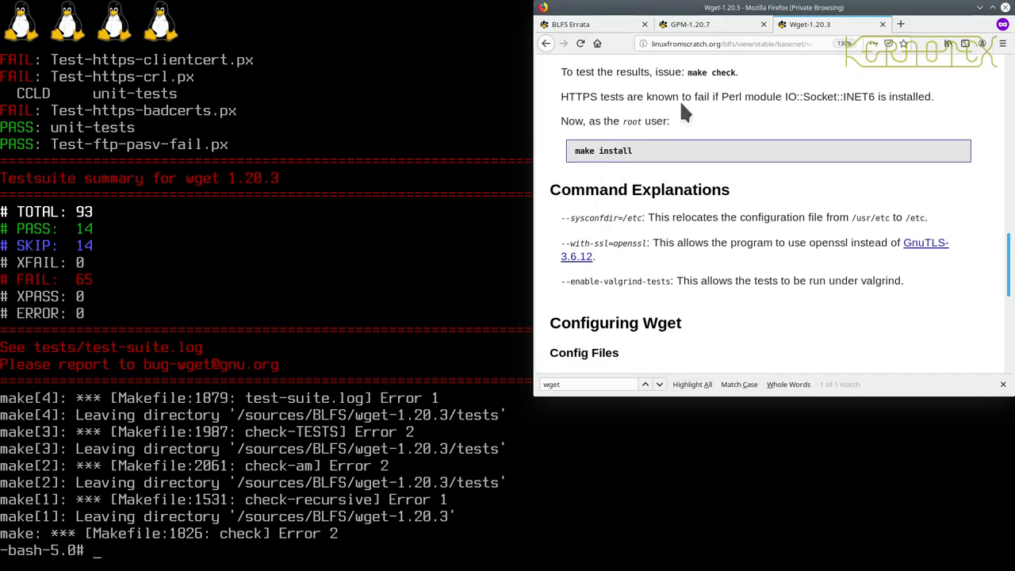
mouse_move(488, 205)
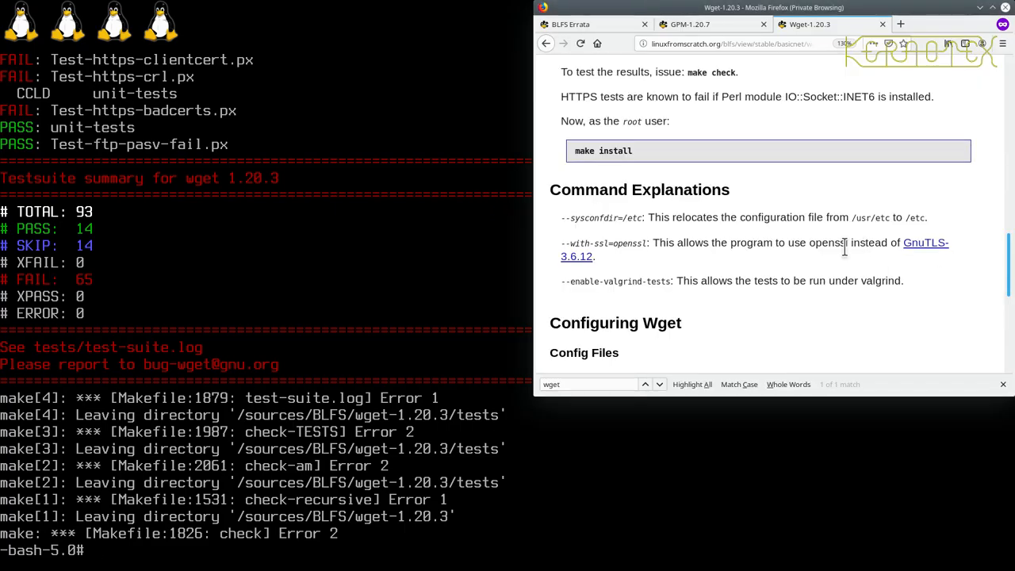
mouse_move(610, 284)
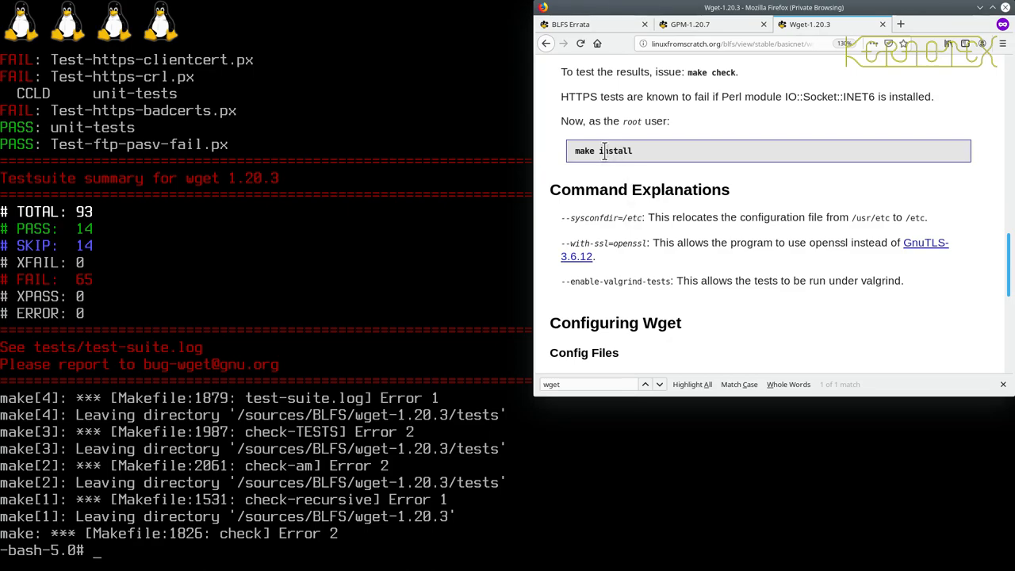
Run make install, then wget --version reporting GNU Wget 1.20.3 built with OpenSSL.
text(make)
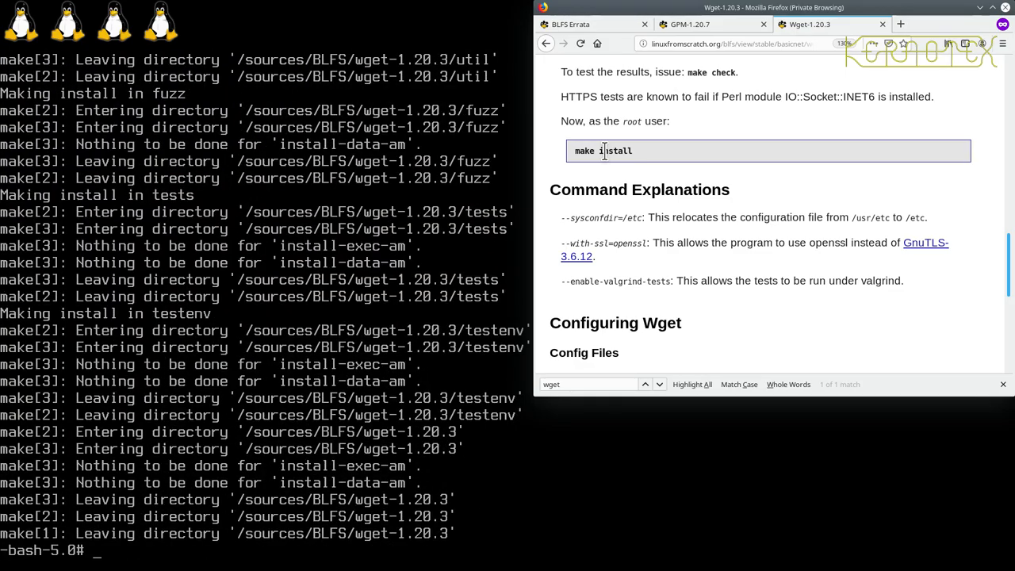
text(wget --vers)
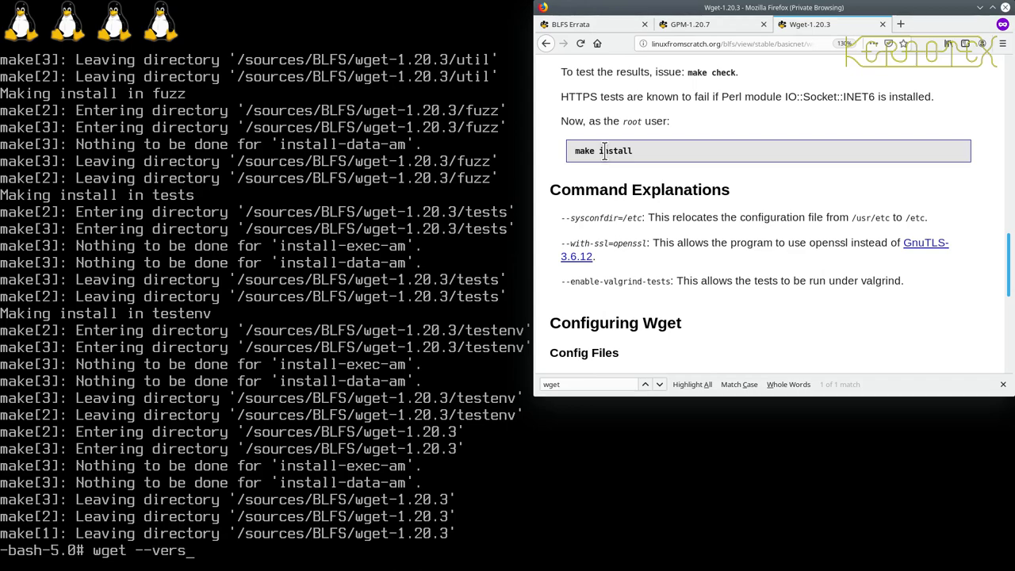
key(Return)
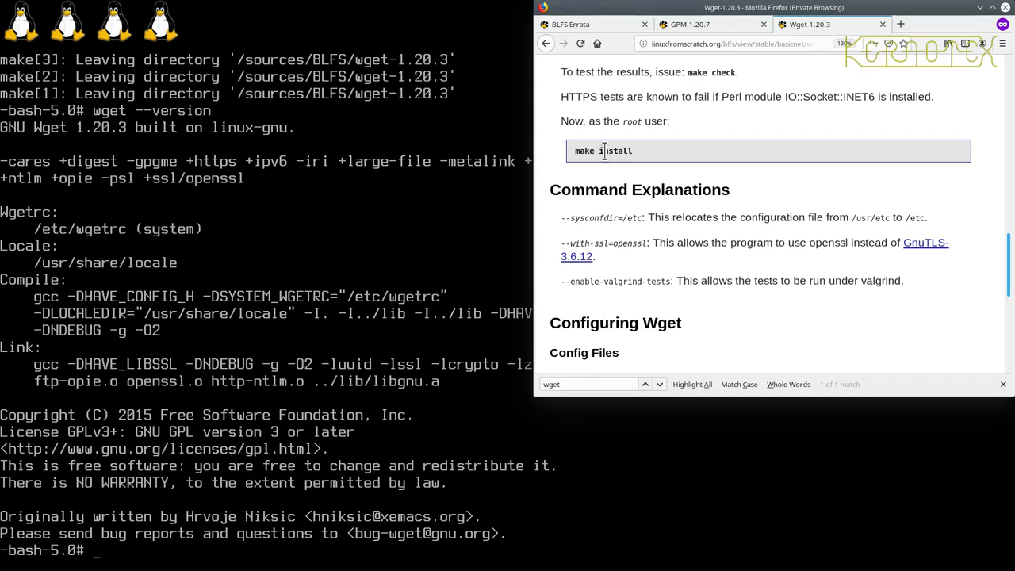